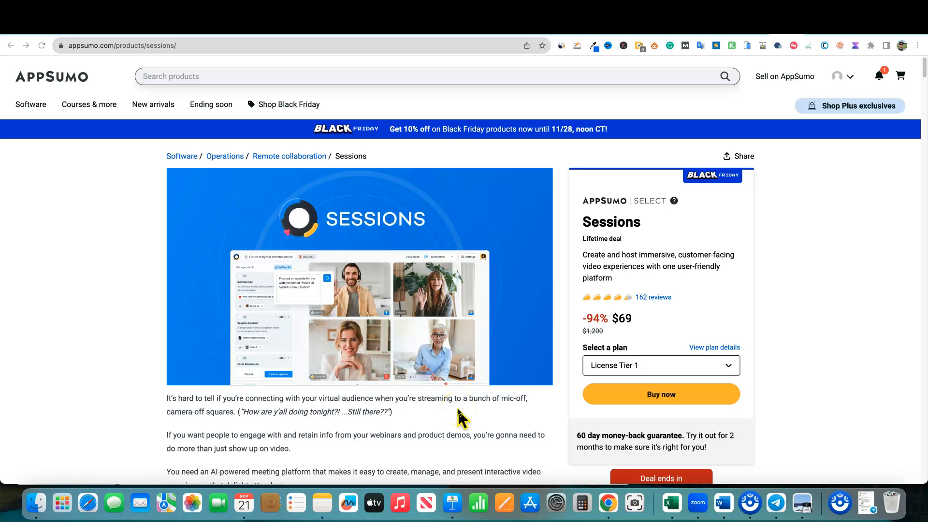
Scroll the Sessions deal page down to its TL;DR summary and At-a-glance details
scroll("down", 3)
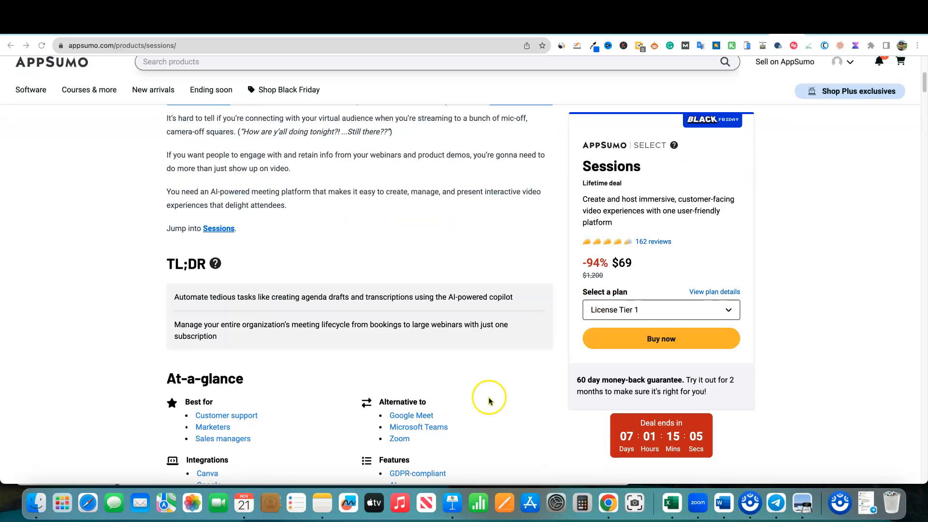
scroll("down", 3)
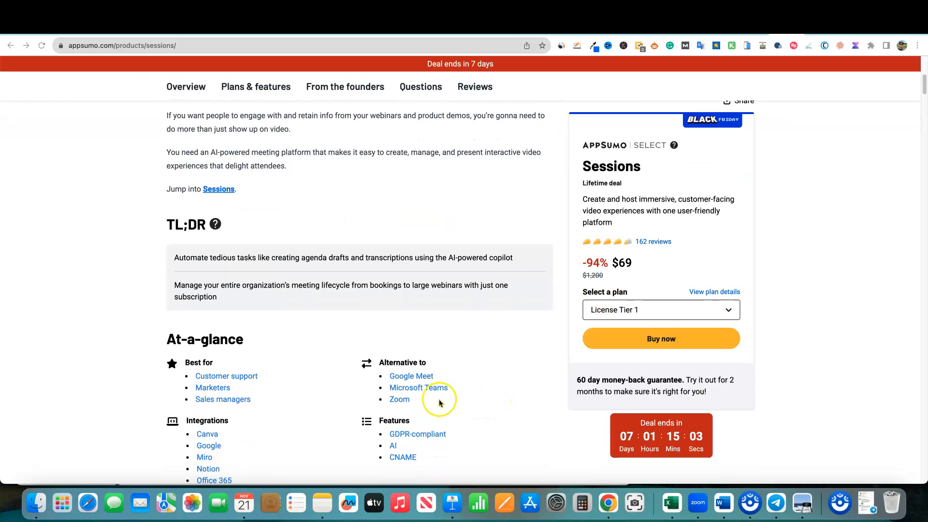
mouse_move(408, 377)
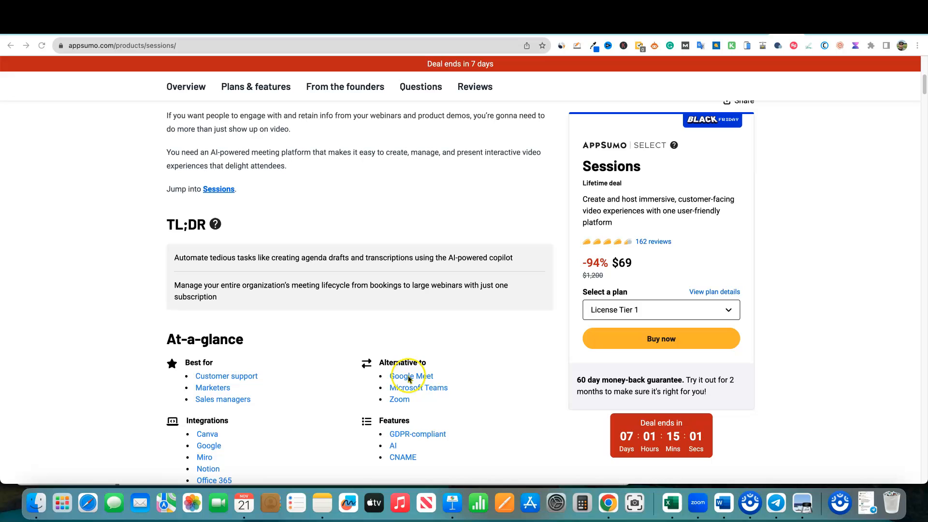
mouse_move(406, 399)
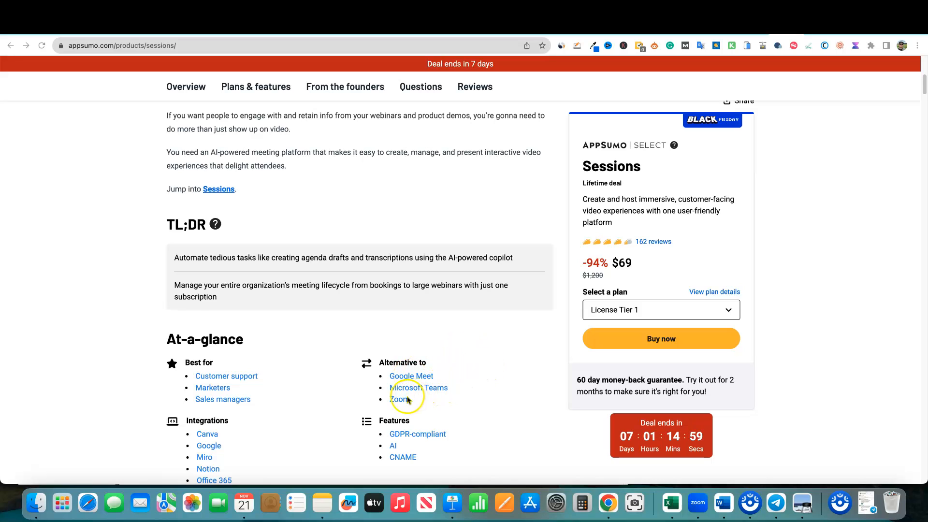
mouse_move(455, 301)
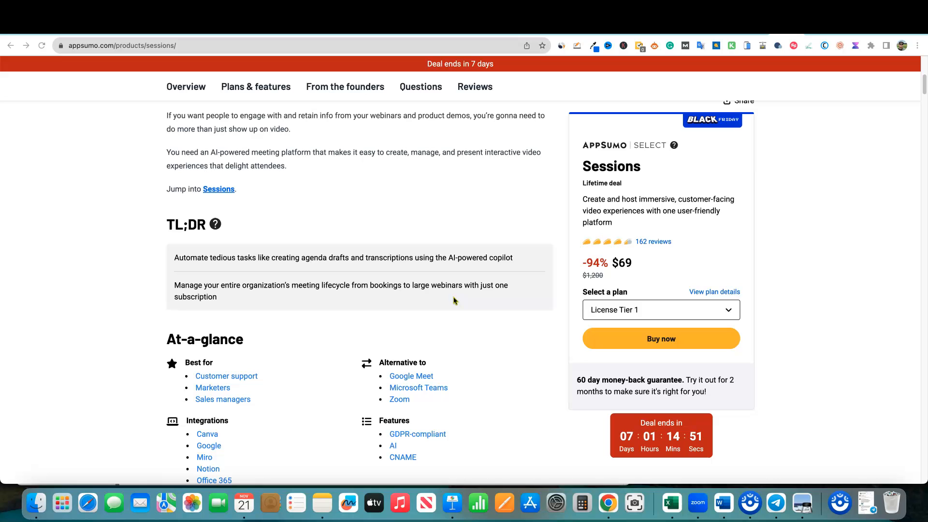
mouse_move(465, 294)
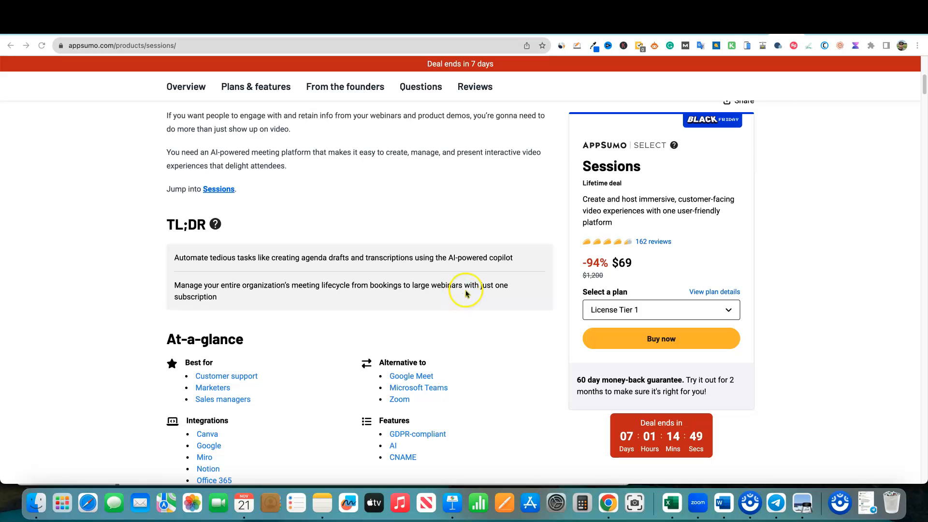
Scroll back up to the Sessions banner image, breadcrumb path and Black Friday promotion
scroll("up", 3)
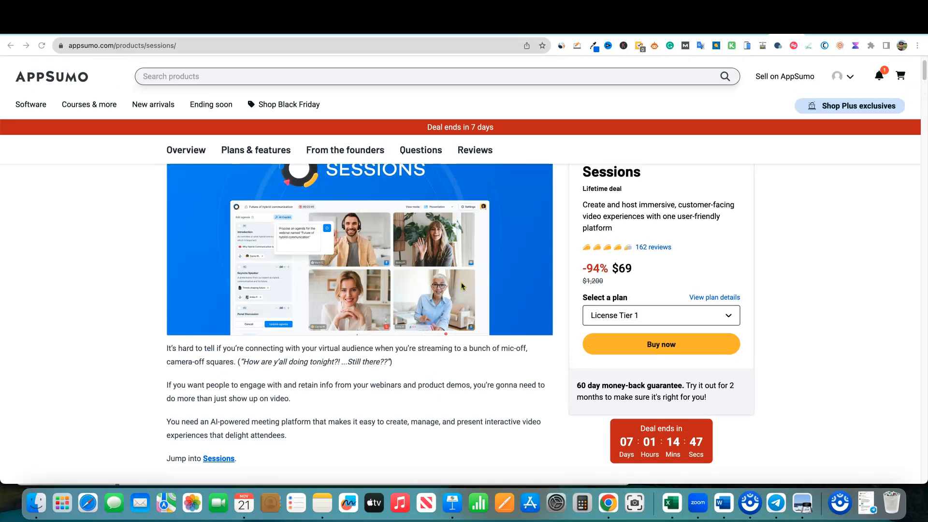
scroll("up", 3)
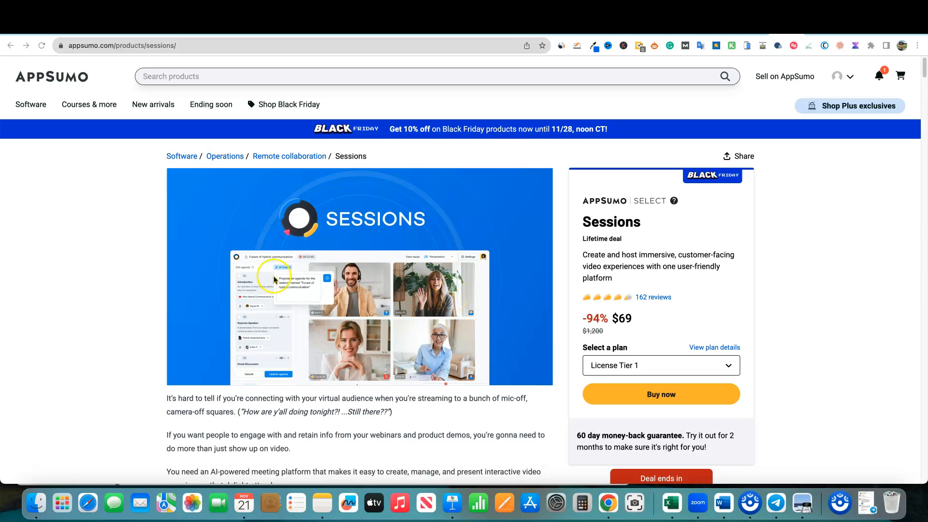
mouse_move(358, 414)
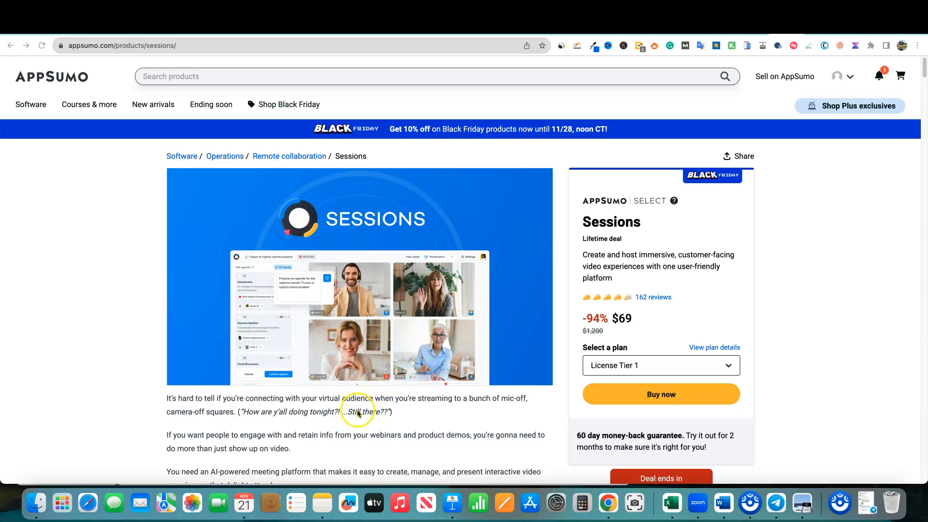
mouse_move(376, 396)
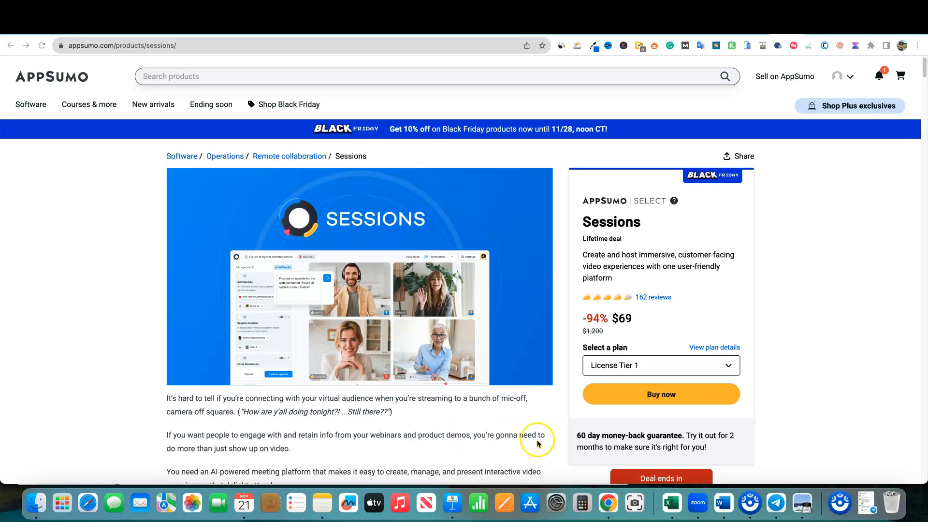
mouse_move(810, 296)
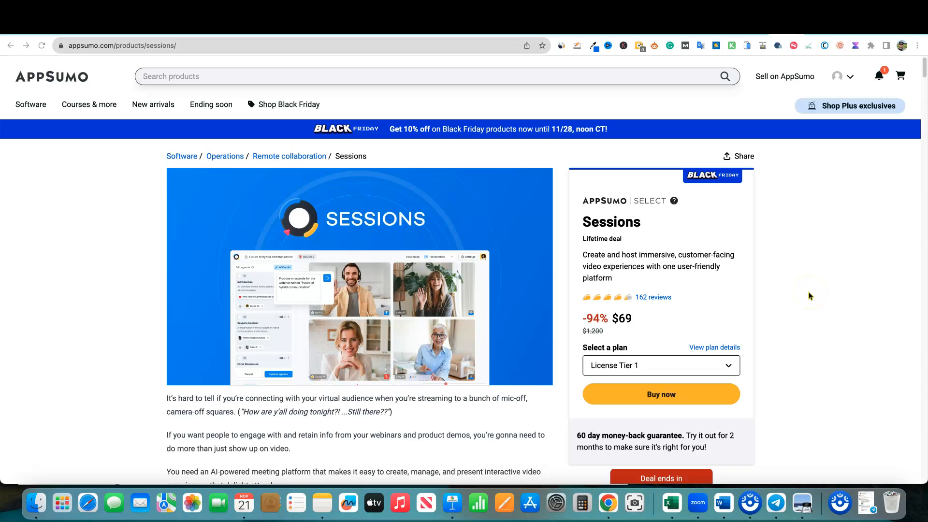
mouse_move(788, 353)
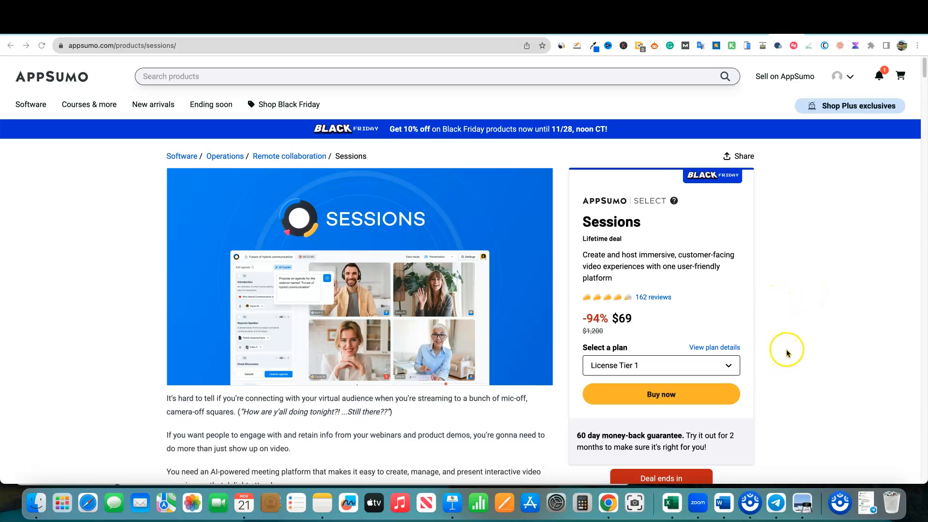
mouse_move(781, 345)
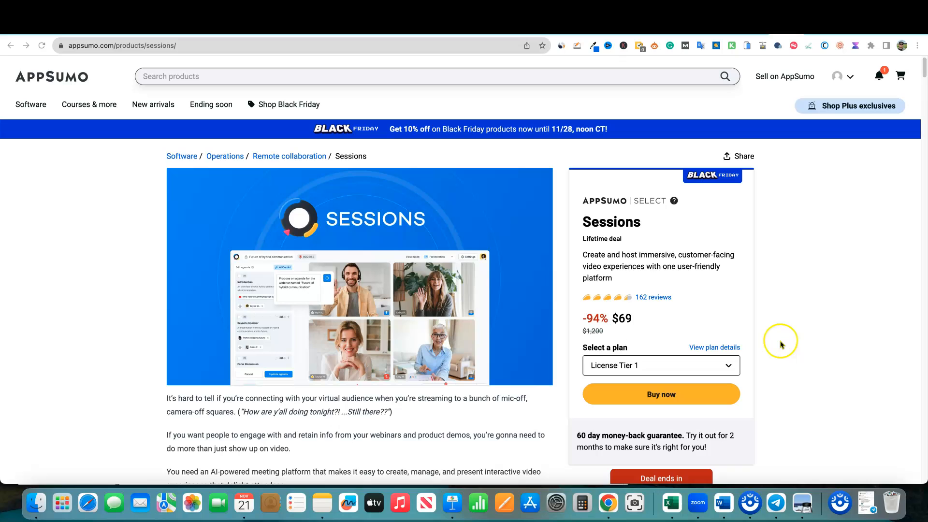
mouse_move(780, 346)
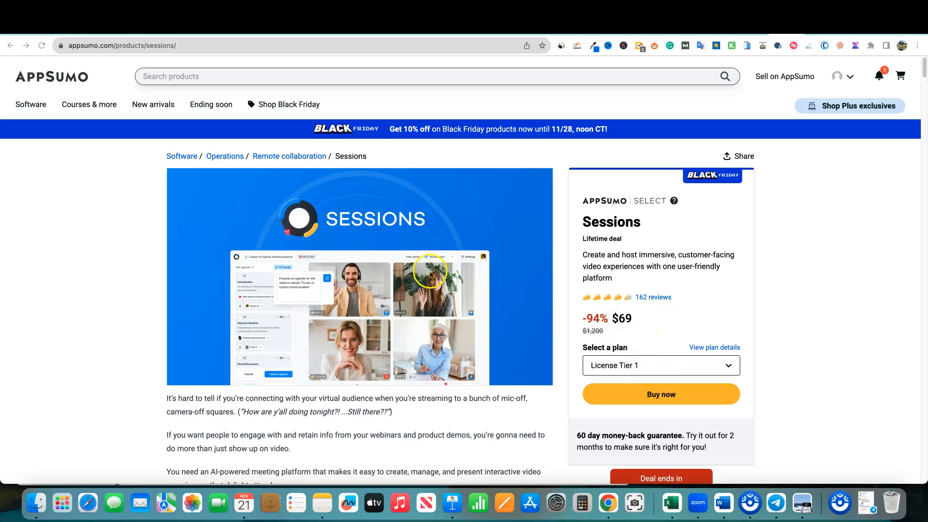
mouse_move(206, 409)
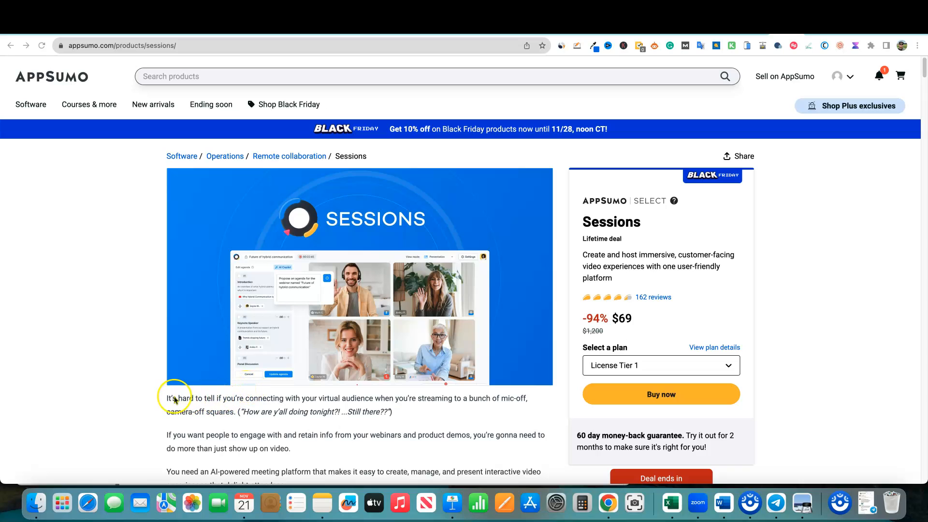
mouse_move(174, 399)
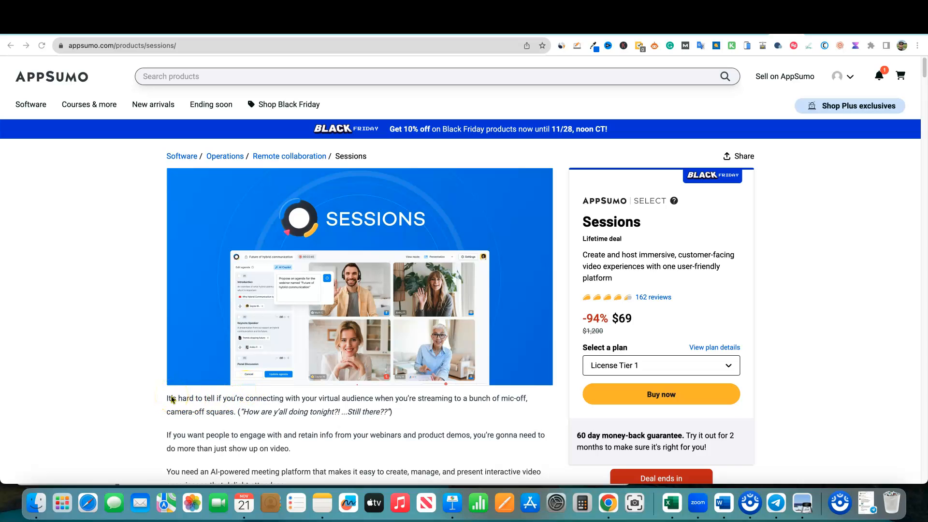
scroll("down", 3)
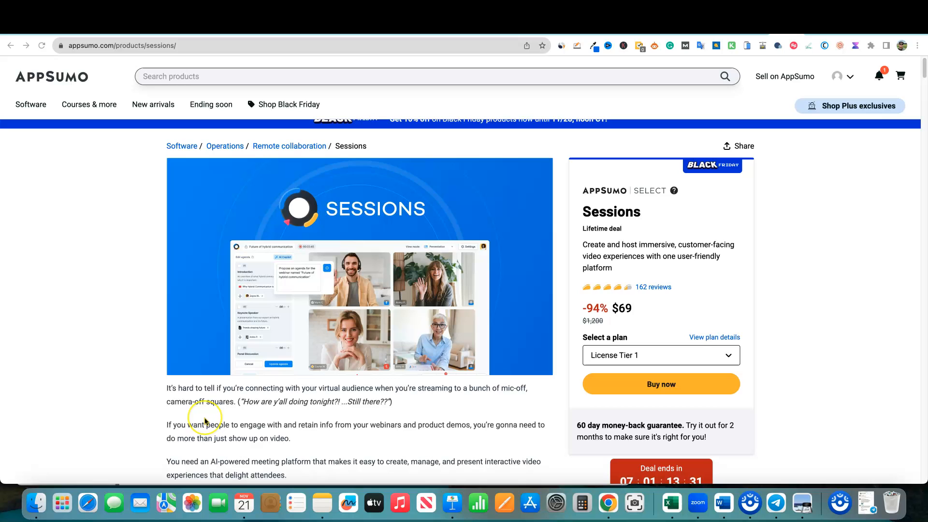
scroll("down", 3)
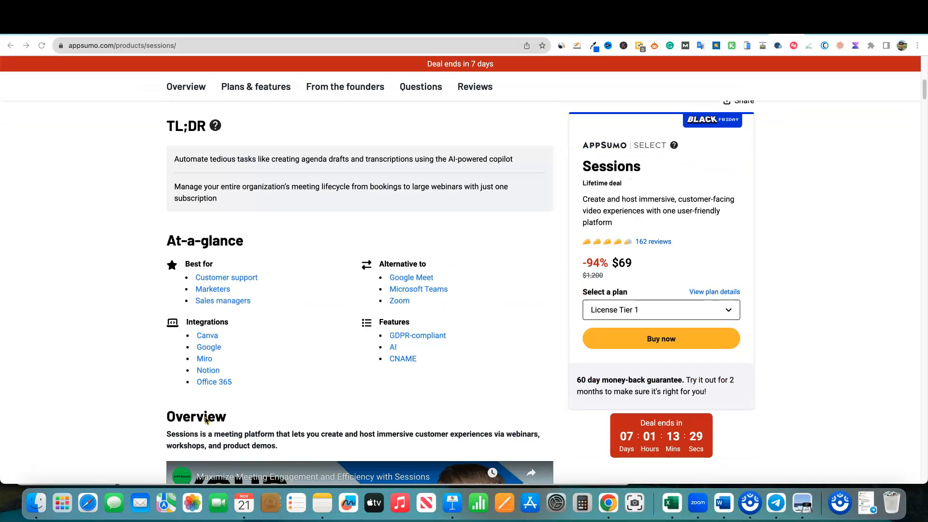
scroll("down", 3)
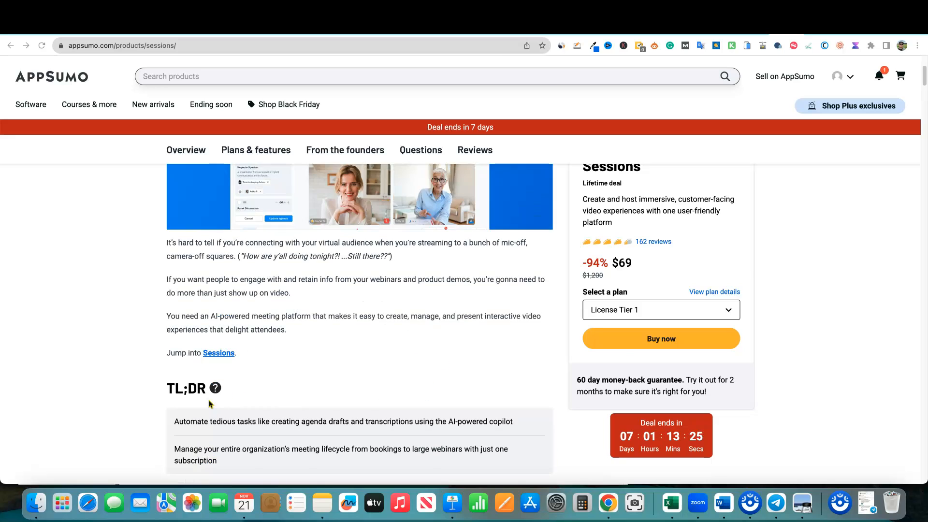
scroll("up", 3)
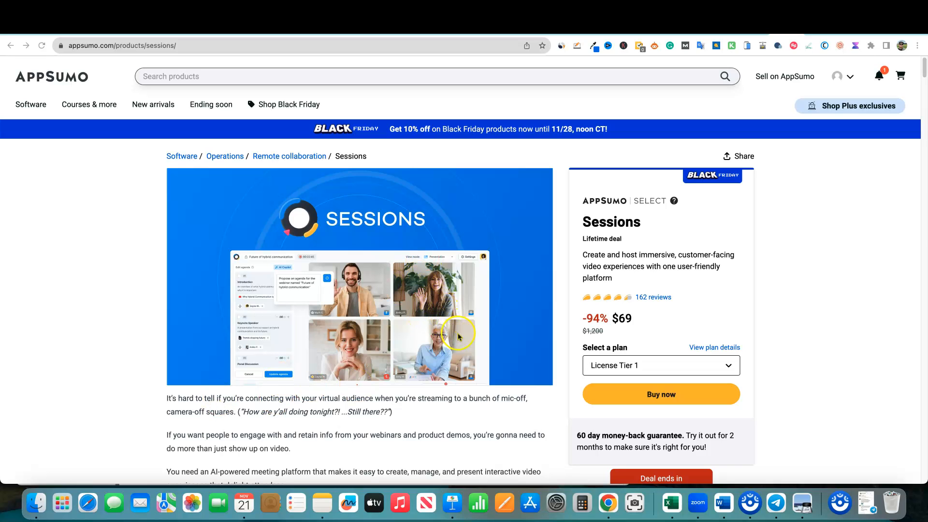
mouse_move(327, 135)
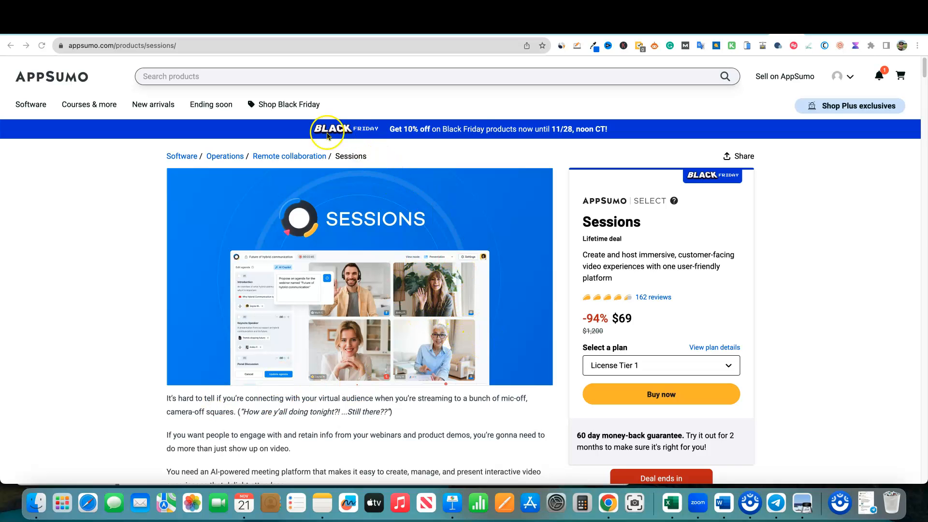
mouse_move(323, 348)
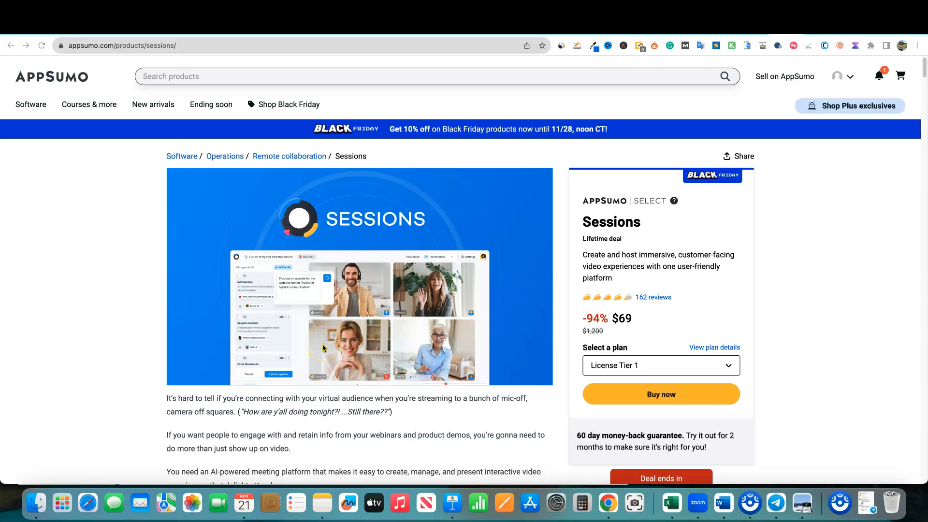
mouse_move(456, 321)
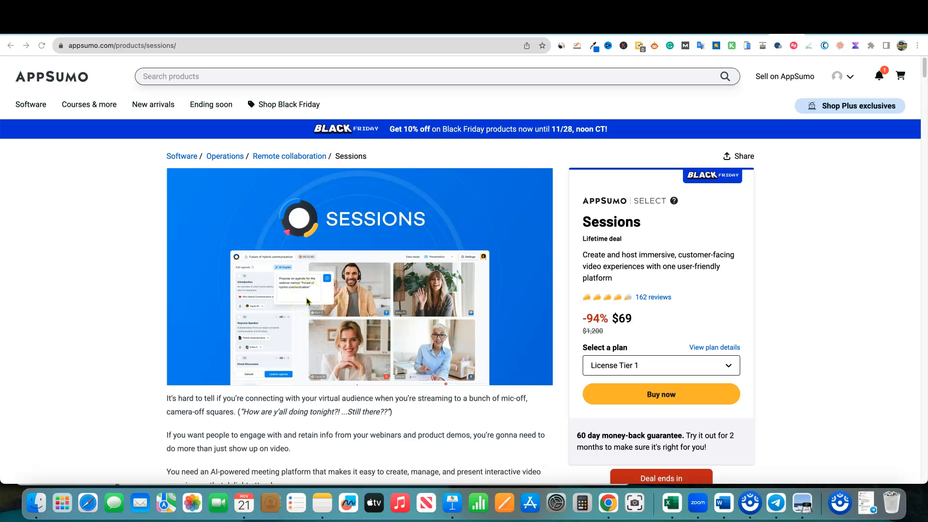
scroll("down", 3)
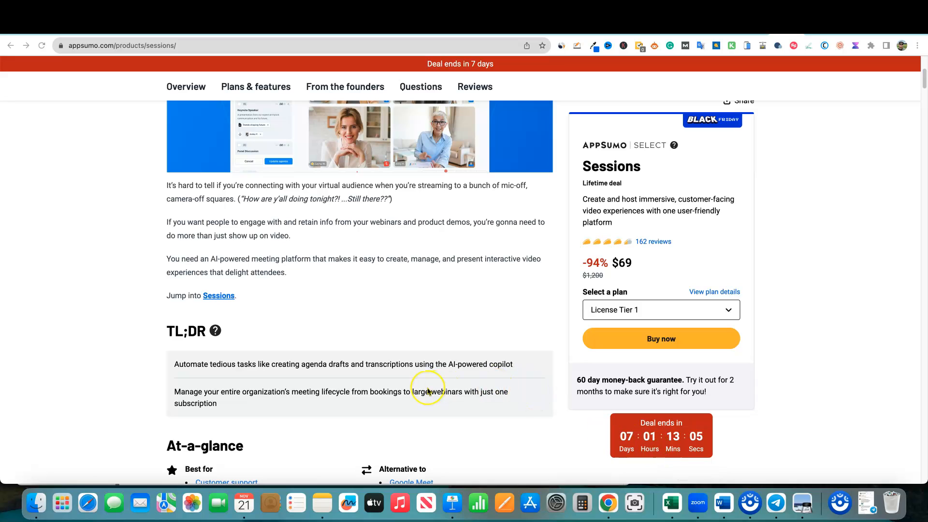
scroll("up", 3)
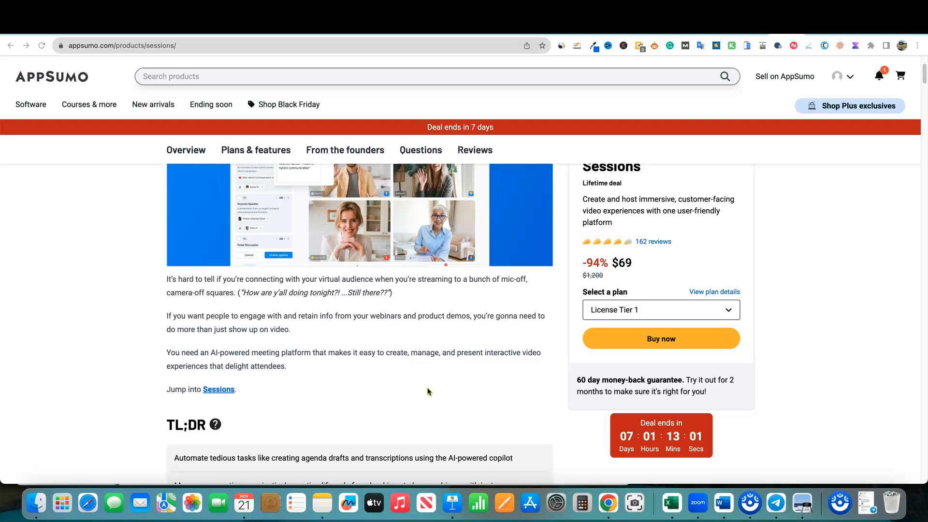
scroll("up", 3)
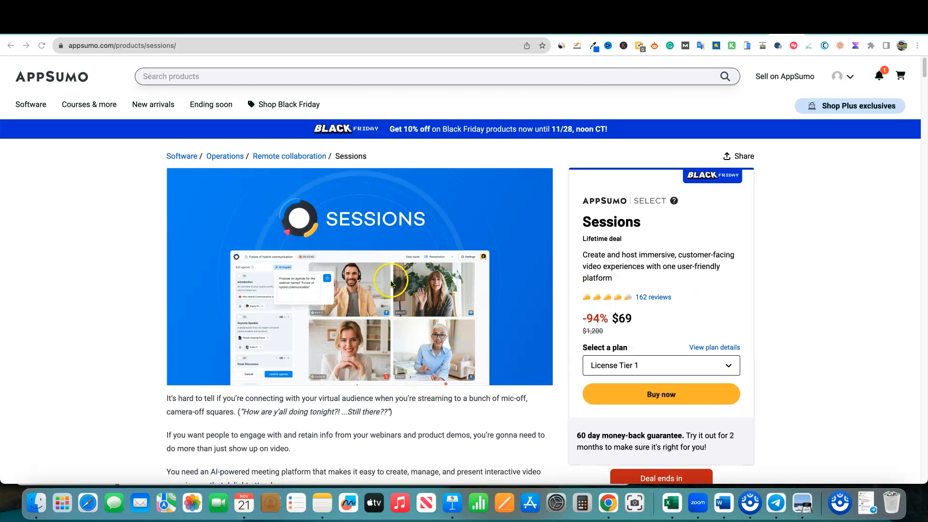
mouse_move(449, 324)
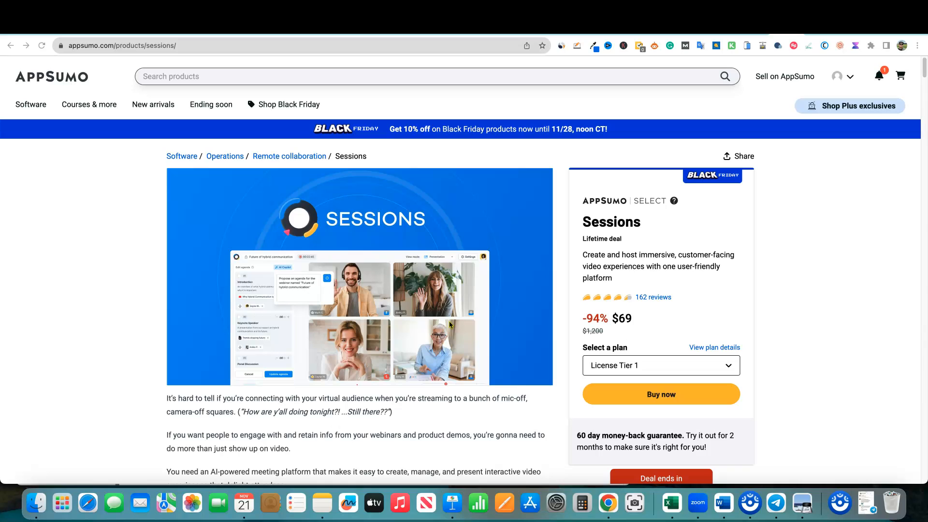
mouse_move(567, 366)
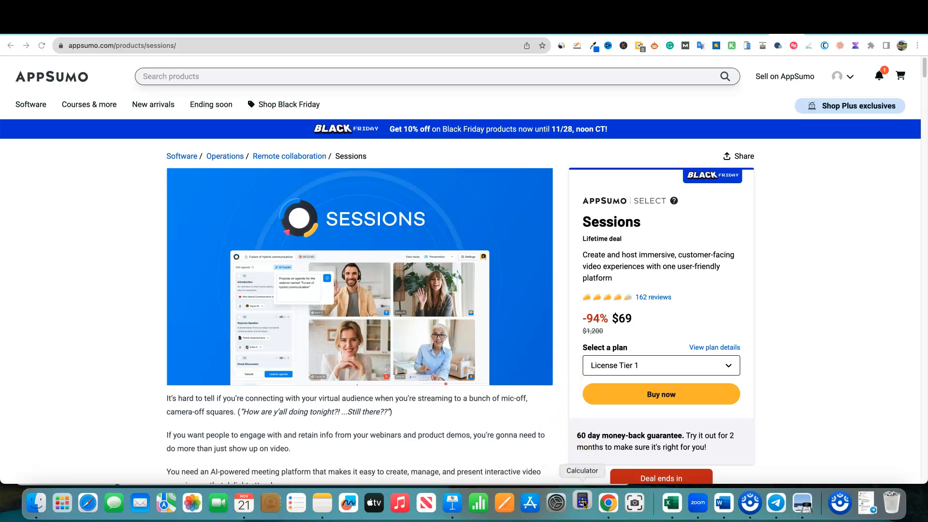
Close the Calculator window showing 204 to return to the Sessions deal page
left_click(582, 503)
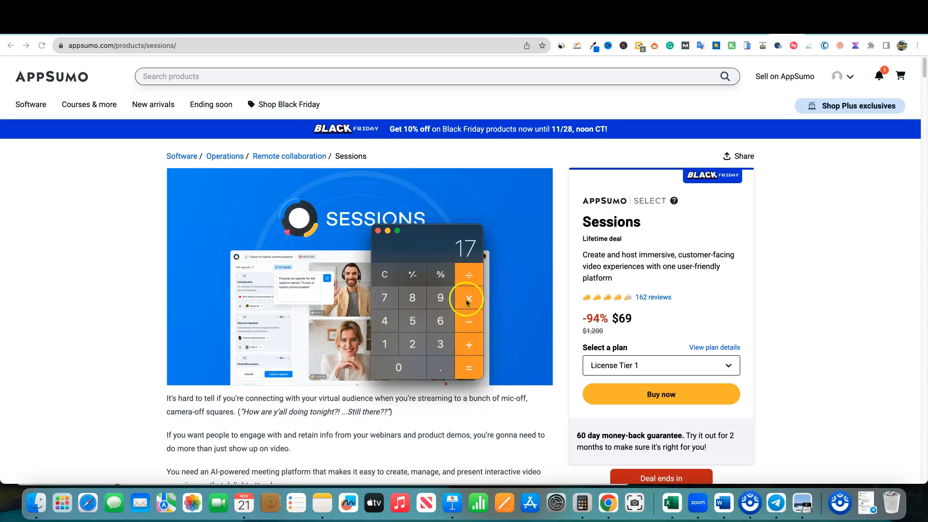
mouse_move(385, 345)
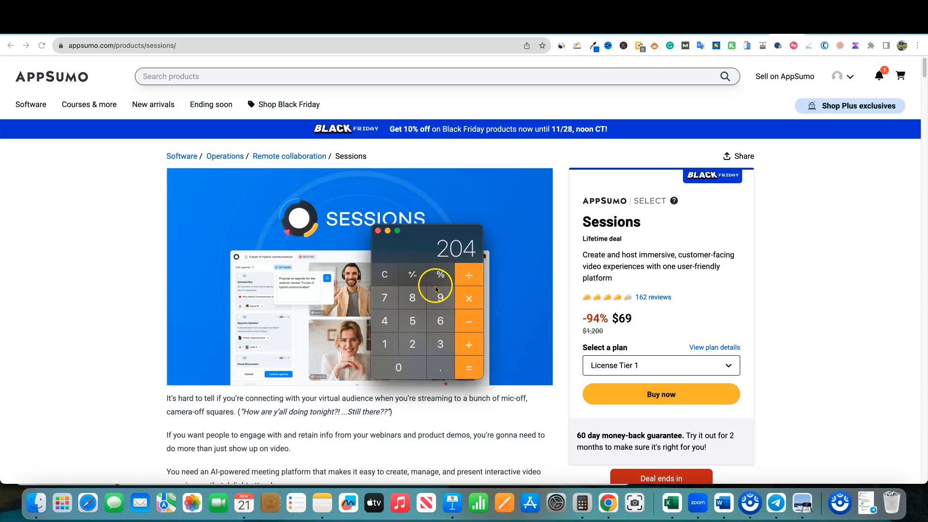
mouse_move(441, 274)
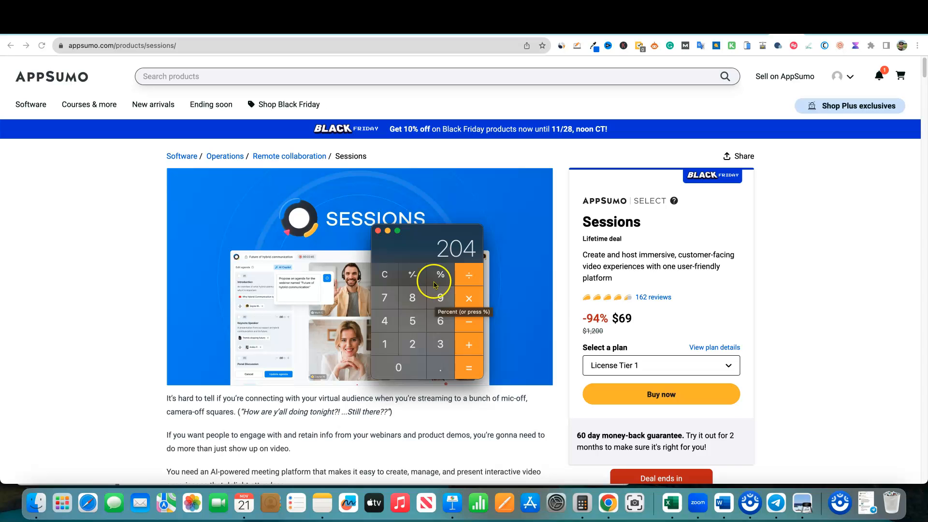
mouse_move(379, 231)
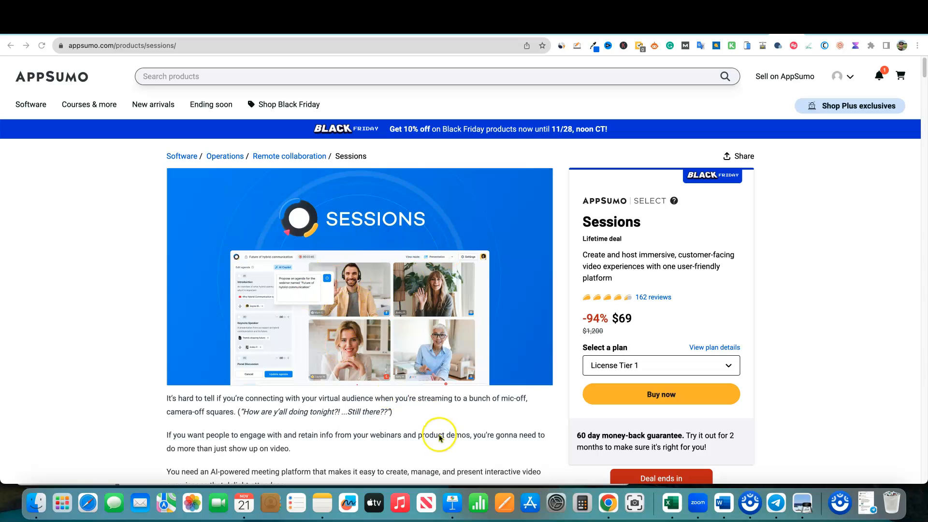
Scroll the deal page to the At-a-glance integrations, features and Overview video
scroll("down", 3)
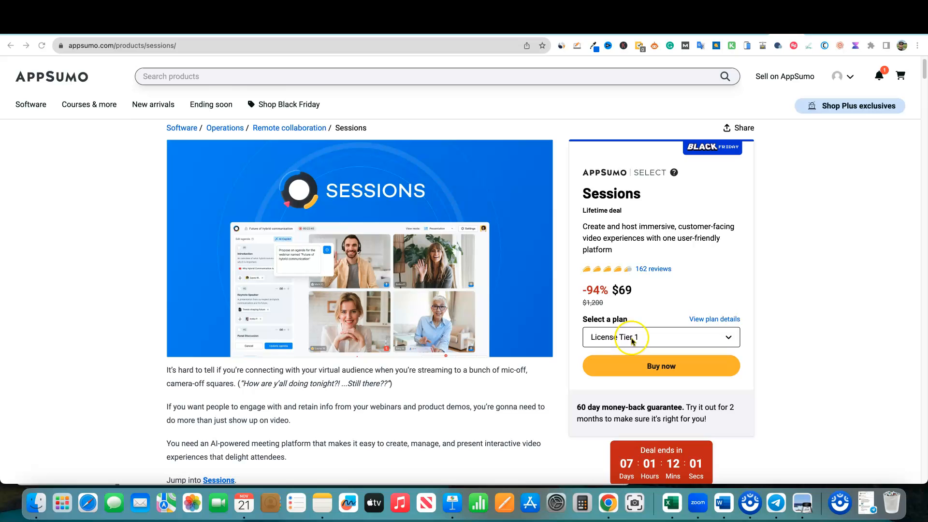
mouse_move(433, 407)
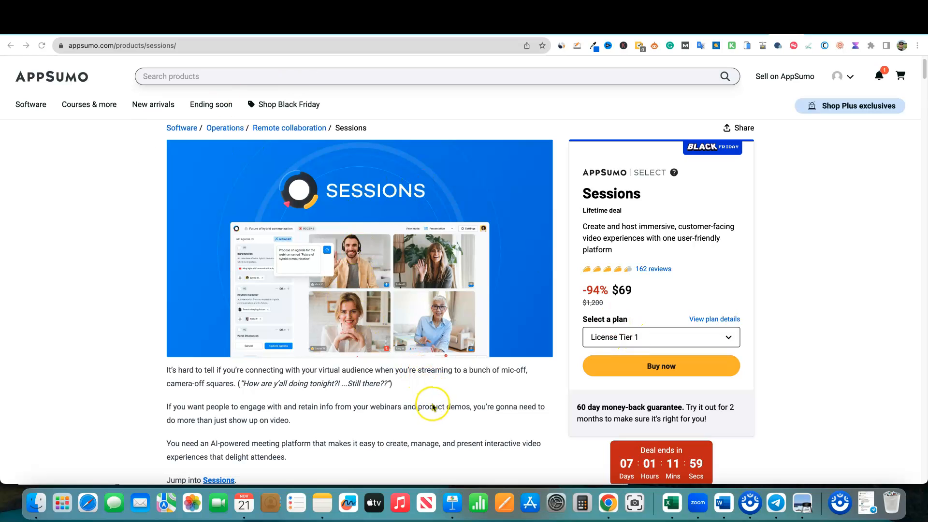
mouse_move(483, 318)
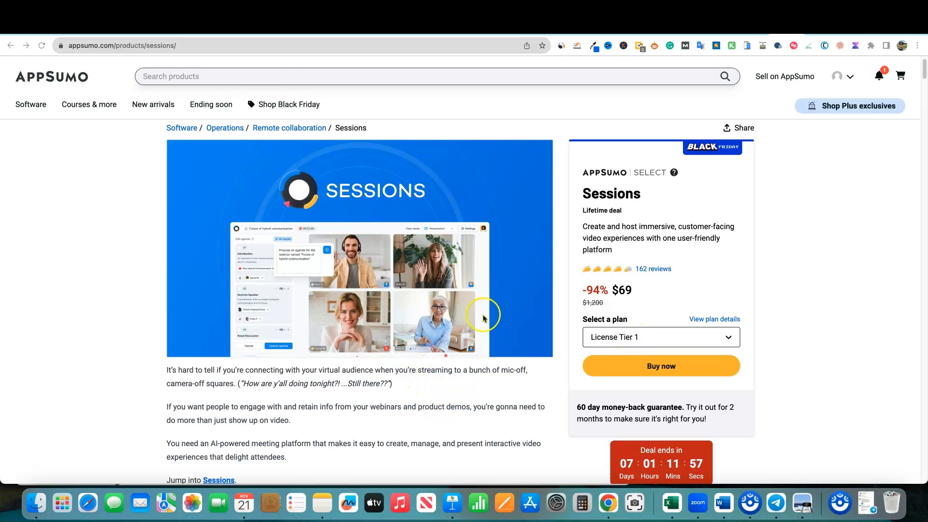
scroll("down", 3)
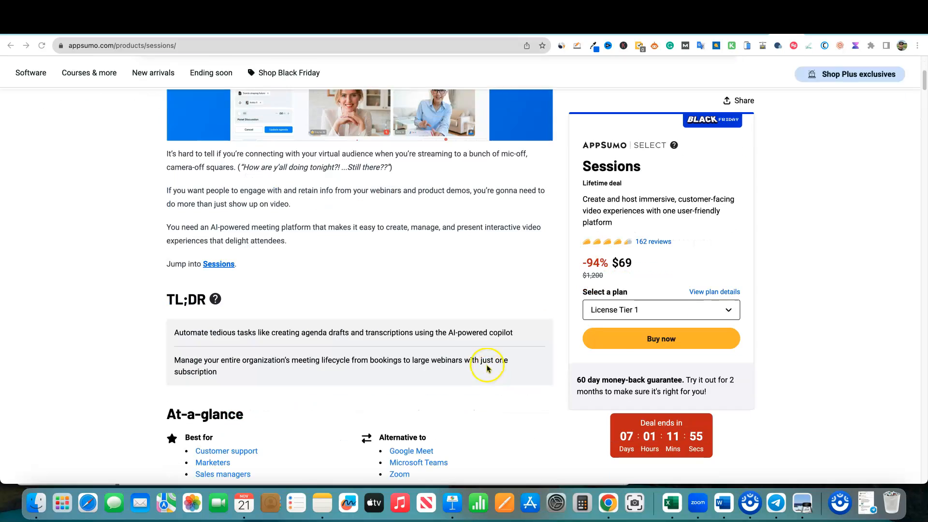
scroll("up", 3)
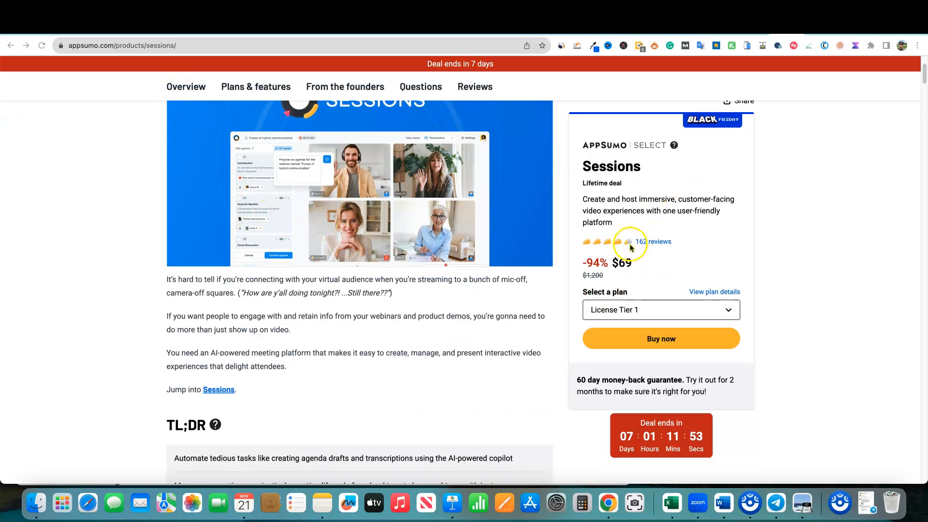
mouse_move(644, 247)
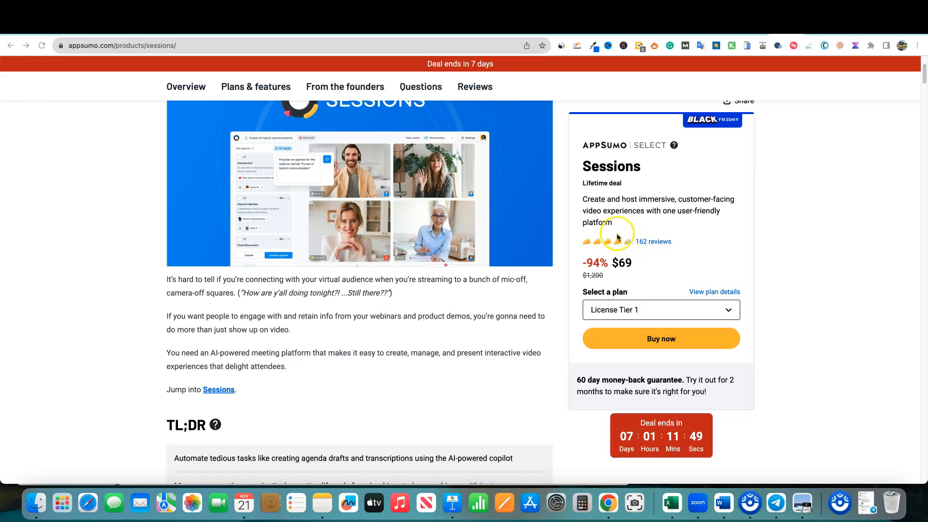
mouse_move(213, 235)
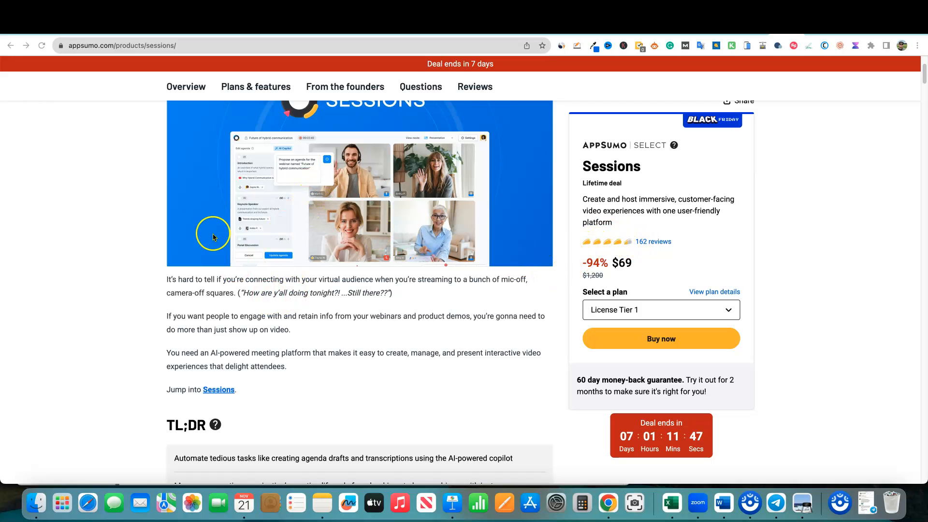
scroll("up", 3)
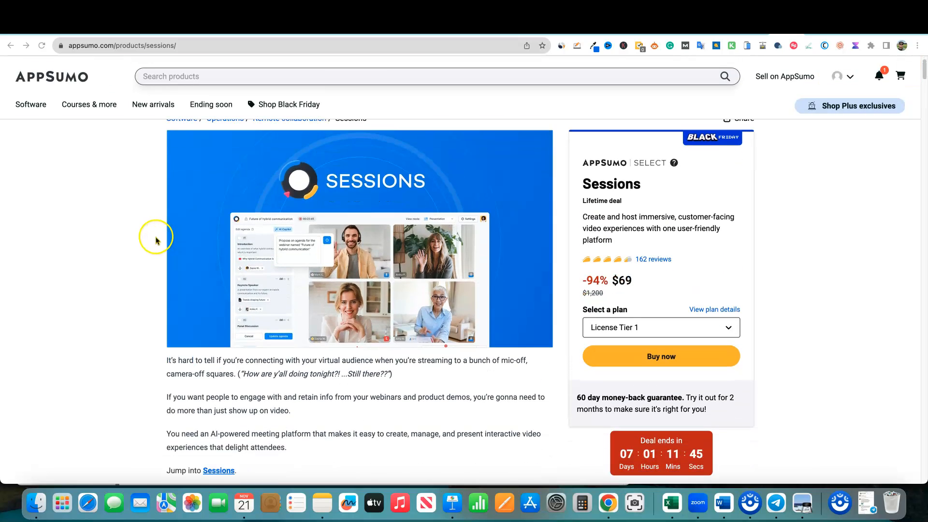
scroll("down", 3)
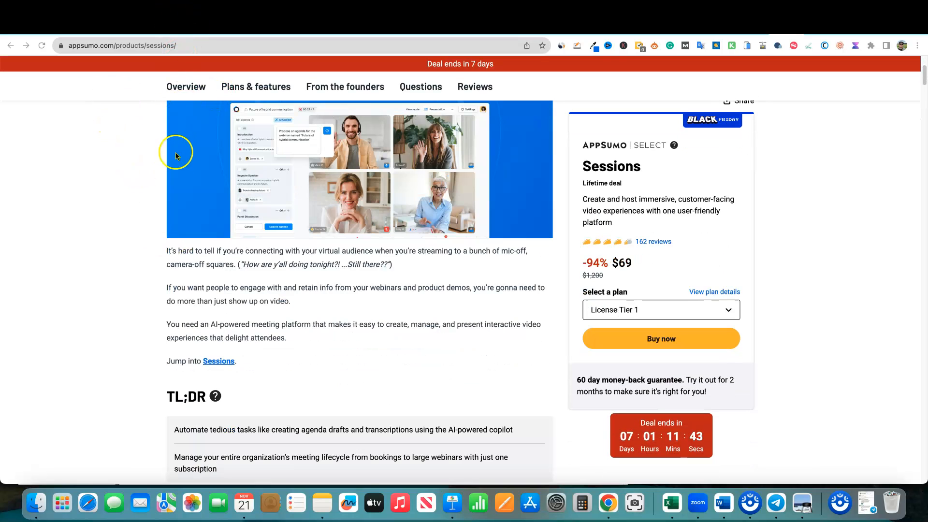
scroll("down", 3)
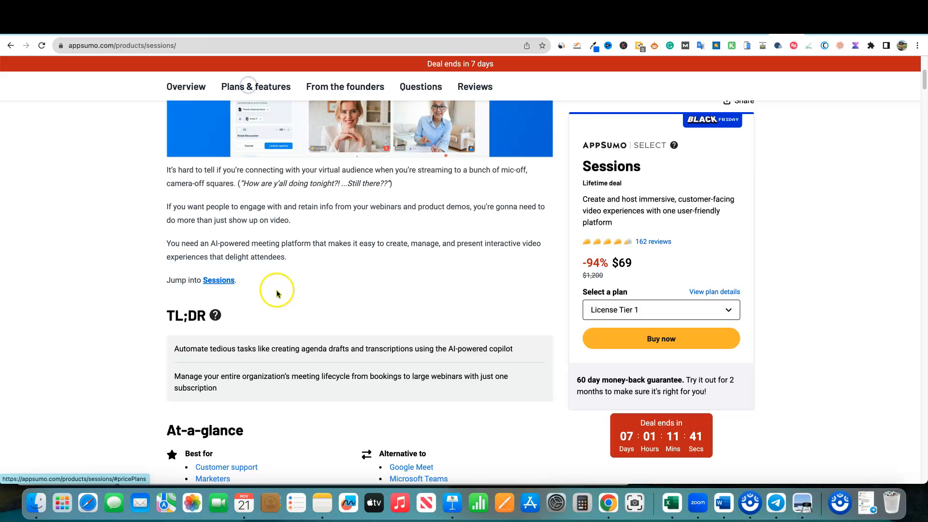
scroll("down", 3)
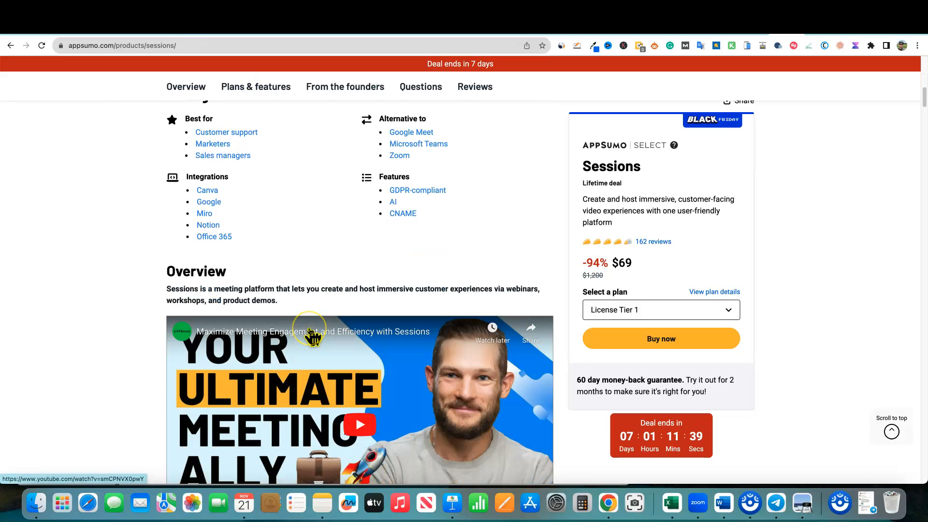
scroll("up", 3)
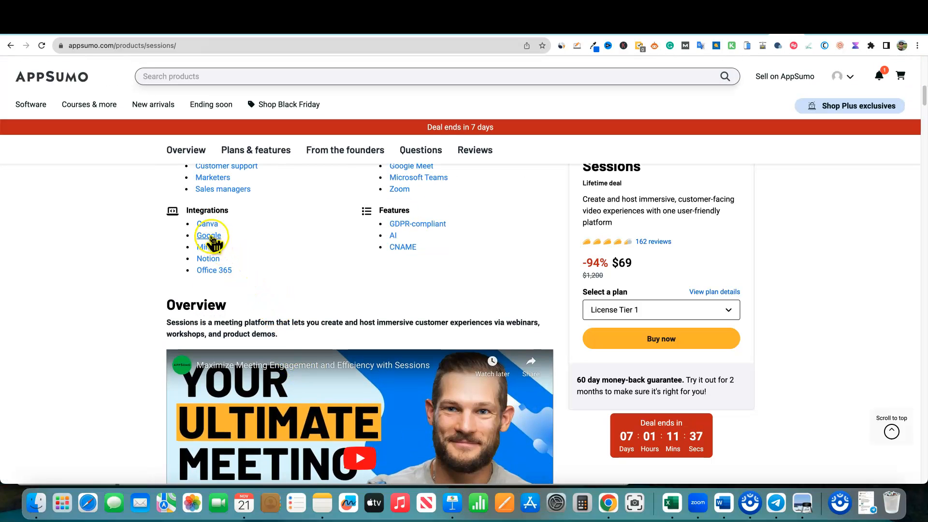
mouse_move(248, 245)
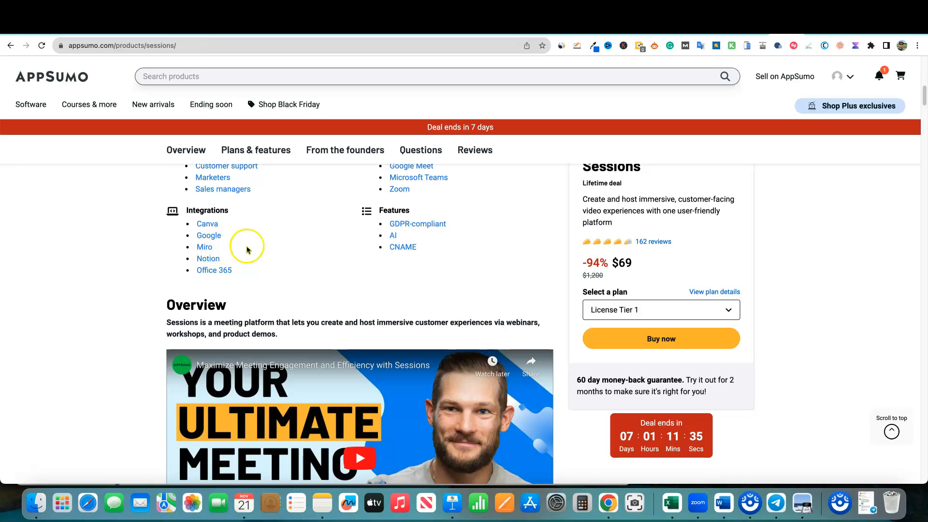
mouse_move(262, 273)
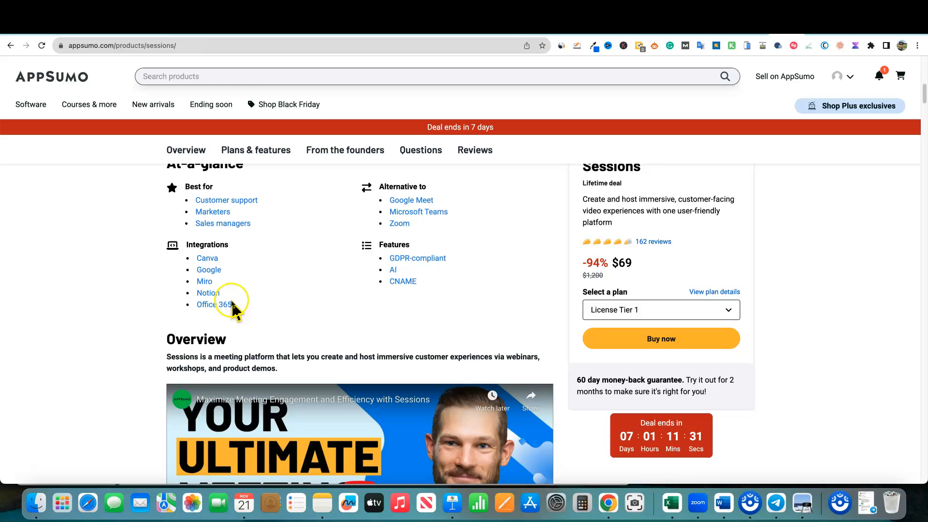
mouse_move(252, 308)
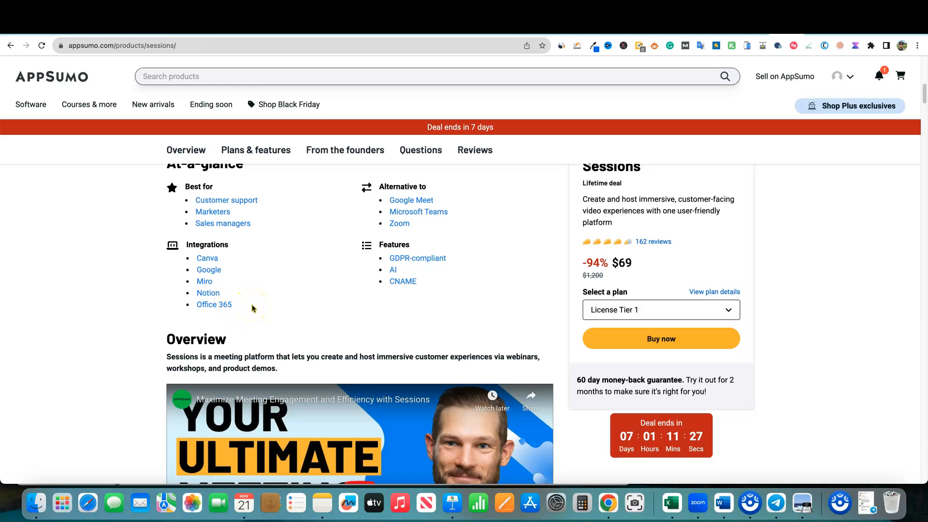
mouse_move(323, 301)
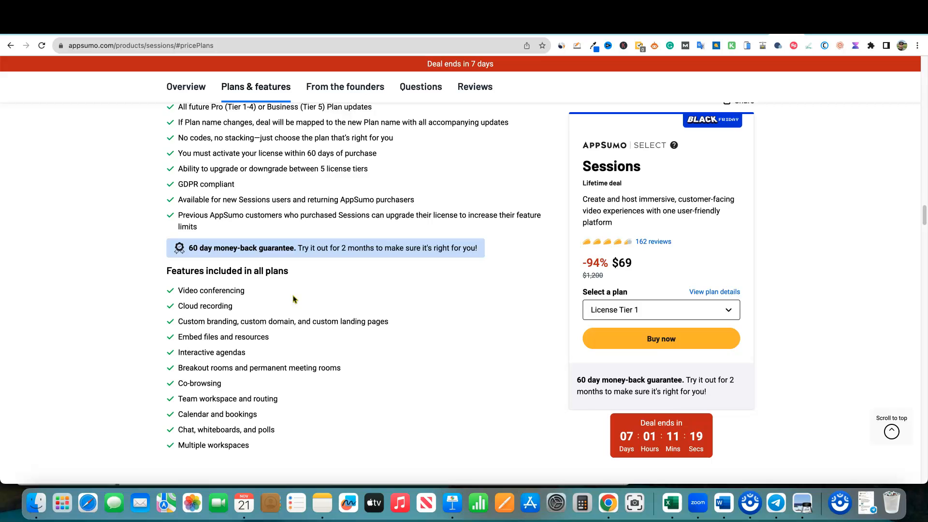
Bring the $69, $129 and $239 license tier cards fully into view
scroll("down", 3)
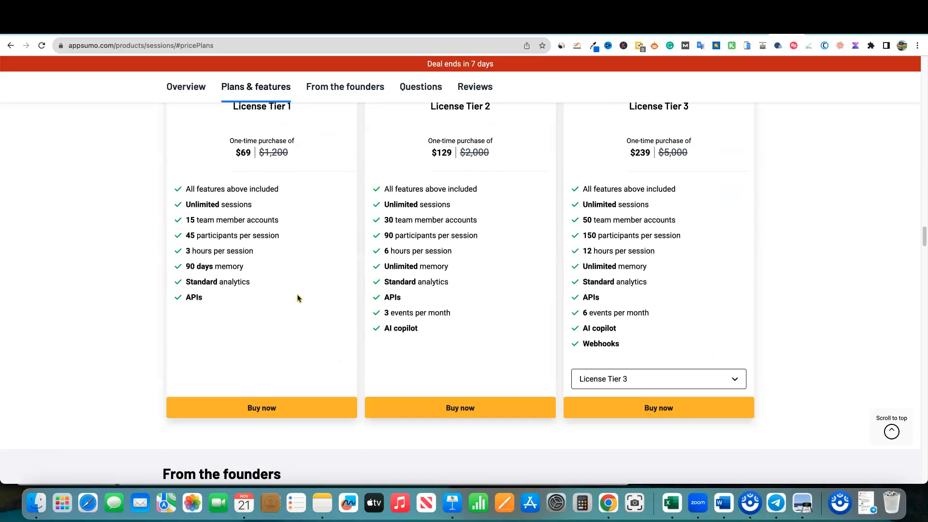
scroll("up", 3)
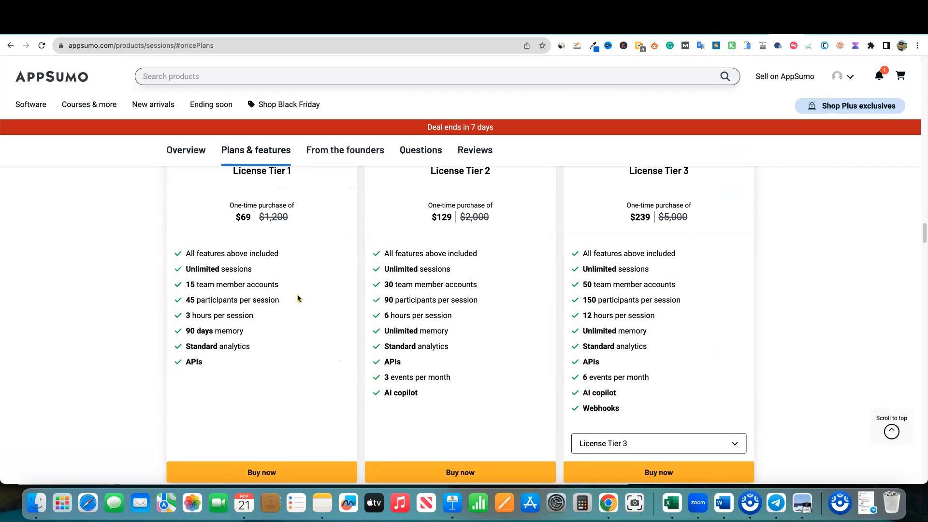
scroll("up", 3)
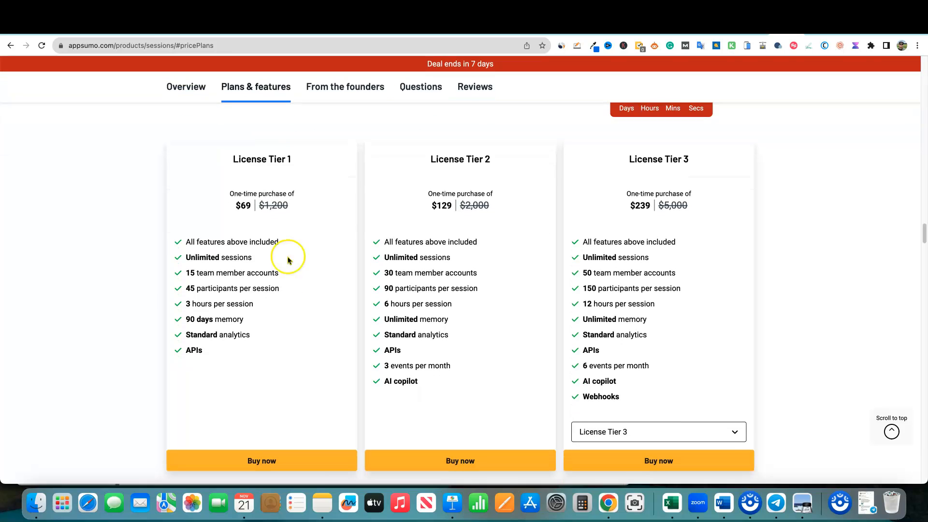
mouse_move(253, 217)
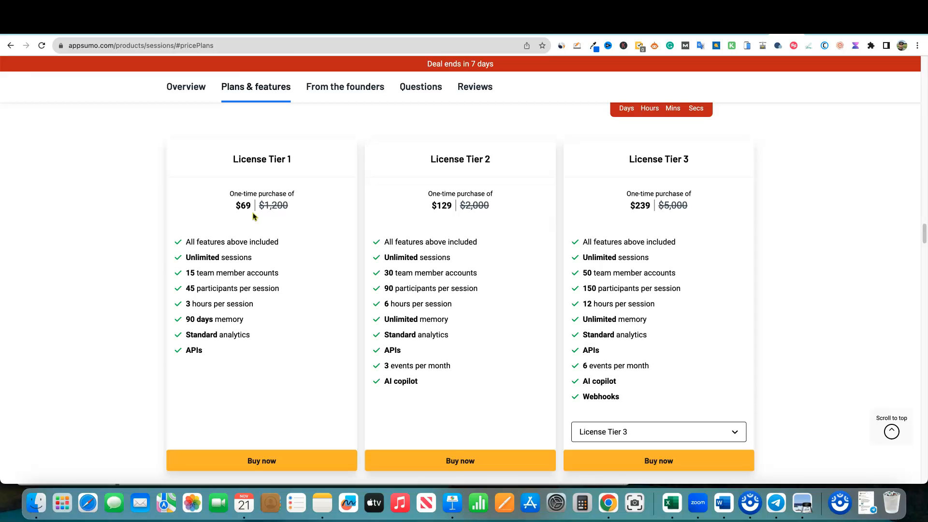
left_click(246, 219)
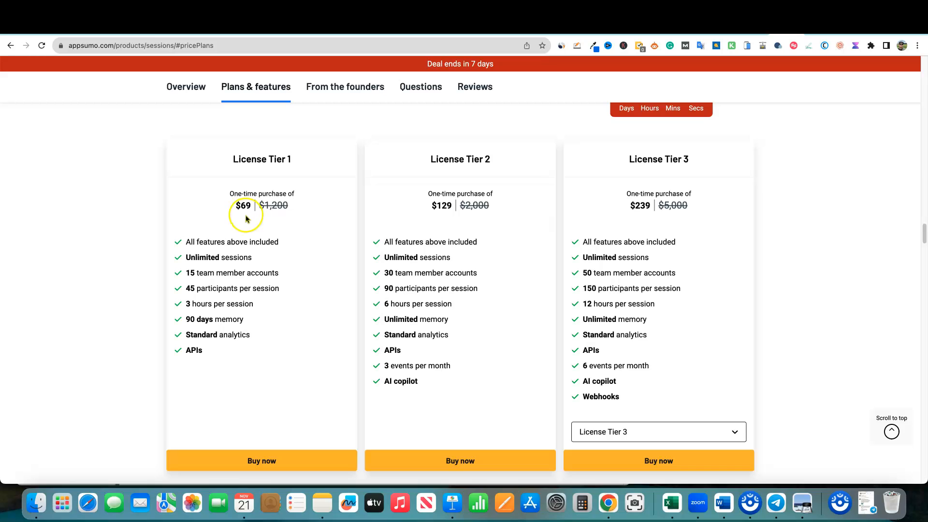
mouse_move(743, 198)
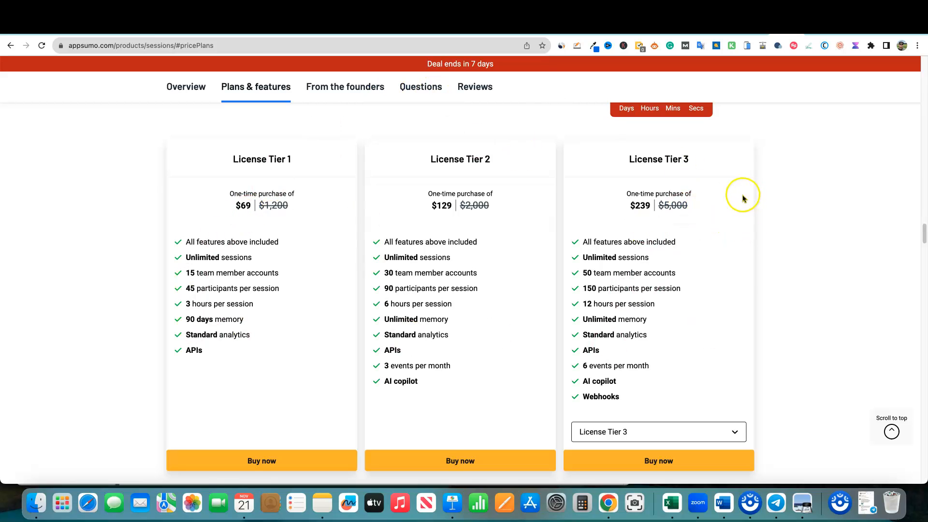
mouse_move(742, 201)
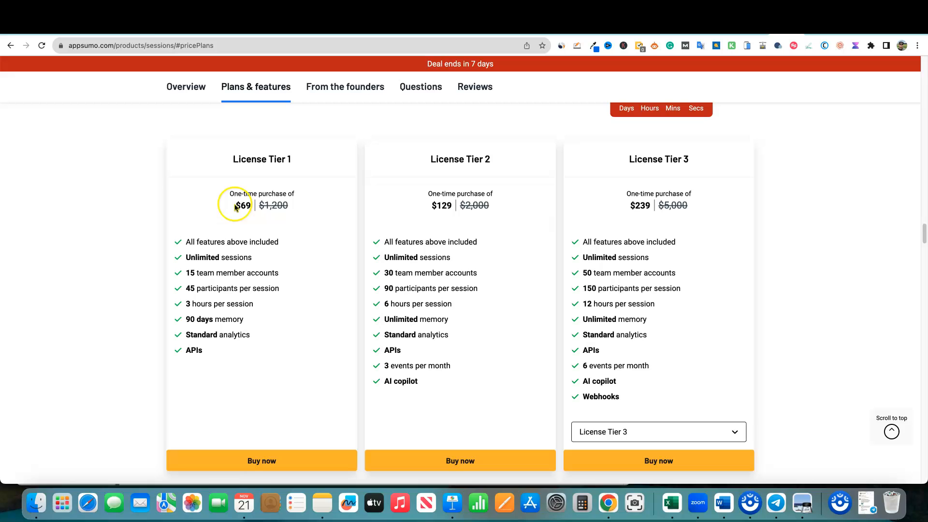
mouse_move(201, 330)
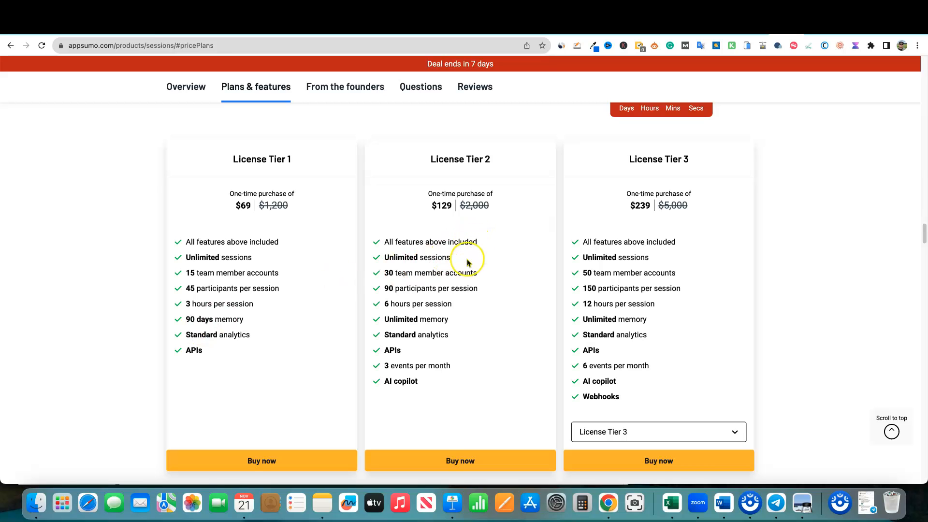
mouse_move(485, 294)
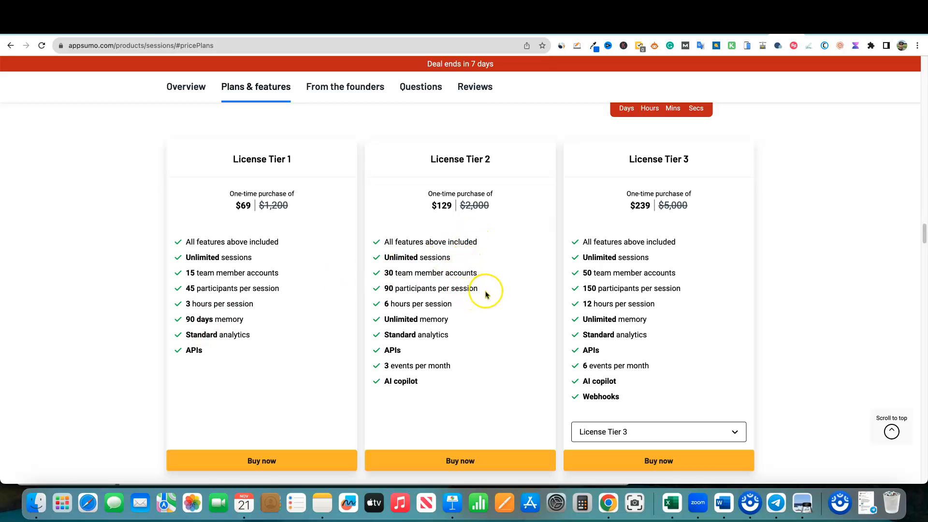
double_click(431, 289)
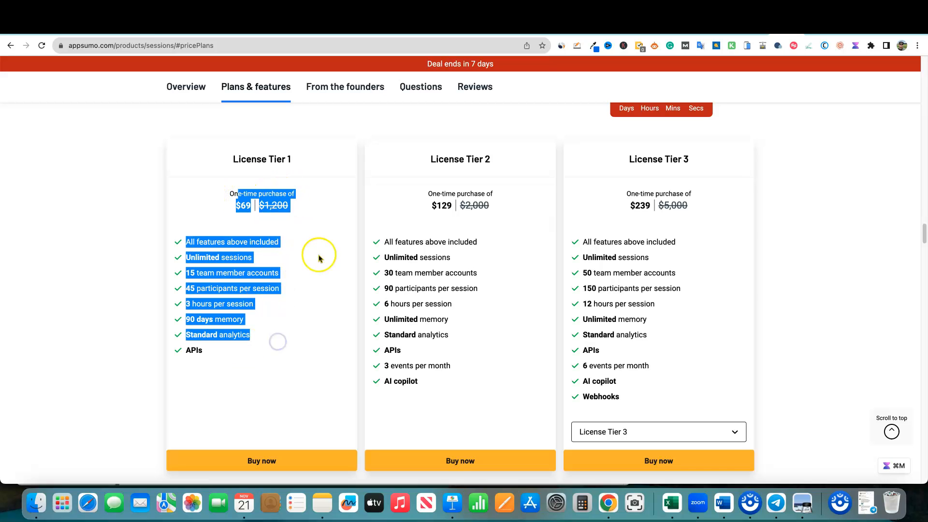
mouse_move(401, 314)
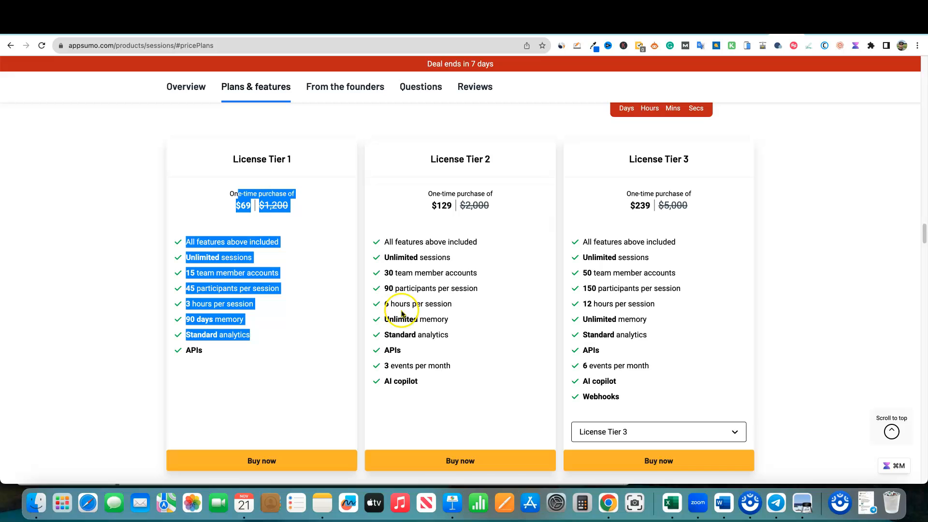
mouse_move(331, 297)
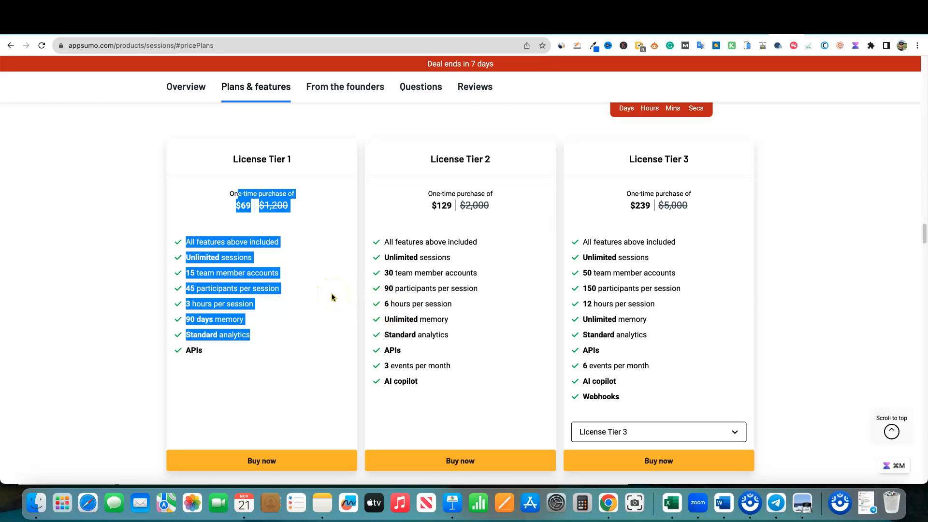
mouse_move(262, 237)
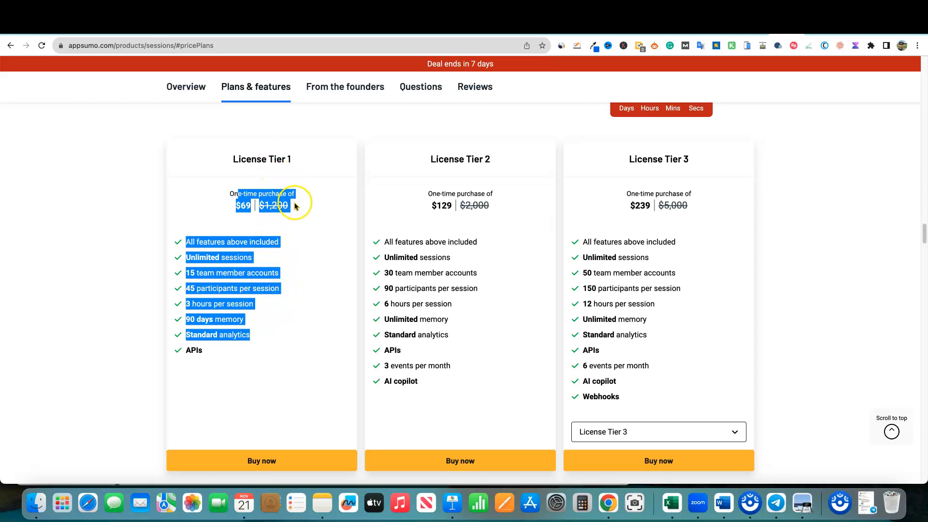
mouse_move(204, 98)
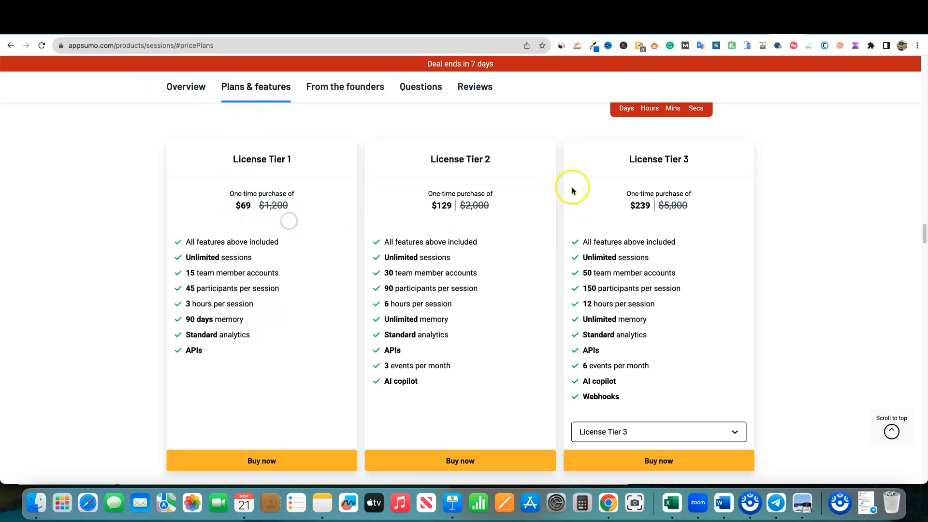
mouse_move(562, 268)
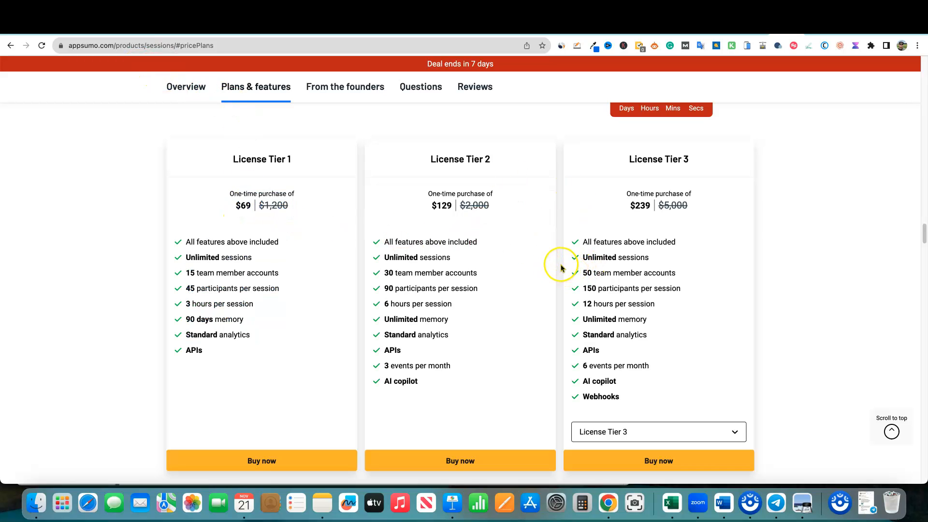
mouse_move(675, 196)
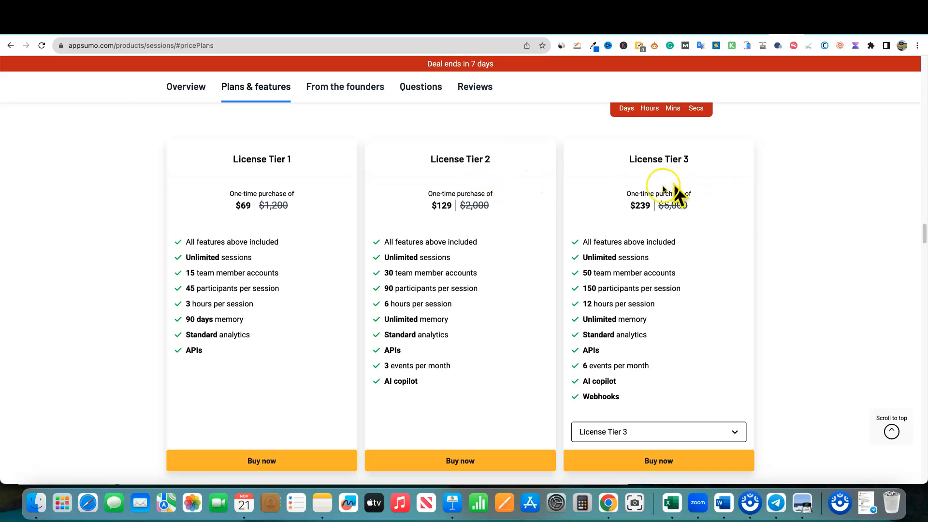
mouse_move(739, 286)
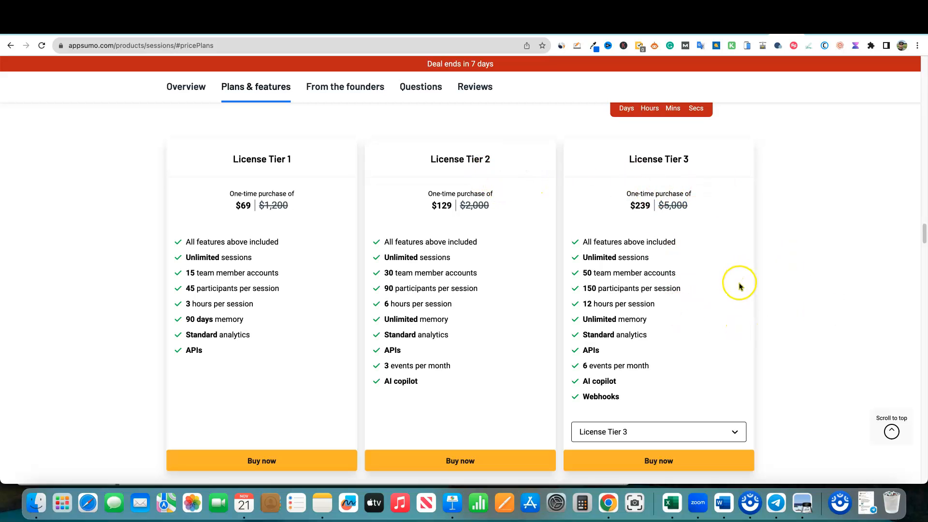
mouse_move(414, 354)
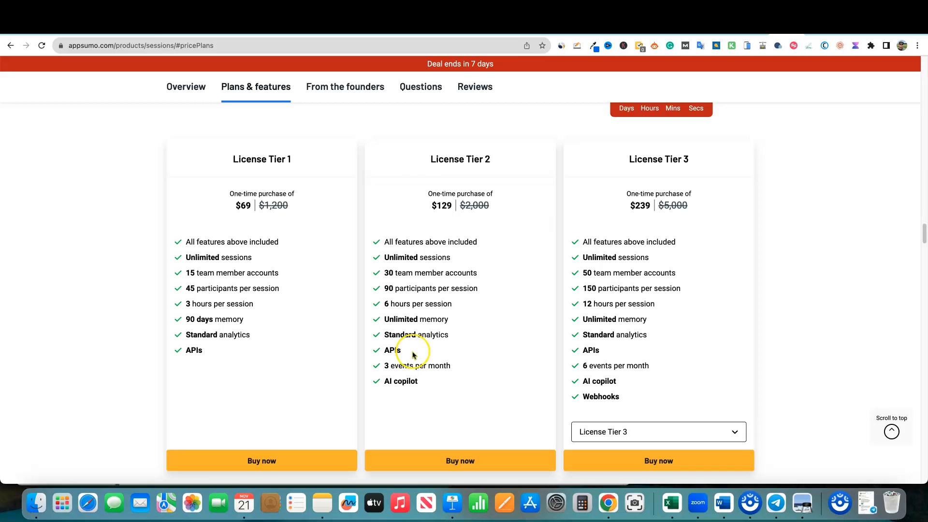
mouse_move(472, 227)
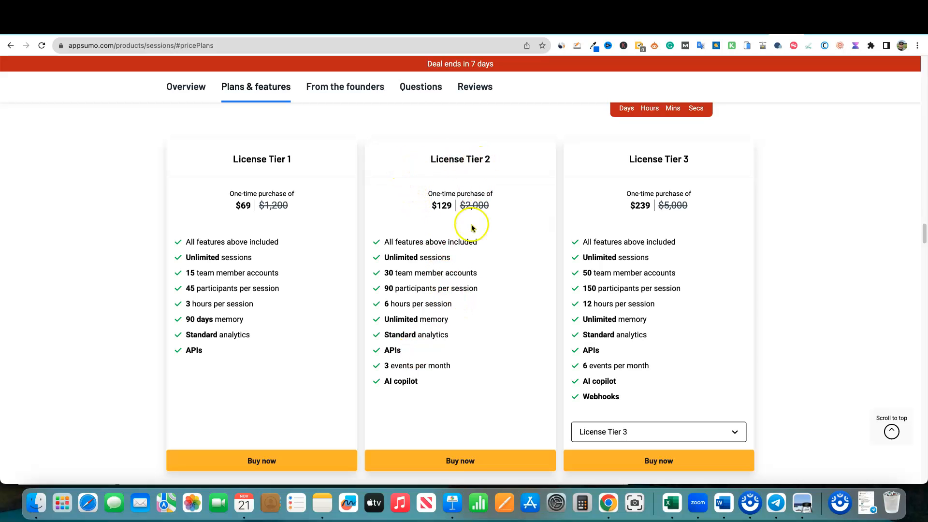
mouse_move(411, 356)
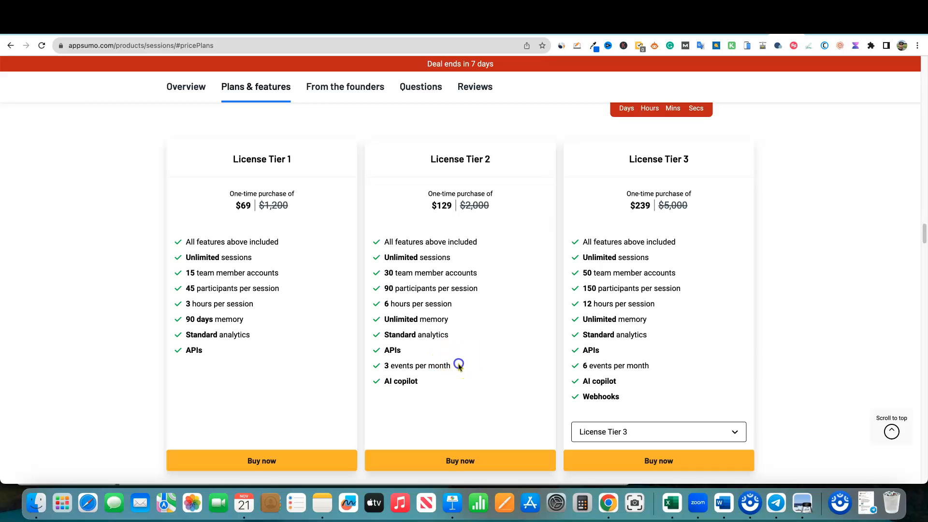
double_click(417, 366)
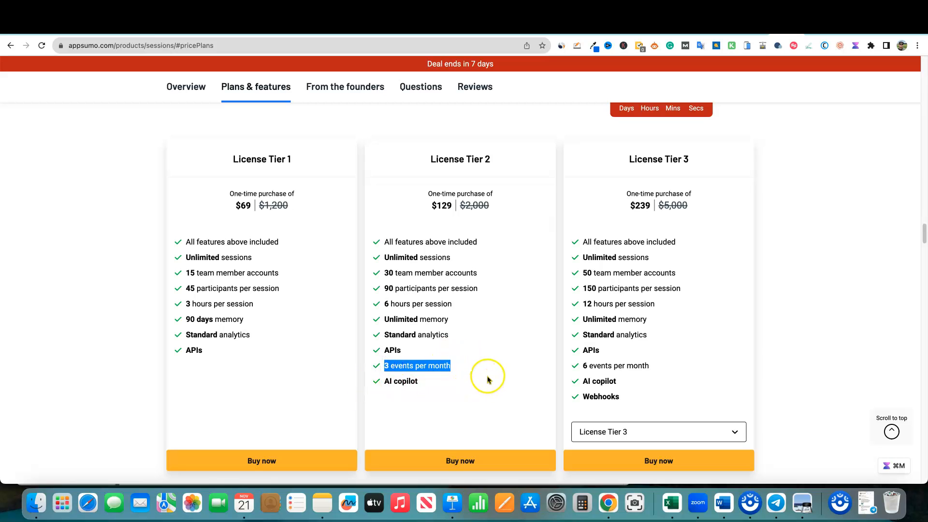
mouse_move(466, 367)
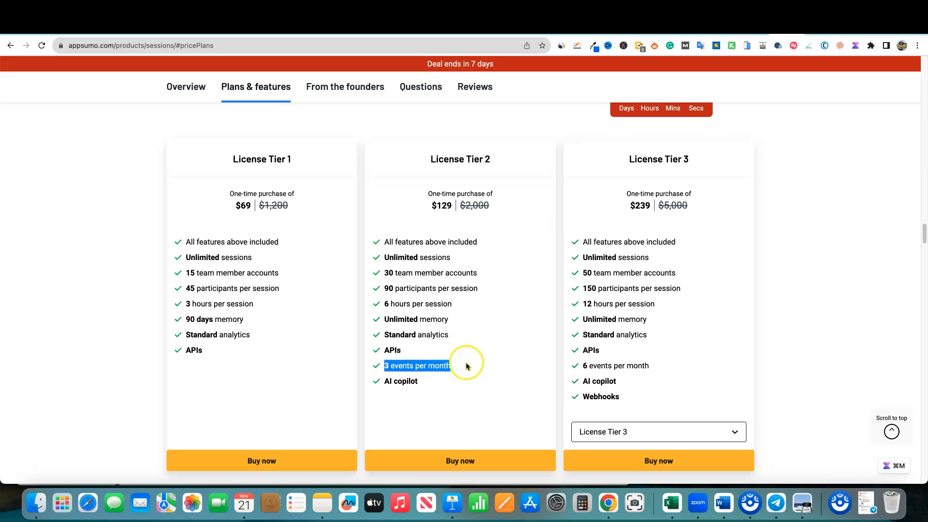
mouse_move(466, 365)
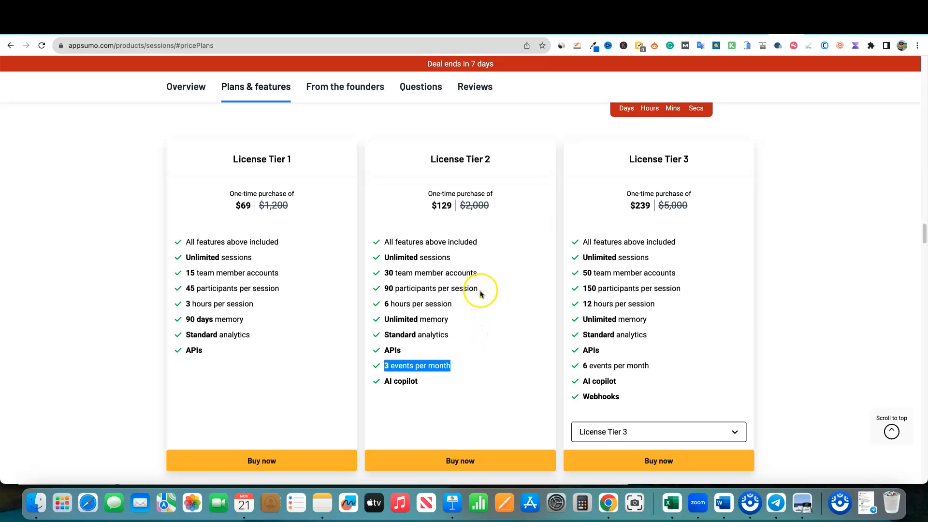
double_click(433, 288)
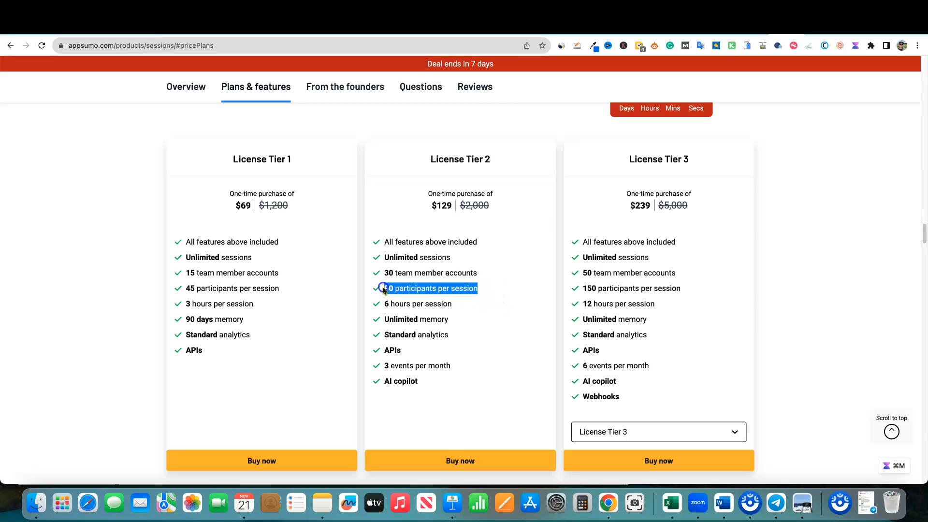
mouse_move(456, 380)
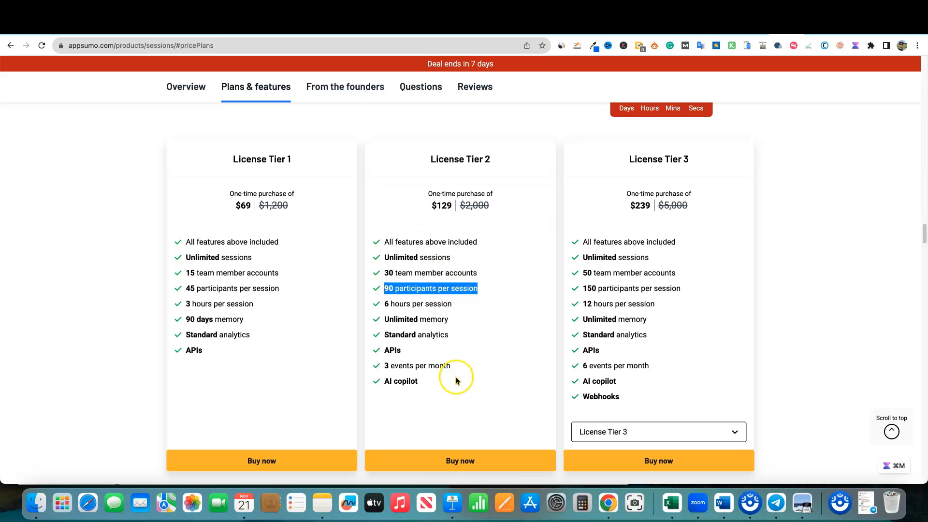
mouse_move(481, 379)
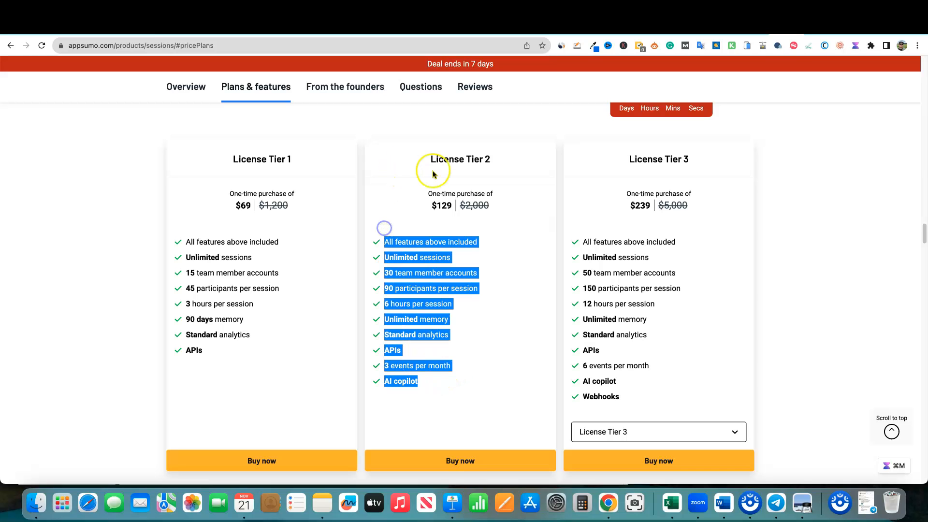
mouse_move(619, 271)
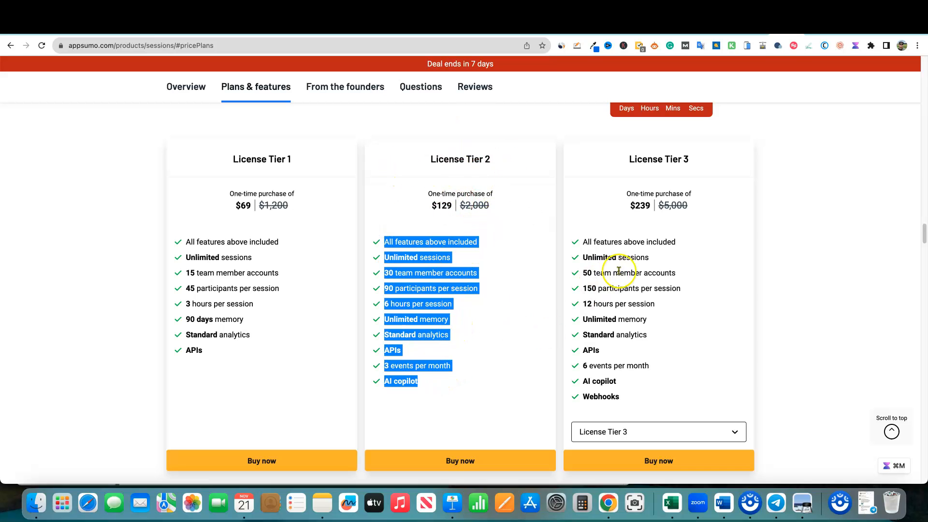
mouse_move(685, 295)
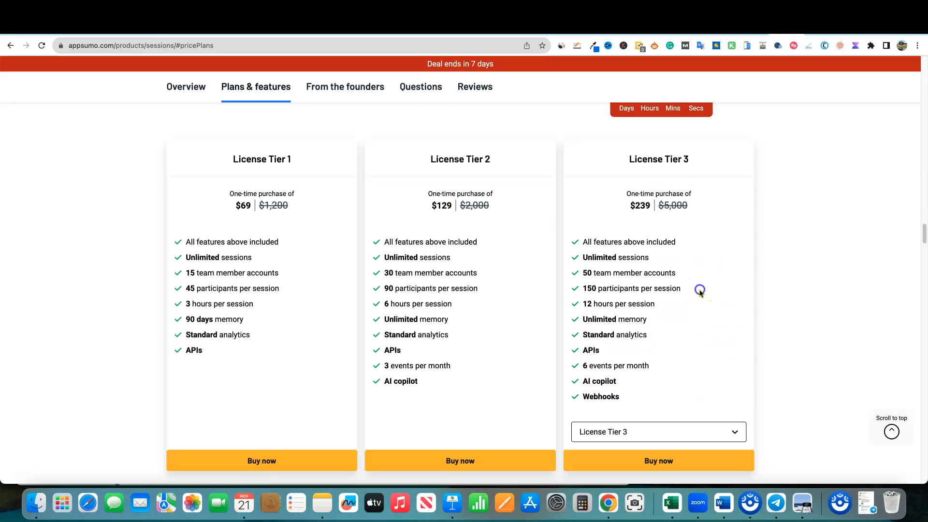
double_click(631, 288)
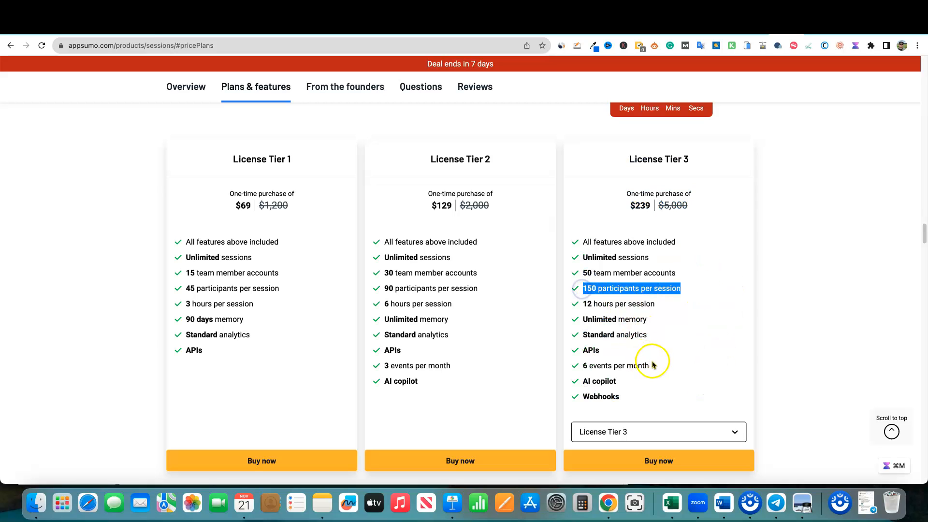
double_click(611, 365)
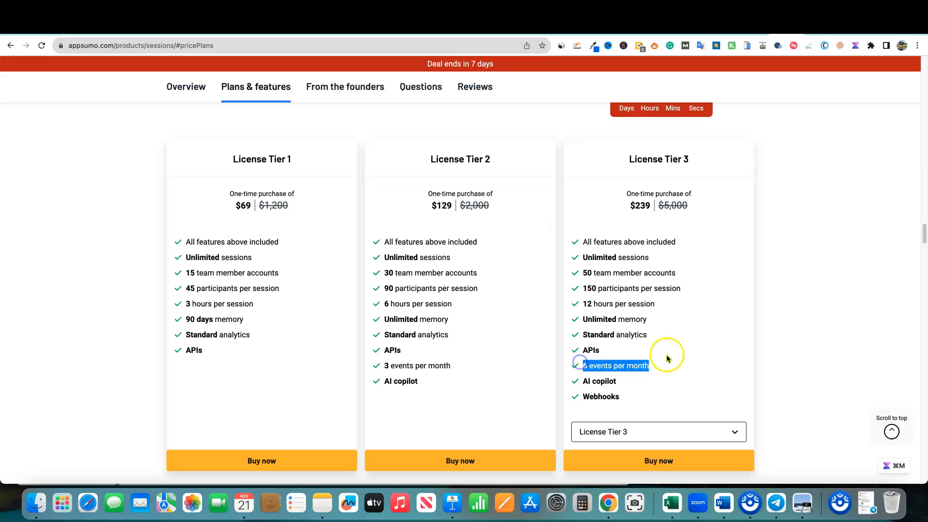
mouse_move(735, 350)
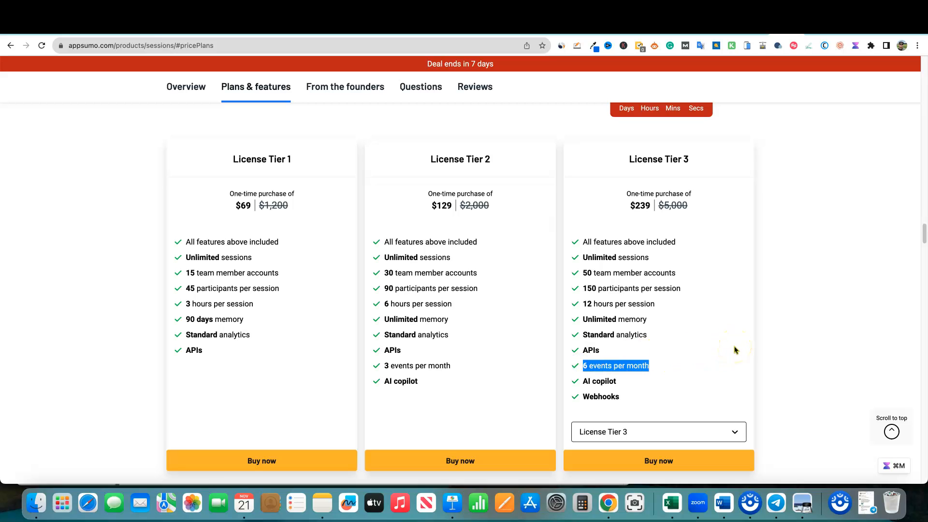
mouse_move(659, 356)
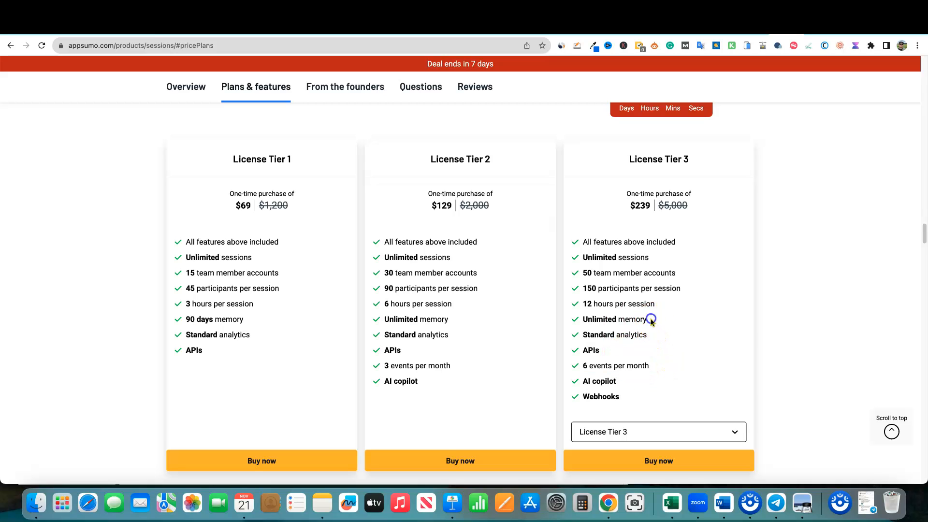
double_click(615, 319)
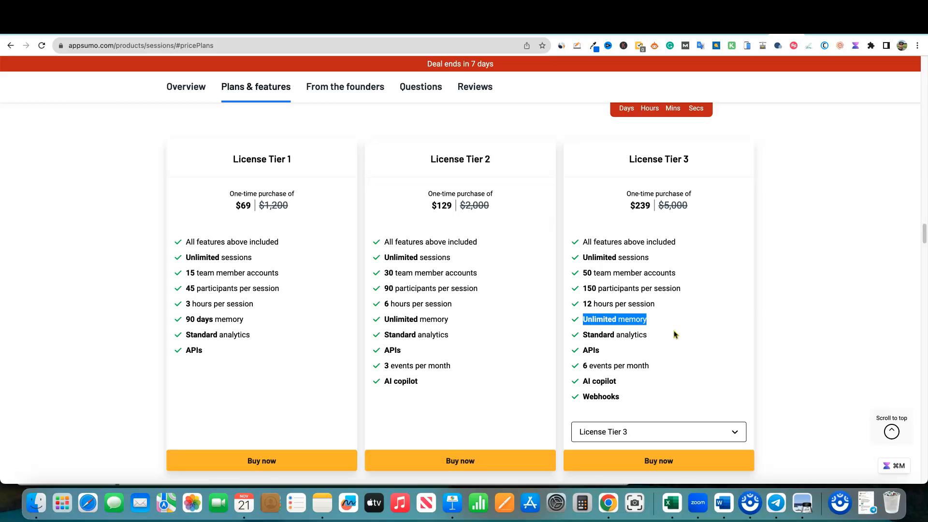
mouse_move(679, 338)
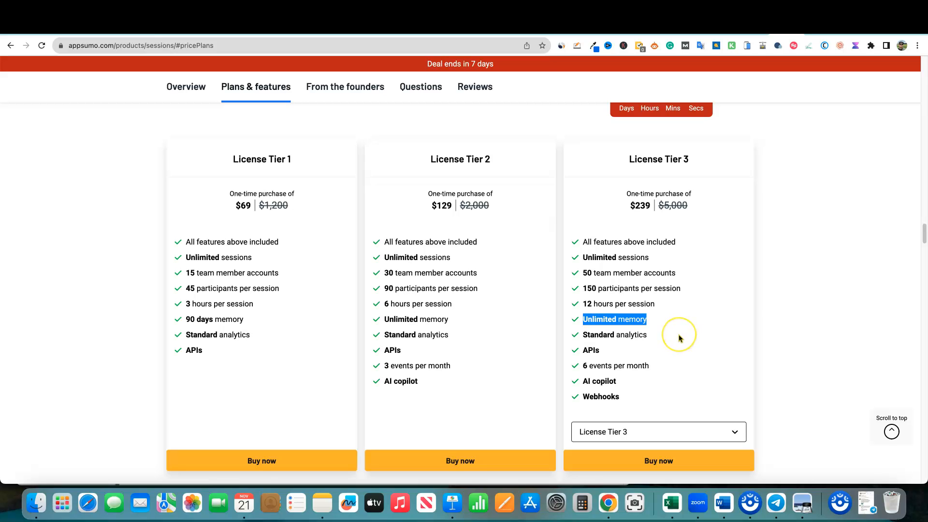
mouse_move(680, 338)
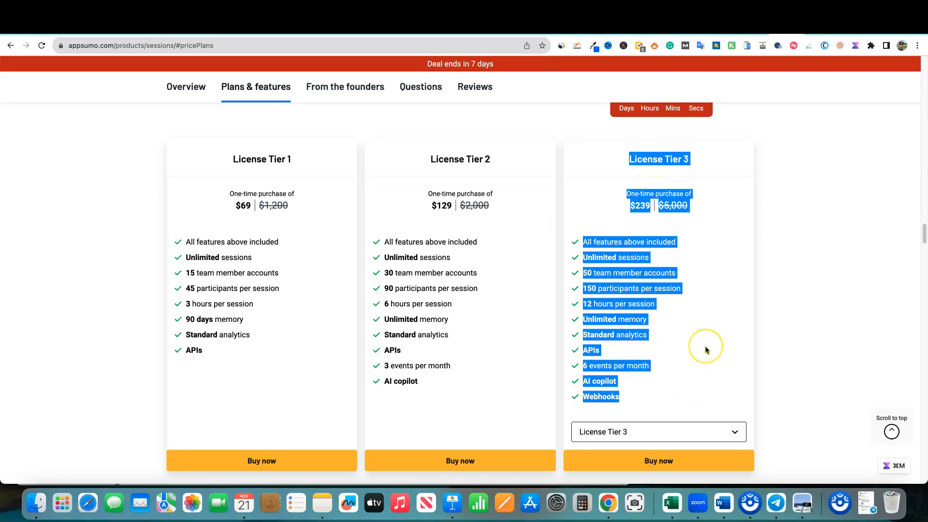
left_click(686, 380)
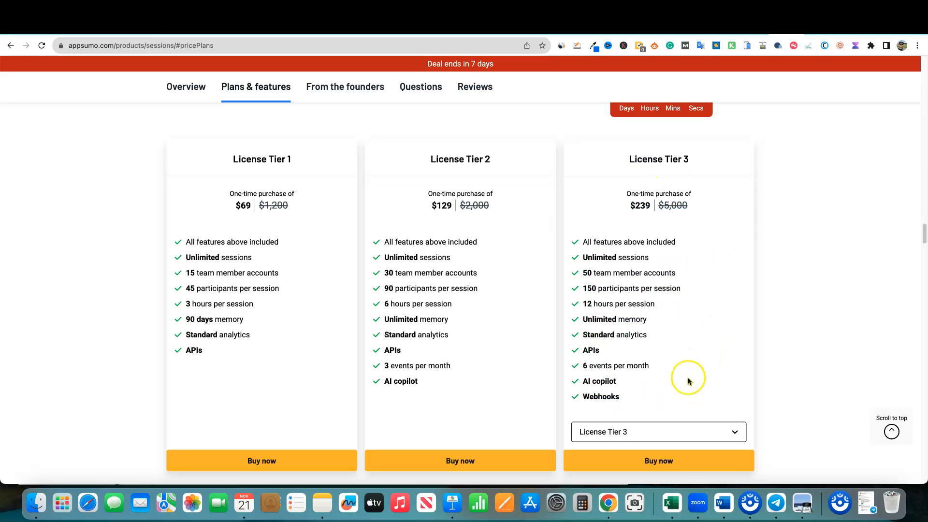
mouse_move(672, 337)
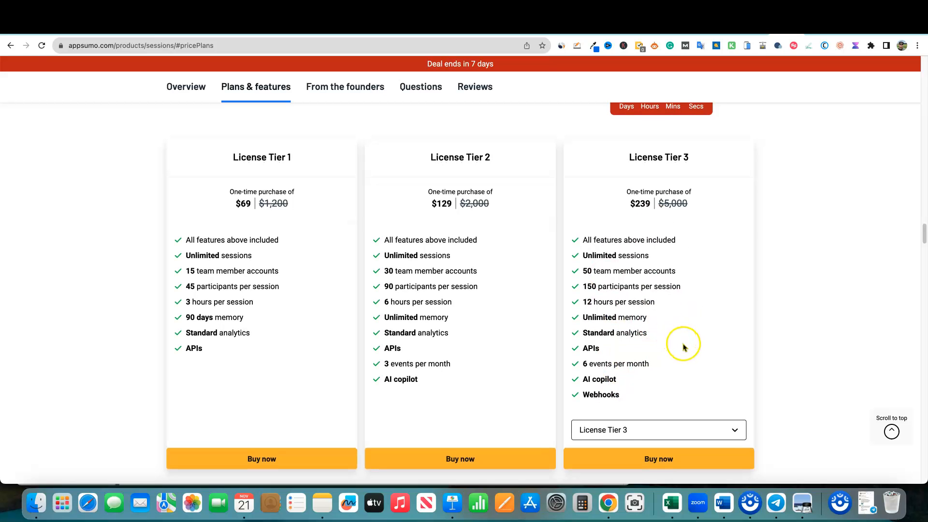
left_click(657, 430)
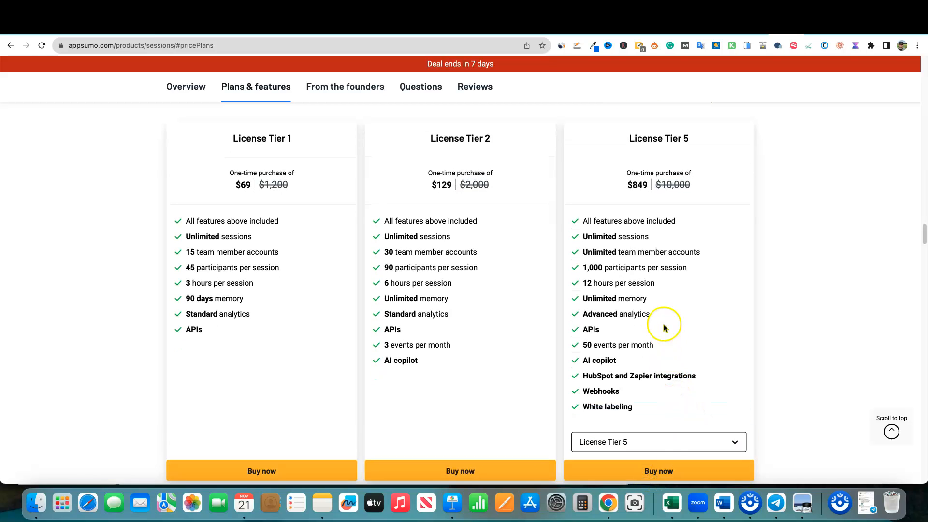
mouse_move(648, 342)
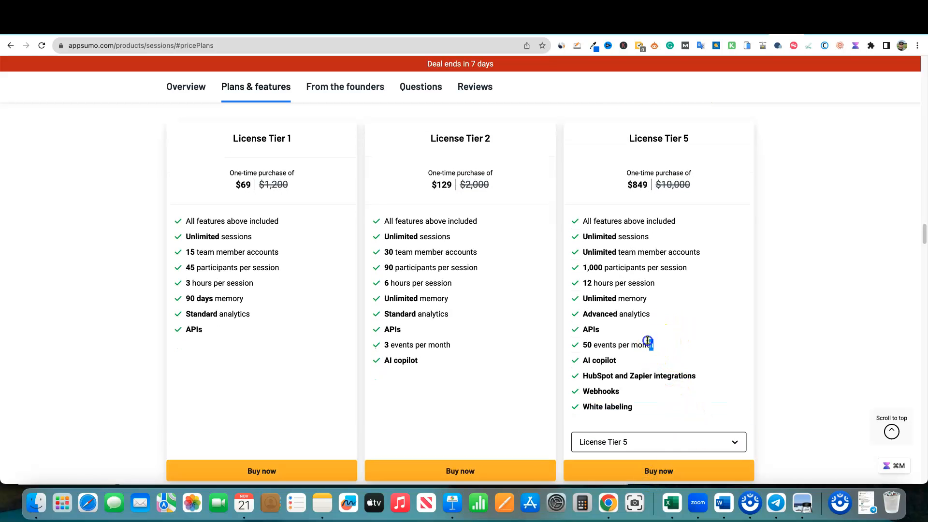
double_click(613, 345)
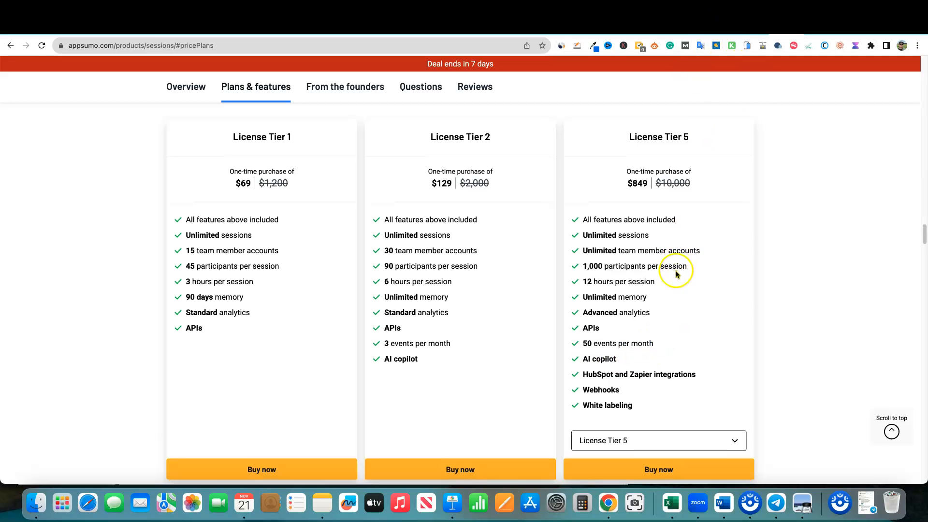
scroll("up", 3)
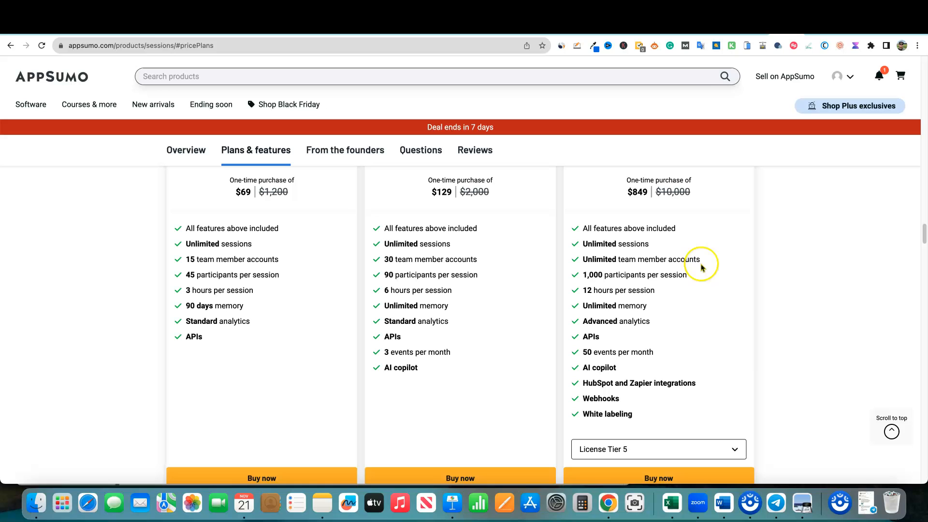
mouse_move(758, 30)
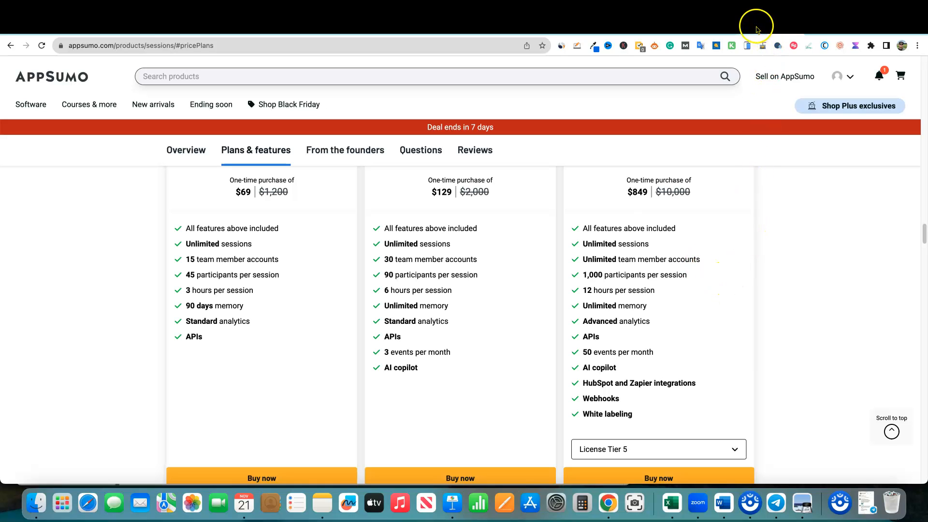
mouse_move(715, 280)
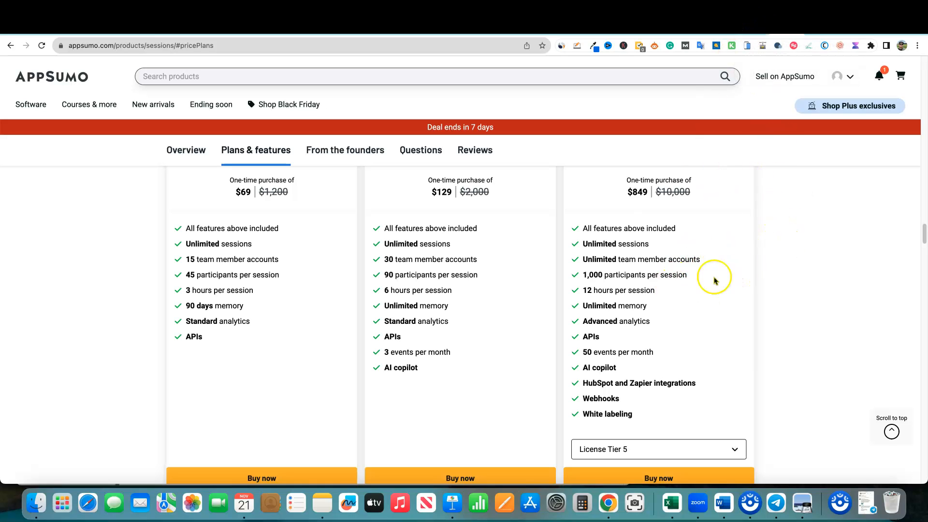
double_click(634, 275)
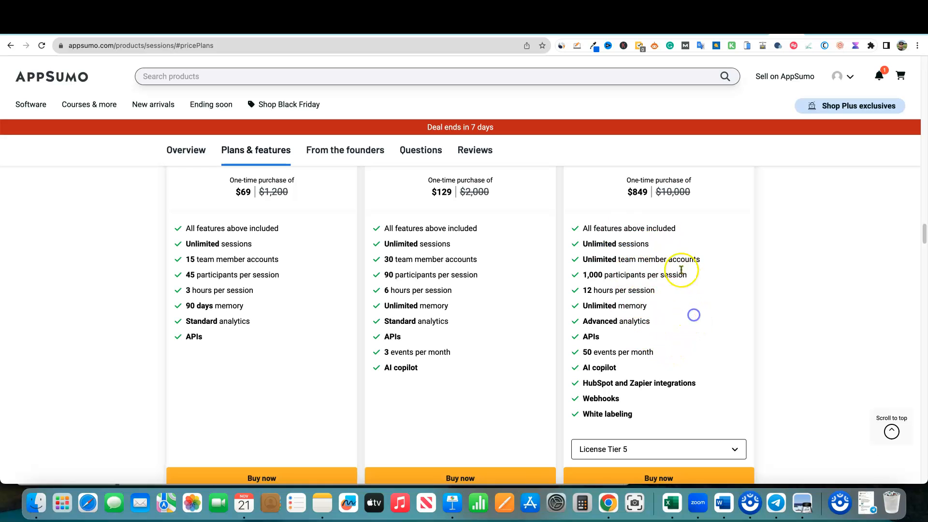
mouse_move(633, 380)
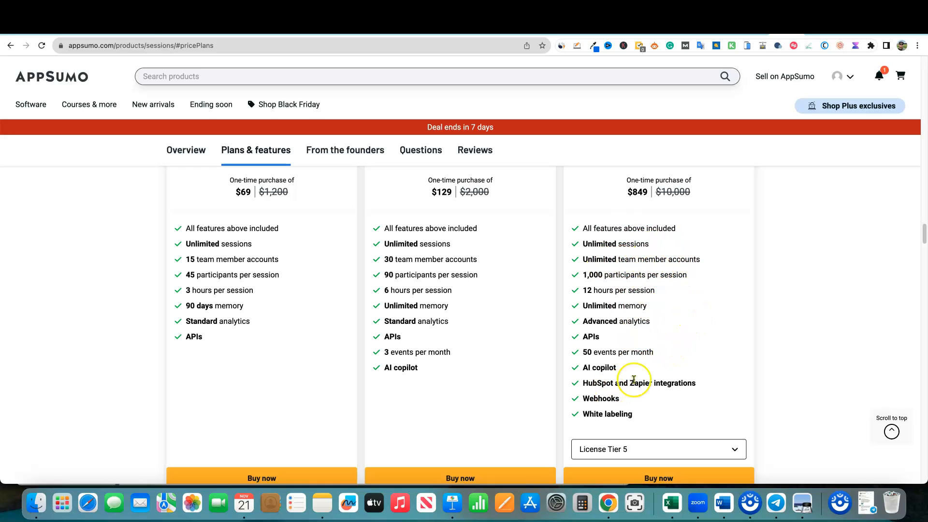
mouse_move(751, 351)
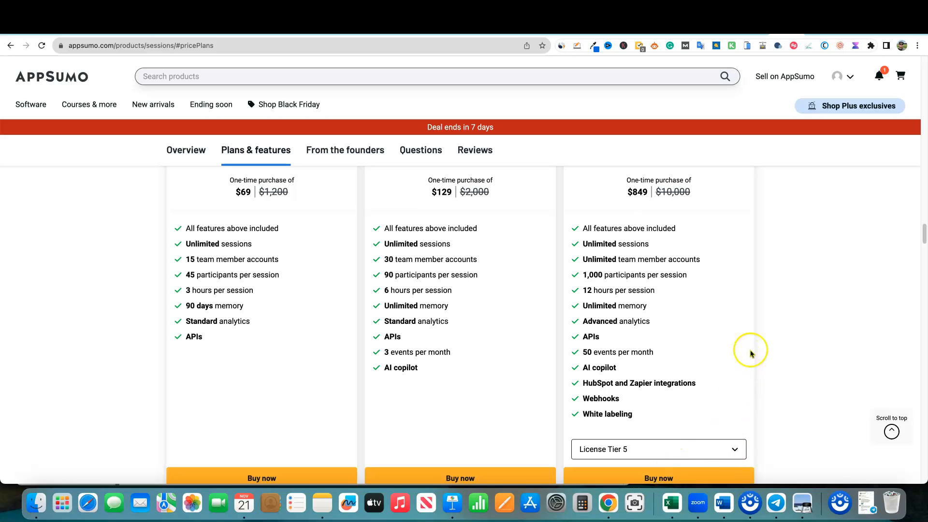
mouse_move(717, 344)
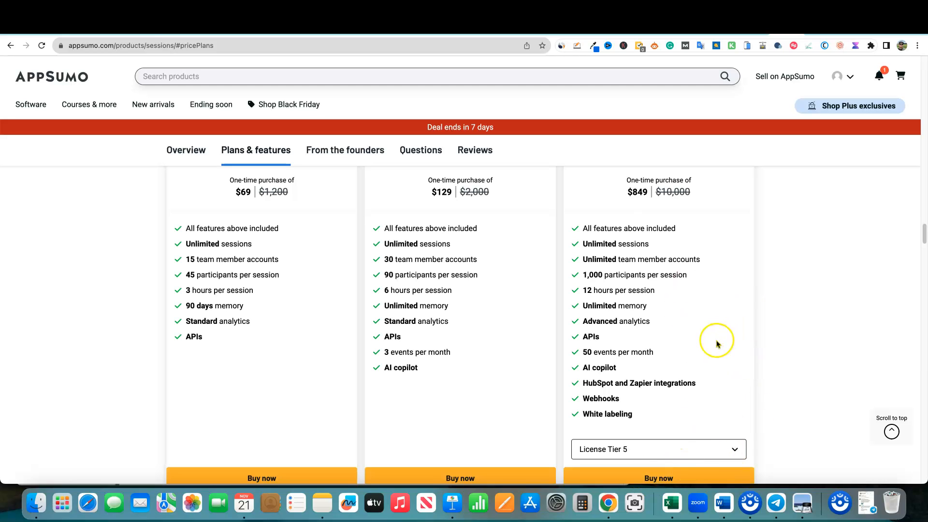
mouse_move(729, 364)
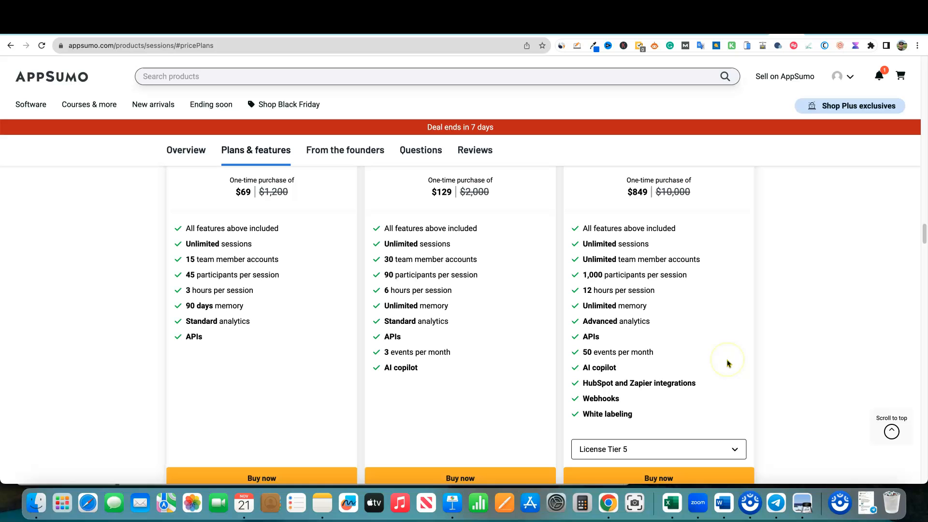
double_click(606, 414)
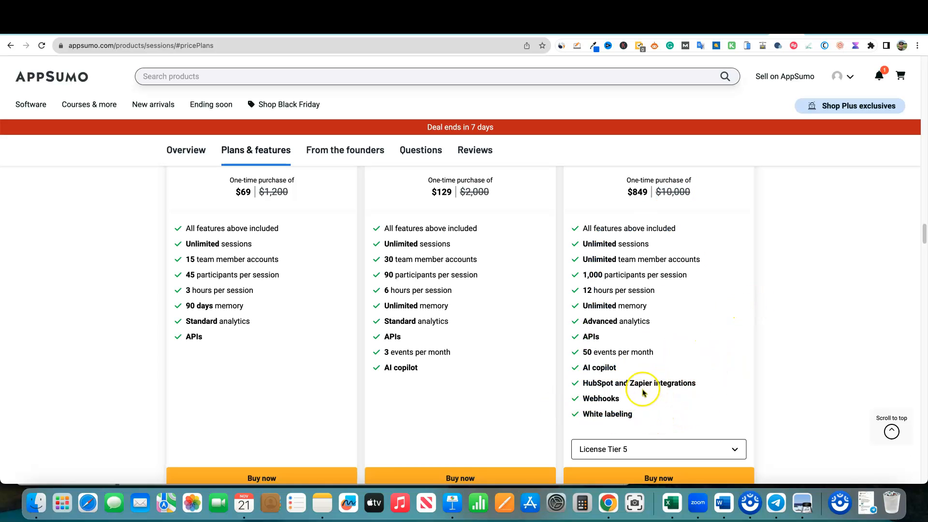
mouse_move(651, 174)
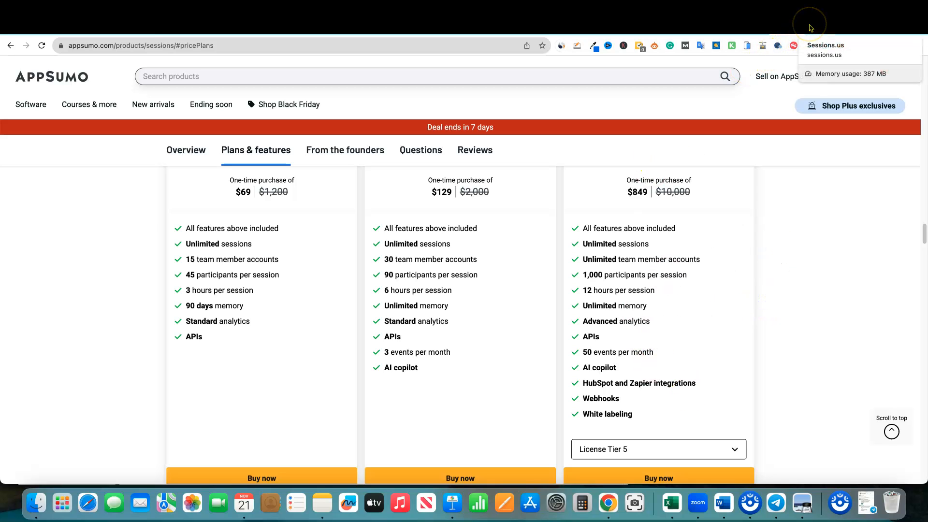
Switch to the Sessions.us pricing tab and look over the plan cards
left_click(825, 45)
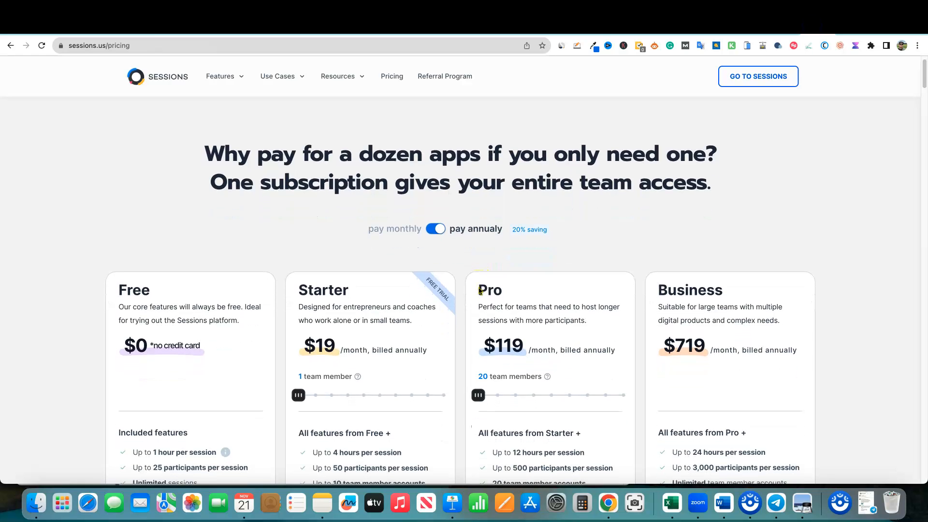
scroll("down", 3)
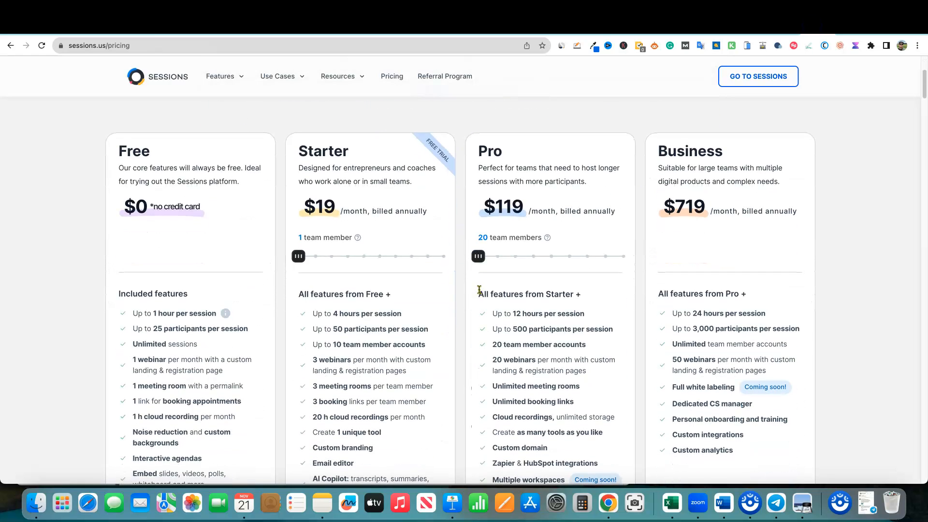
scroll("down", 3)
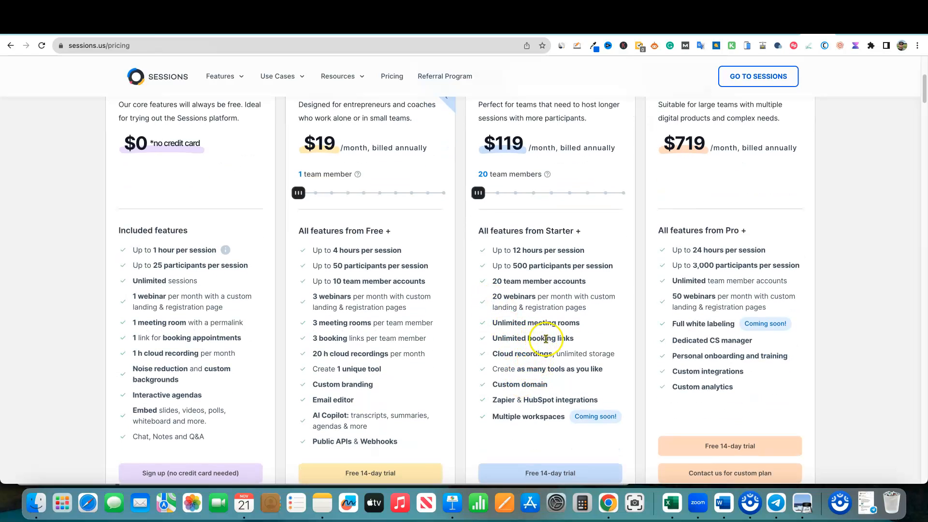
double_click(514, 296)
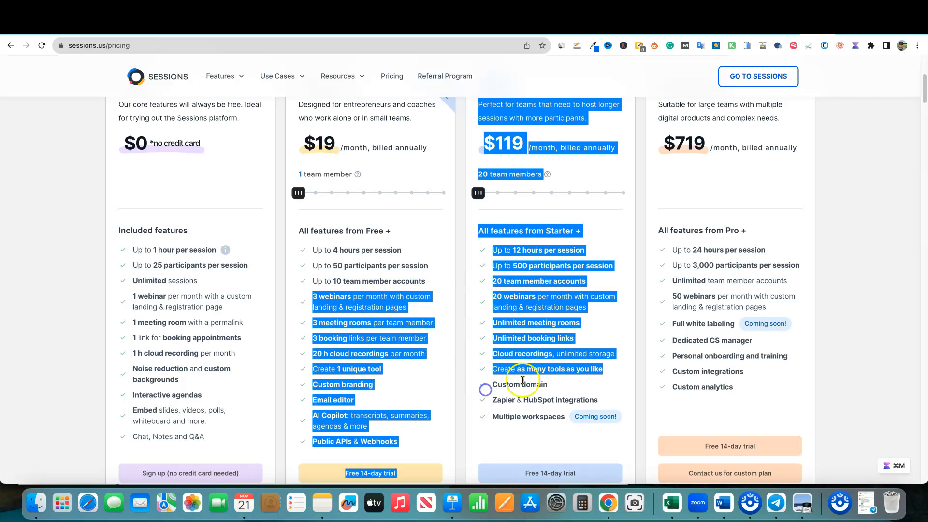
scroll("up", 3)
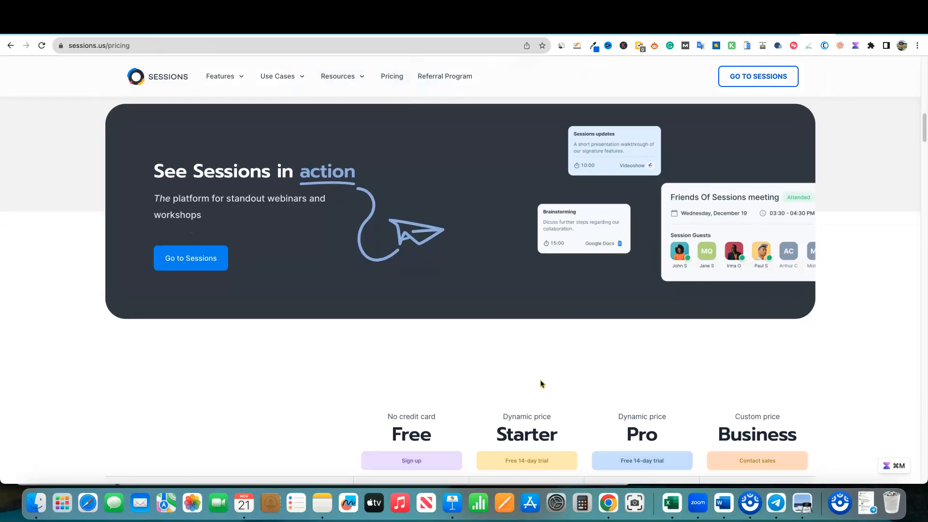
Scroll through the plan comparison table down to the Platform Features rows
scroll("down", 3)
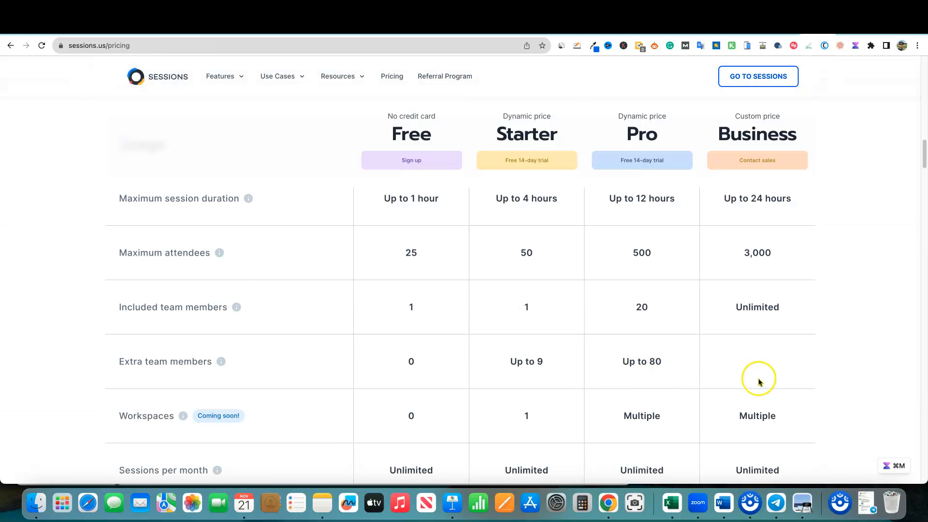
scroll("down", 3)
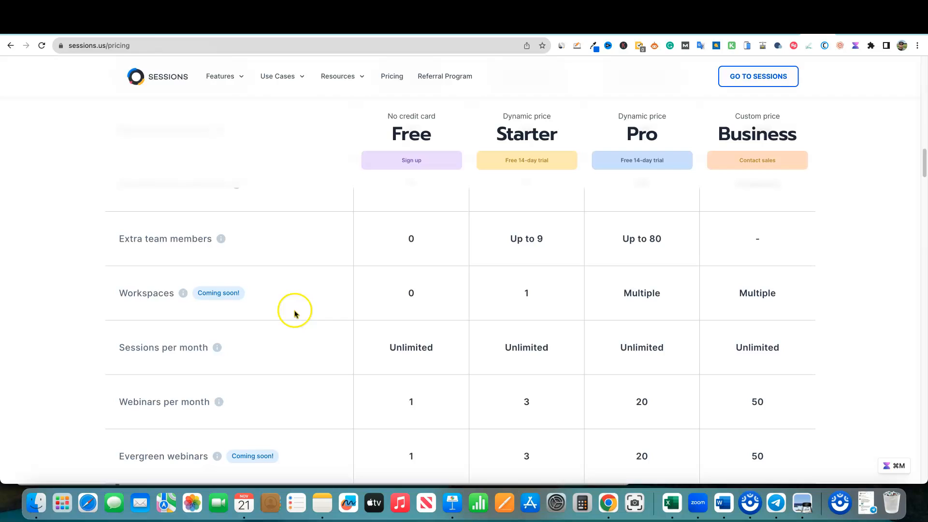
scroll("down", 3)
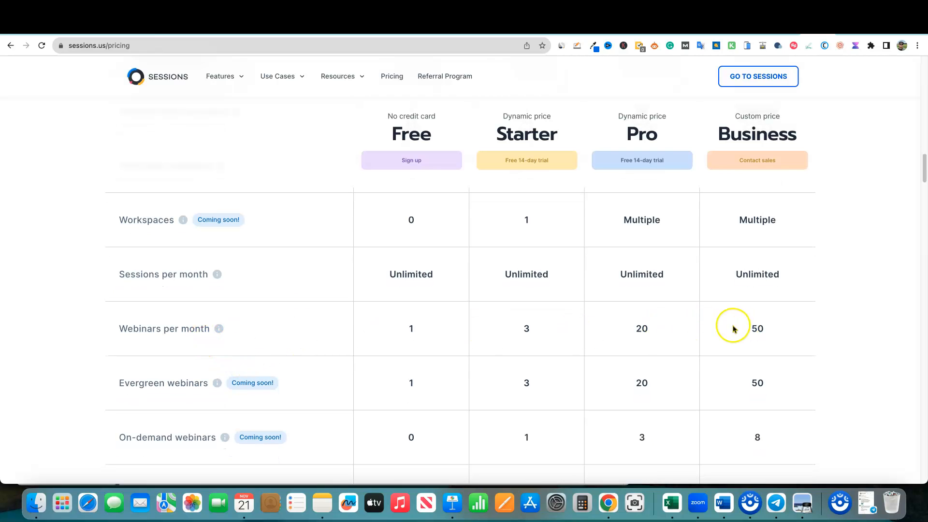
mouse_move(219, 329)
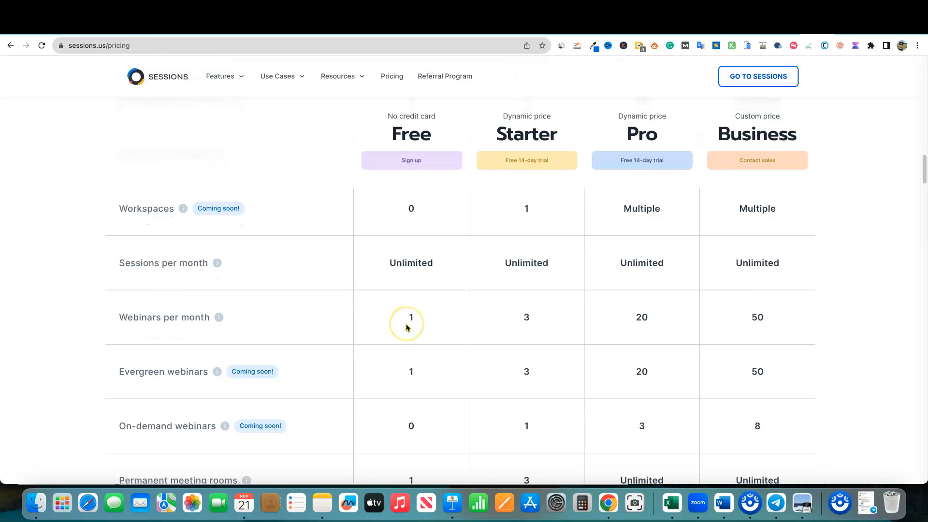
scroll("down", 3)
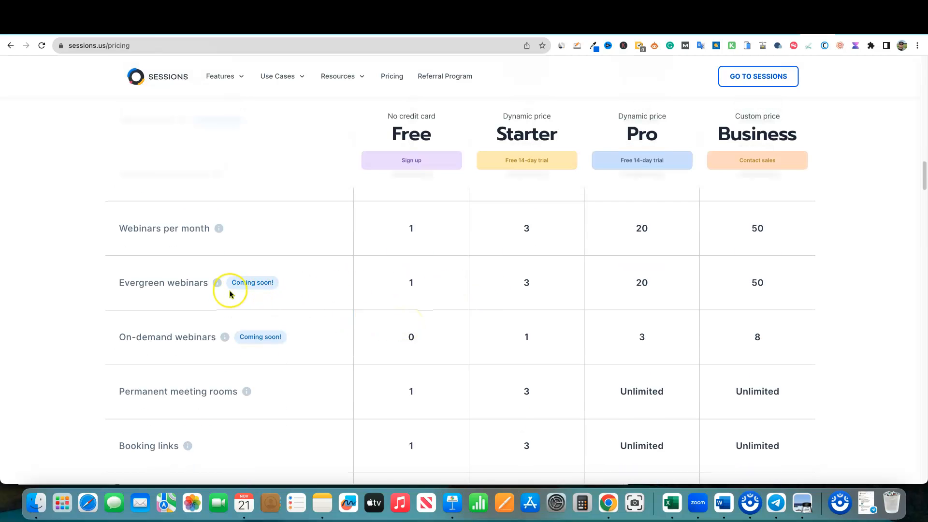
mouse_move(204, 353)
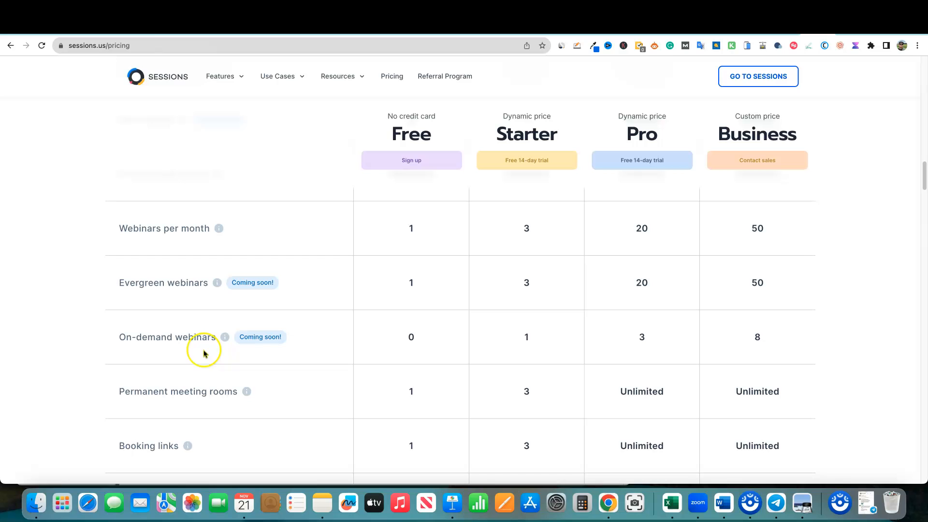
scroll("down", 3)
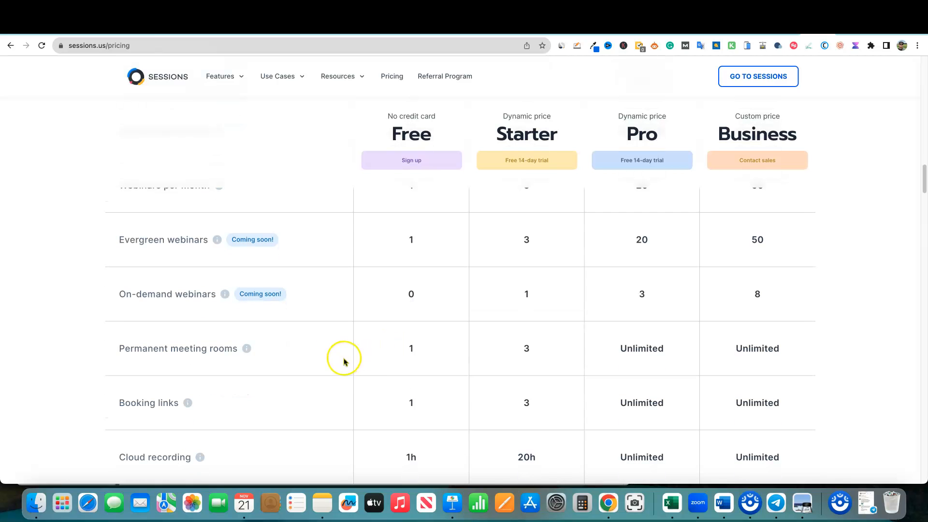
mouse_move(467, 353)
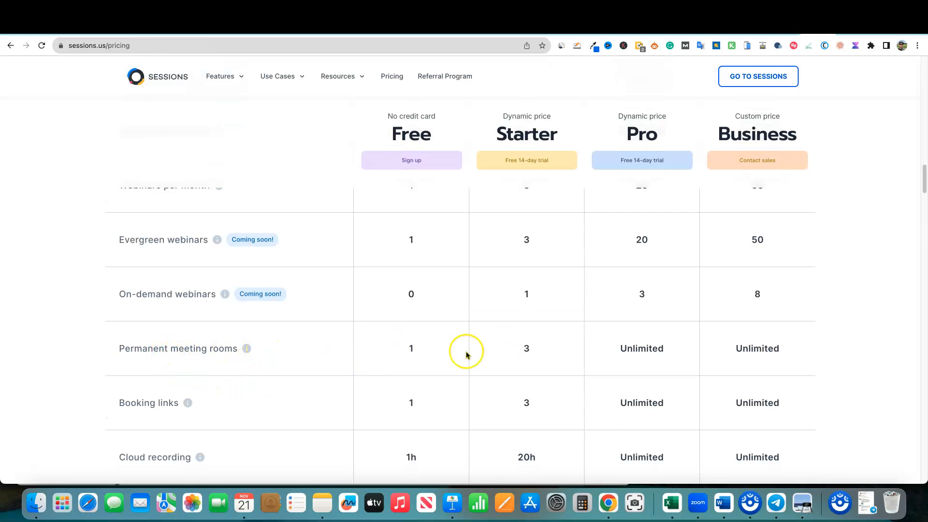
scroll("down", 3)
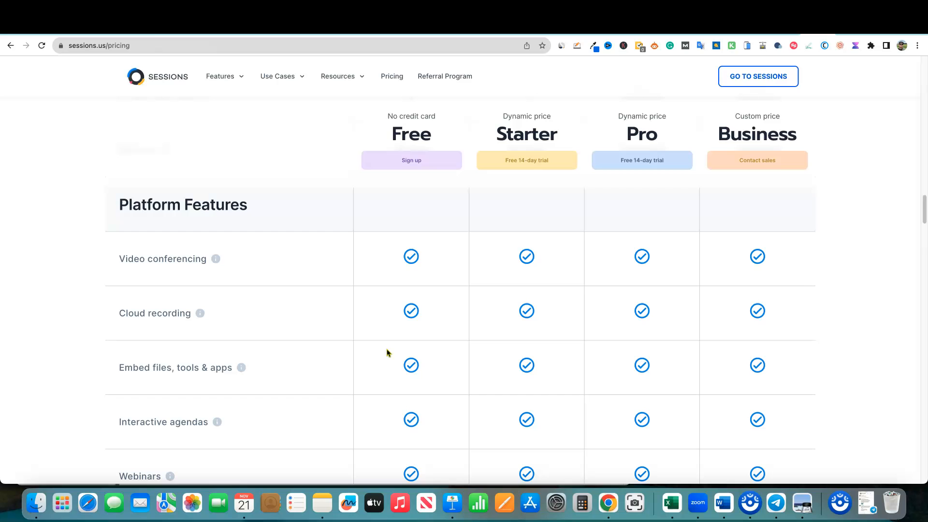
Scroll past Services and AI Copilot to the Polls, Offers, Takeaways, Calendar and Memory rows
scroll("down", 3)
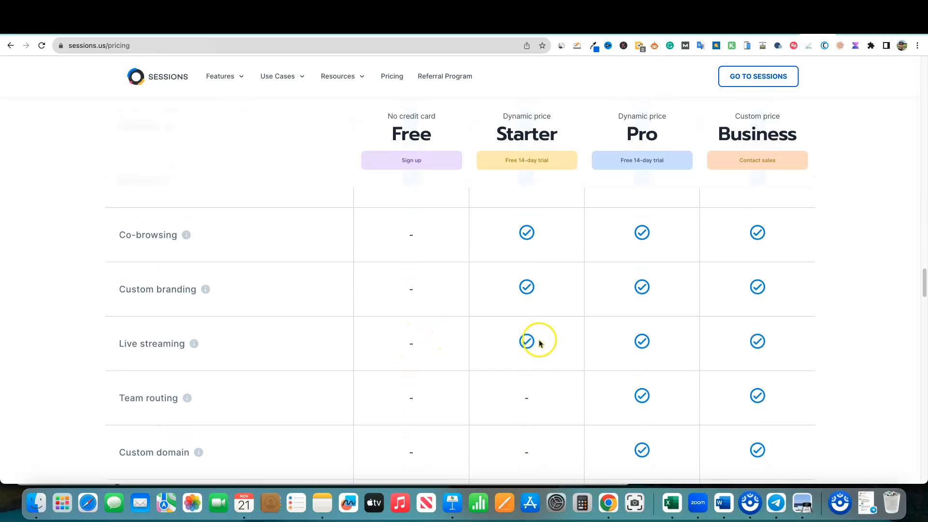
scroll("down", 3)
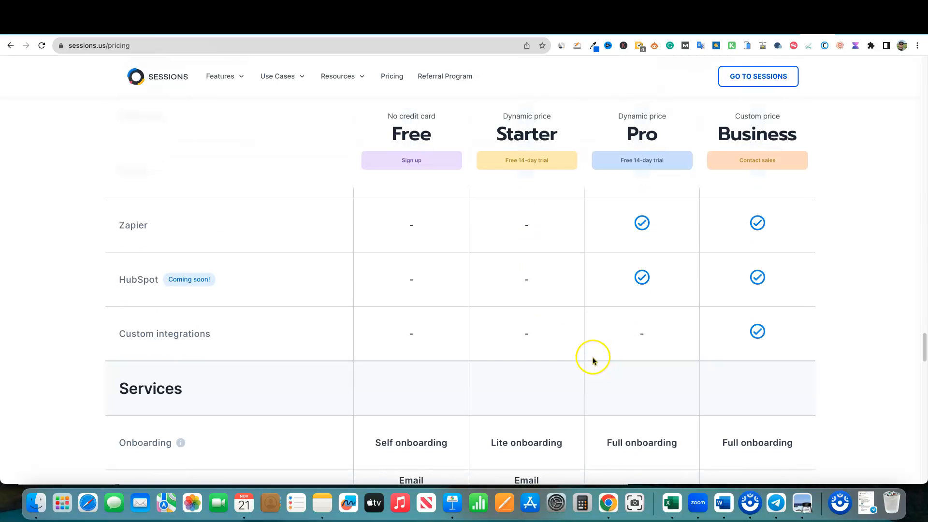
scroll("down", 3)
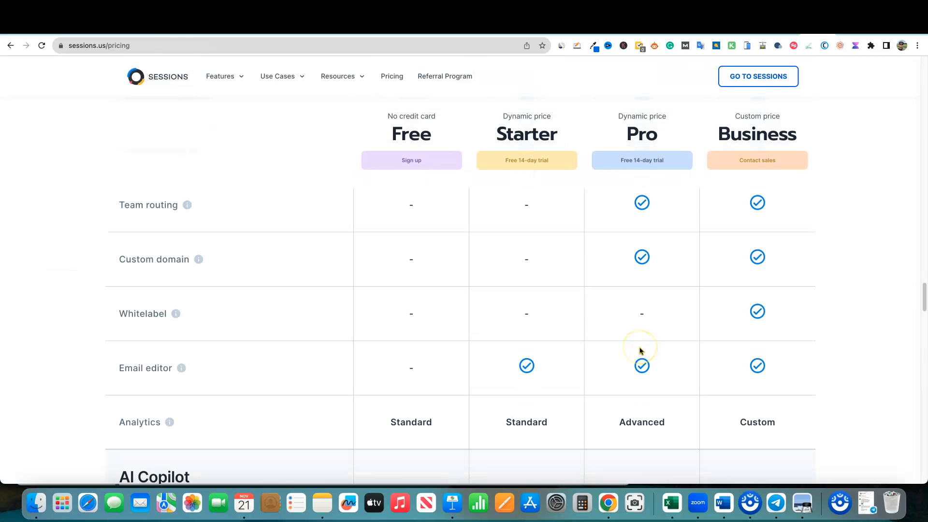
scroll("down", 3)
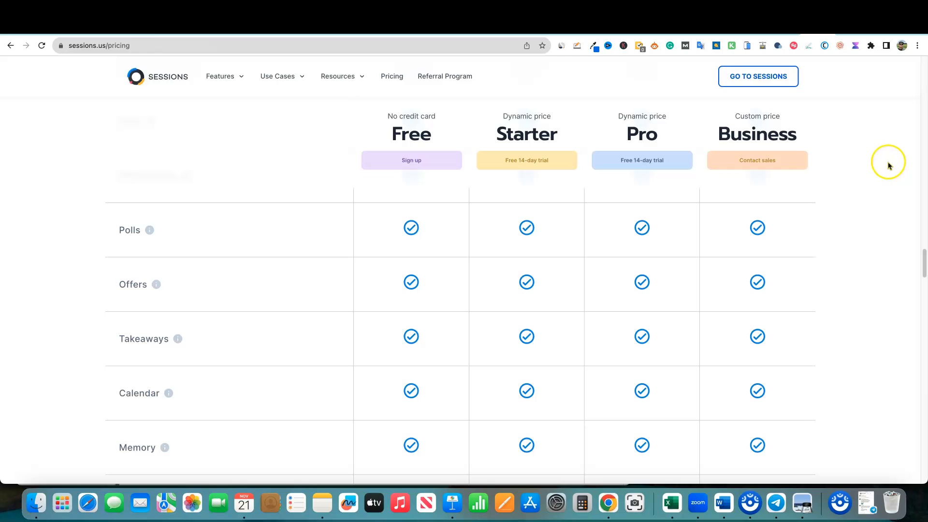
mouse_move(818, 183)
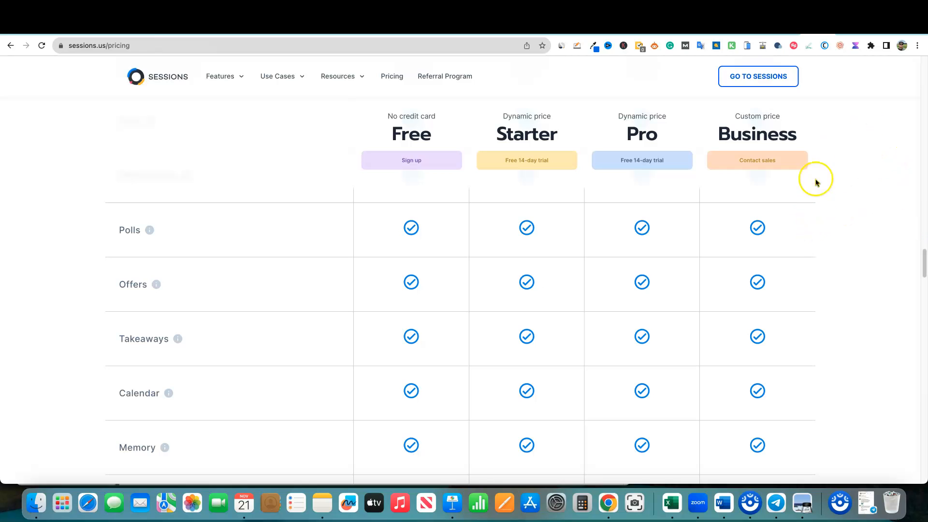
mouse_move(779, 29)
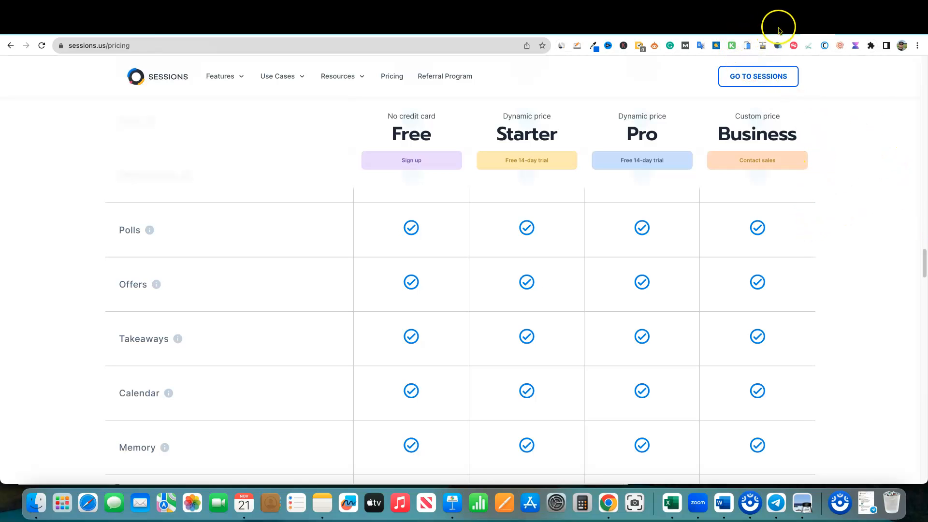
mouse_move(703, 144)
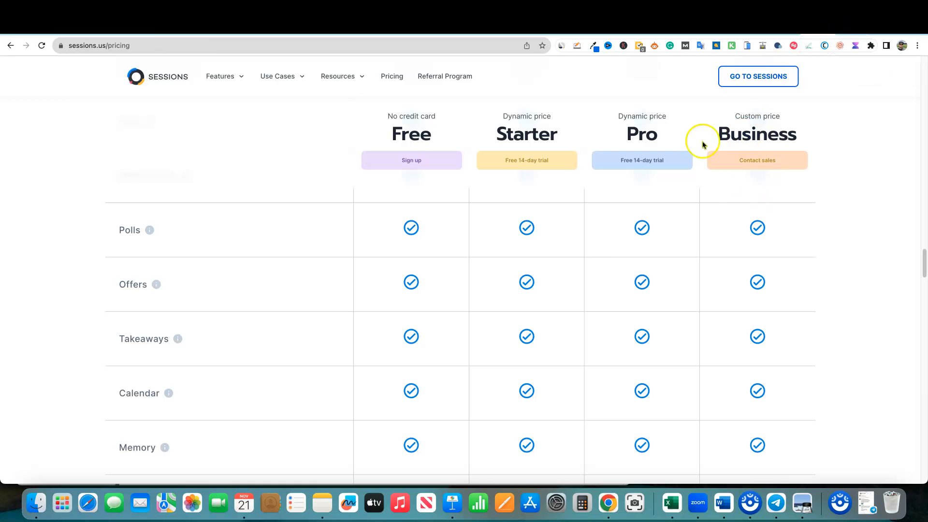
mouse_move(691, 220)
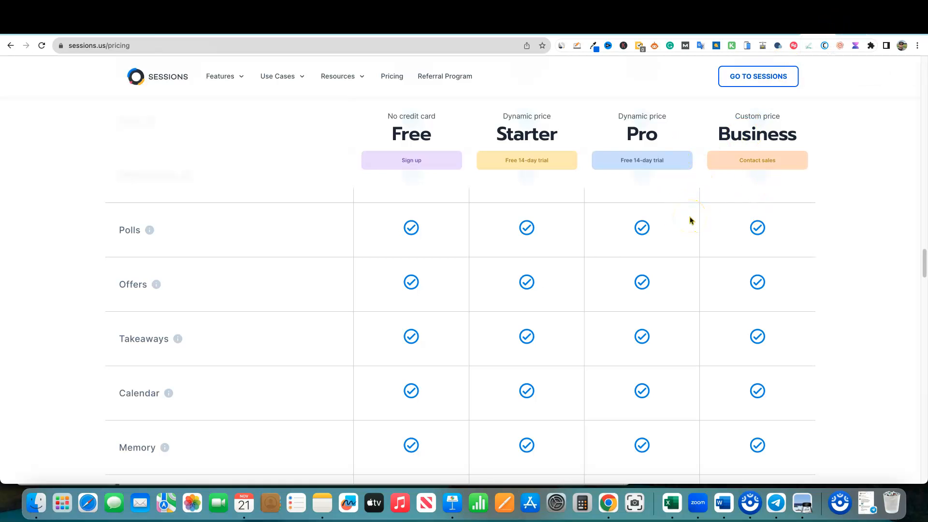
Go to the app.sessions.us Overview and launch an instant session from 'Start a session'
left_click(757, 75)
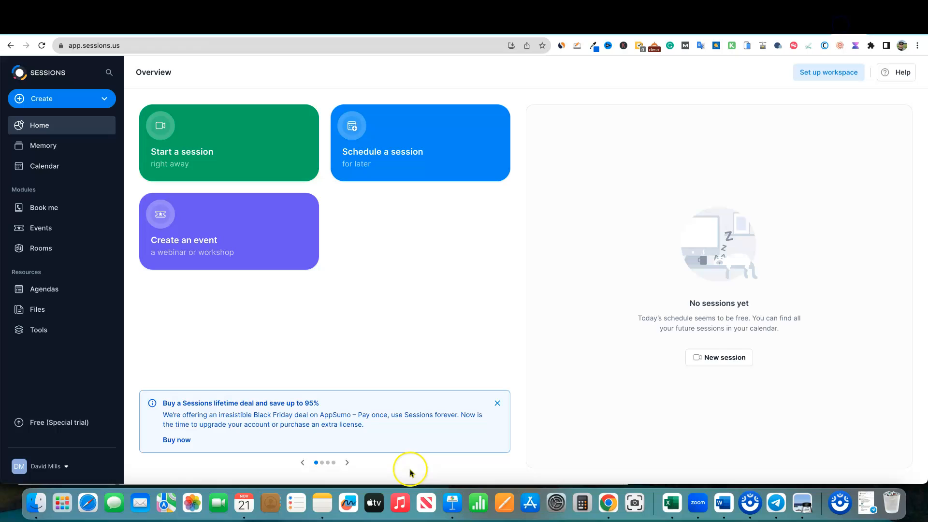
mouse_move(563, 28)
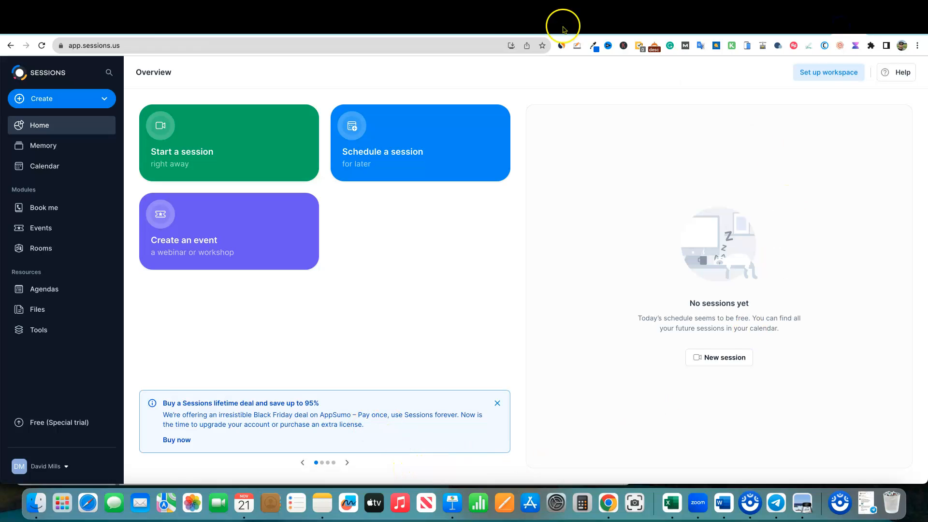
mouse_move(341, 296)
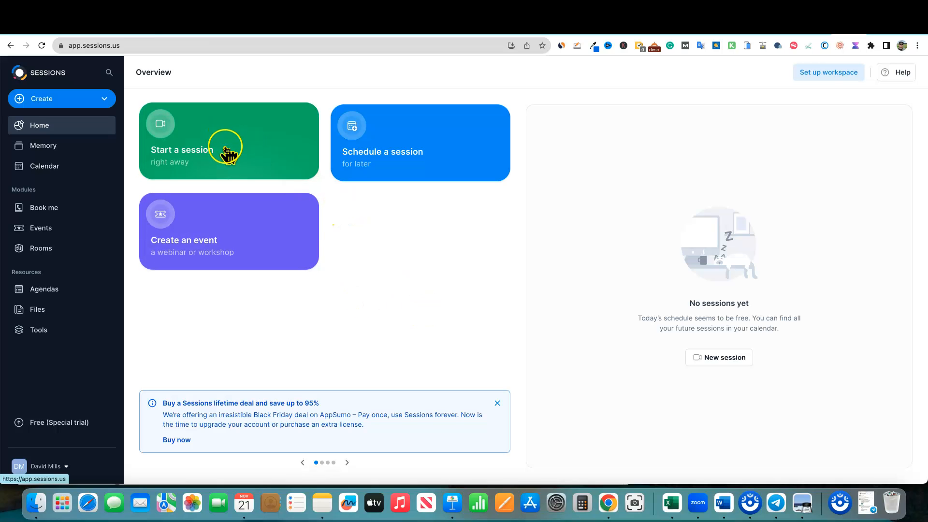
mouse_move(504, 168)
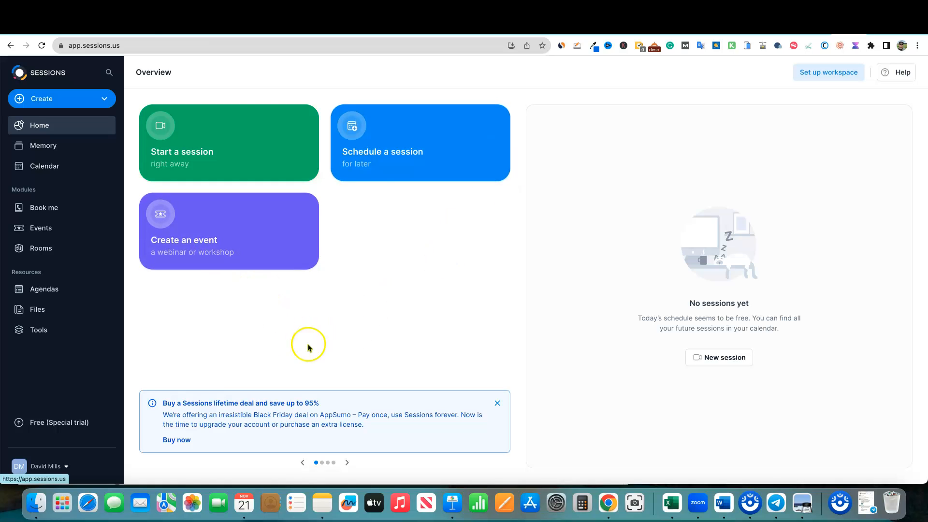
left_click(228, 142)
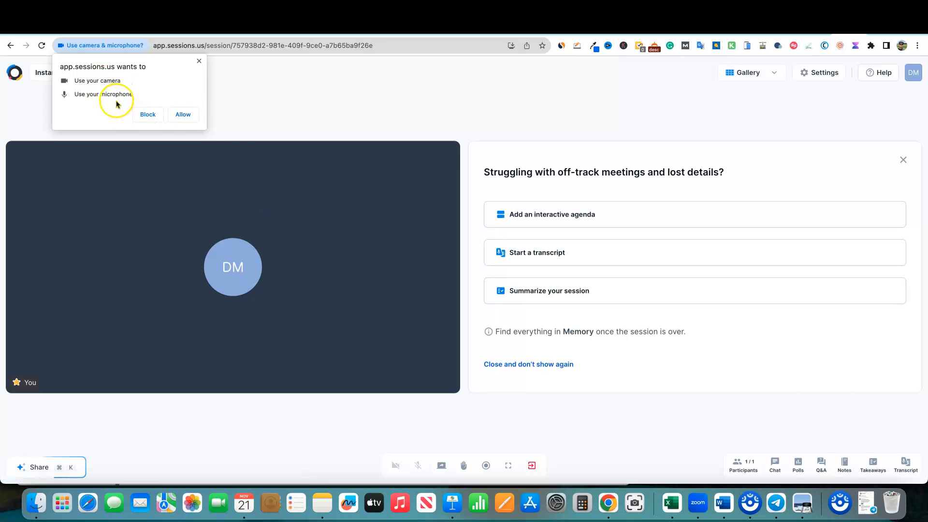
Allow camera and microphone access in Chrome and macOS so the host's webcam appears
left_click(182, 114)
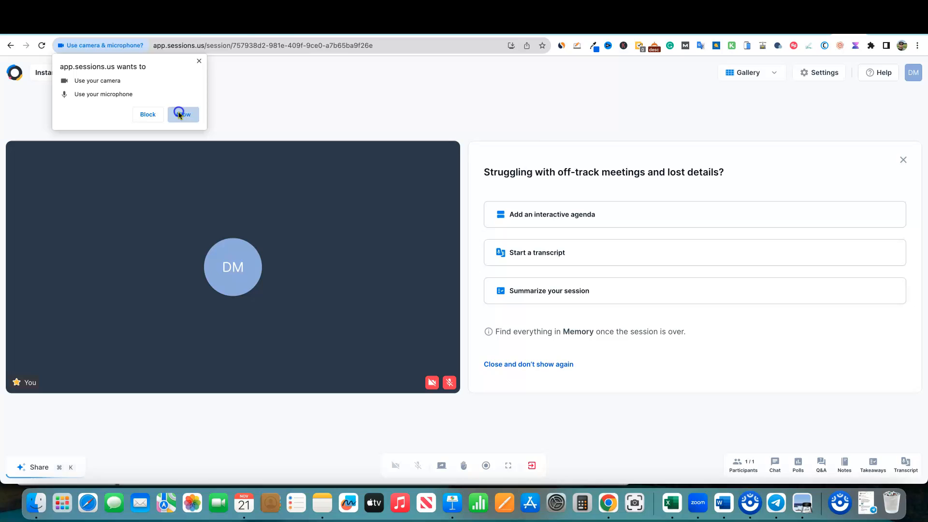
left_click(182, 114)
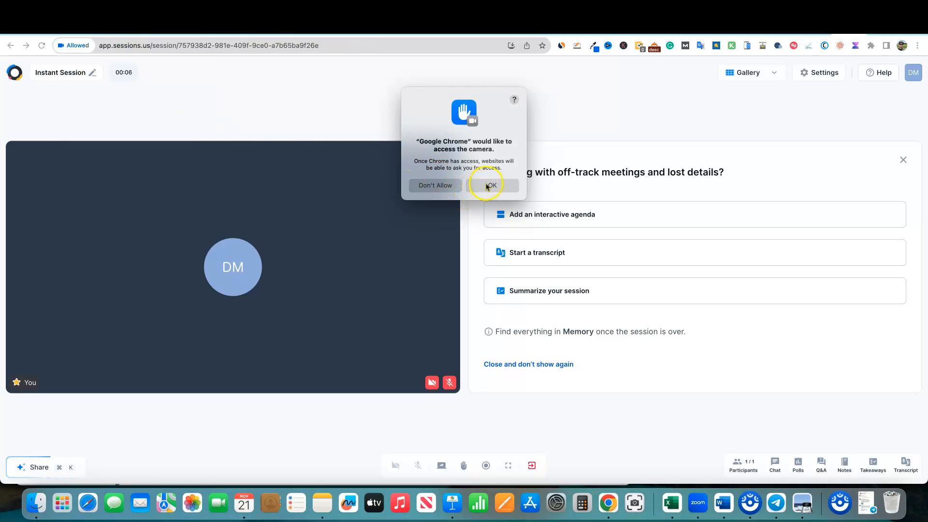
left_click(490, 184)
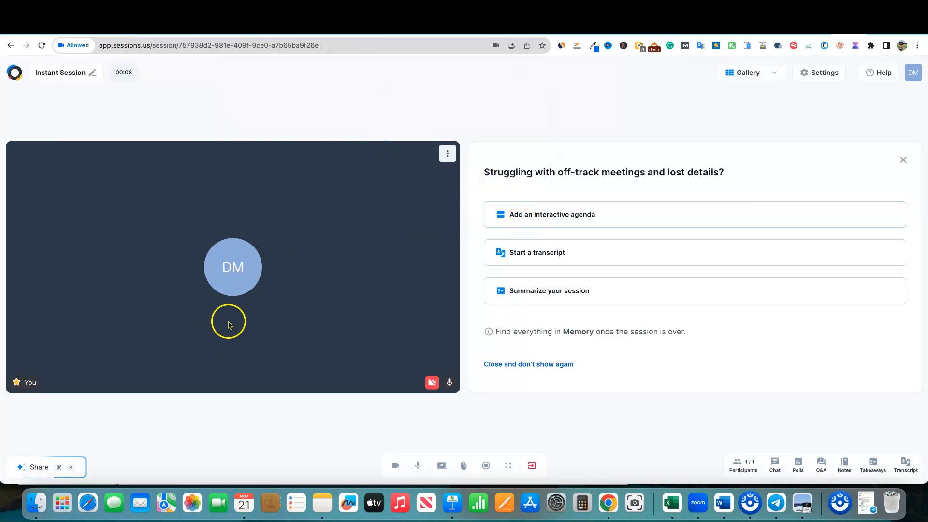
left_click(431, 383)
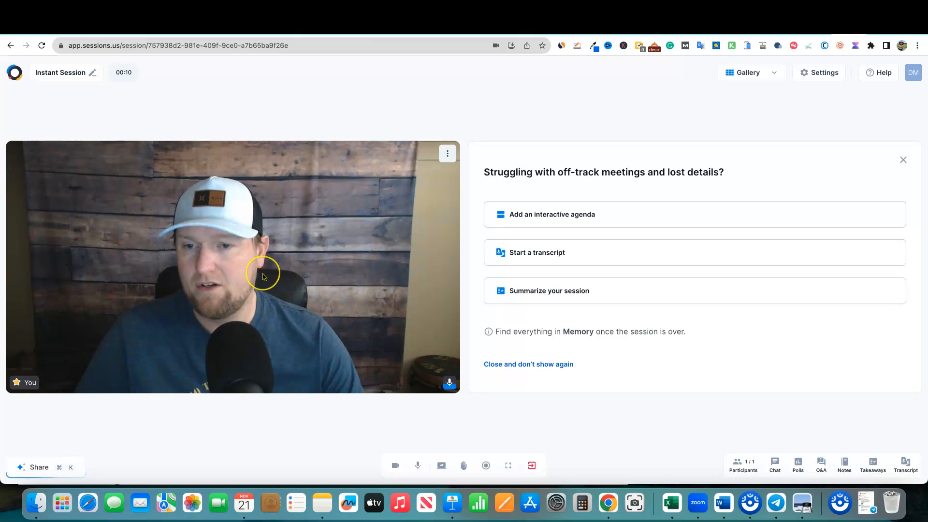
mouse_move(414, 265)
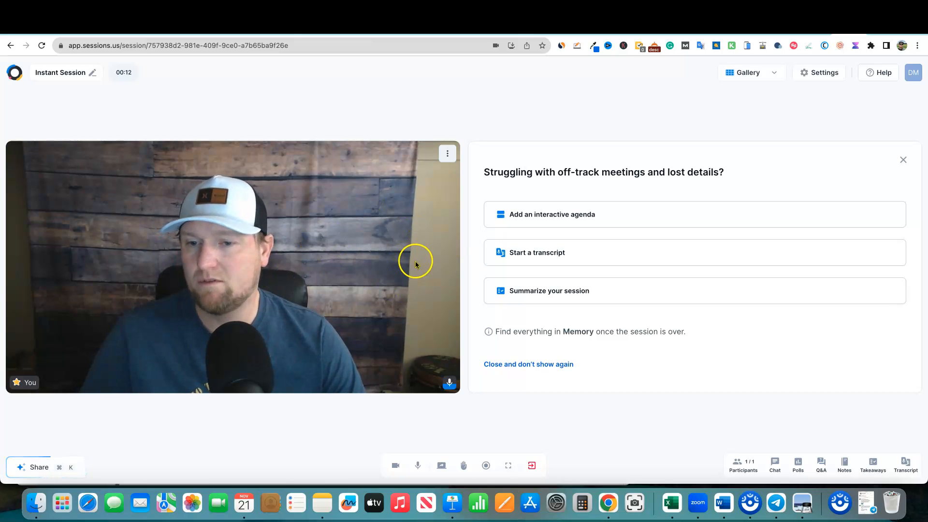
mouse_move(440, 253)
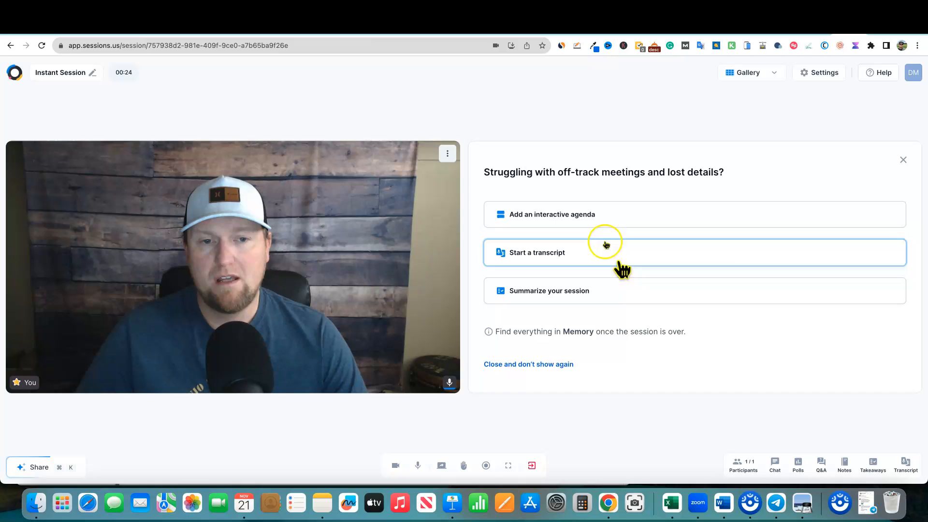
mouse_move(535, 214)
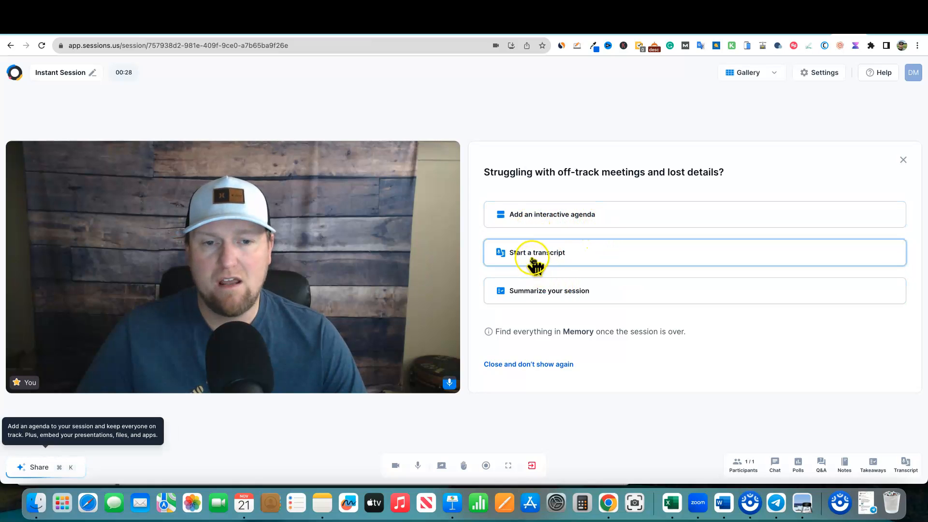
mouse_move(553, 306)
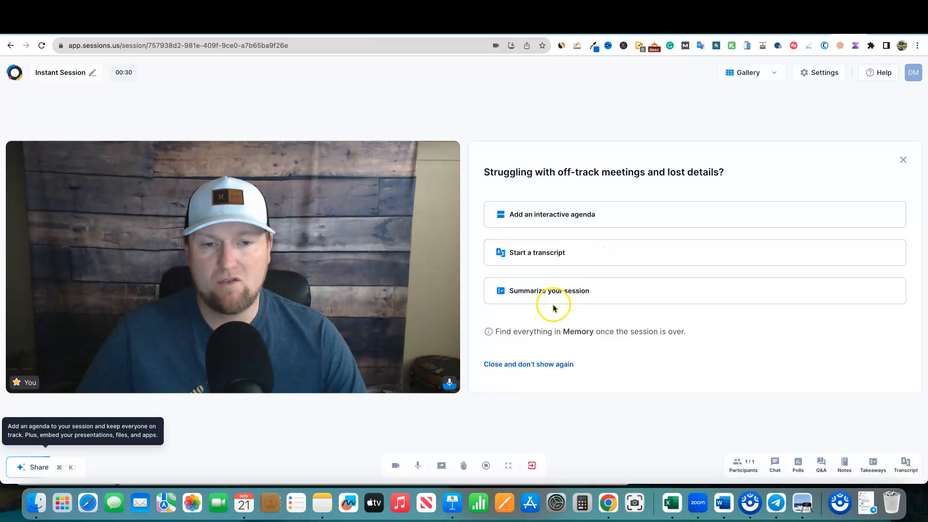
mouse_move(548, 338)
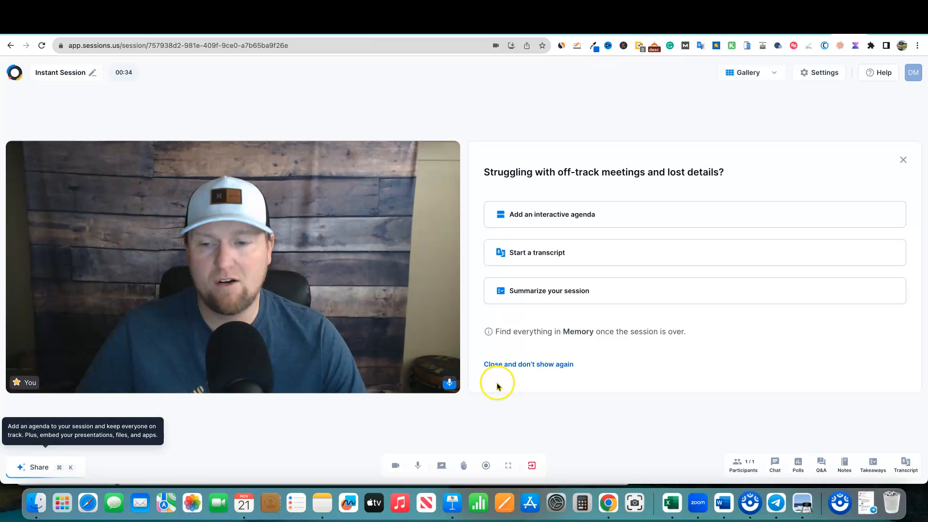
Turn your camera off and back on from your video tile's menu
left_click(445, 150)
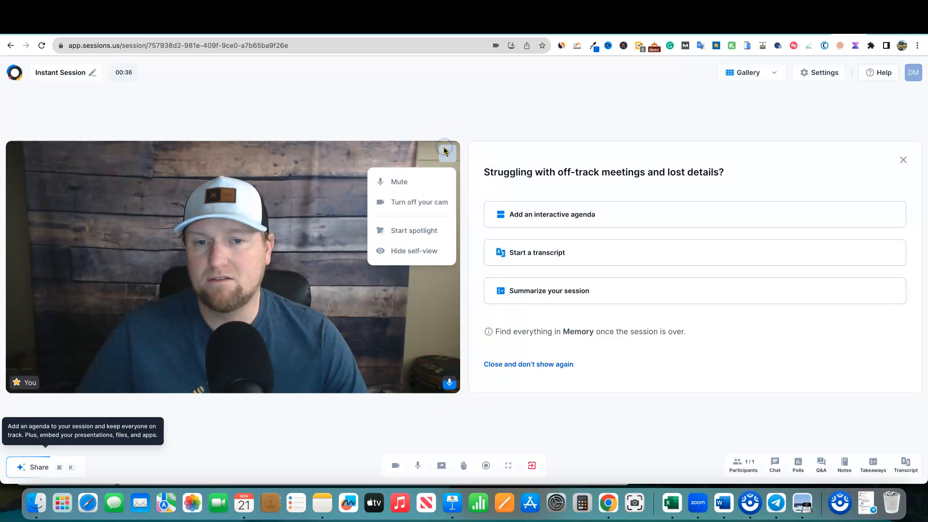
mouse_move(419, 202)
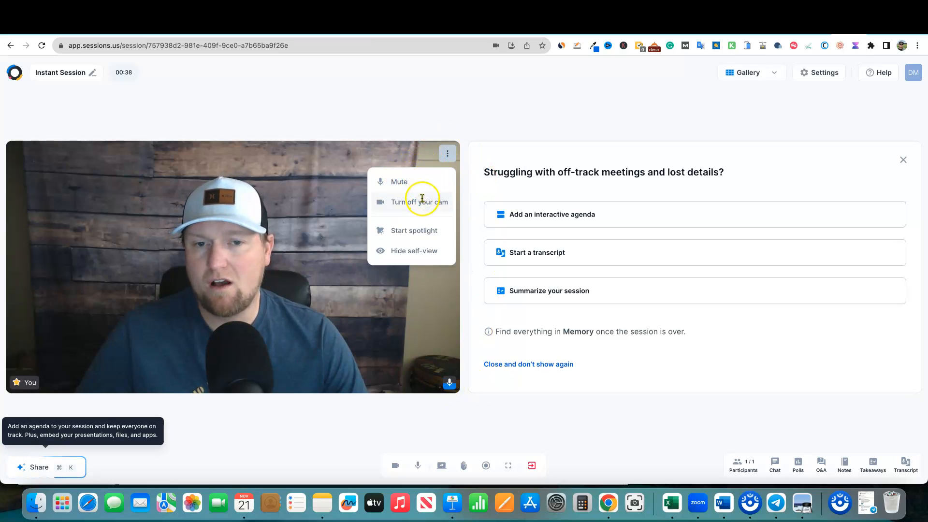
left_click(419, 202)
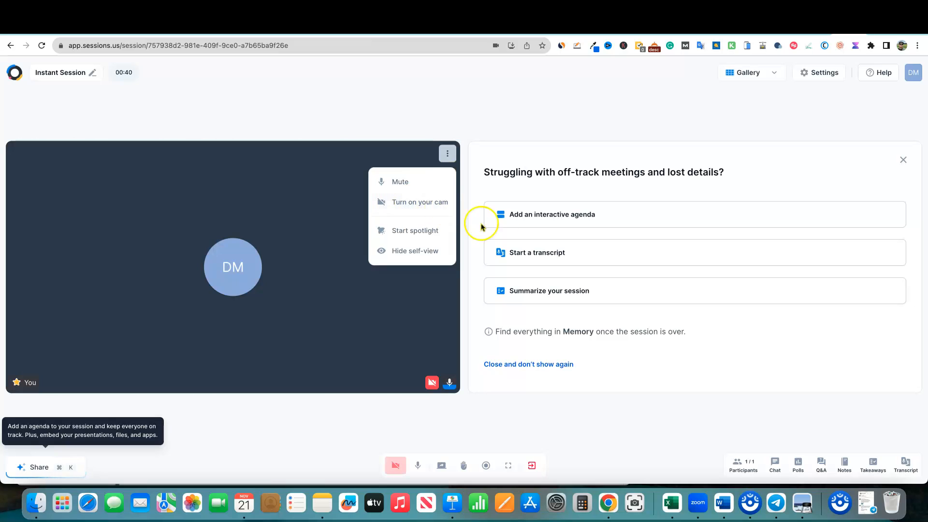
mouse_move(436, 230)
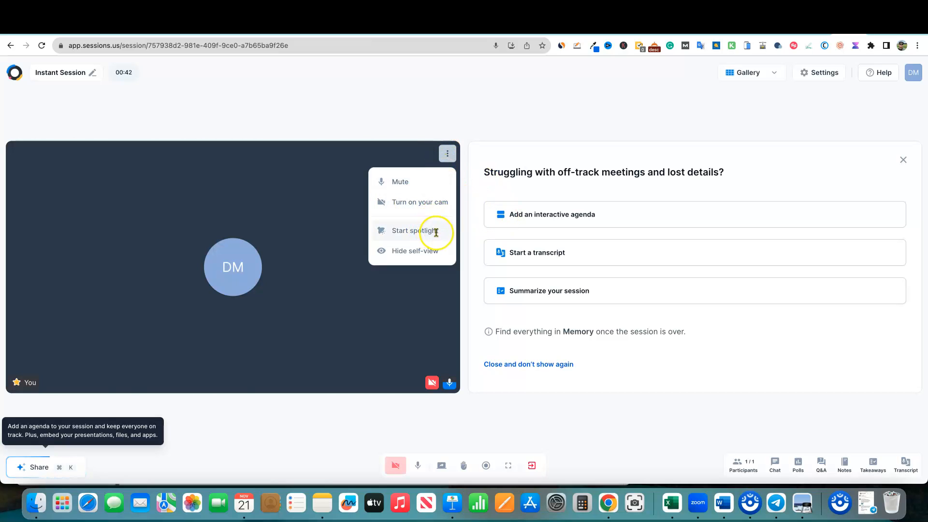
mouse_move(419, 202)
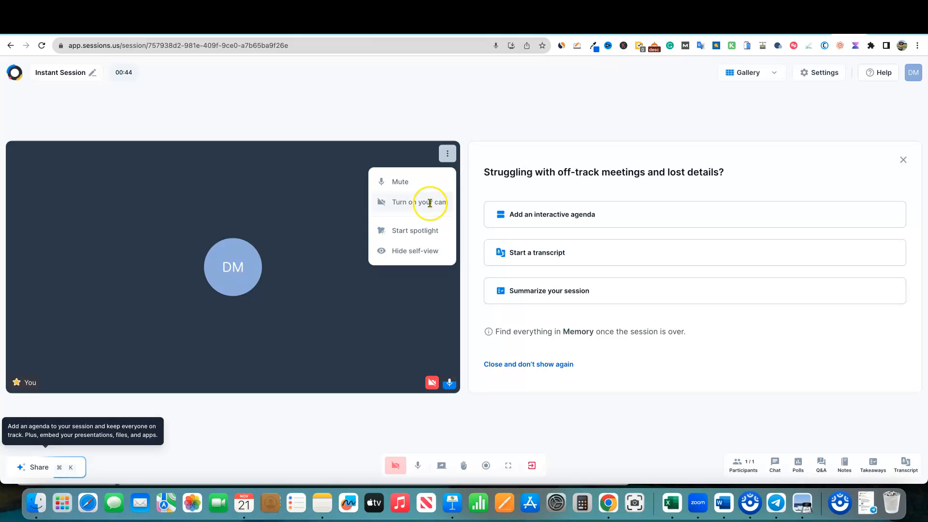
left_click(421, 202)
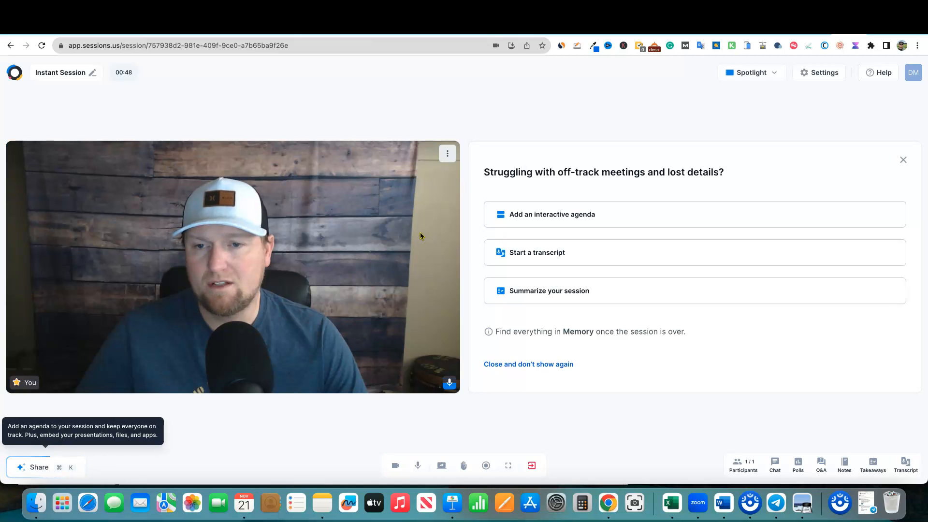
Spotlight your own video, then switch your camera off again
left_click(902, 160)
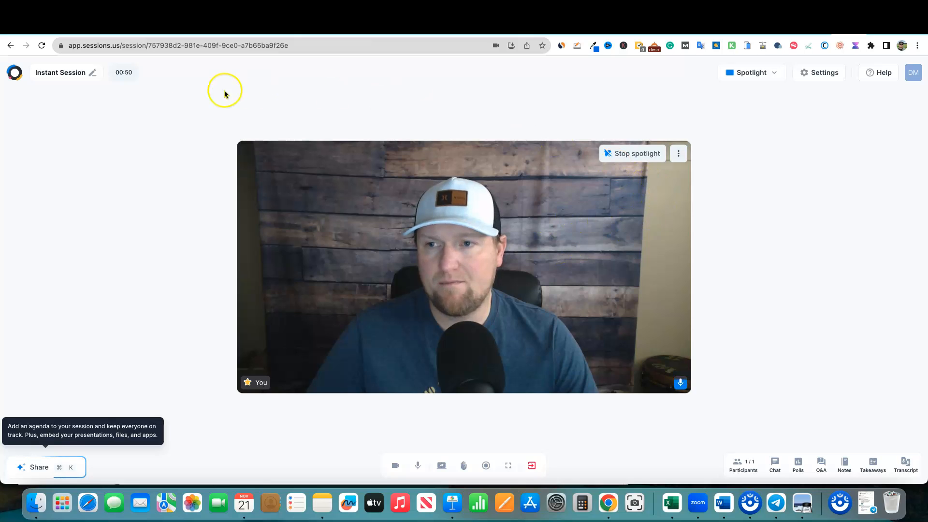
mouse_move(675, 219)
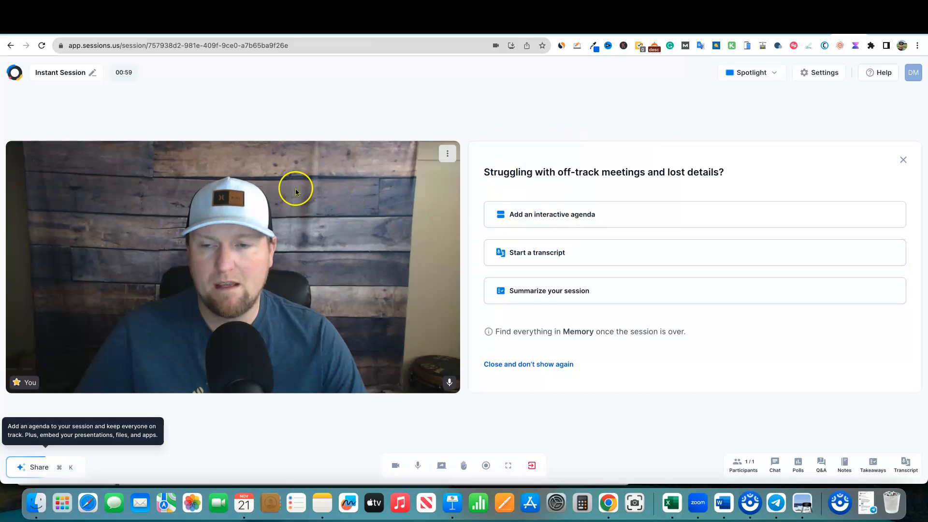
left_click(447, 153)
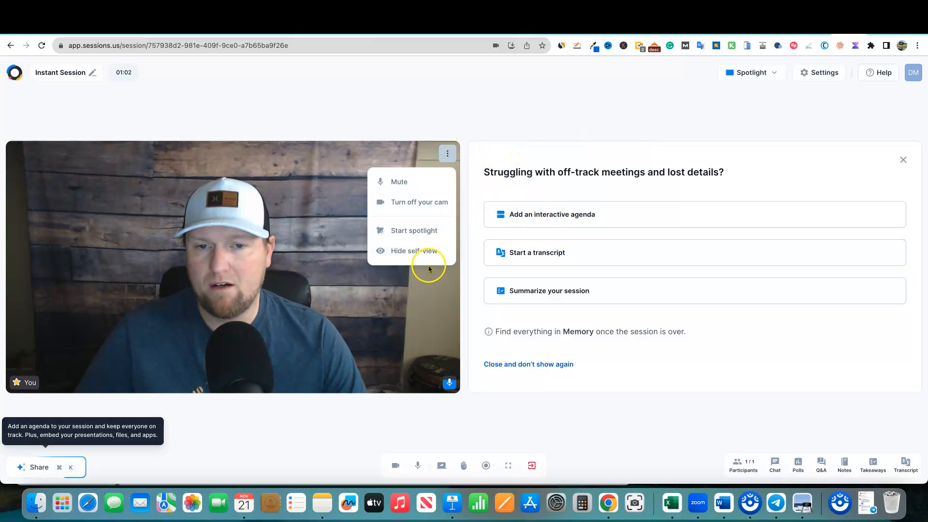
mouse_move(421, 251)
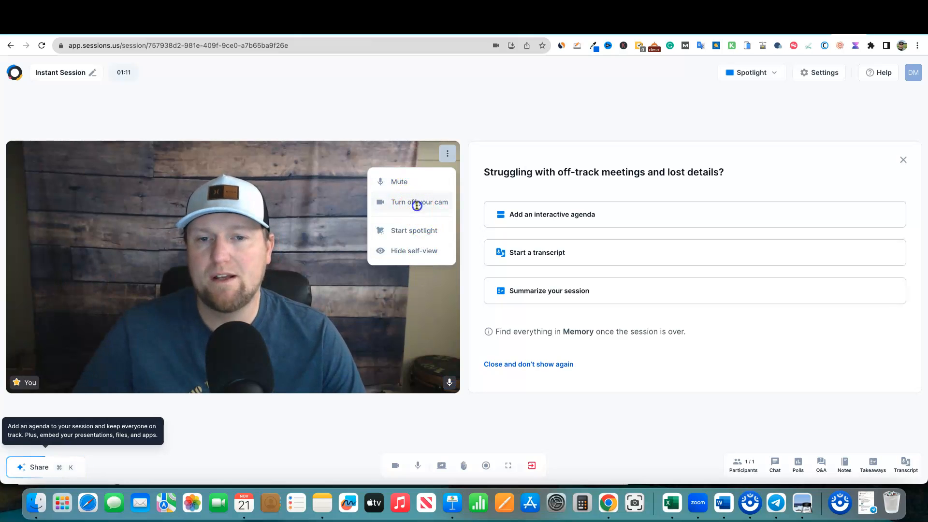
left_click(419, 202)
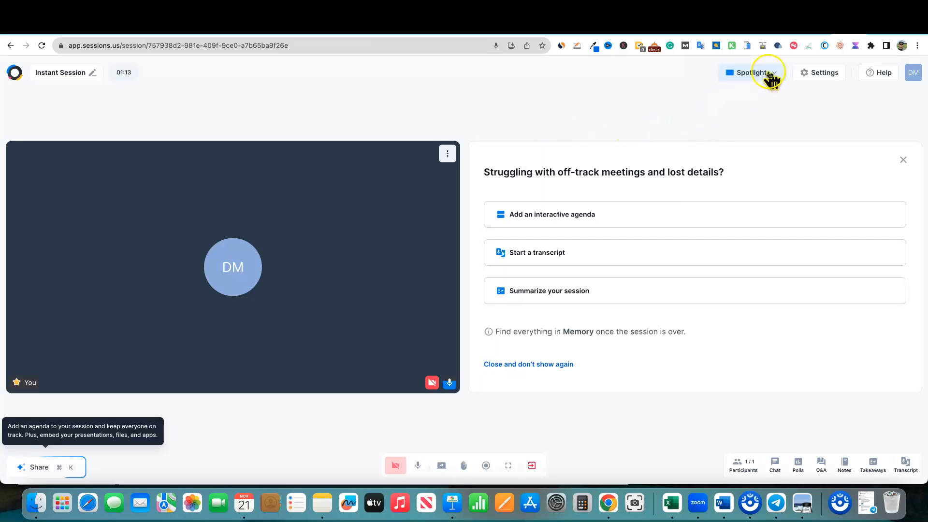
left_click(751, 72)
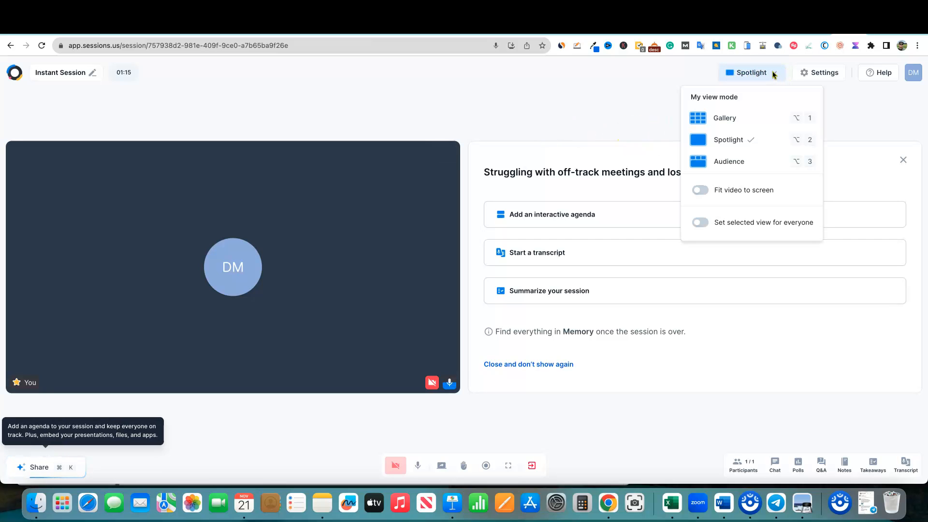
mouse_move(737, 140)
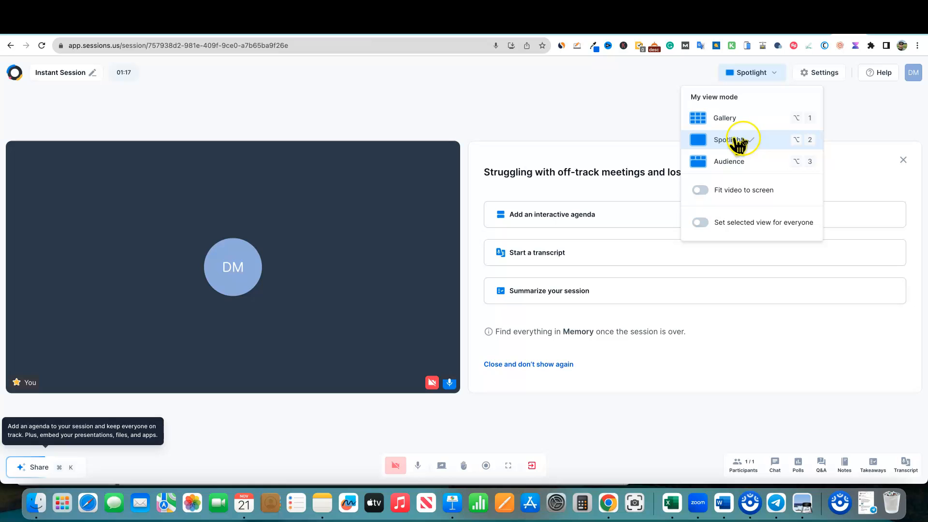
mouse_move(733, 118)
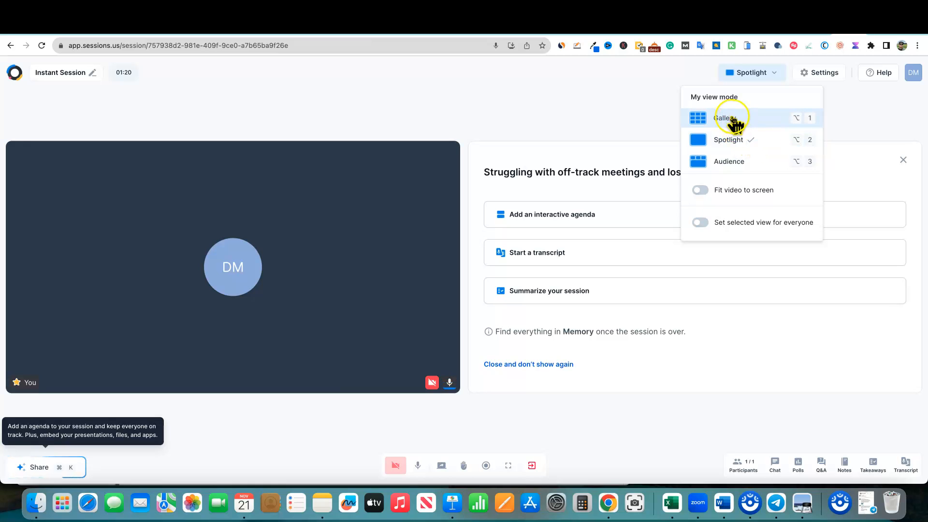
left_click(725, 118)
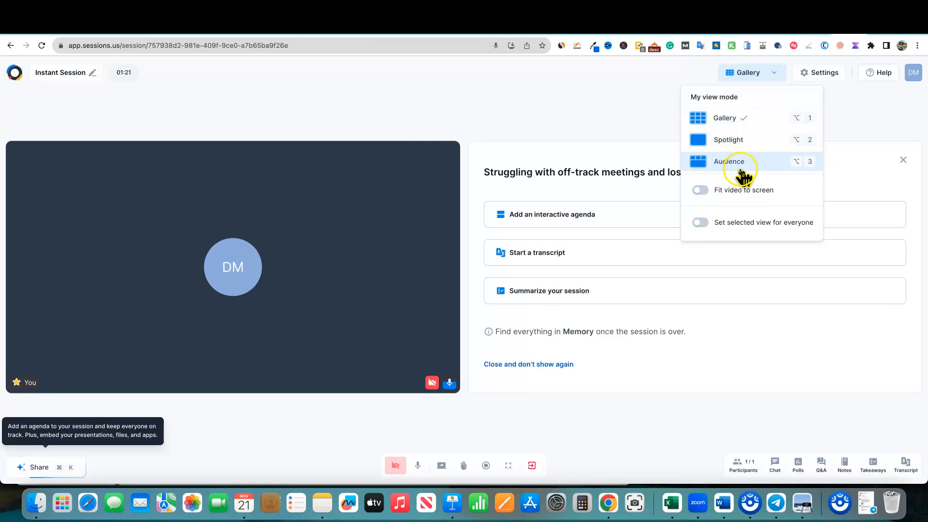
left_click(730, 161)
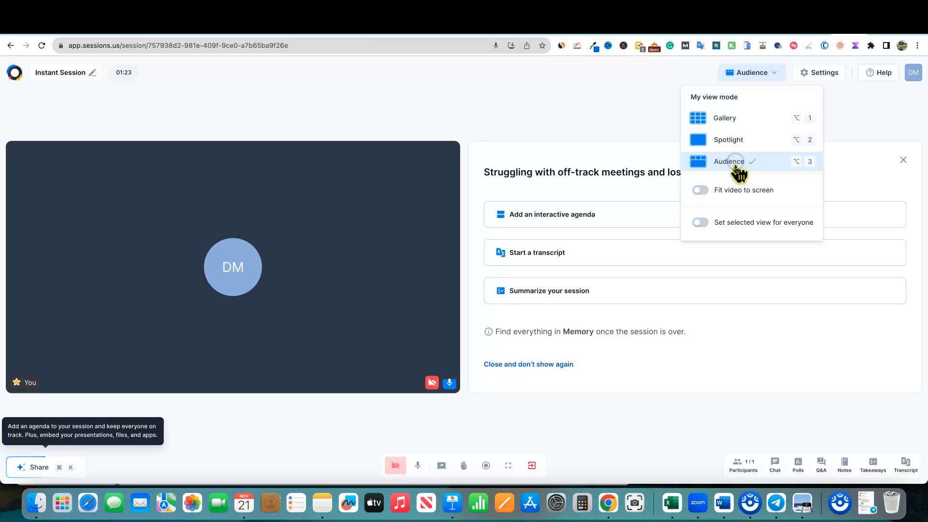
mouse_move(770, 118)
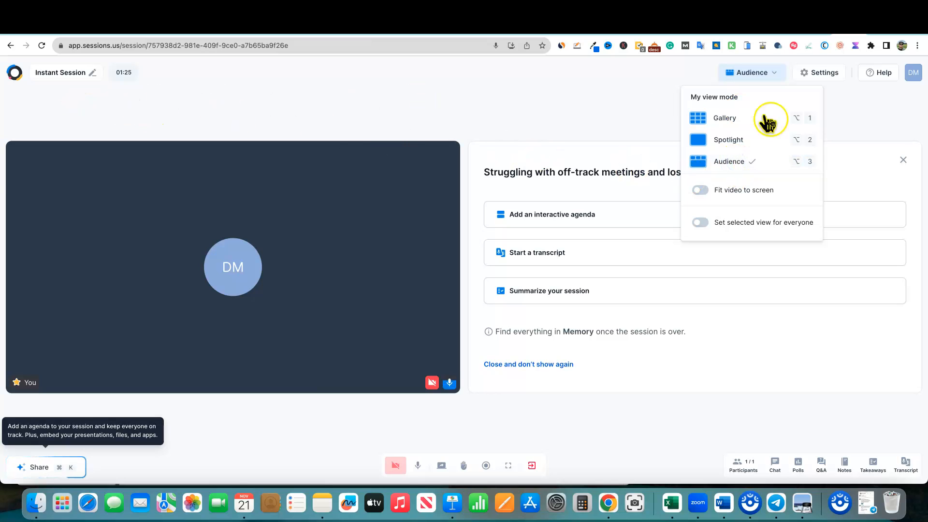
mouse_move(638, 141)
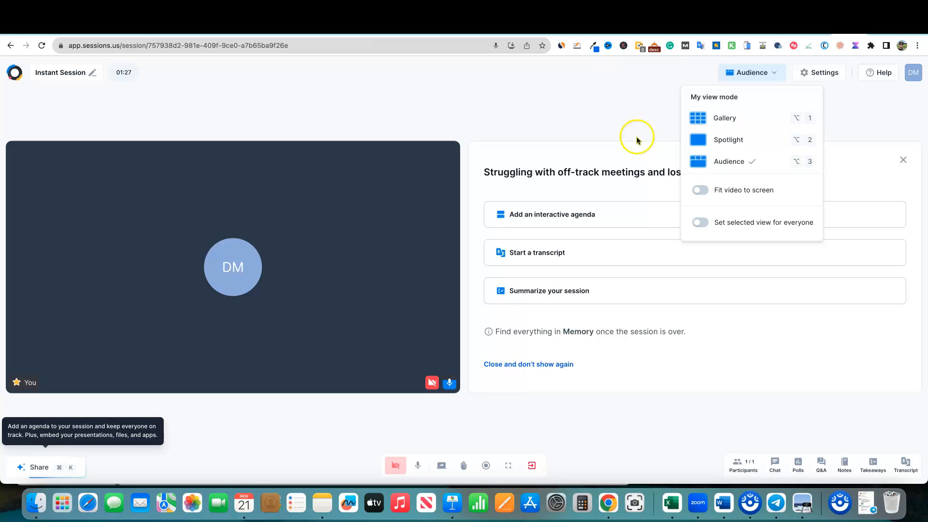
mouse_move(696, 197)
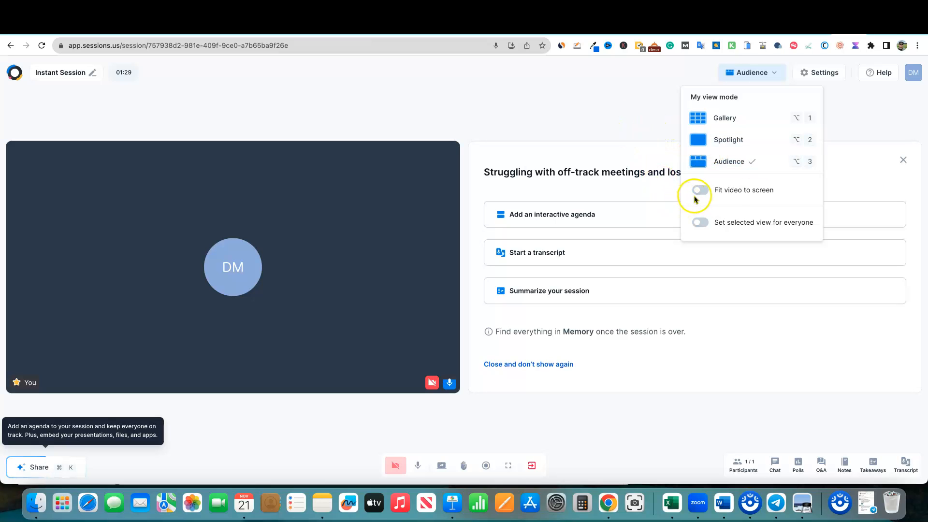
mouse_move(710, 226)
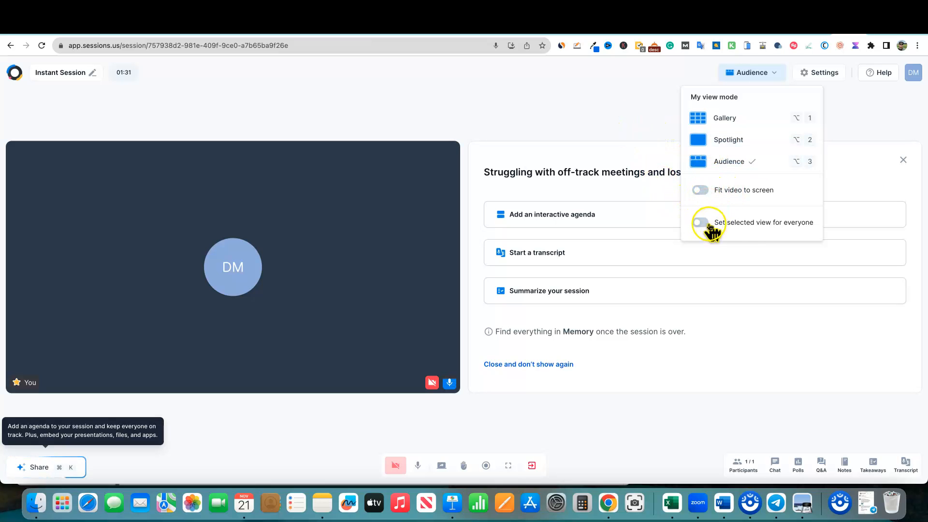
mouse_move(849, 139)
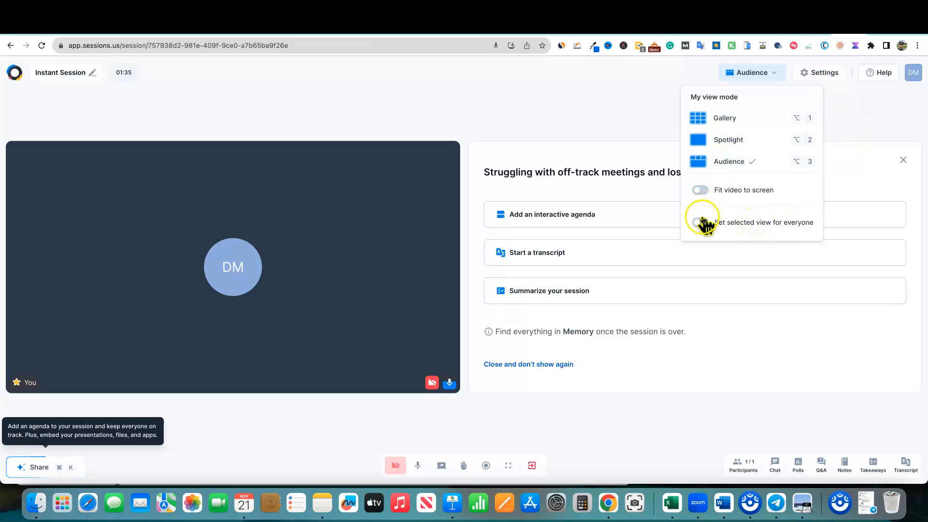
left_click(468, 441)
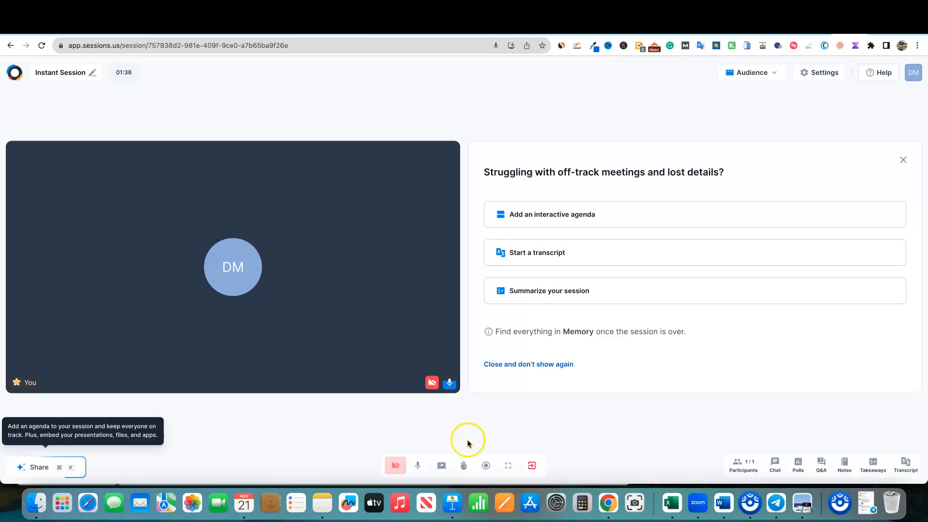
Send thumbs-up and party popper reactions, then open the empty group chat panel
left_click(441, 465)
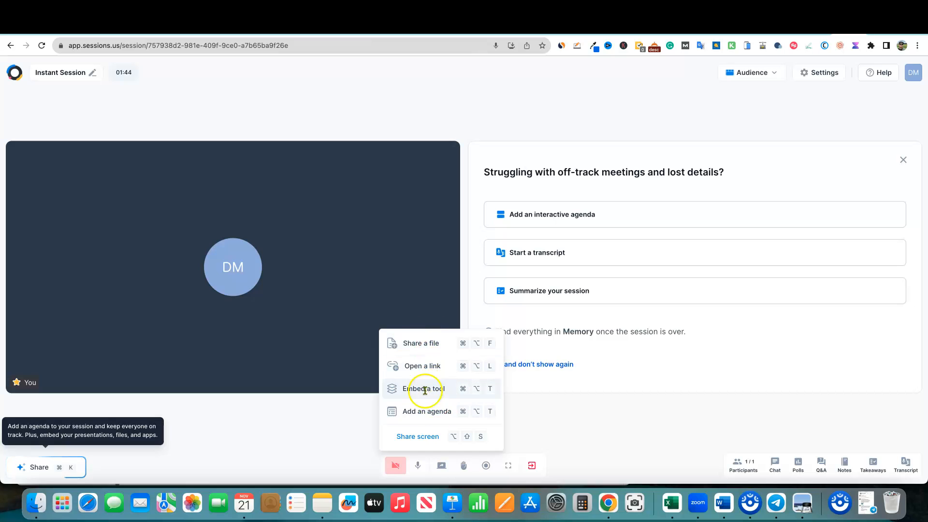
left_click(463, 465)
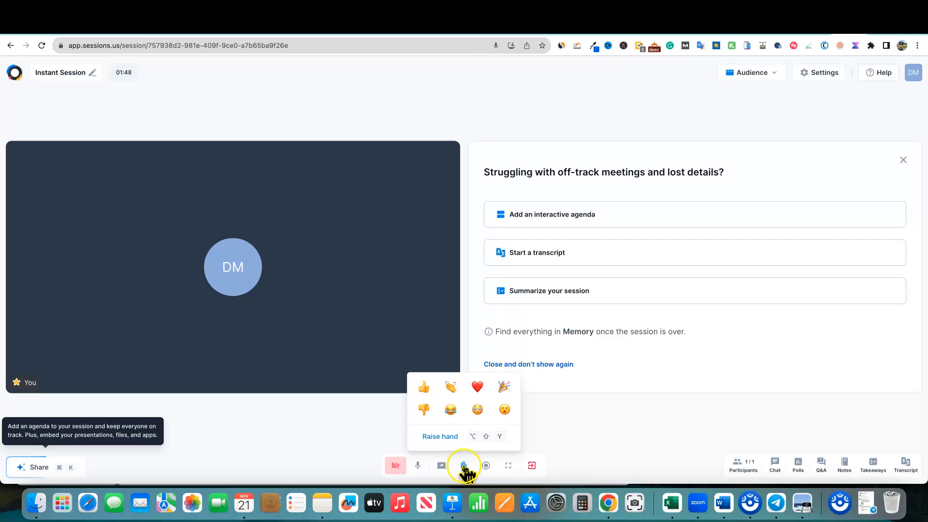
left_click(440, 436)
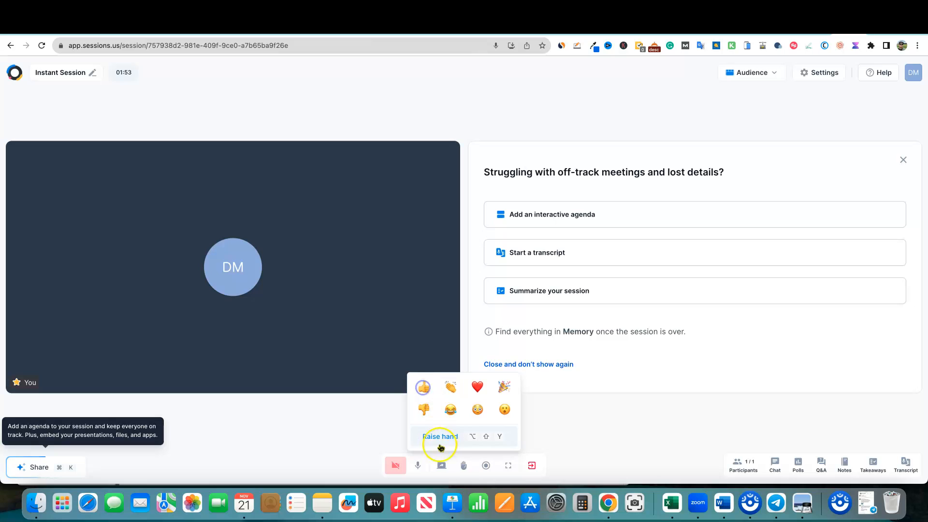
left_click(423, 387)
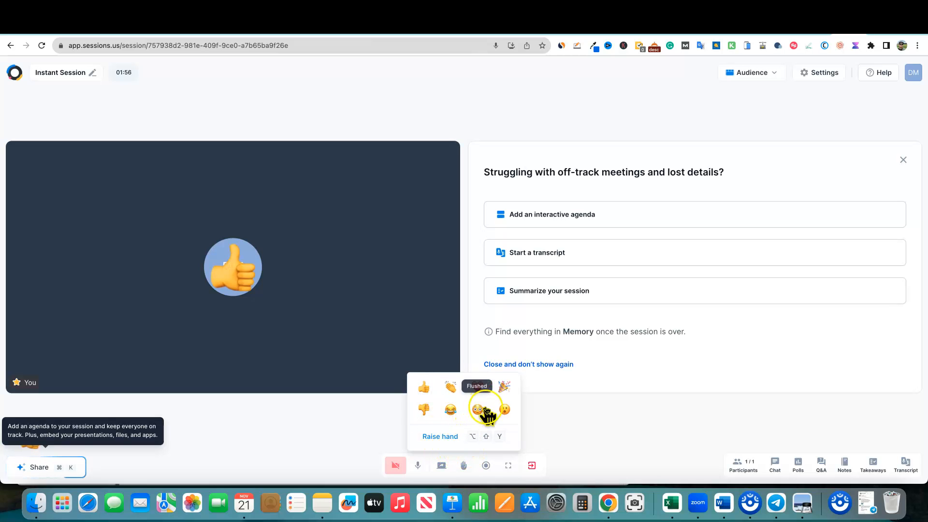
left_click(476, 386)
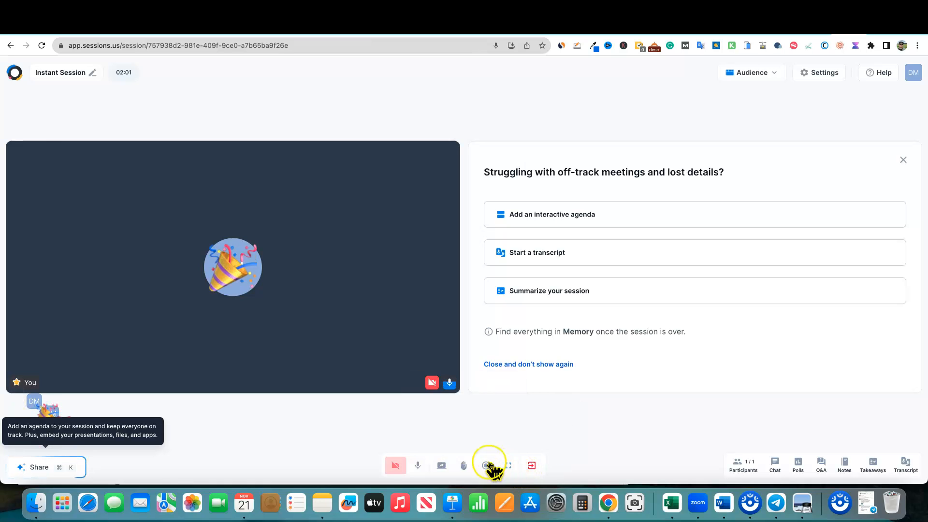
left_click(485, 465)
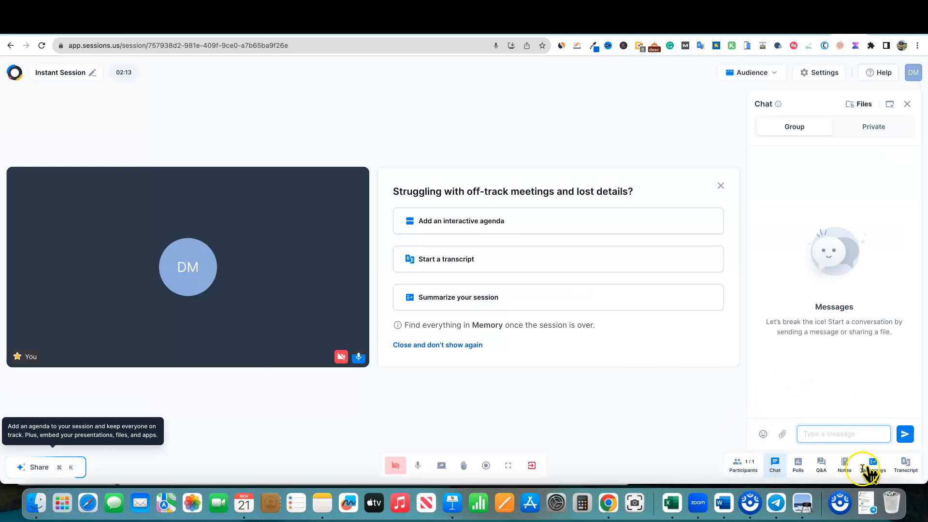
Show the empty Q&A panel, then leave the instant session for its feedback page
left_click(821, 465)
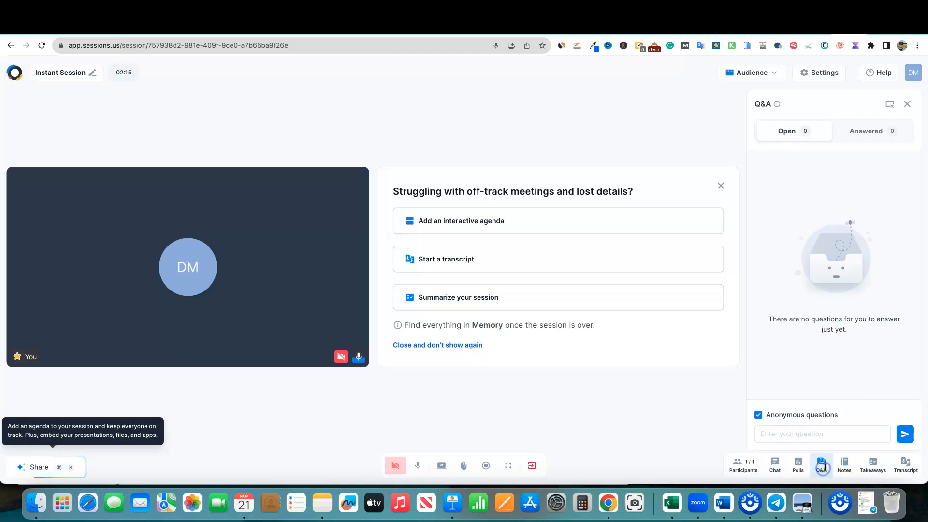
mouse_move(844, 465)
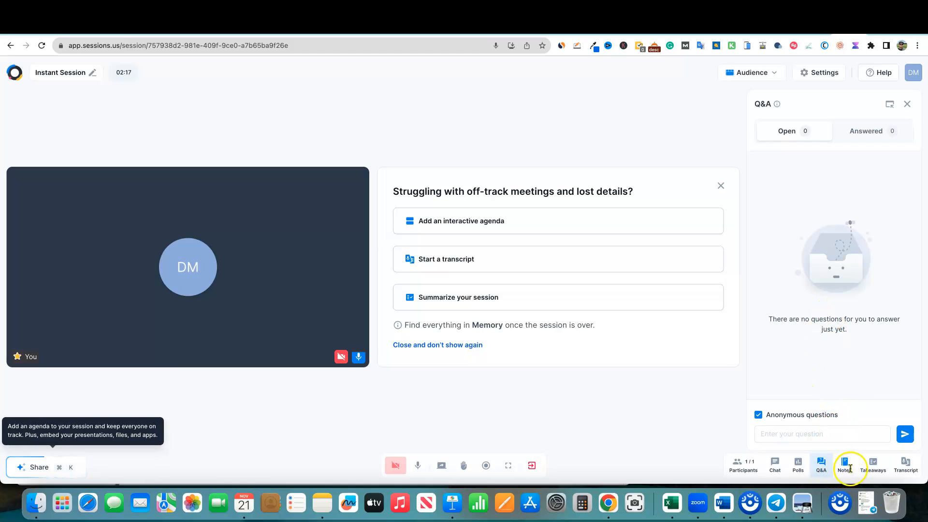
mouse_move(610, 435)
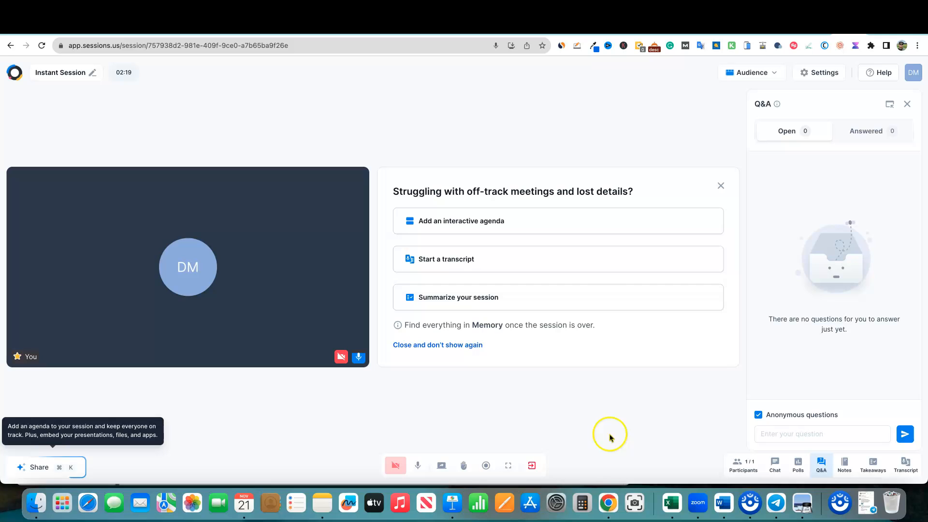
mouse_move(578, 384)
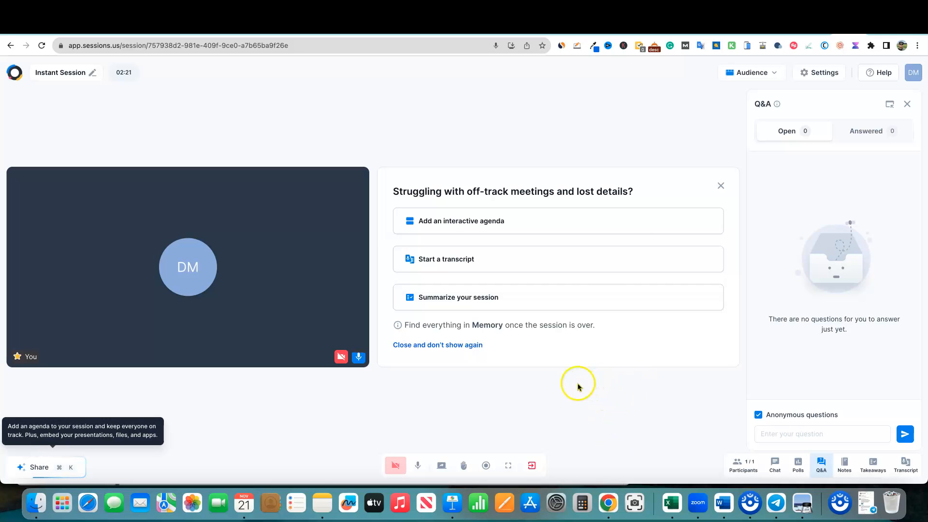
mouse_move(390, 330)
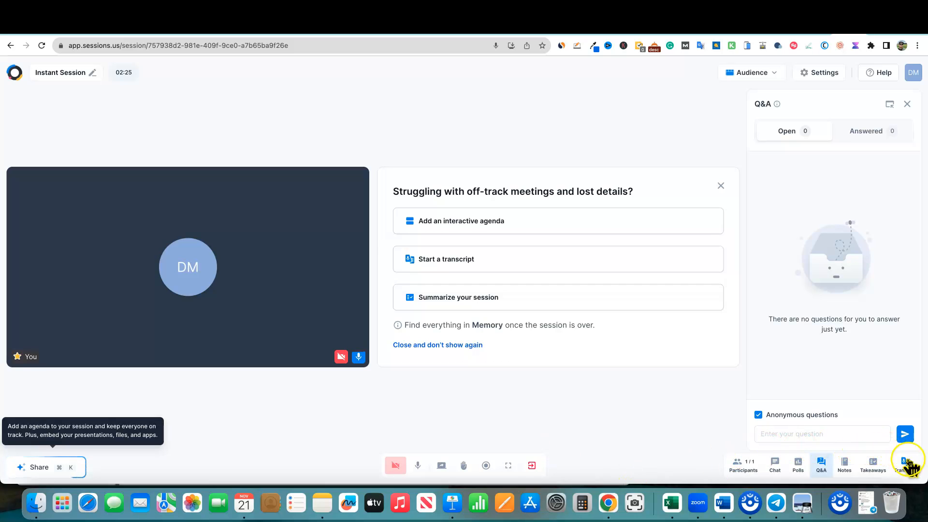
right_click(845, 467)
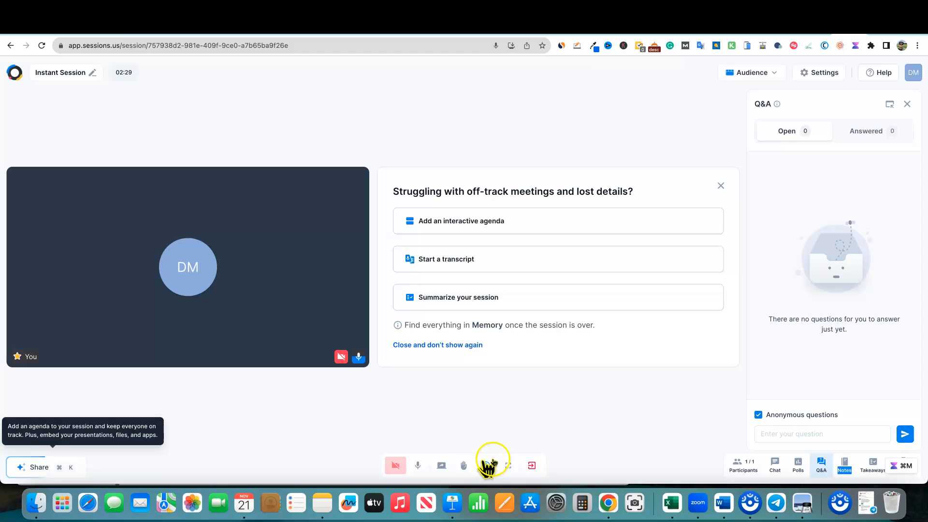
left_click(418, 465)
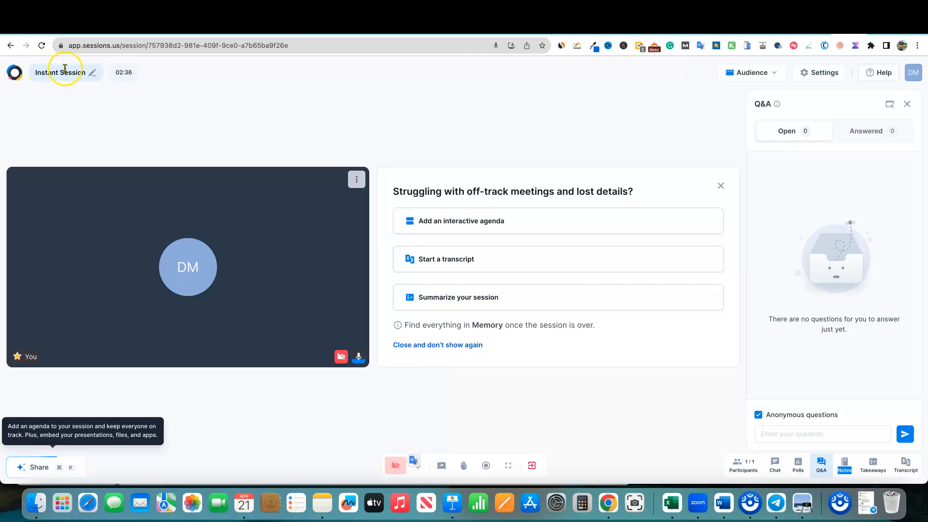
mouse_move(140, 73)
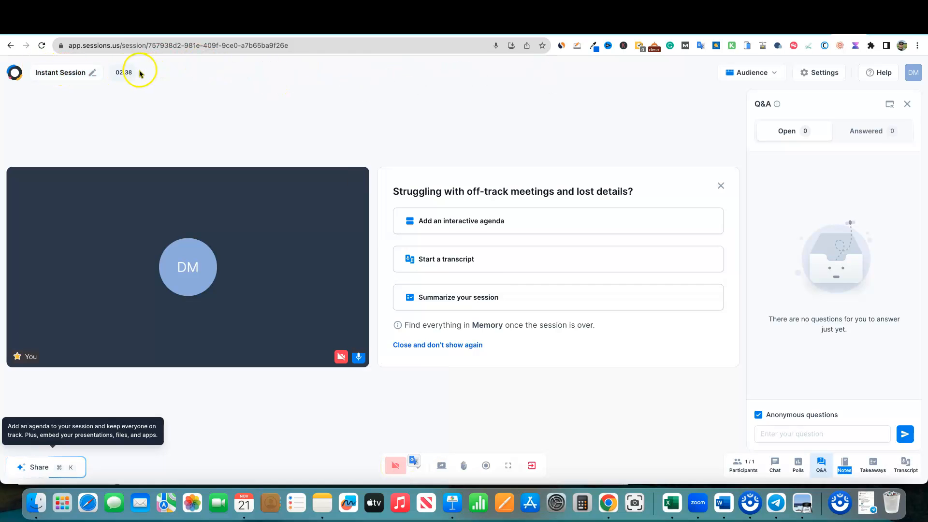
left_click(531, 466)
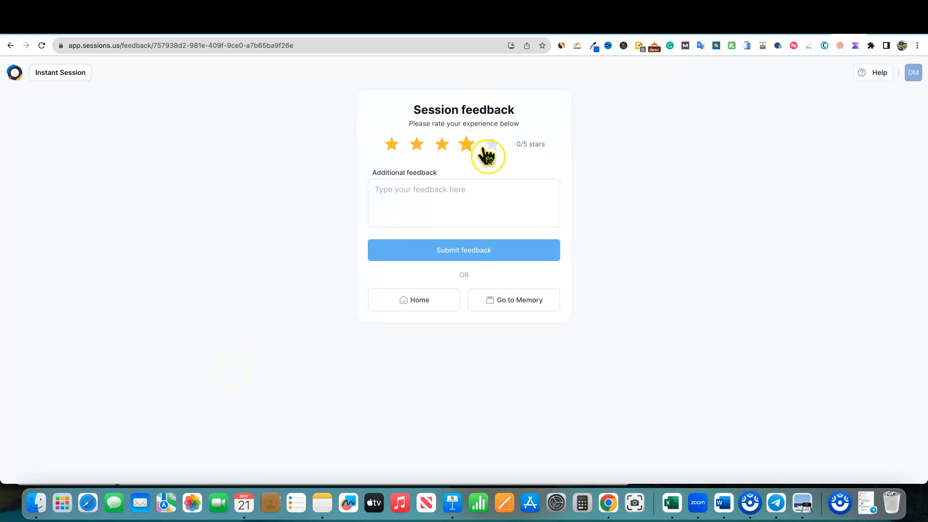
mouse_move(74, 83)
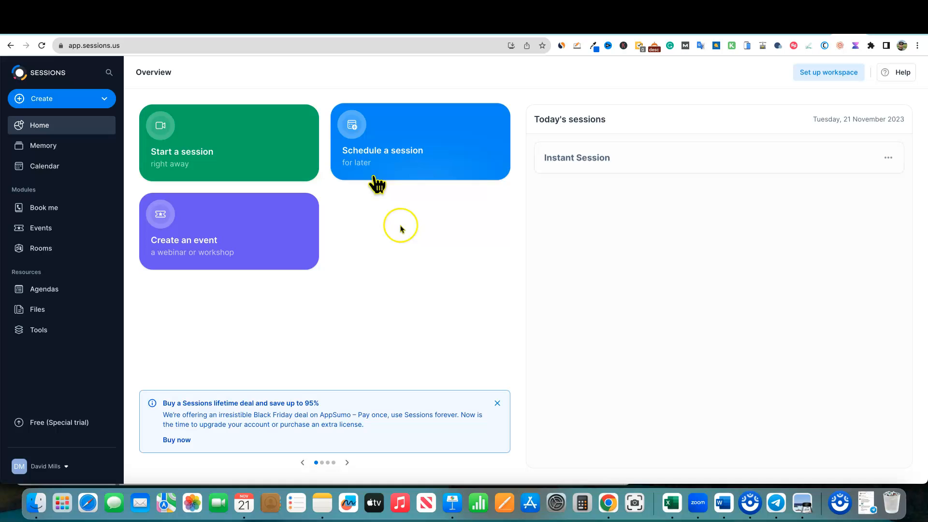
mouse_move(332, 265)
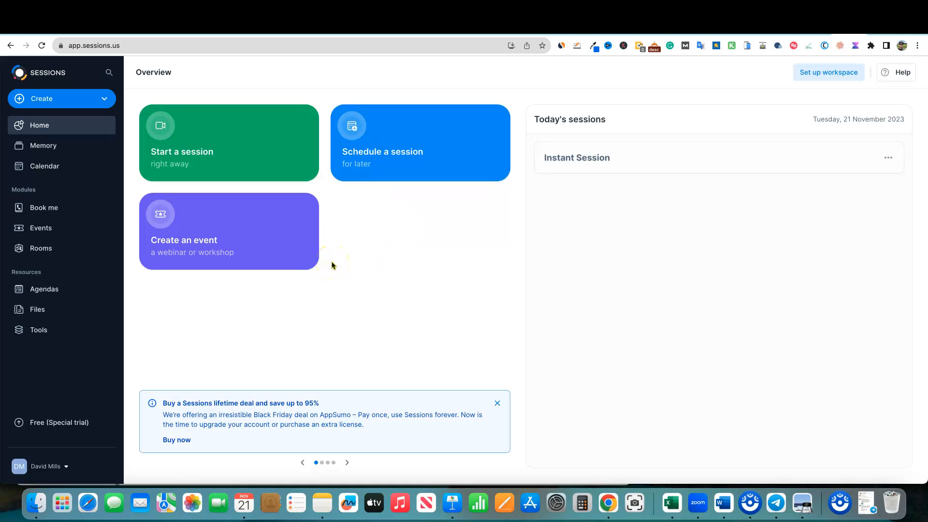
Start planning a new session named 'December Coaching Call 1'
left_click(420, 143)
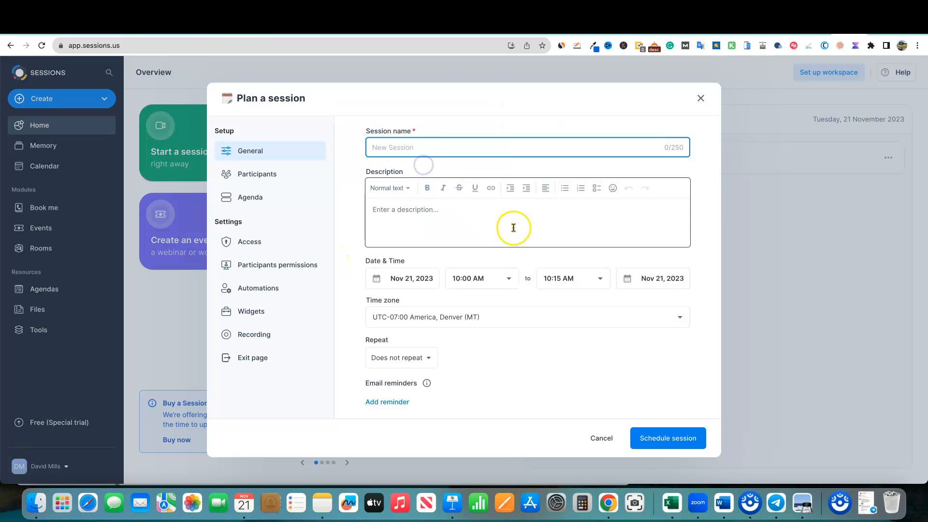
mouse_move(447, 147)
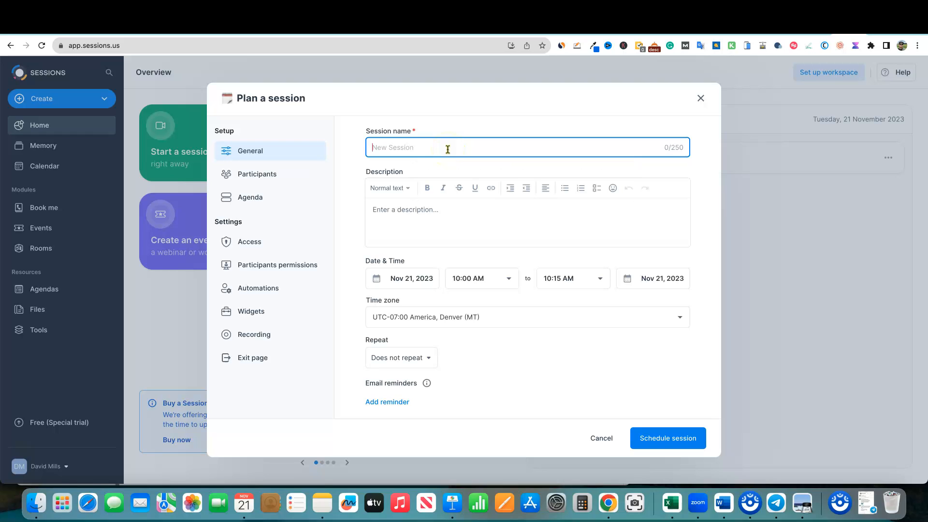
type("December")
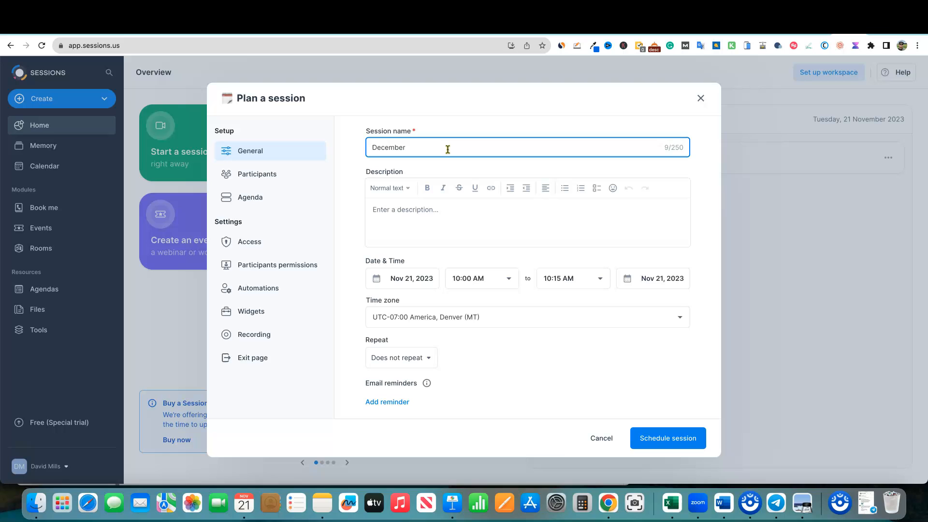
type("Coaching Ca")
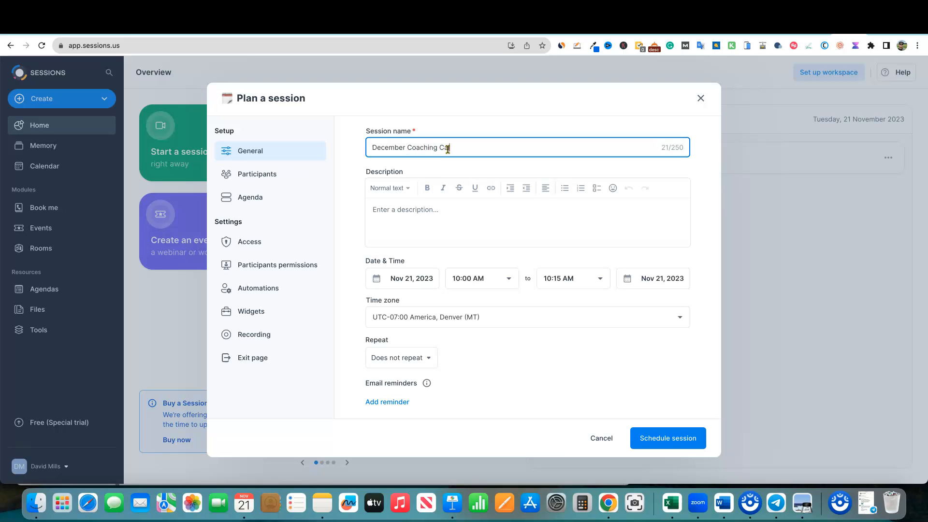
type("ll 1")
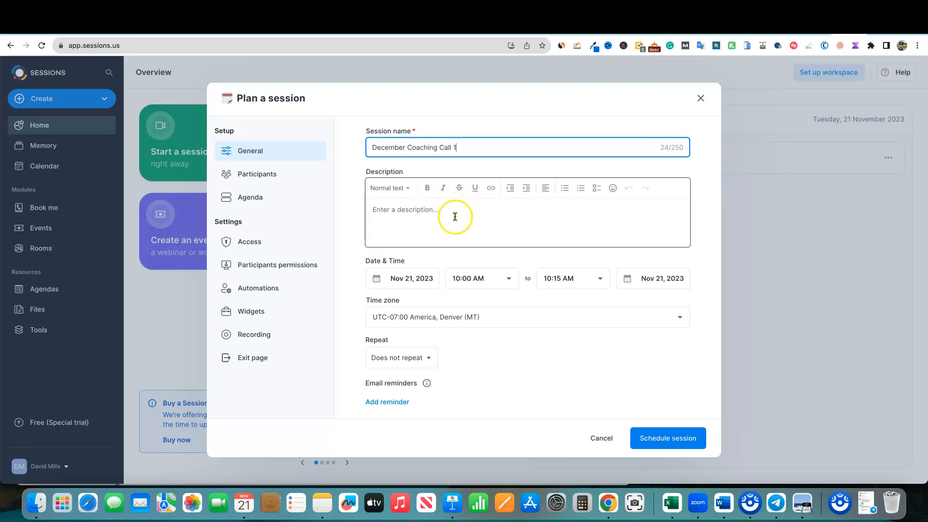
Give the session the description 'Keyword research'
left_click(454, 217)
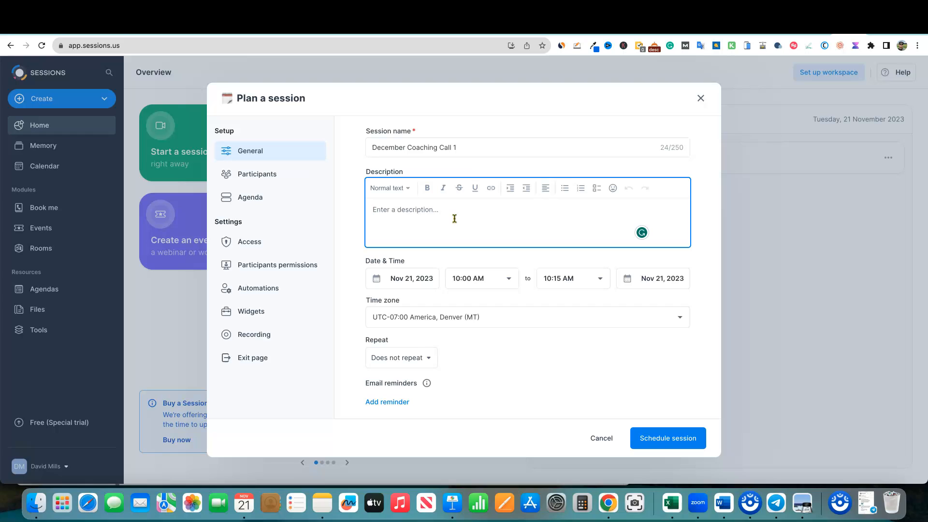
type("Keyword")
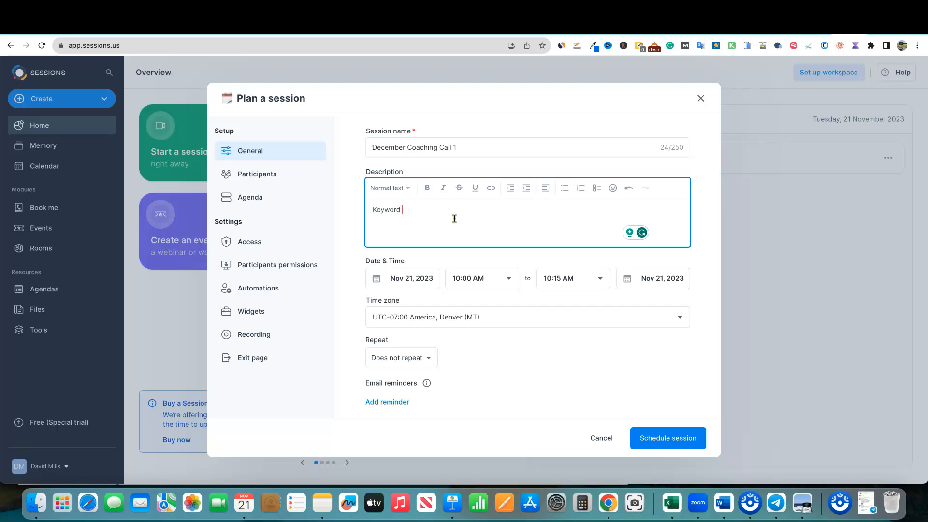
type("research")
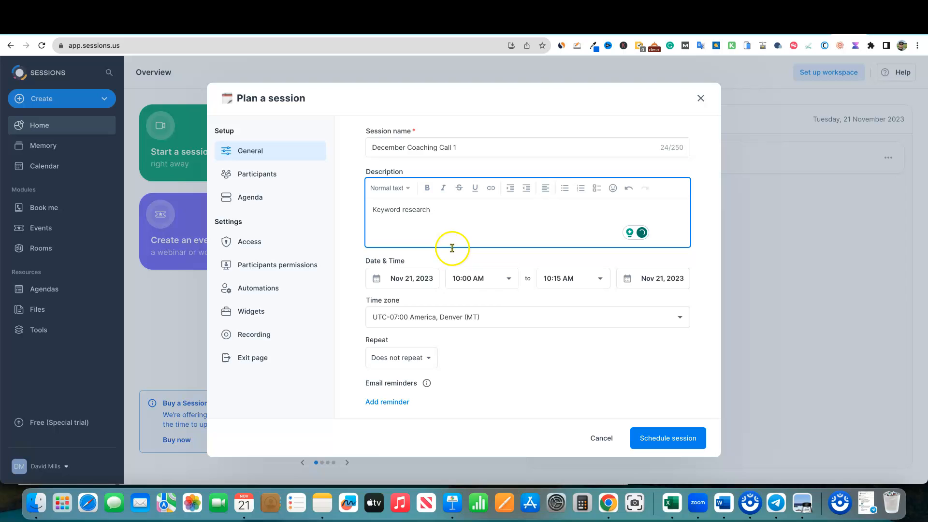
left_click(403, 278)
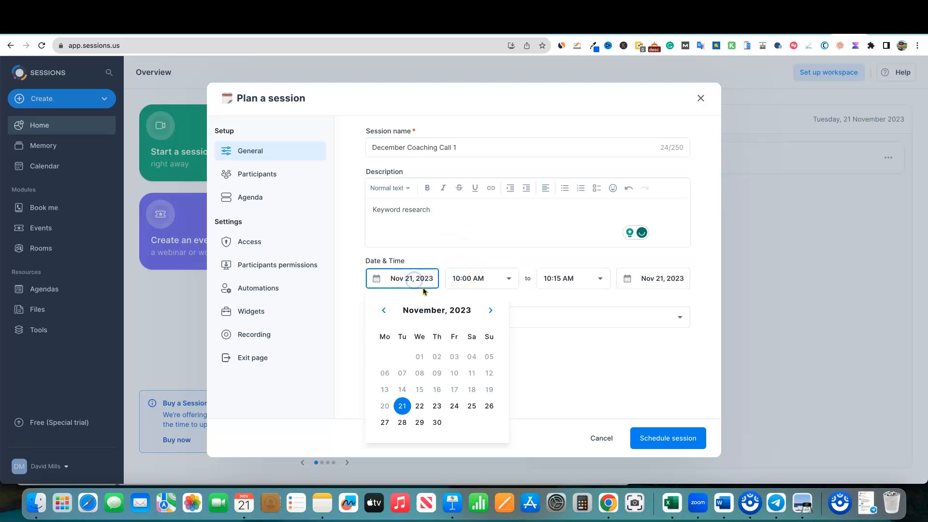
Set the session date to December 7, 2023, checking time zone and repeat options
left_click(490, 310)
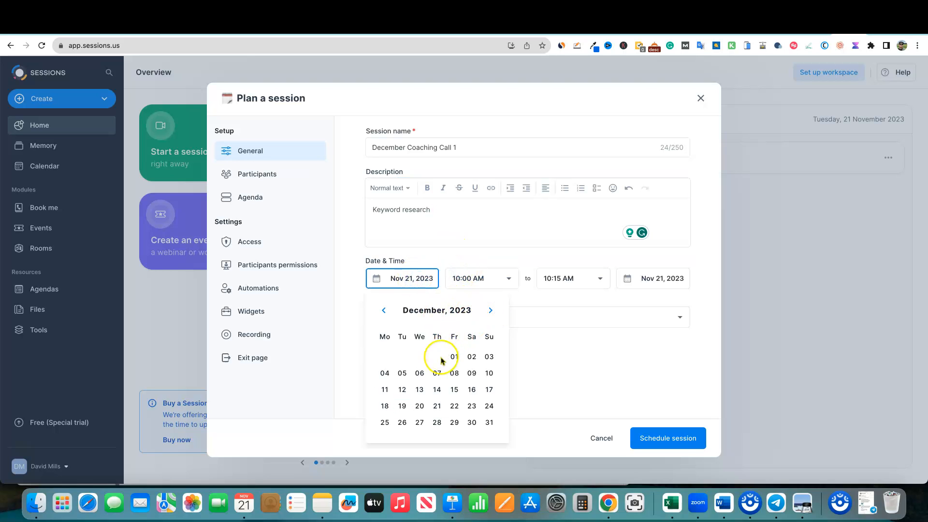
left_click(437, 373)
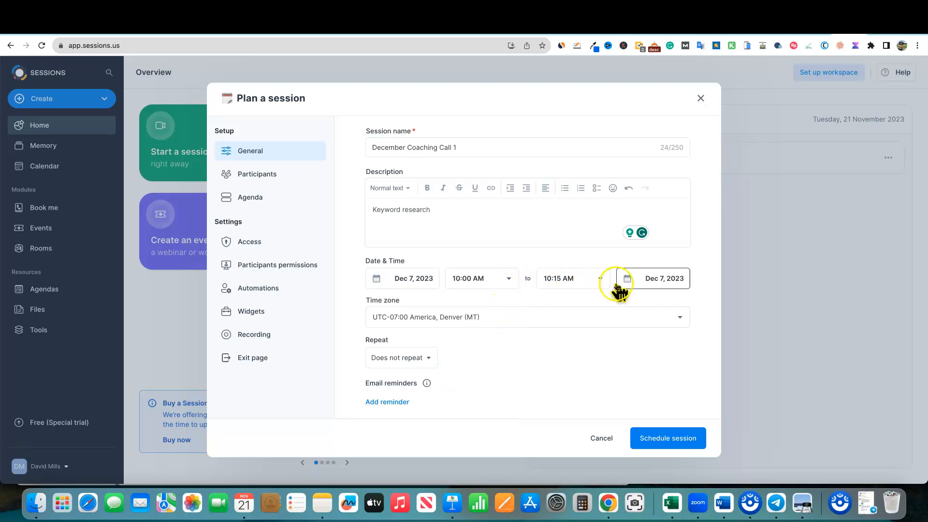
left_click(425, 317)
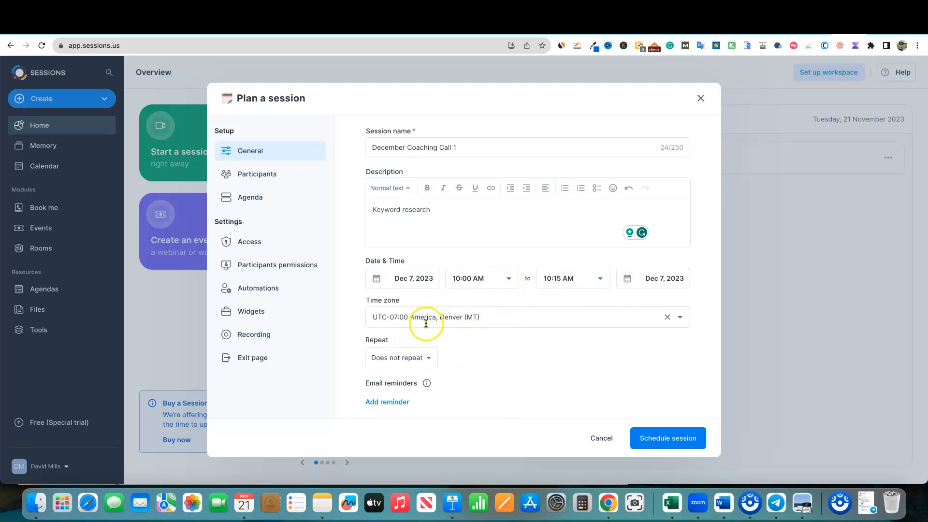
mouse_move(480, 326)
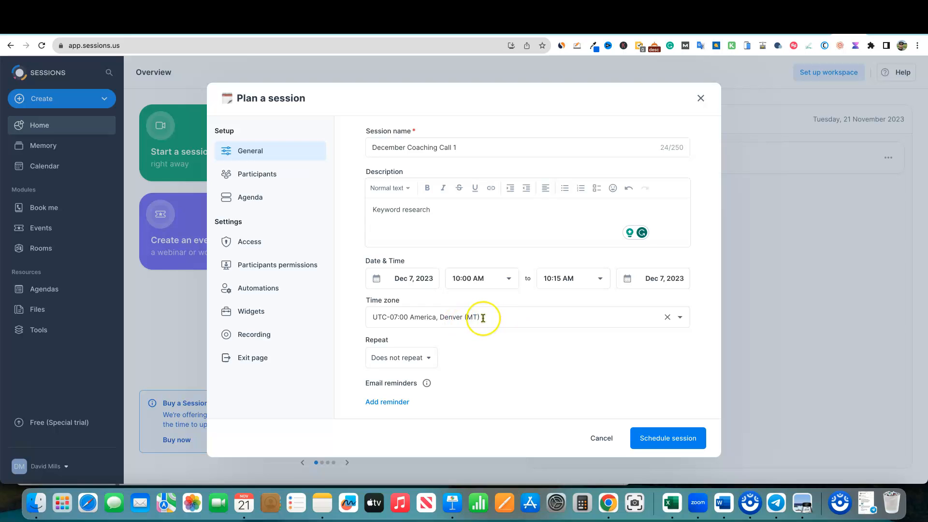
mouse_move(483, 318)
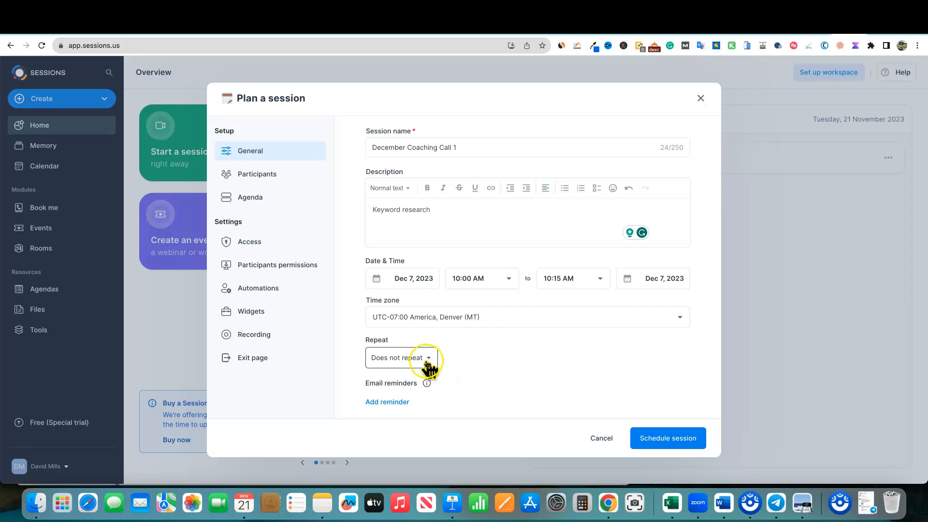
left_click(402, 358)
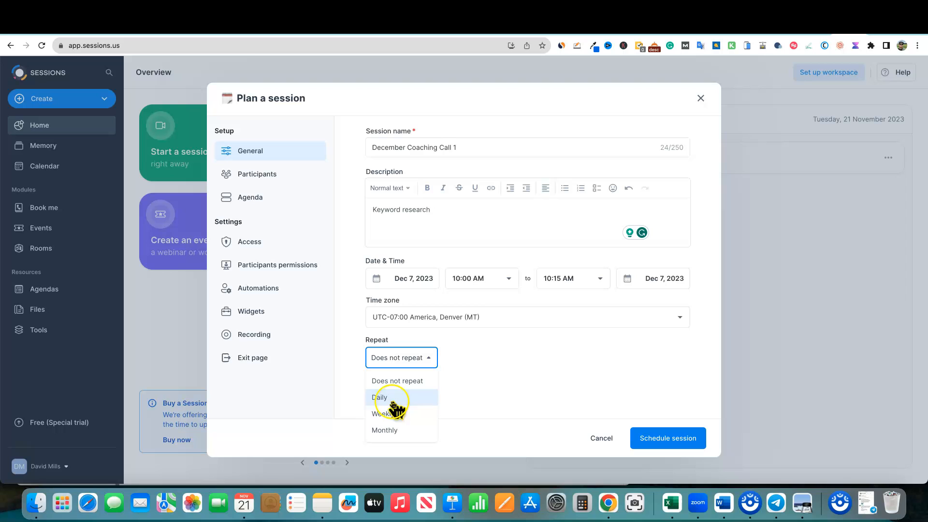
mouse_move(394, 430)
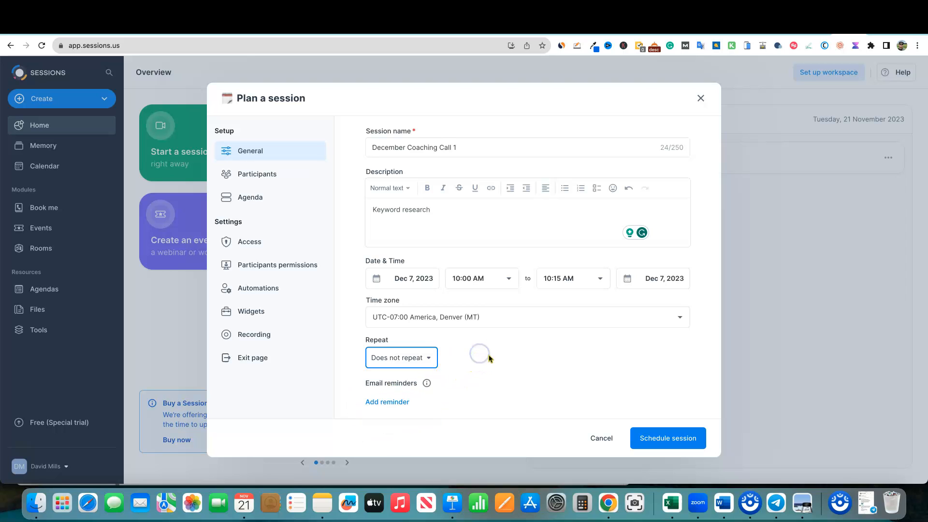
mouse_move(534, 359)
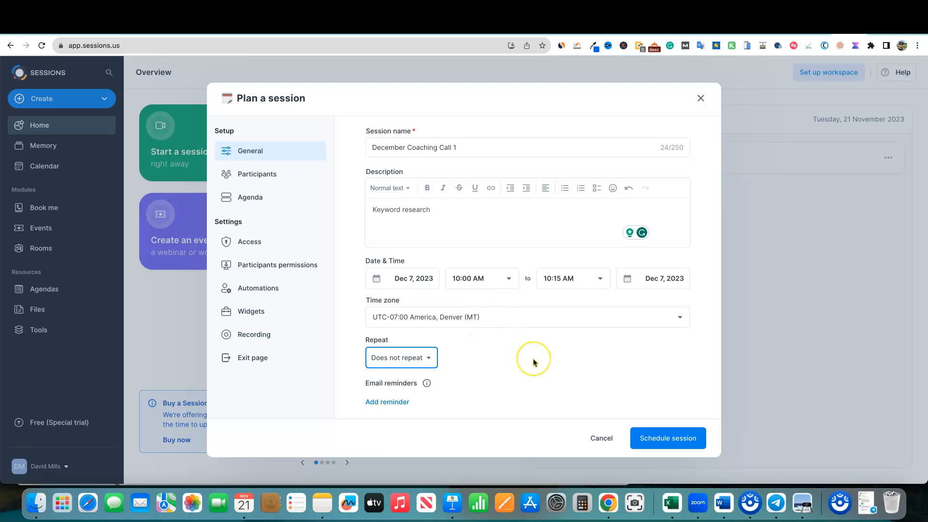
mouse_move(401, 383)
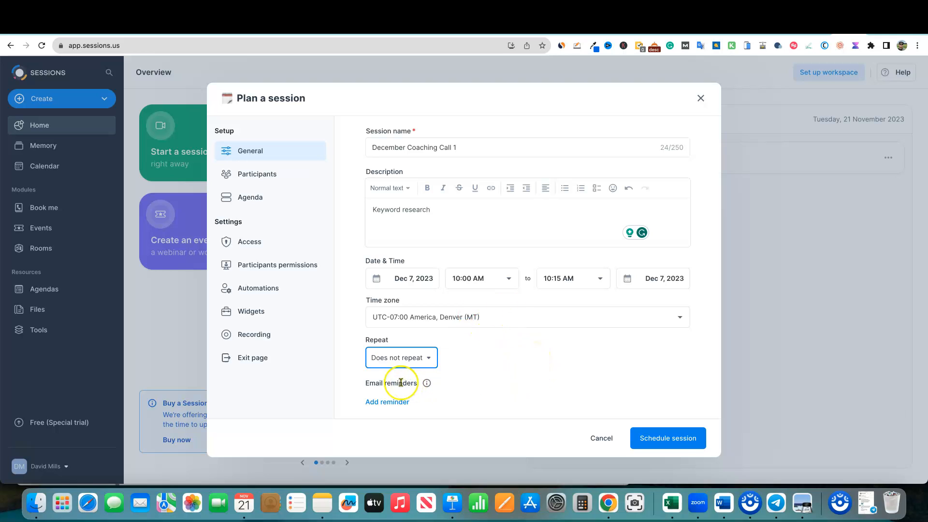
Add a one-hour email reminder and schedule the session
left_click(387, 402)
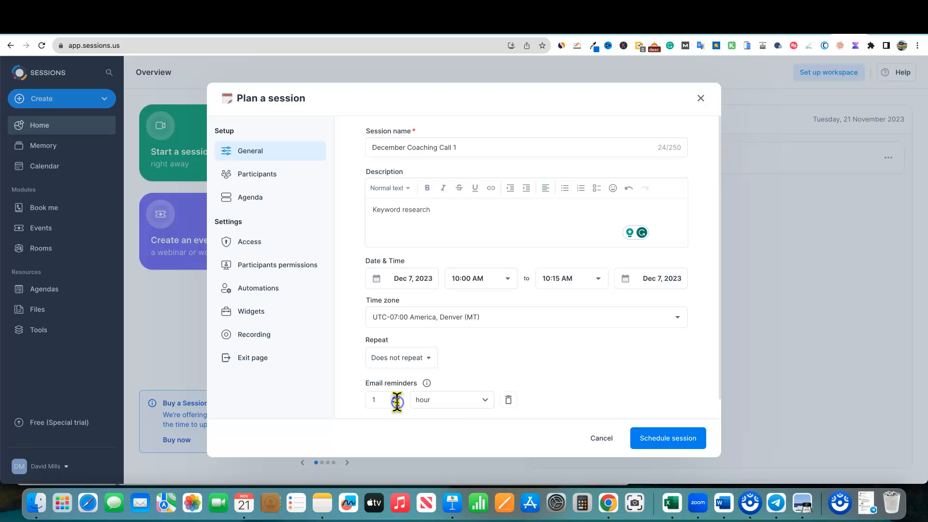
left_click(668, 438)
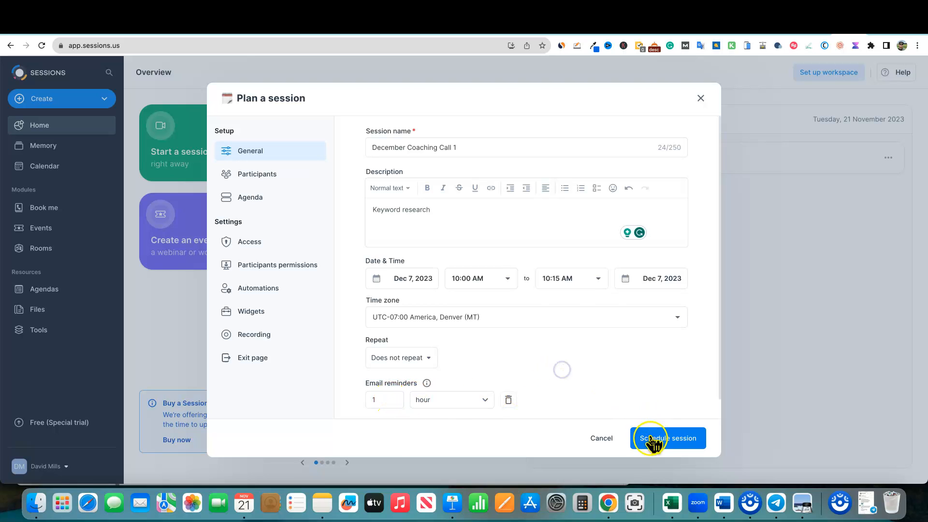
left_click(668, 438)
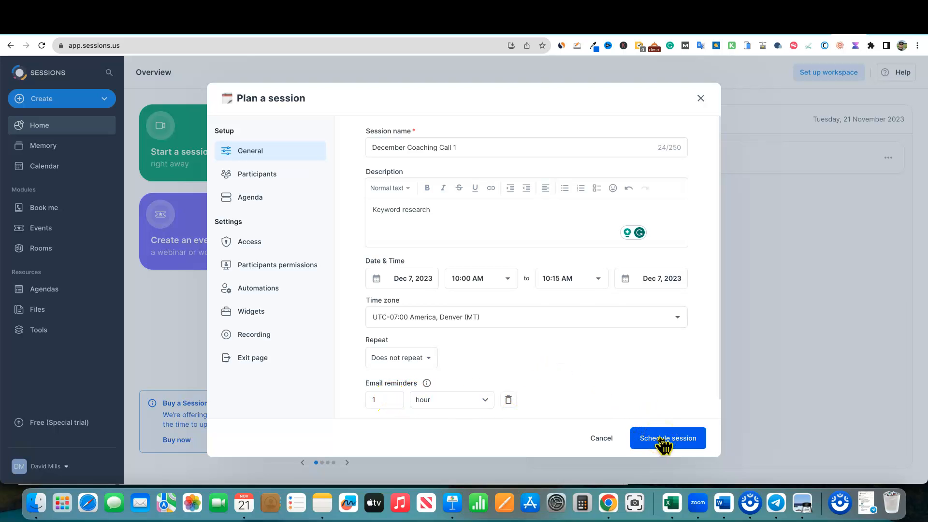
left_click(667, 438)
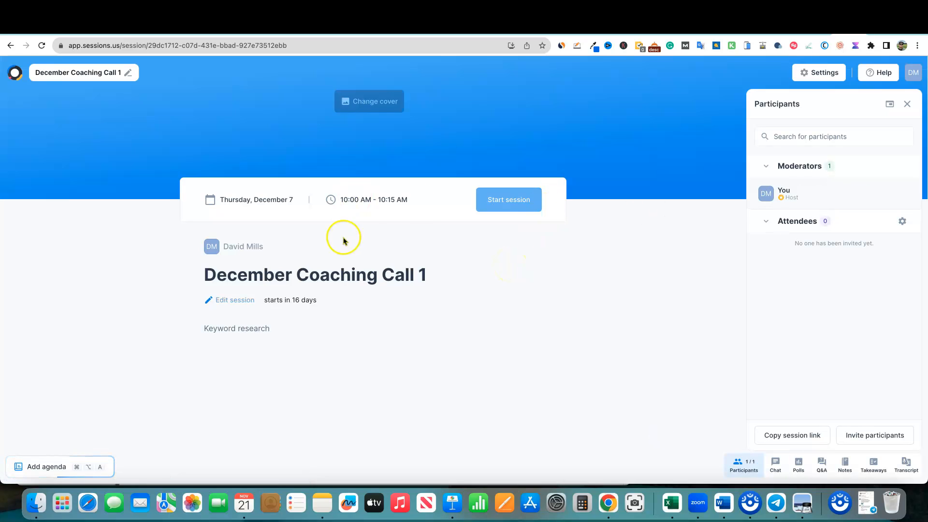
mouse_move(177, 205)
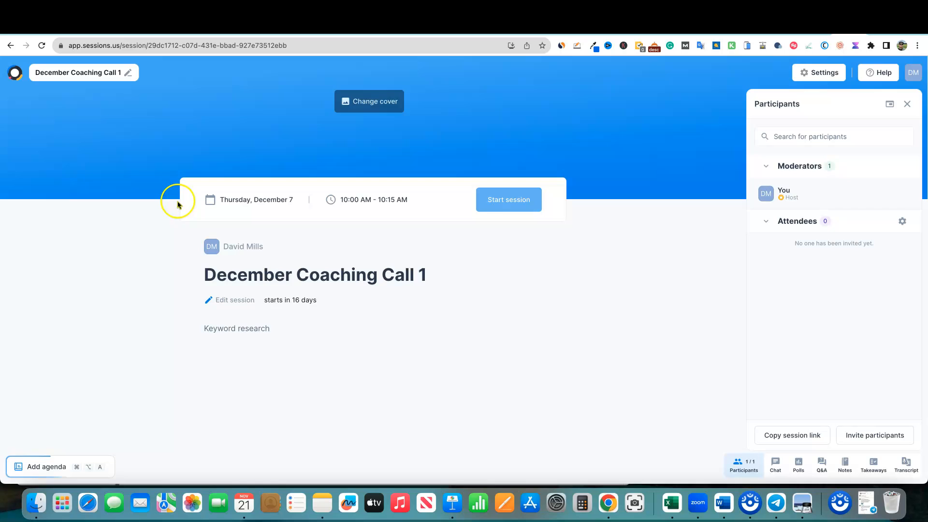
mouse_move(329, 238)
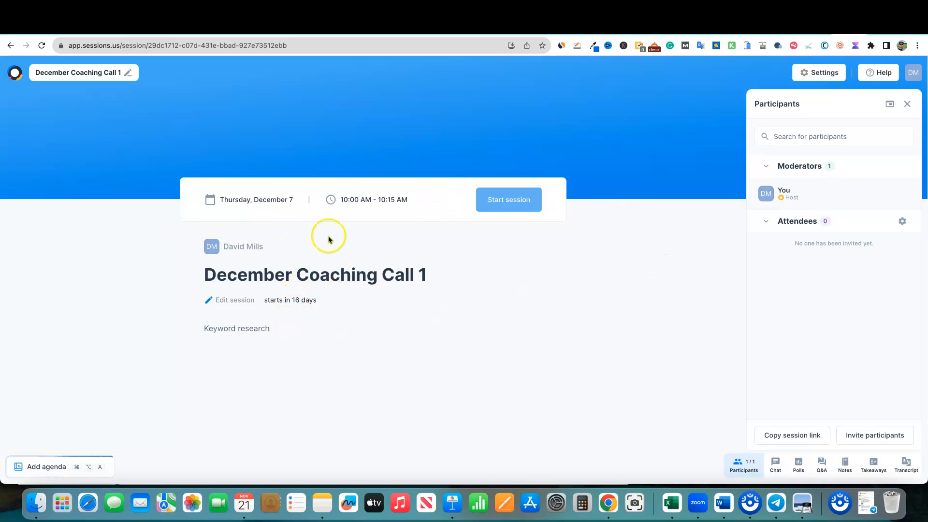
mouse_move(844, 459)
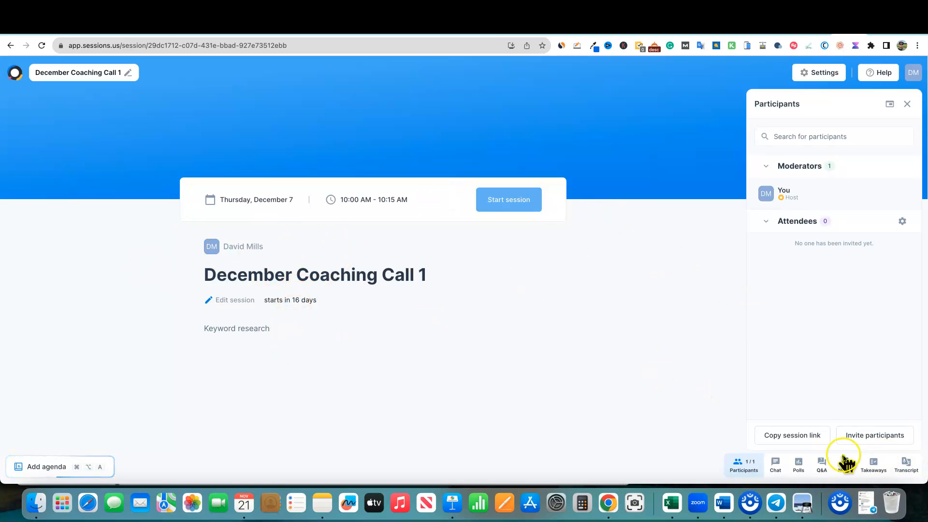
Dismiss the invite dialog without inviting anyone and copy the December Coaching Call 1 link
left_click(874, 435)
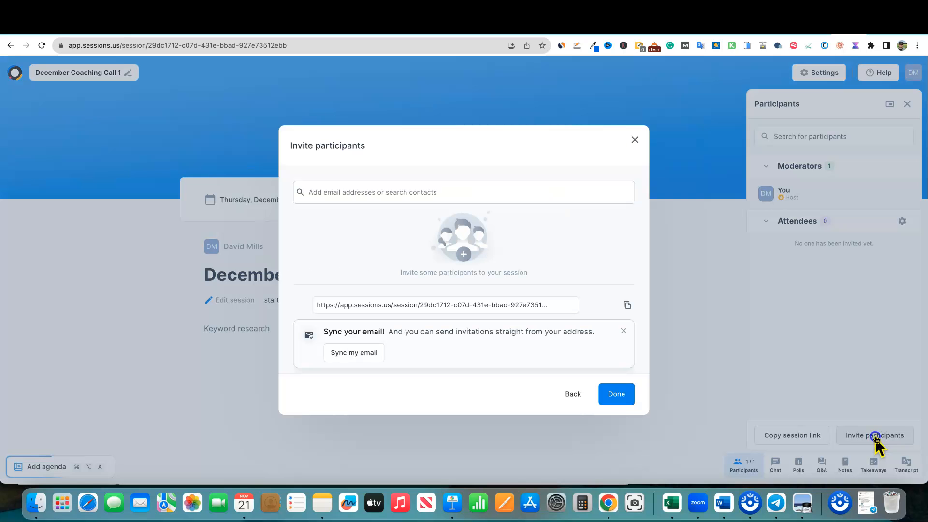
left_click(615, 394)
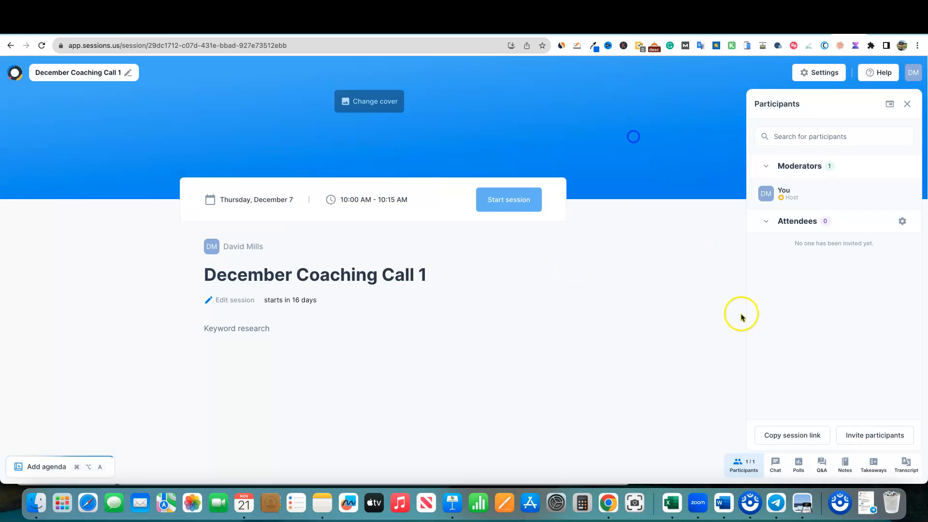
left_click(792, 435)
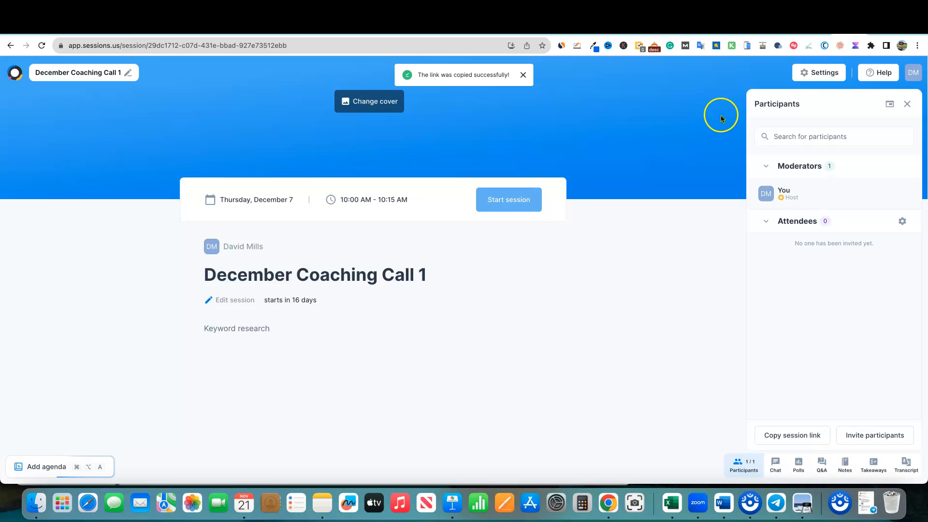
mouse_move(749, 503)
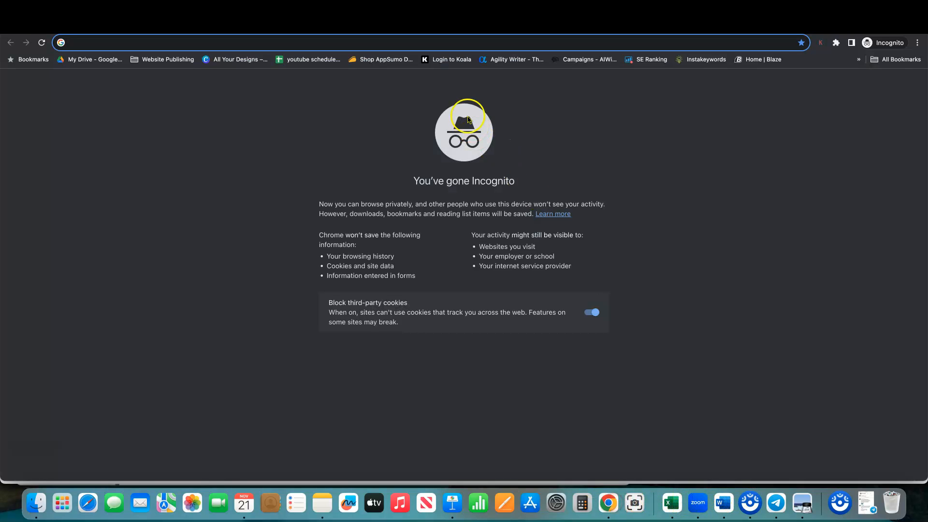
Paste the session URL into the incognito window to view the guest join page
type("https://app.sessions.us/session/29dc1712-c07d-431e-bbad-927e73512ebb")
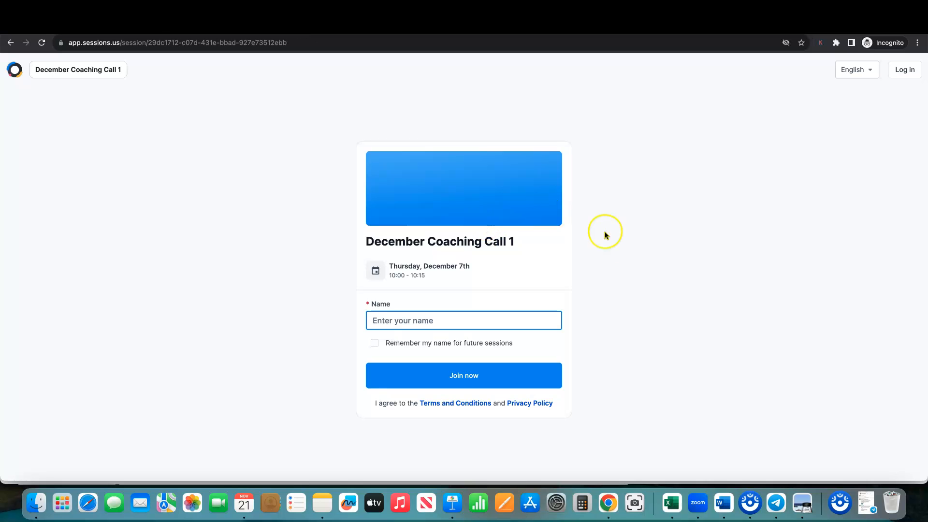
mouse_move(349, 301)
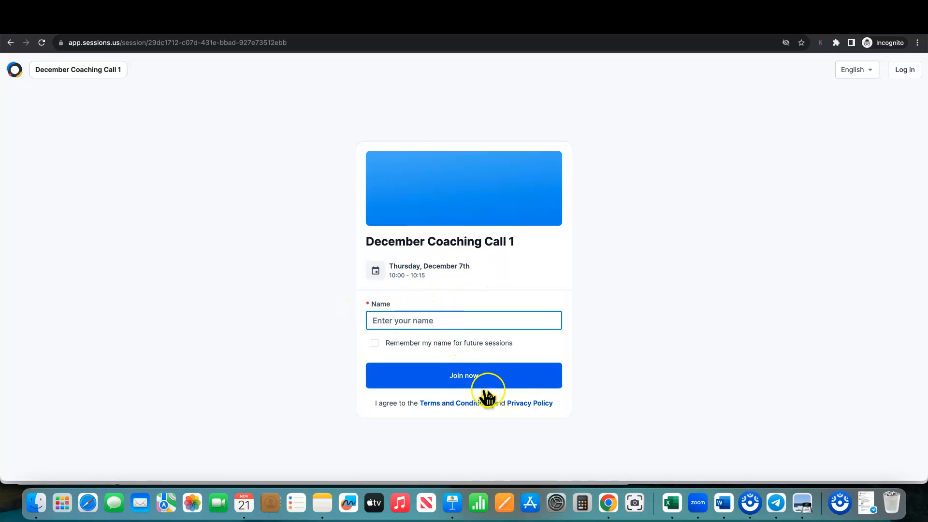
mouse_move(254, 164)
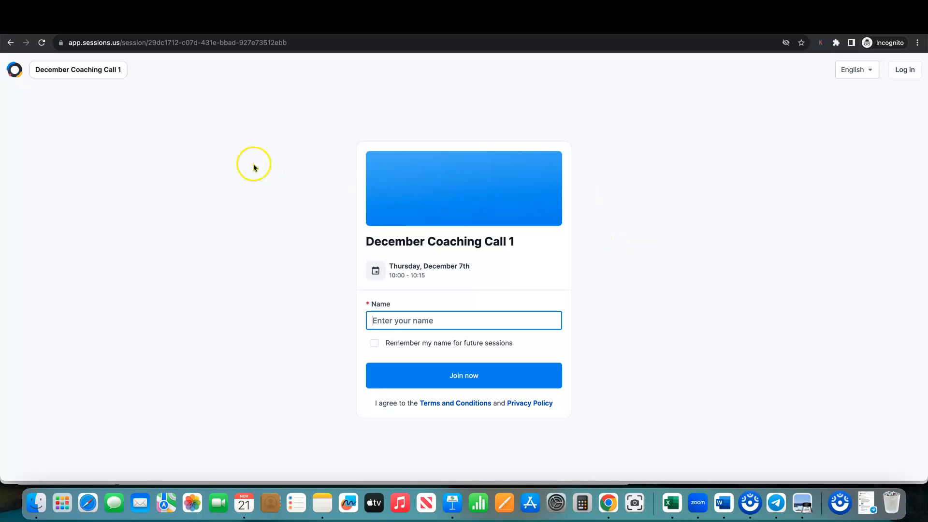
mouse_move(876, 66)
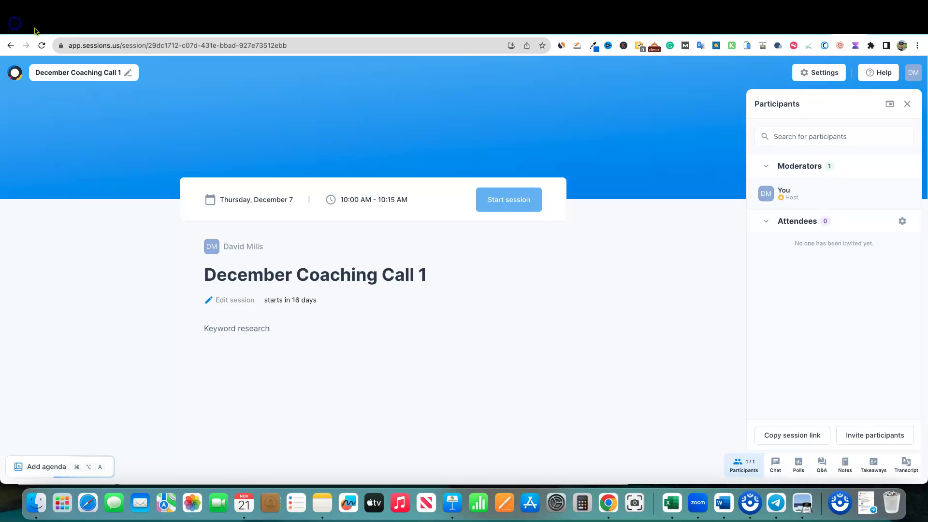
mouse_move(472, 28)
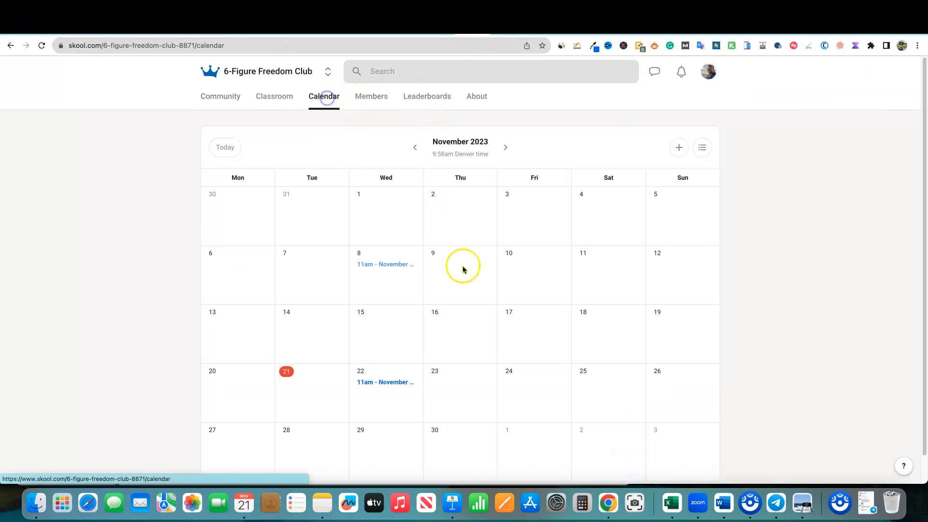
Draft a December 7 Skool event with the Sessions link as description, then cancel it
left_click(506, 147)
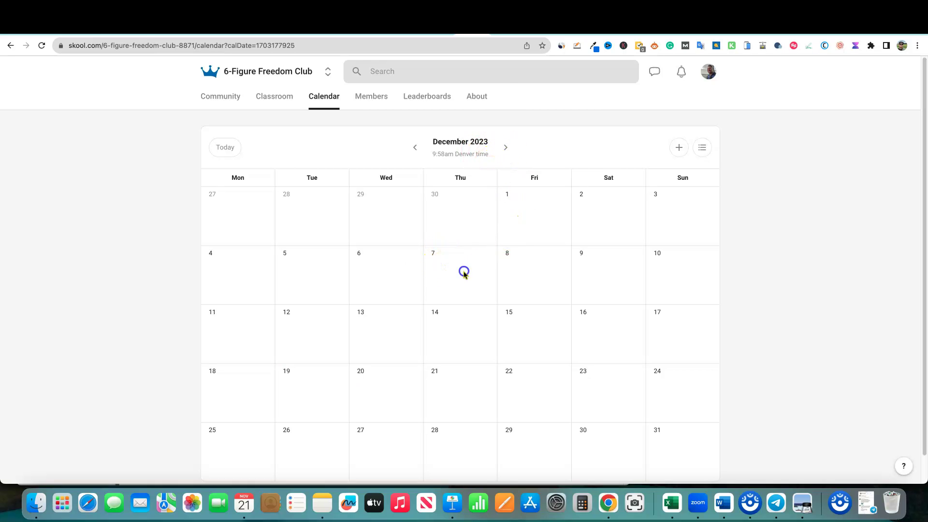
left_click(679, 148)
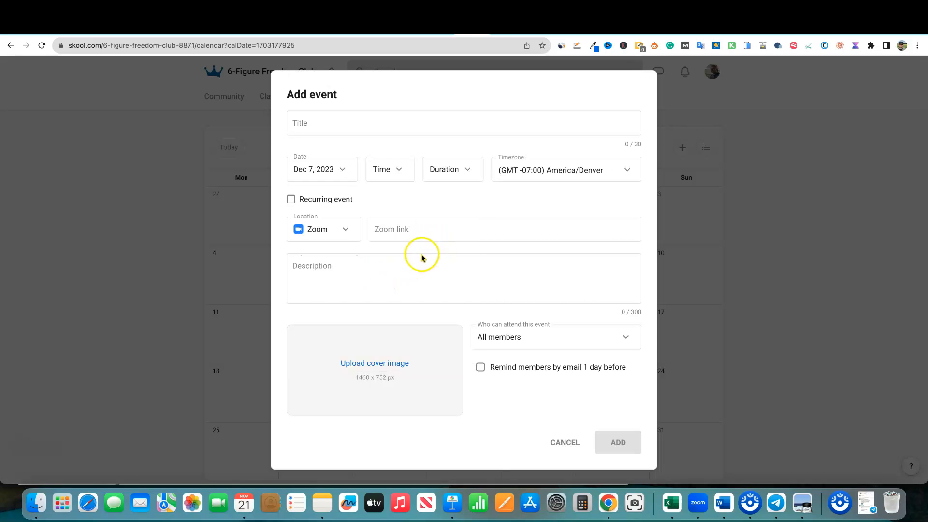
type("https://app.sessions.us/session/29dc1712-c07d-431e-bbad-927e73512ebb")
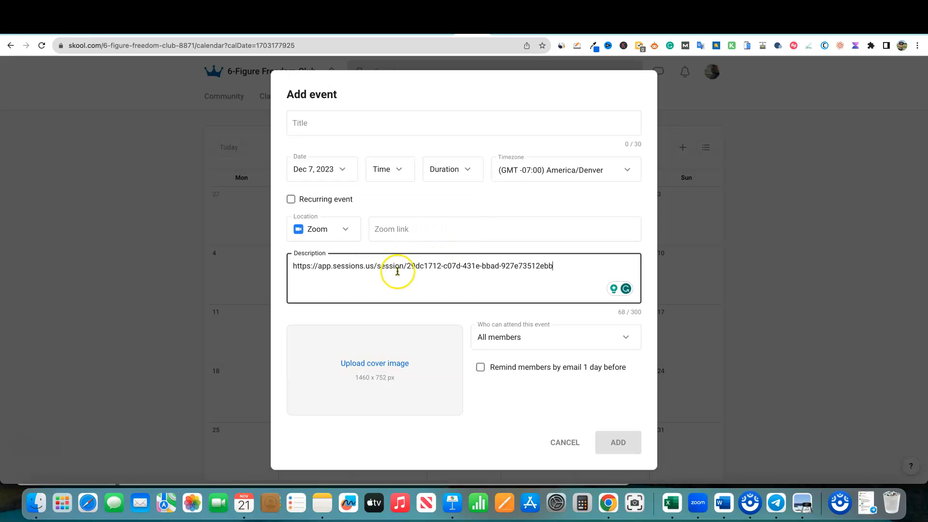
left_click(464, 122)
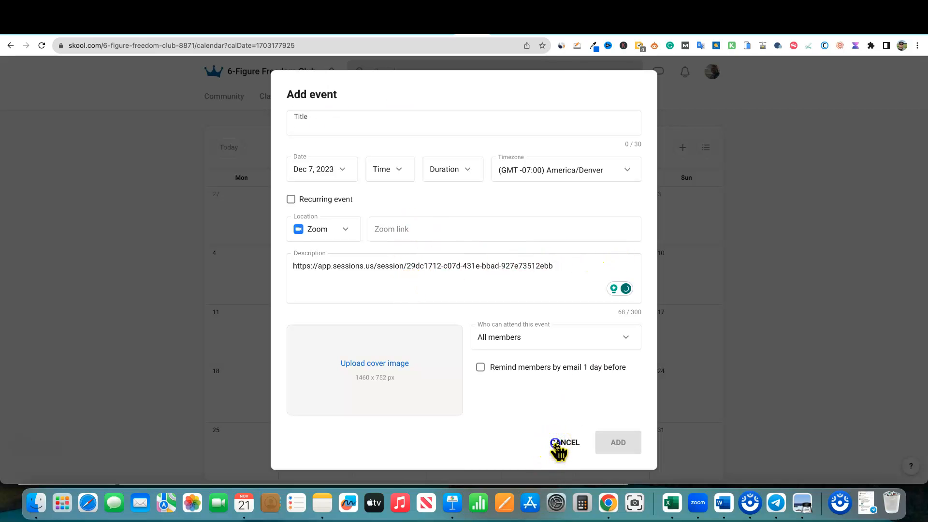
left_click(564, 443)
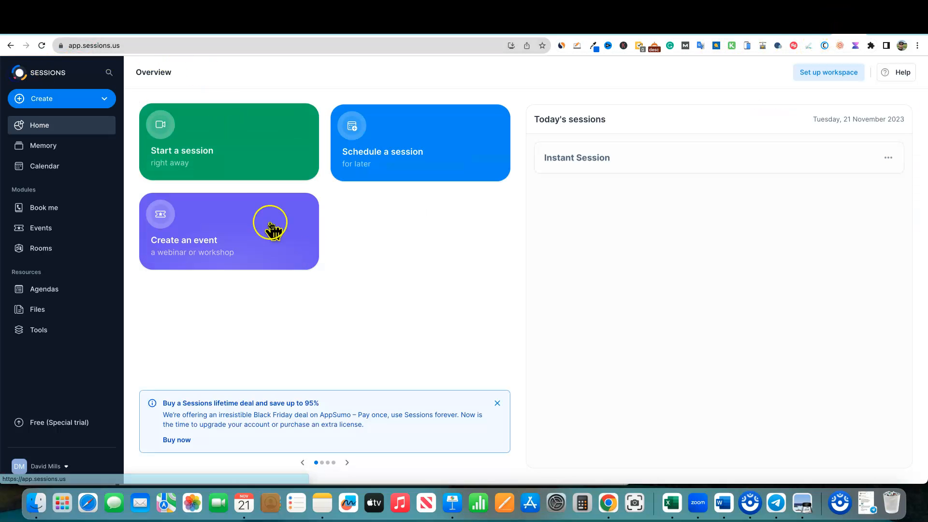
mouse_move(609, 131)
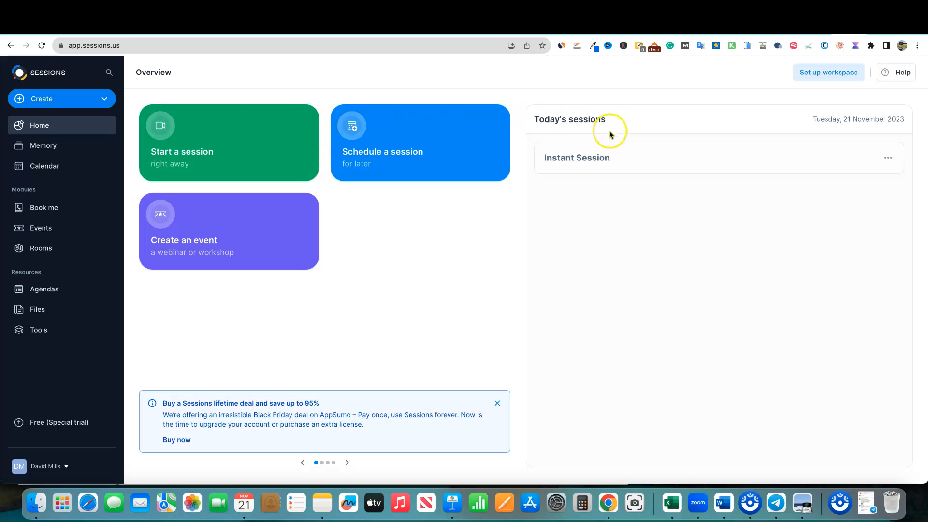
mouse_move(45, 166)
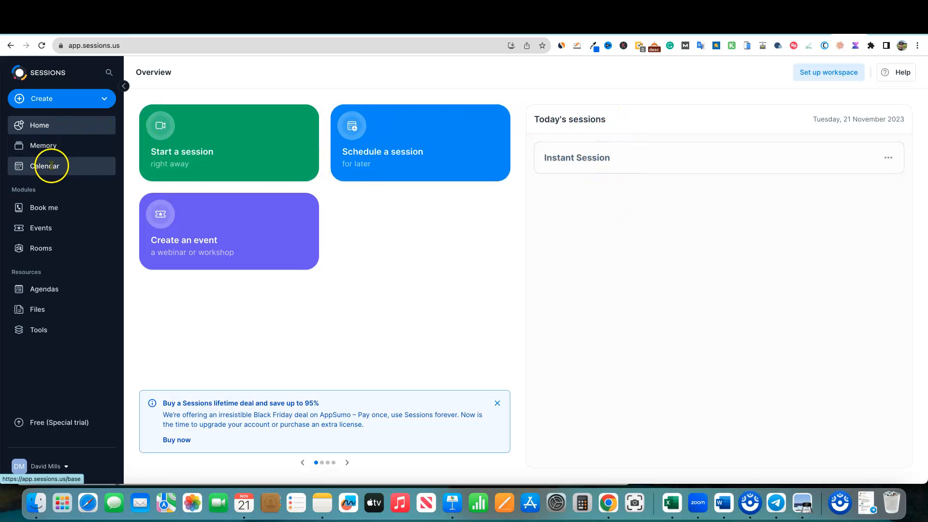
left_click(44, 166)
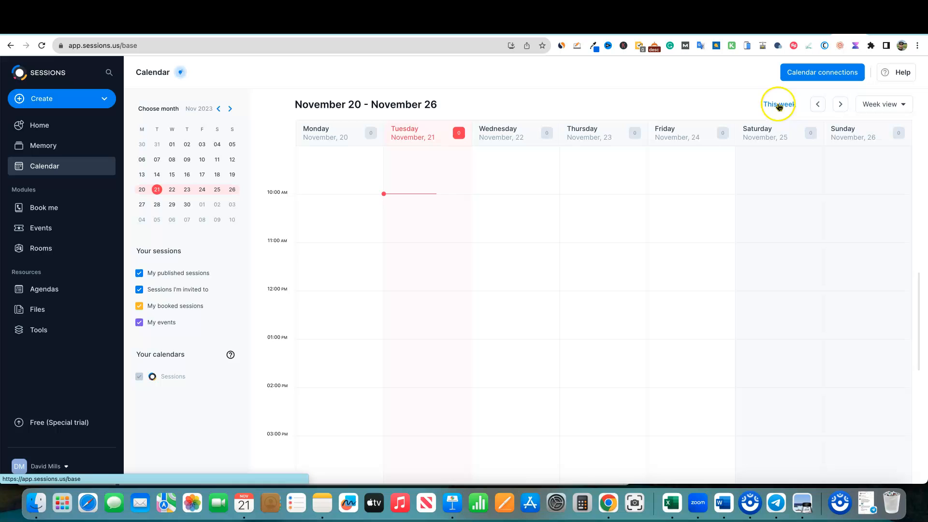
left_click(841, 105)
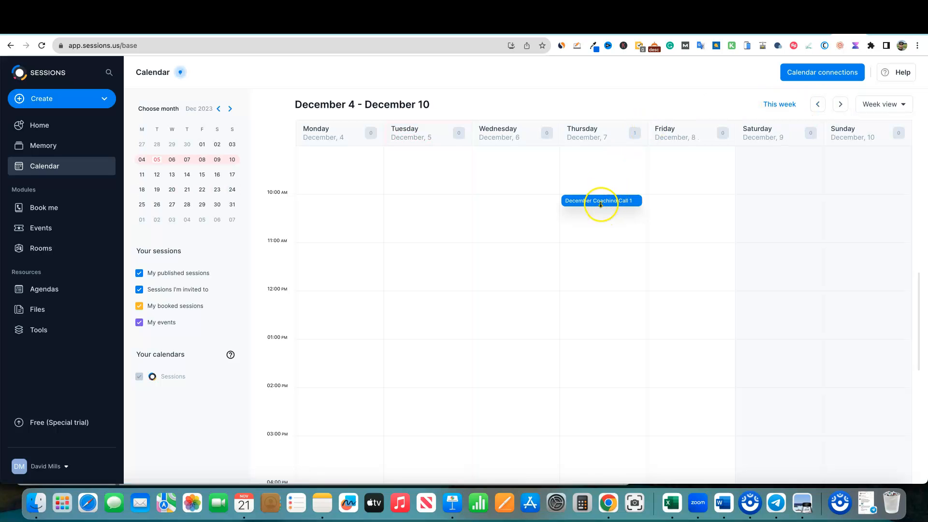
left_click(883, 103)
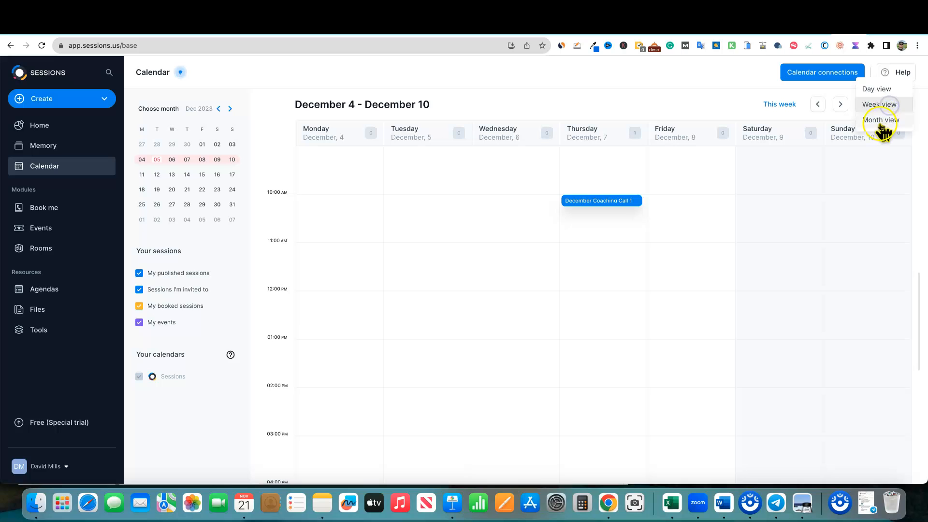
left_click(882, 120)
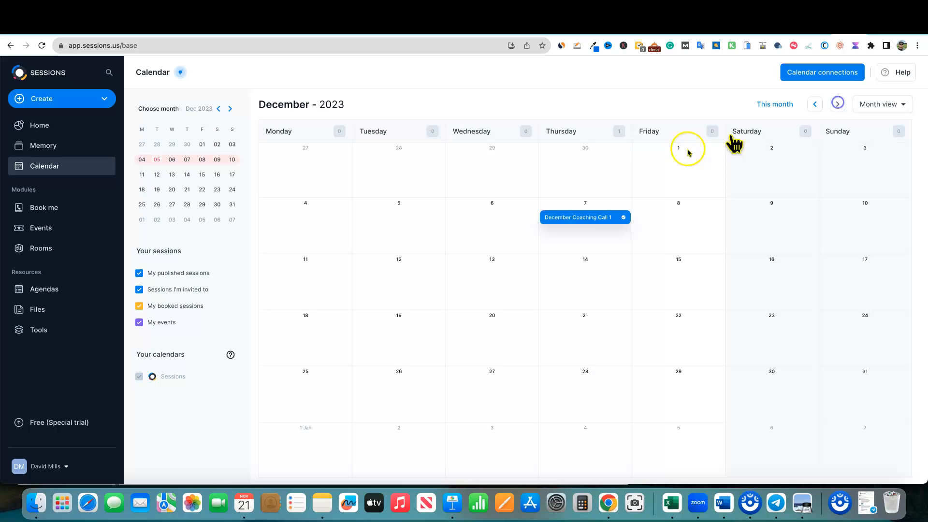
mouse_move(464, 382)
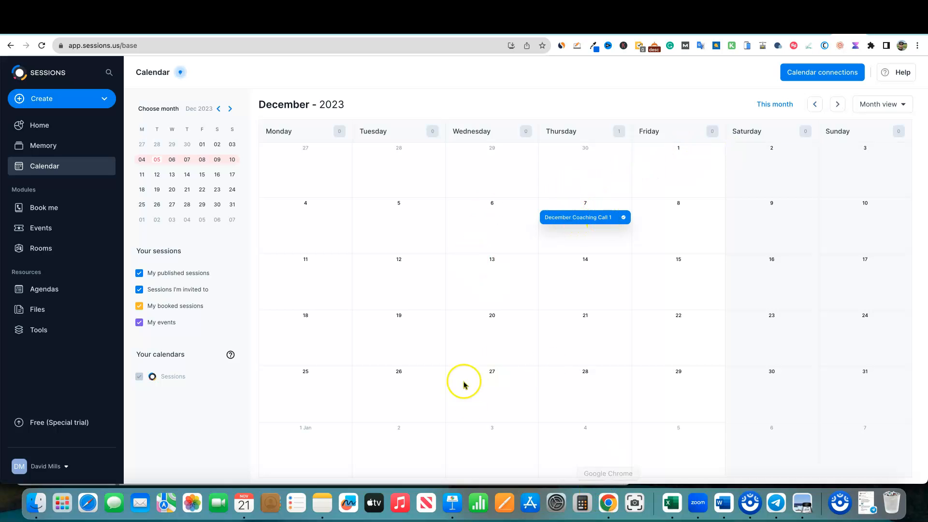
mouse_move(82, 98)
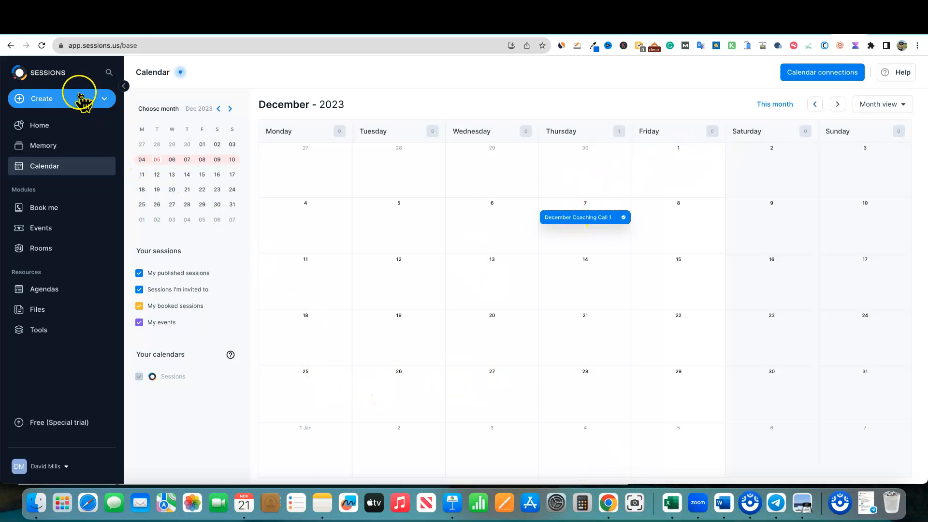
left_click(39, 124)
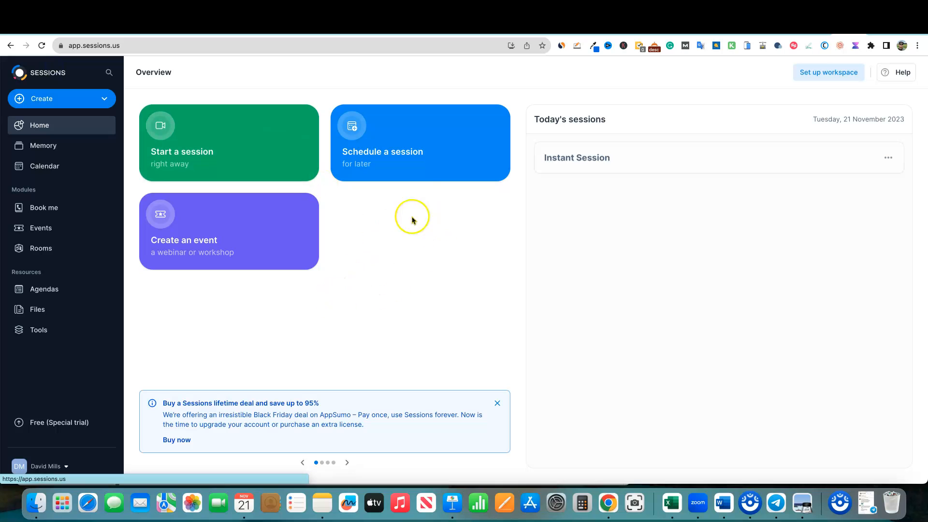
mouse_move(213, 296)
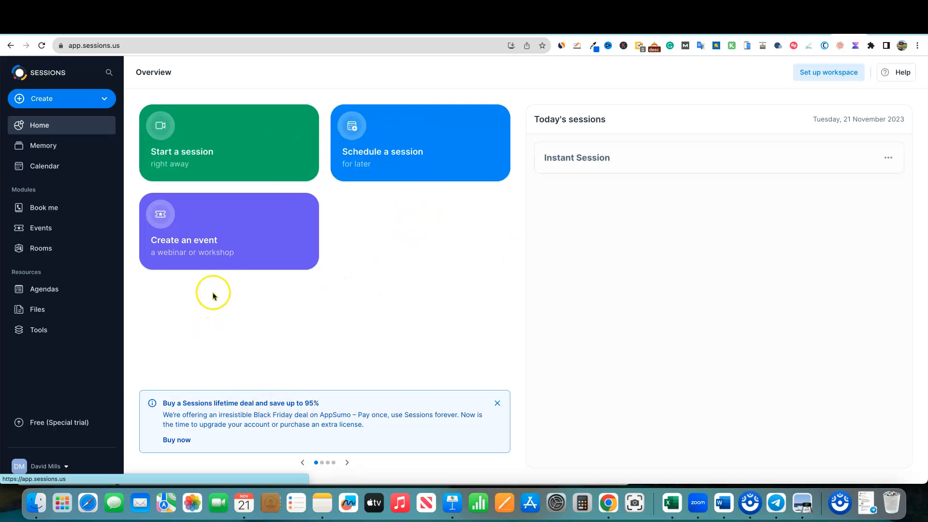
Open a blank new-event form, then leave it for the home overview
left_click(228, 231)
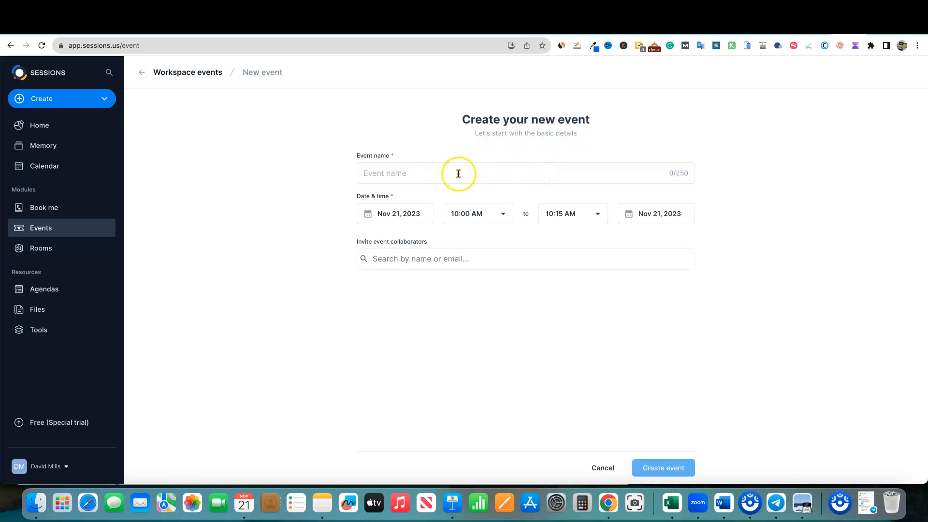
mouse_move(432, 250)
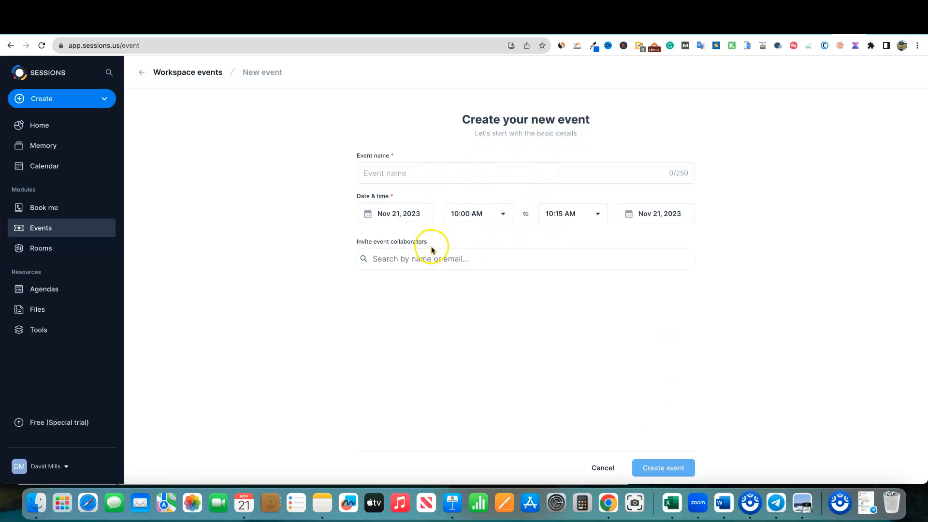
mouse_move(432, 251)
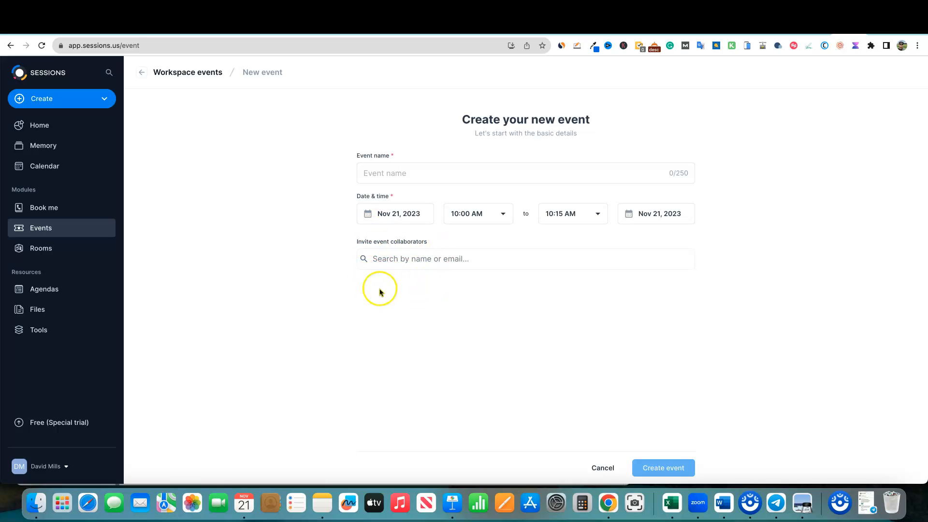
mouse_move(44, 146)
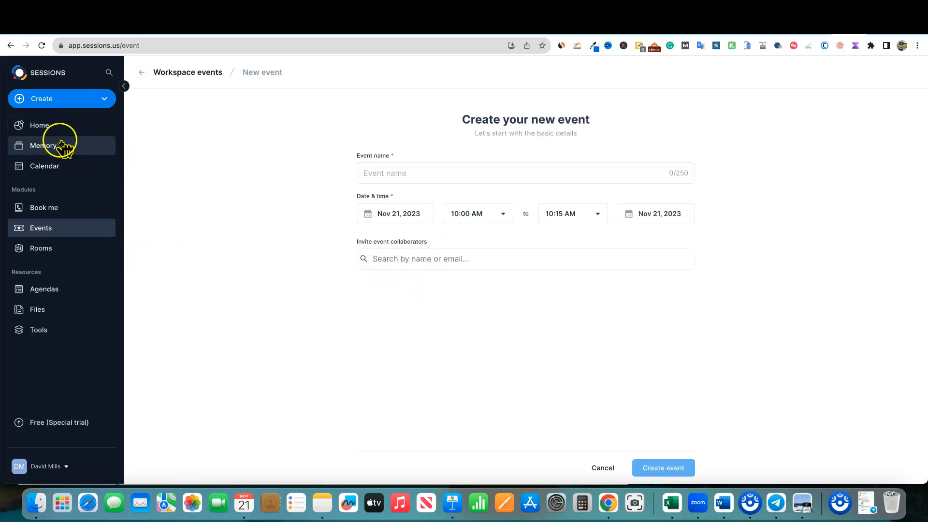
left_click(39, 125)
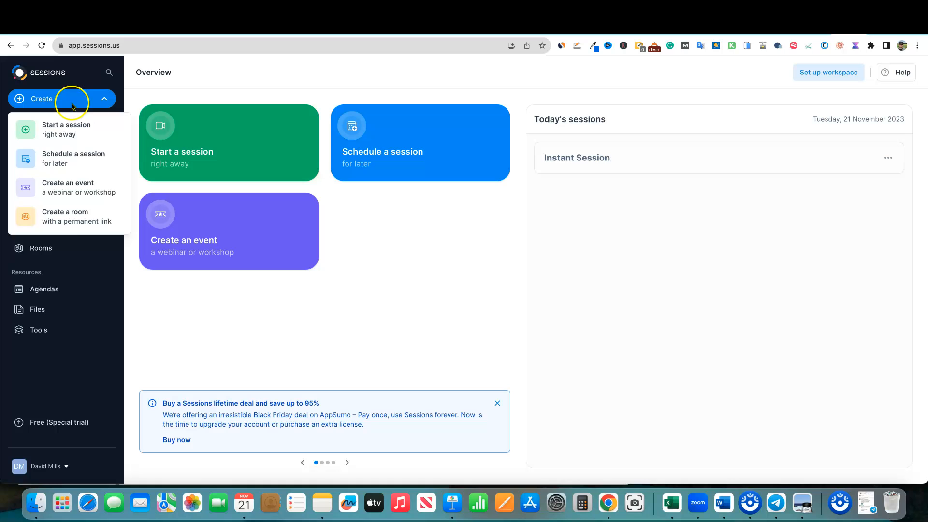
mouse_move(66, 217)
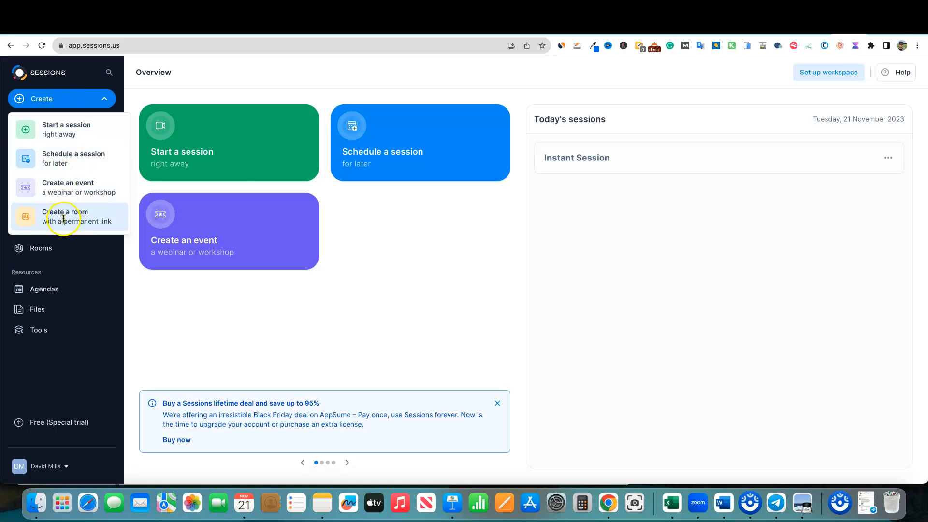
mouse_move(212, 169)
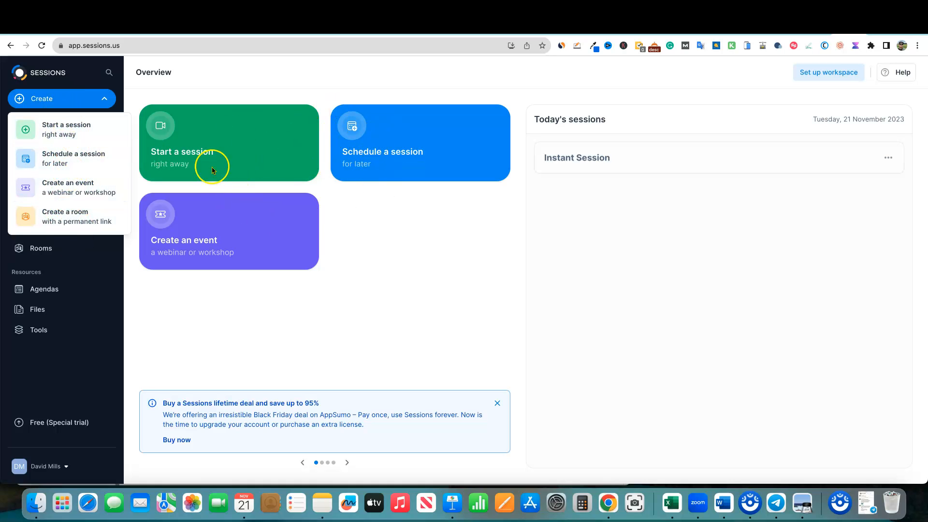
Close the Create dropdown, check the Memory list's past Instant Session, then open Calendar
left_click(105, 98)
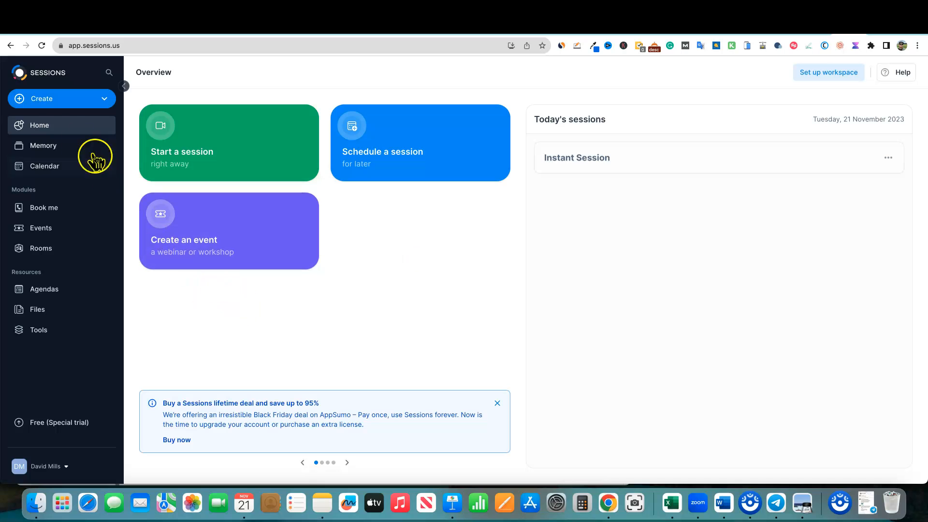
left_click(43, 145)
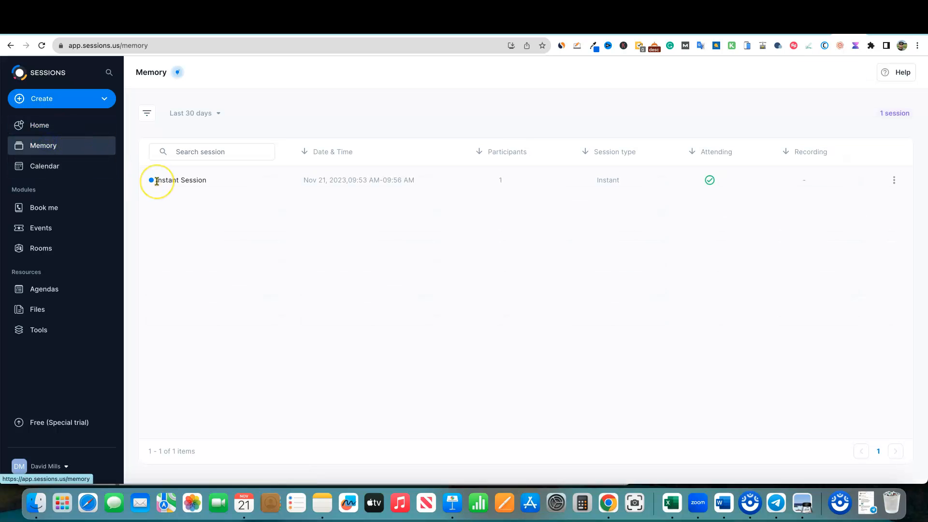
mouse_move(590, 313)
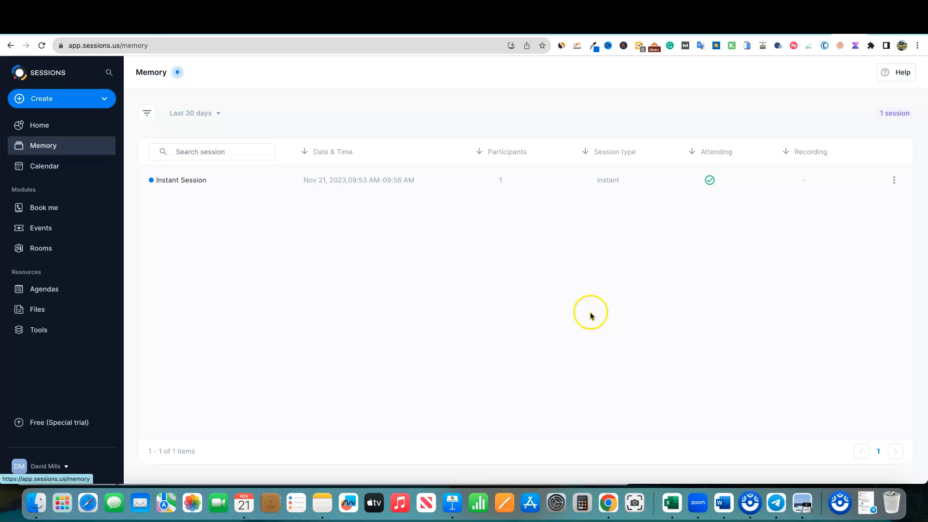
mouse_move(255, 327)
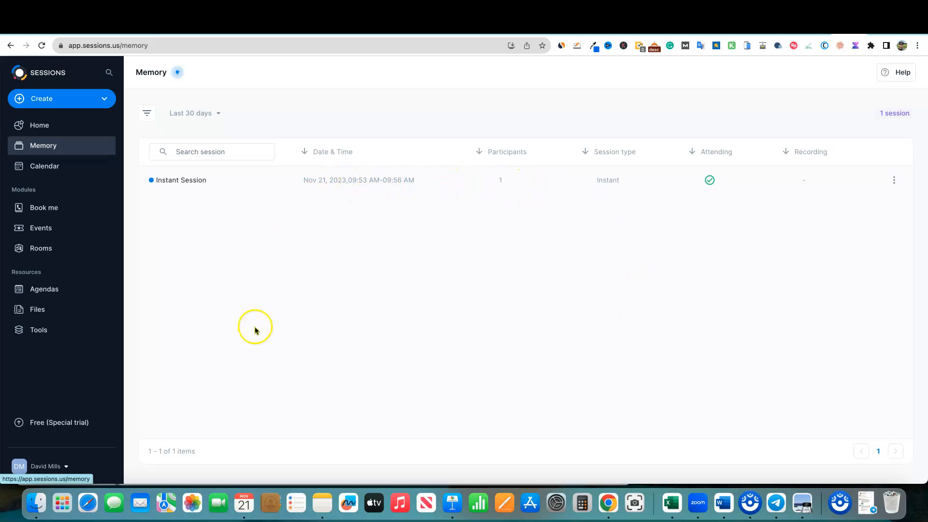
mouse_move(181, 186)
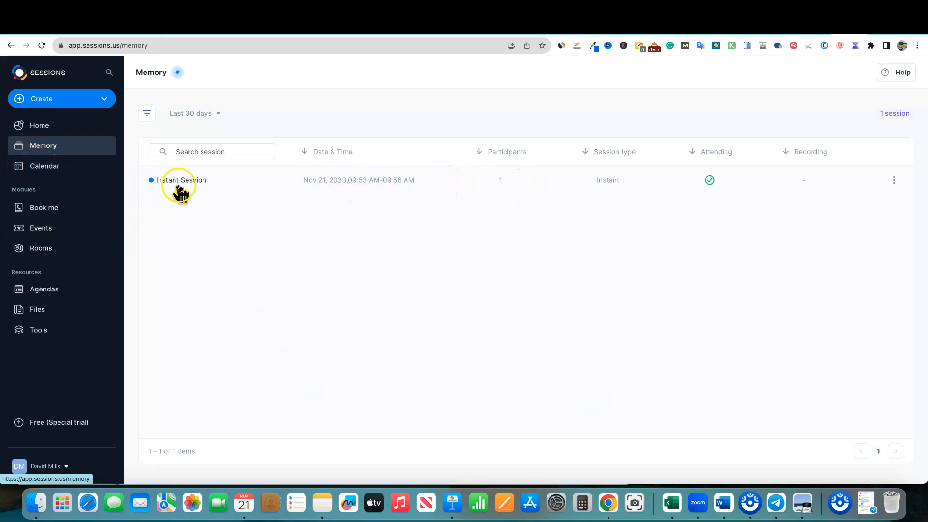
left_click(44, 165)
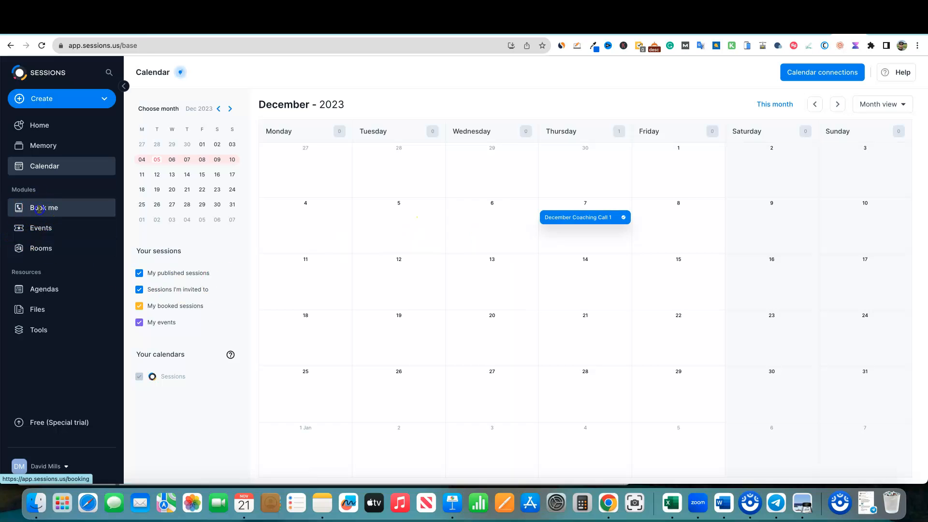
Open the Book me module and browse its empty booking-pages overview
left_click(44, 208)
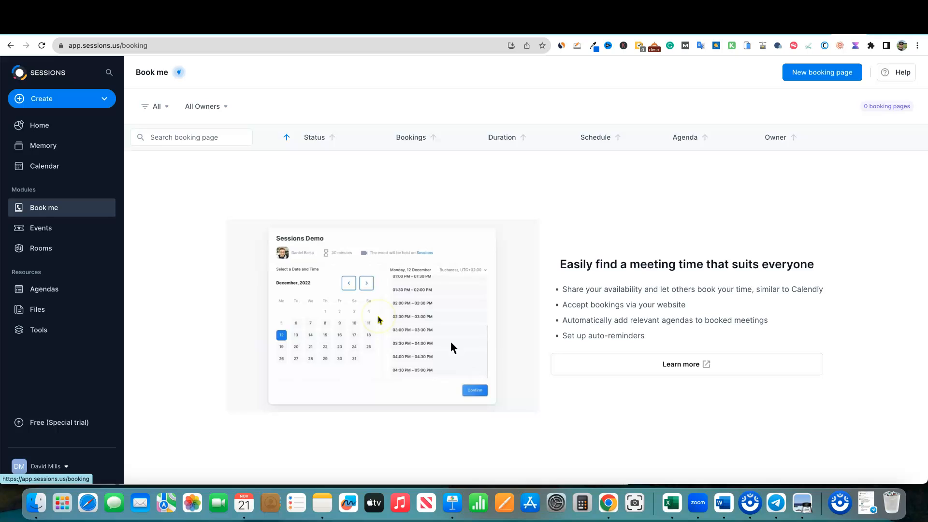
left_click(438, 303)
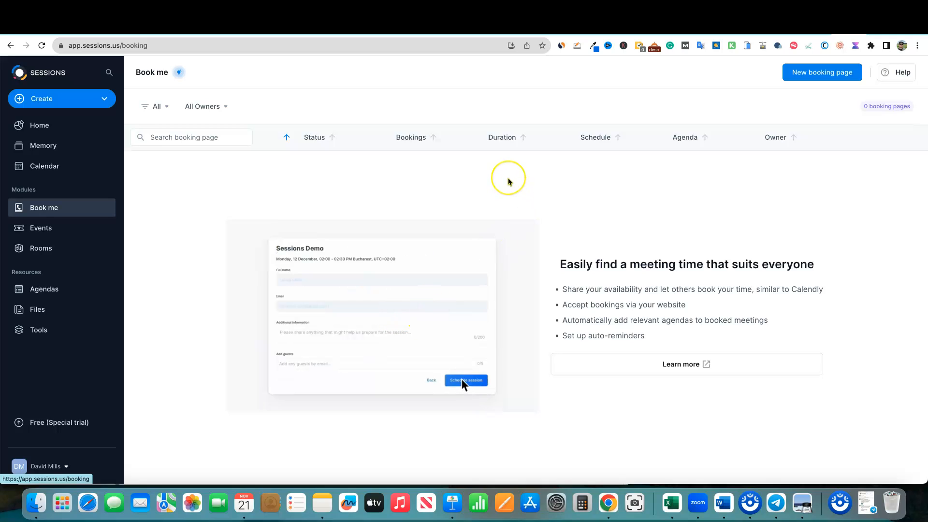
left_click(465, 380)
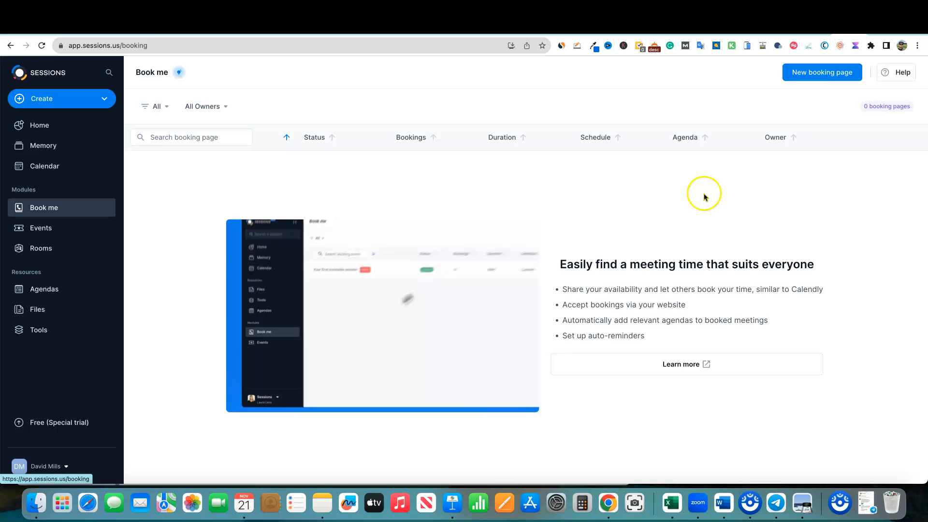
left_click(822, 72)
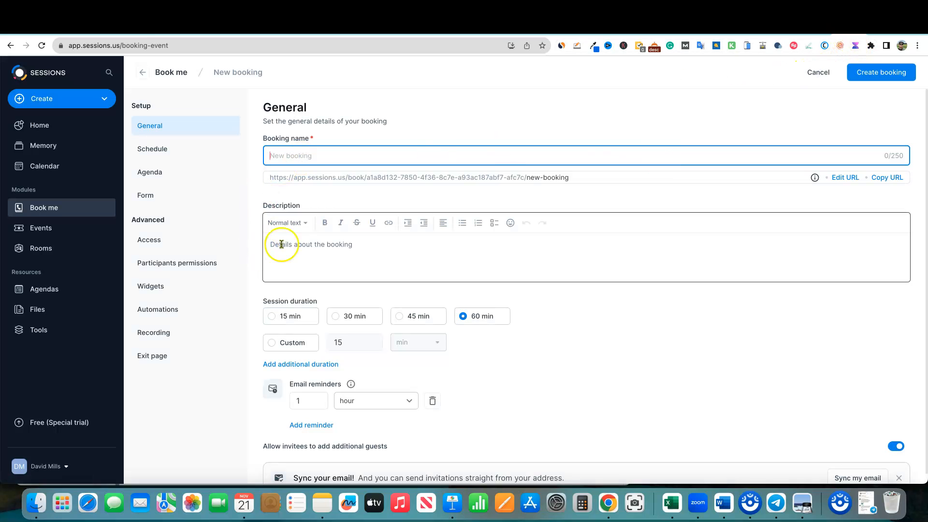
mouse_move(292, 247)
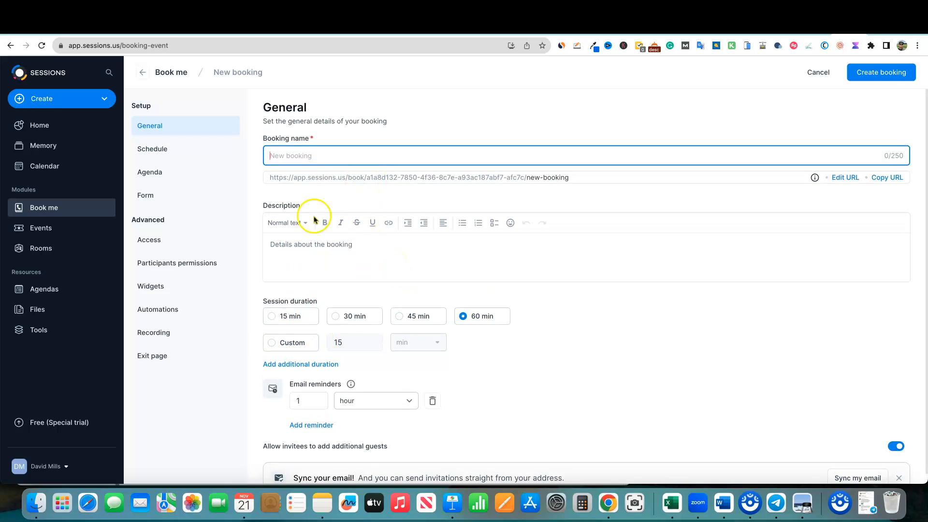
mouse_move(366, 184)
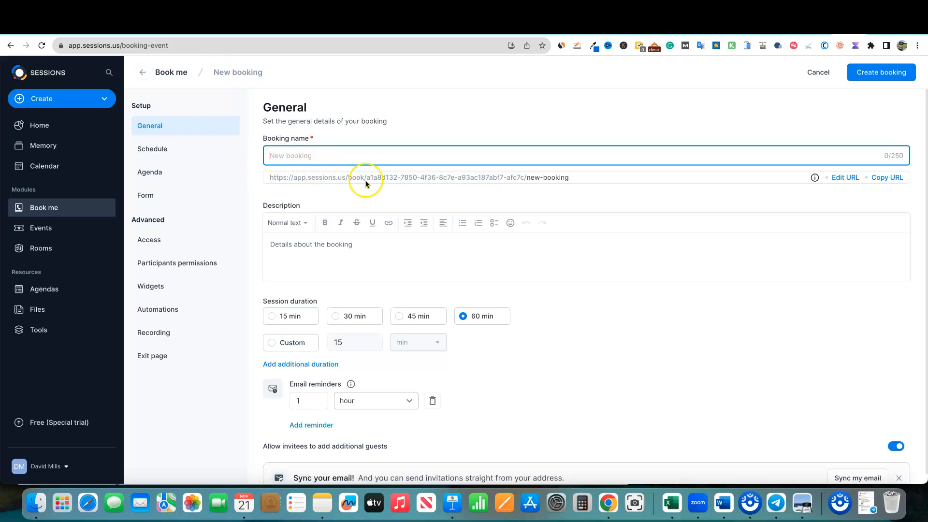
mouse_move(236, 180)
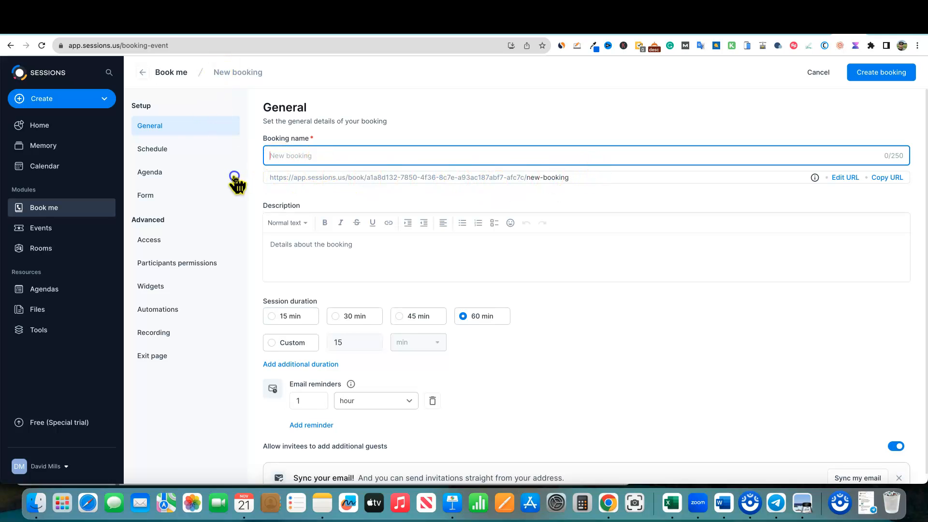
mouse_move(224, 160)
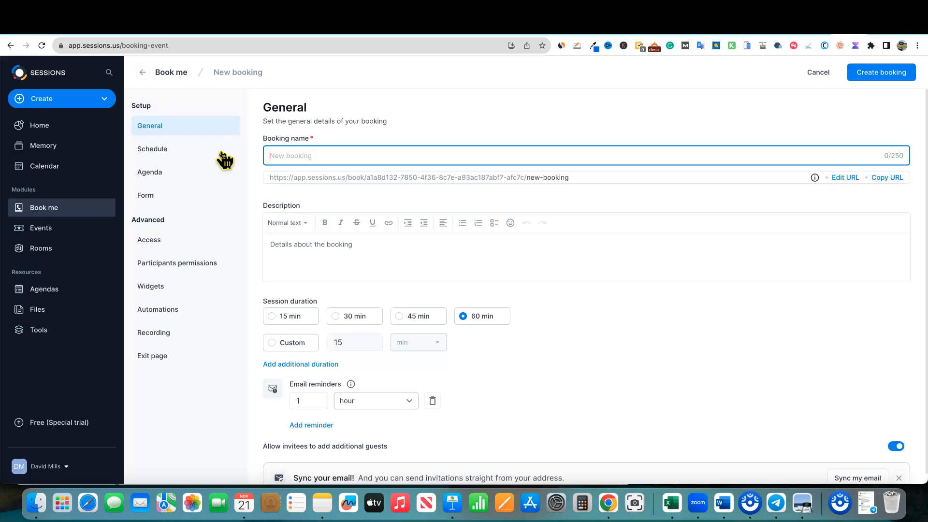
mouse_move(243, 110)
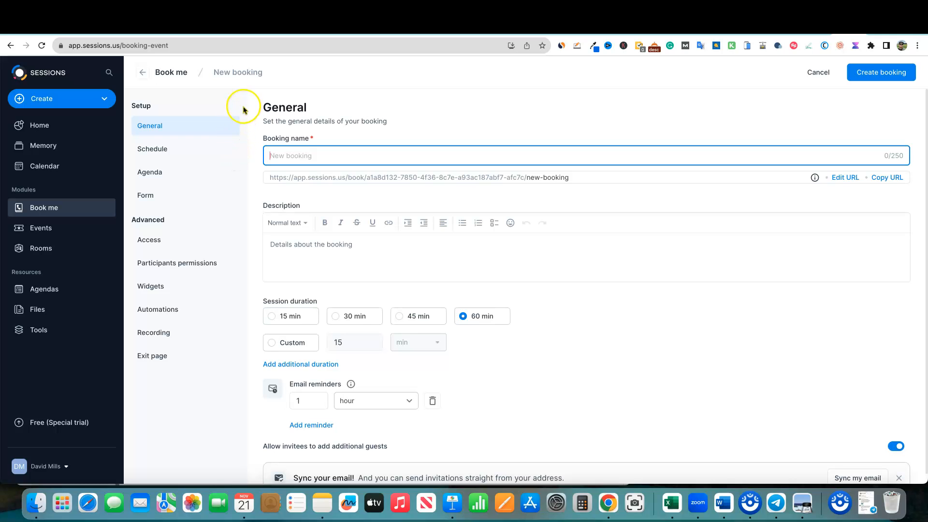
mouse_move(153, 332)
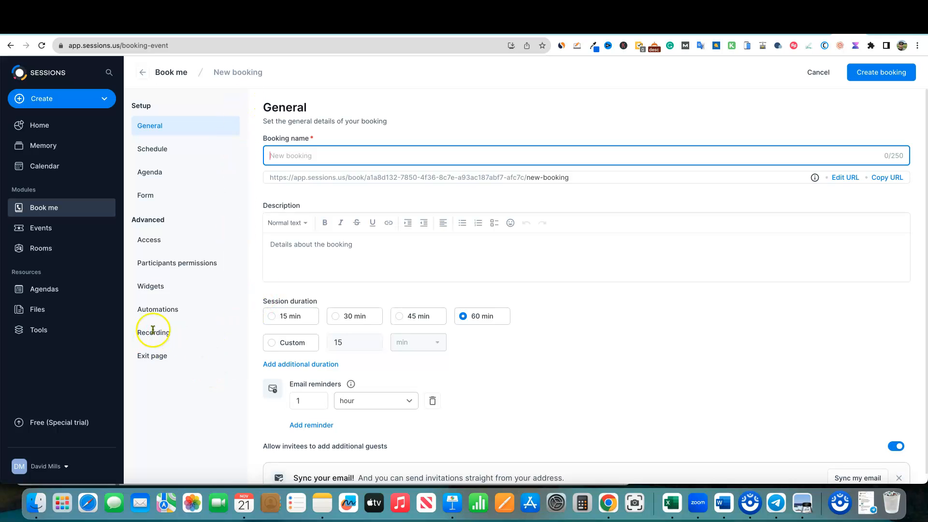
mouse_move(226, 358)
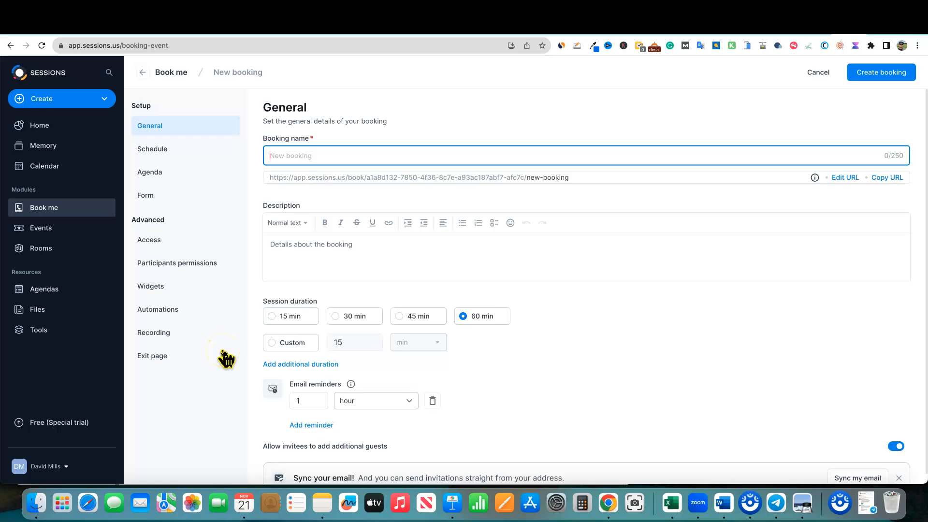
mouse_move(380, 342)
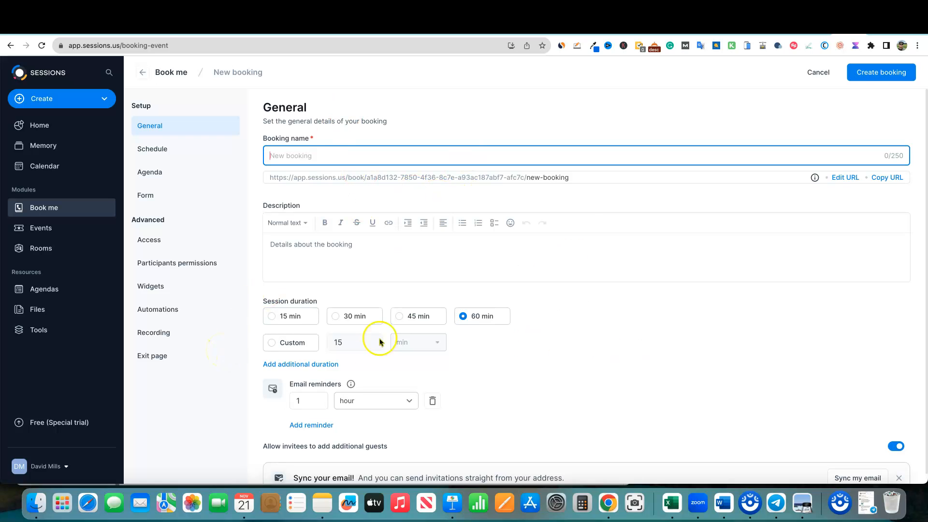
mouse_move(198, 417)
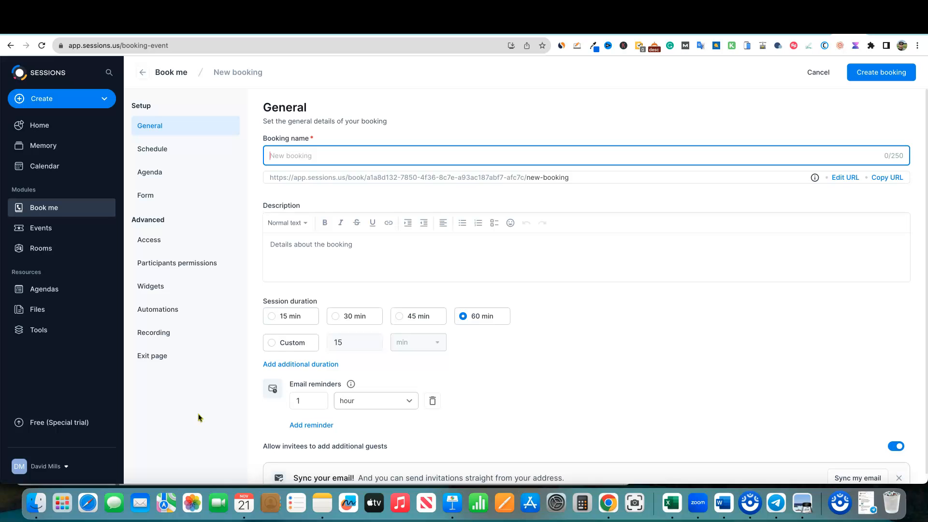
mouse_move(40, 228)
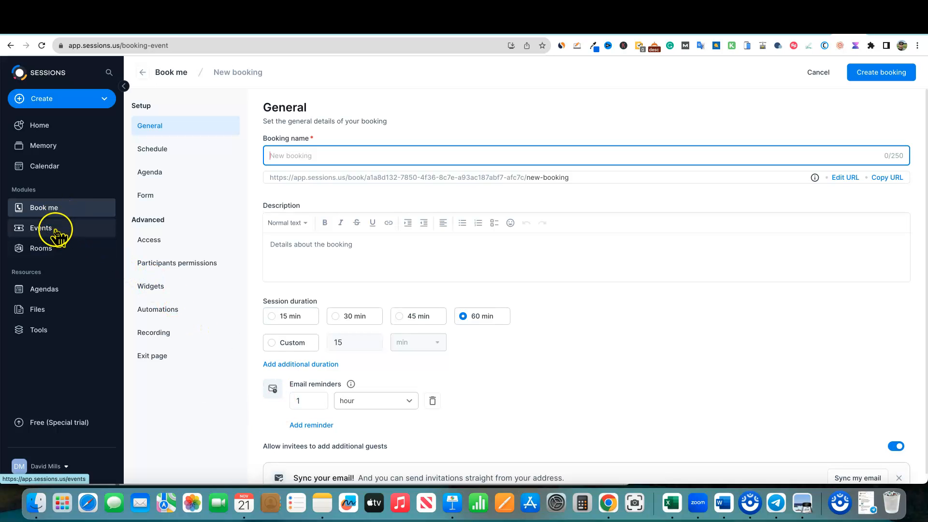
Open the Events module to see its empty events list and webinar hosting overview
left_click(40, 228)
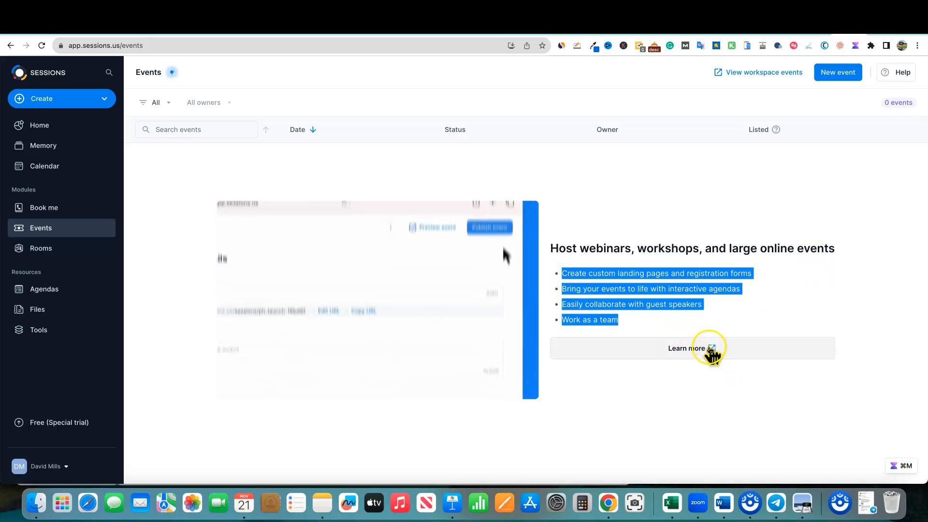
left_click(691, 348)
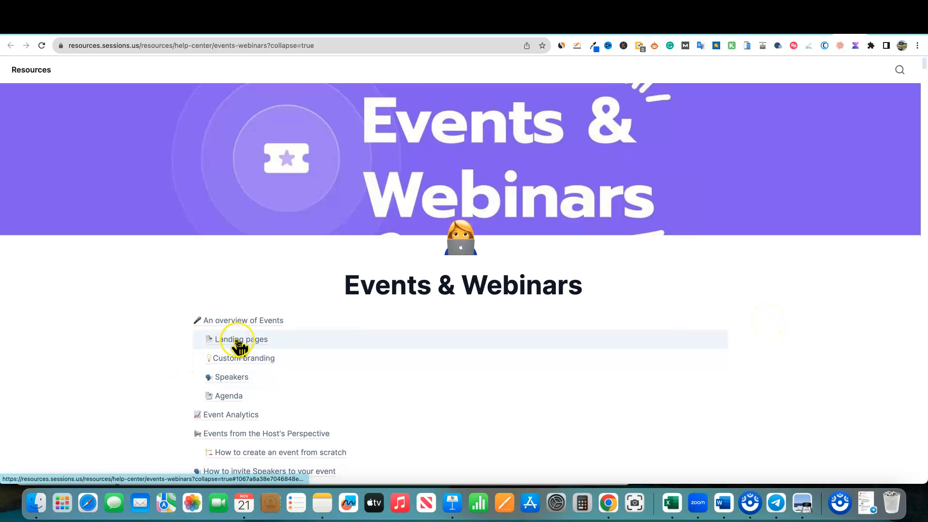
scroll("down", 3)
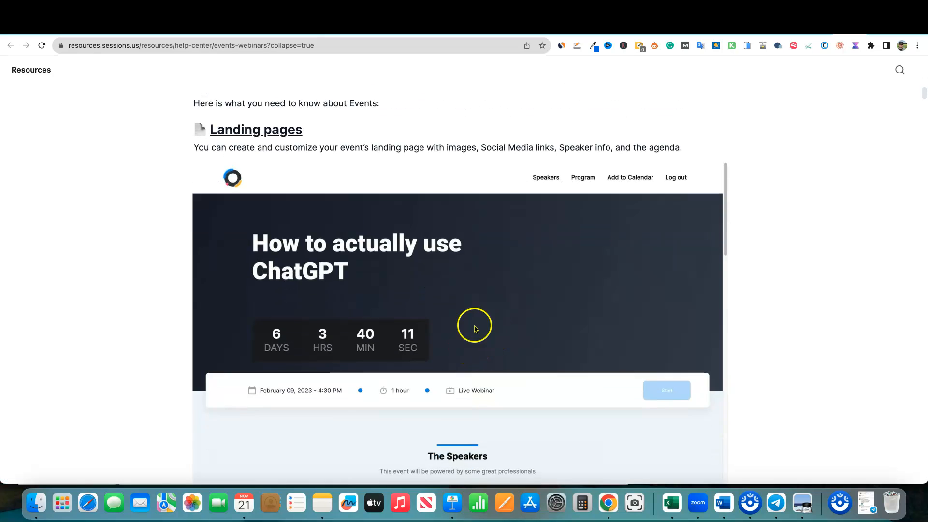
scroll("down", 3)
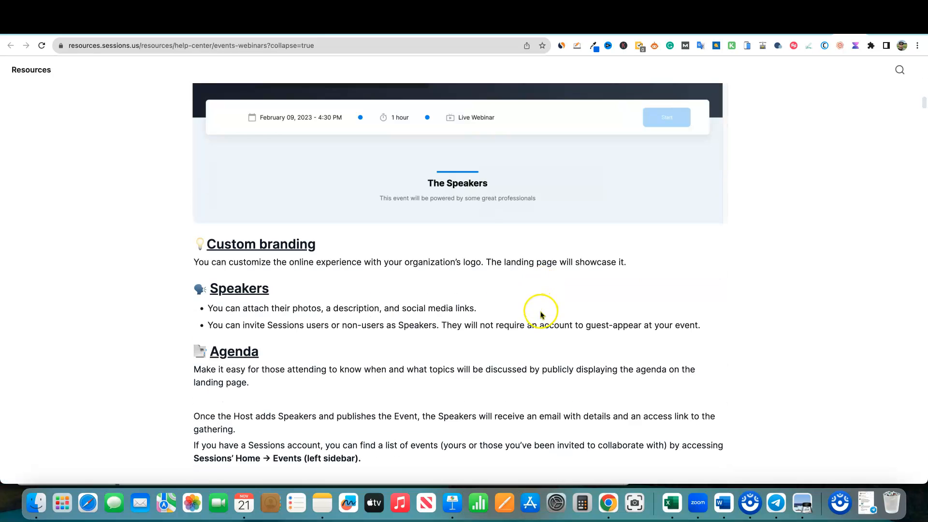
scroll("down", 3)
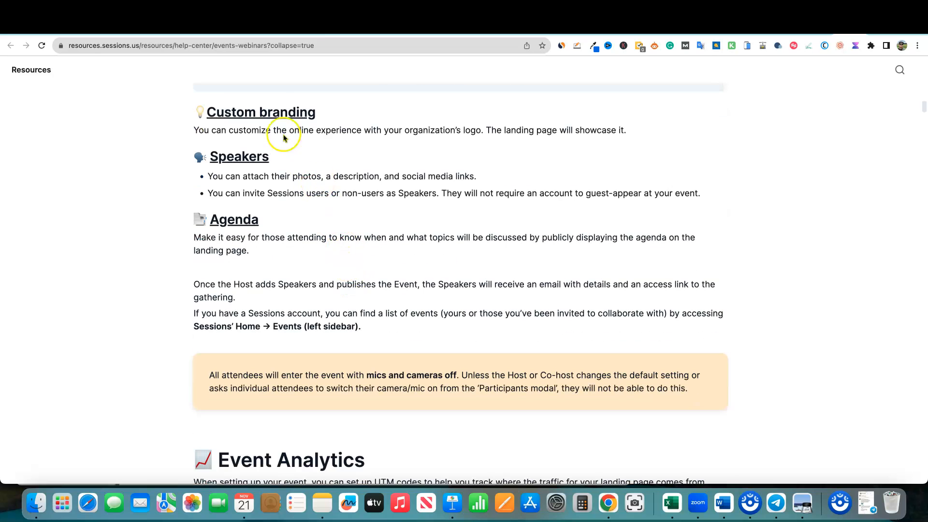
scroll("down", 3)
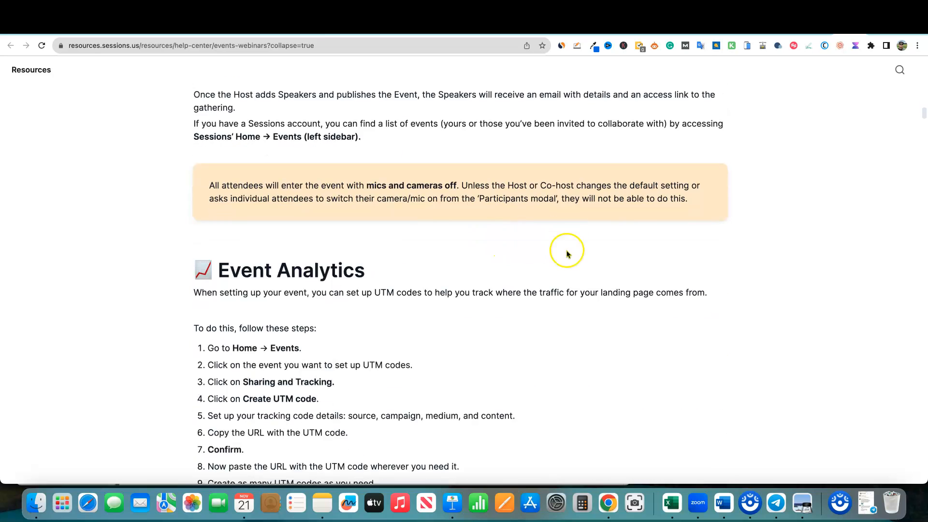
scroll("down", 3)
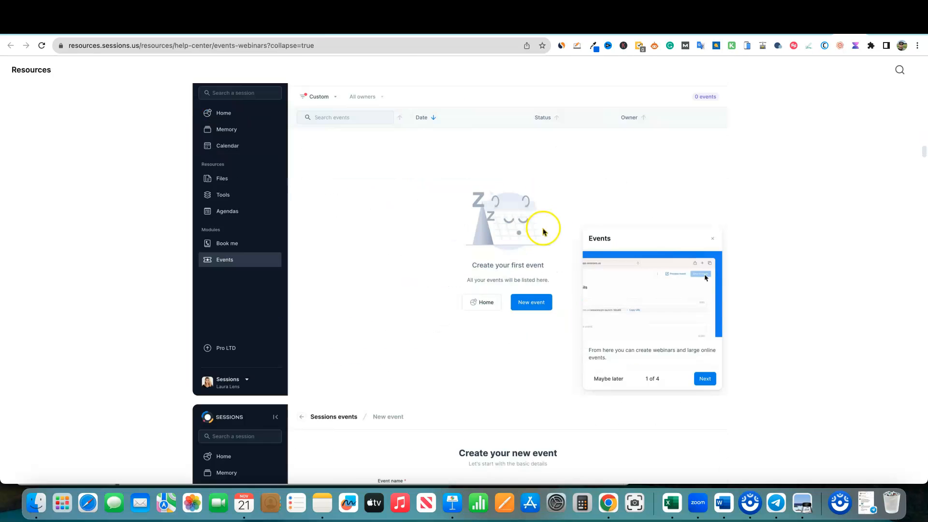
scroll("down", 3)
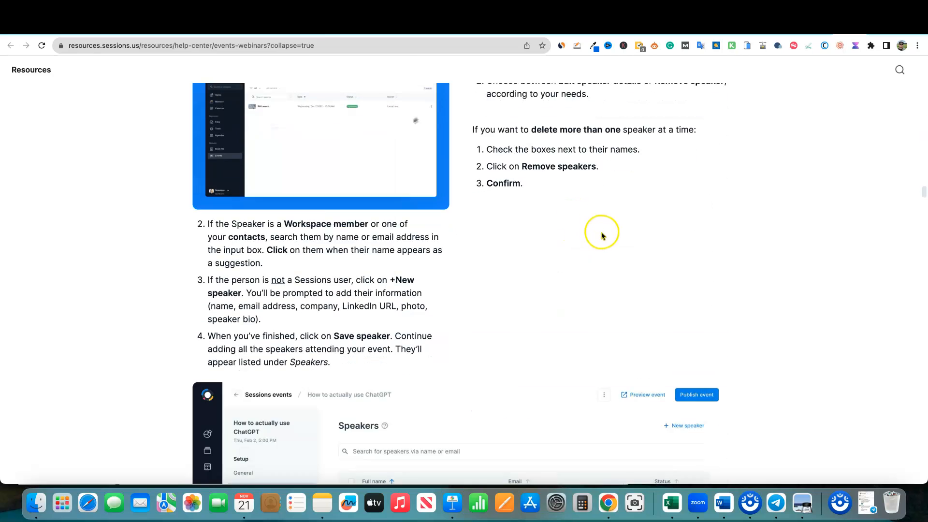
scroll("down", 3)
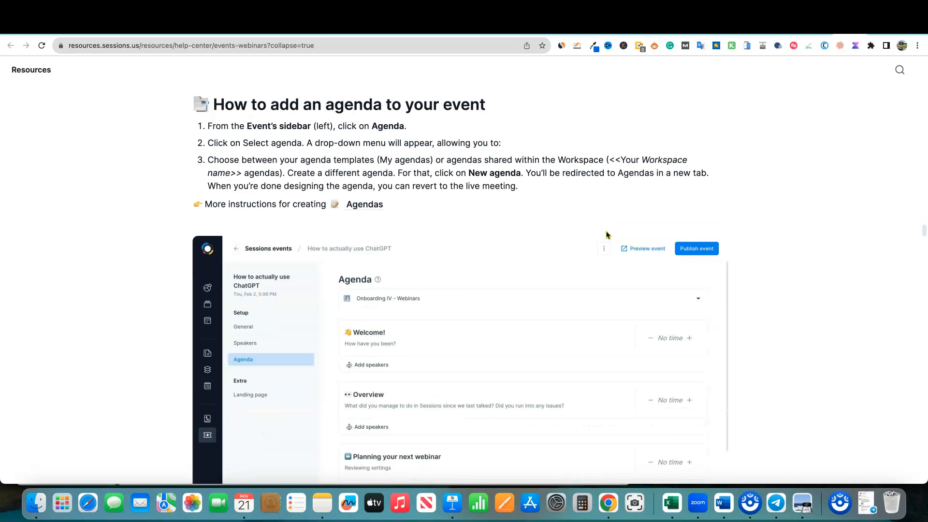
scroll("down", 3)
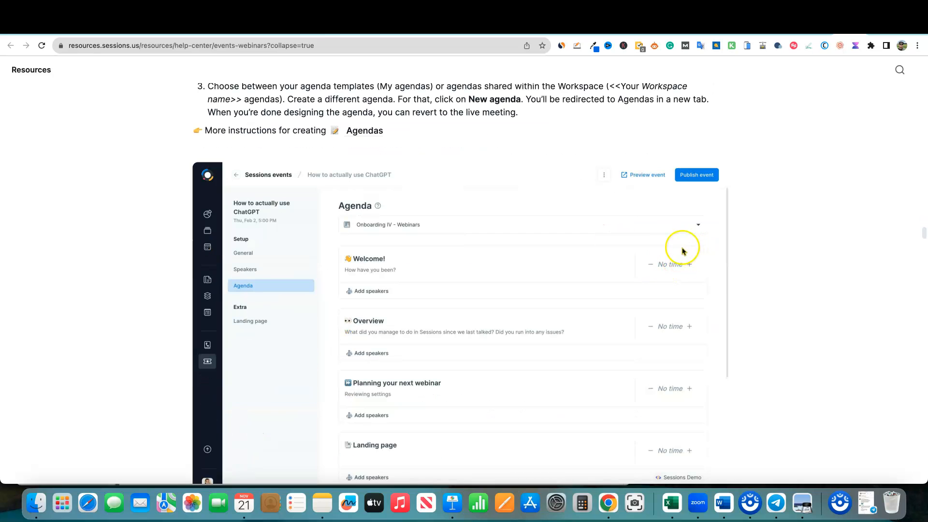
scroll("down", 3)
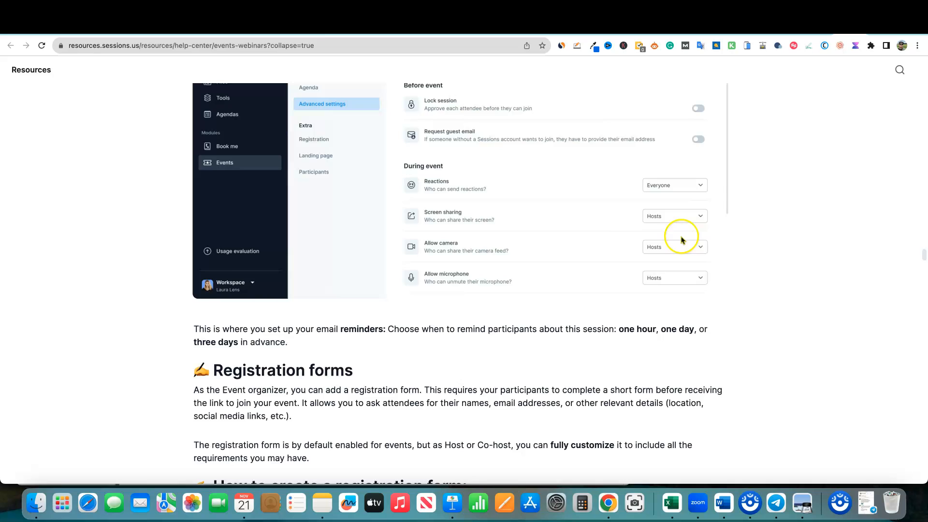
scroll("down", 3)
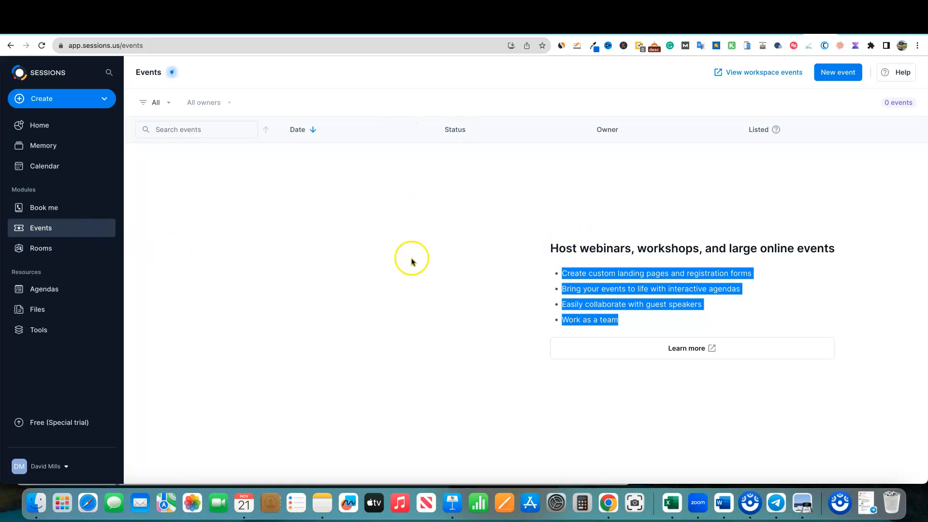
Deselect the Events page text, then open the empty Rooms module and scroll through it
left_click(62, 99)
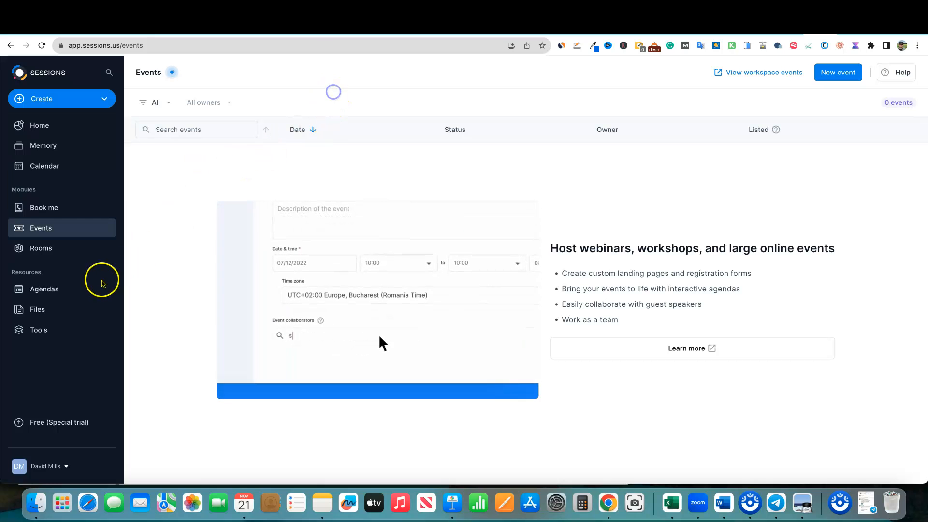
left_click(41, 248)
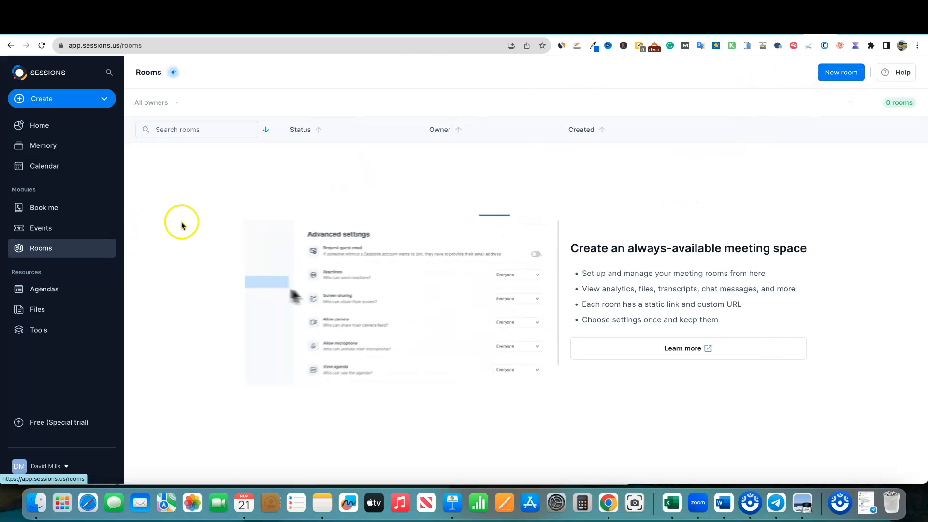
scroll("down", 3)
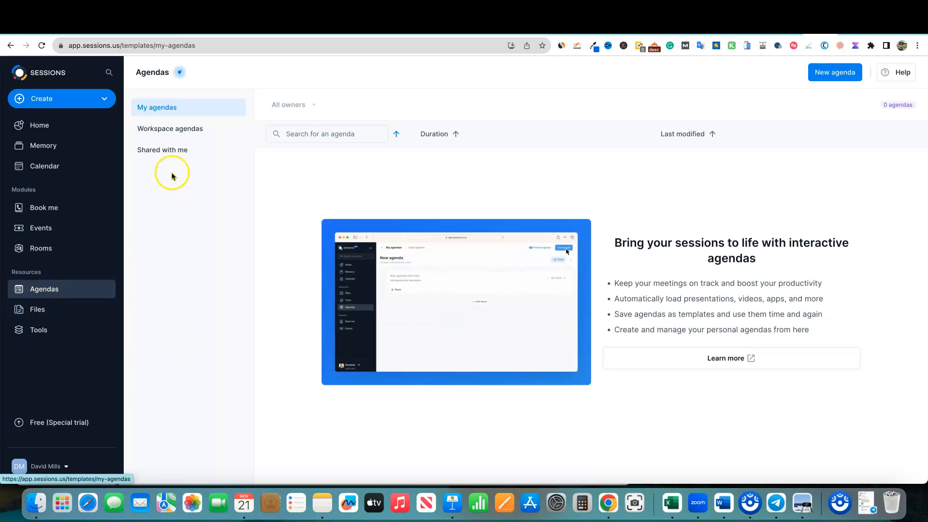
Check Shared with me, return to My agendas, and create an agenda with a resource on item 1
left_click(162, 149)
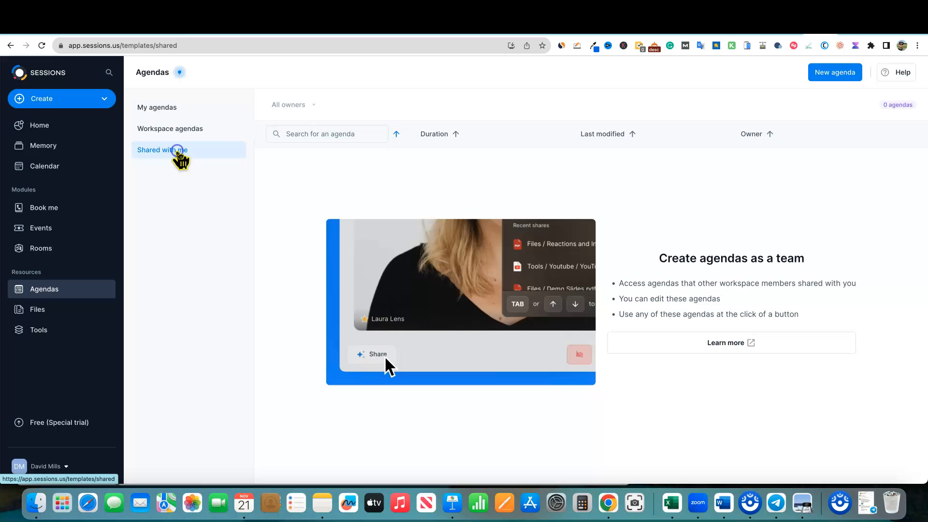
left_click(158, 108)
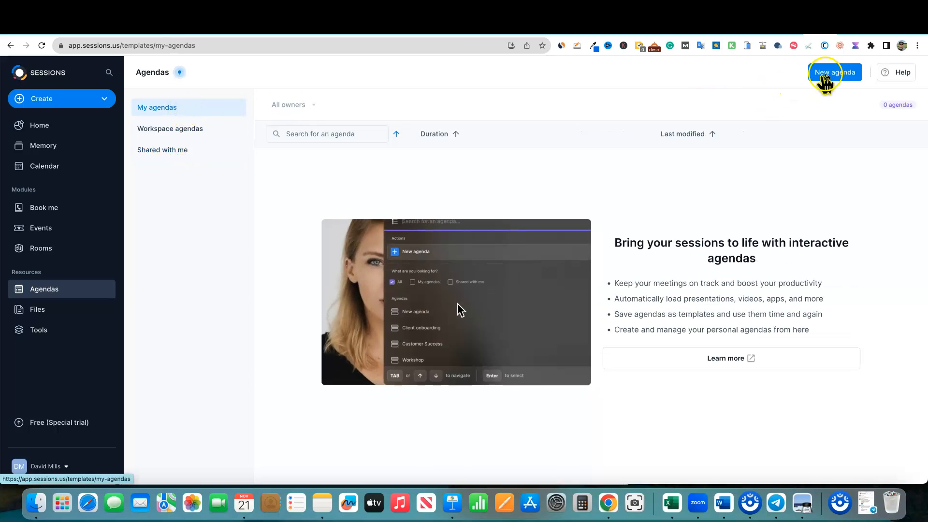
left_click(835, 71)
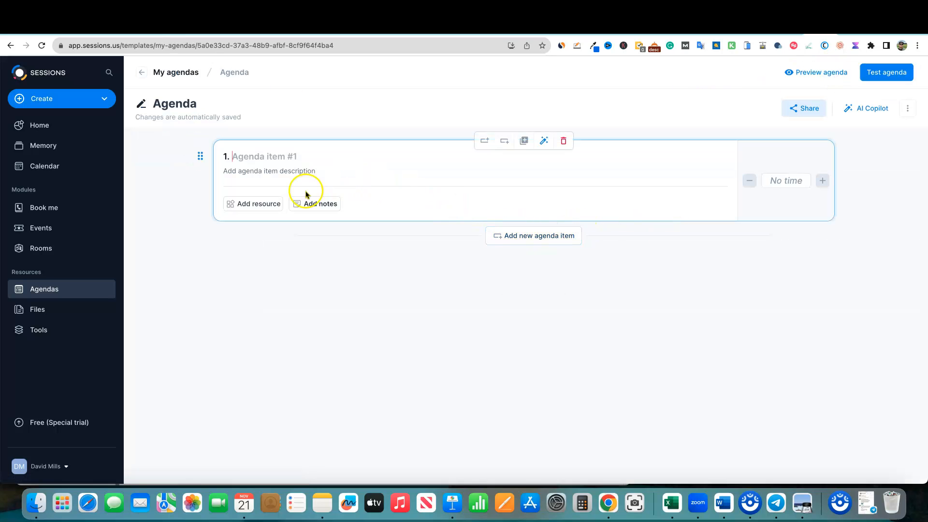
left_click(258, 203)
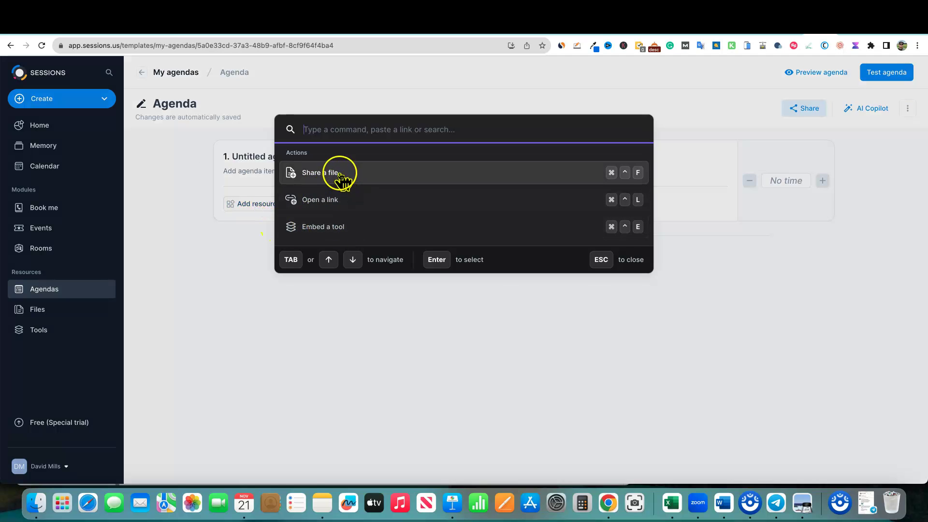
mouse_move(385, 230)
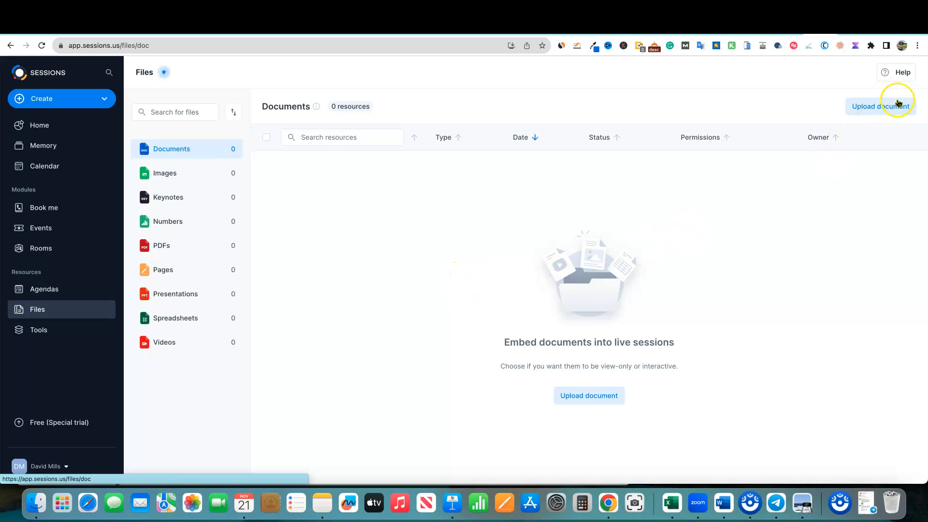
mouse_move(540, 237)
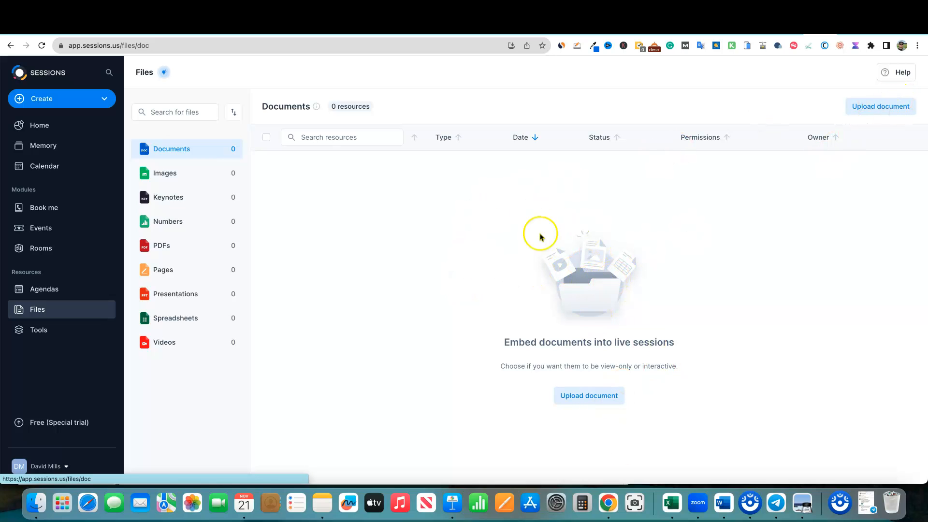
mouse_move(400, 269)
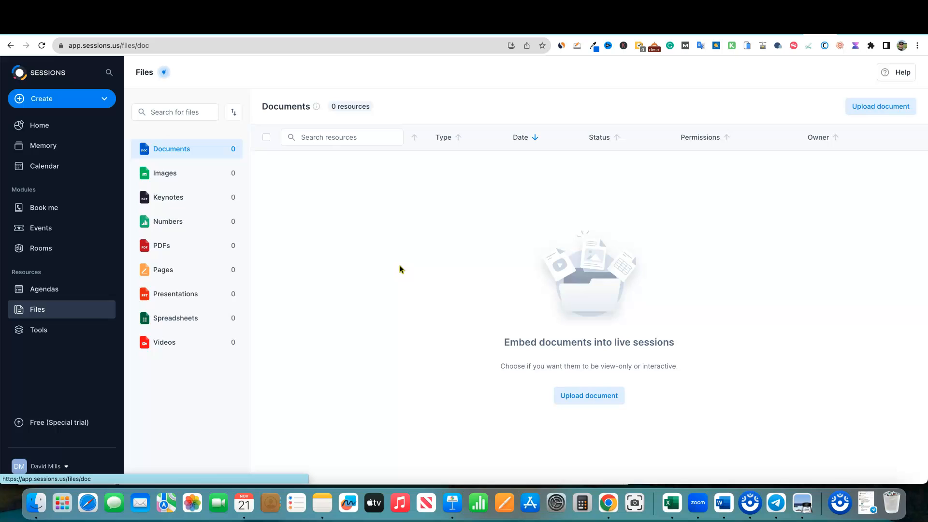
mouse_move(467, 364)
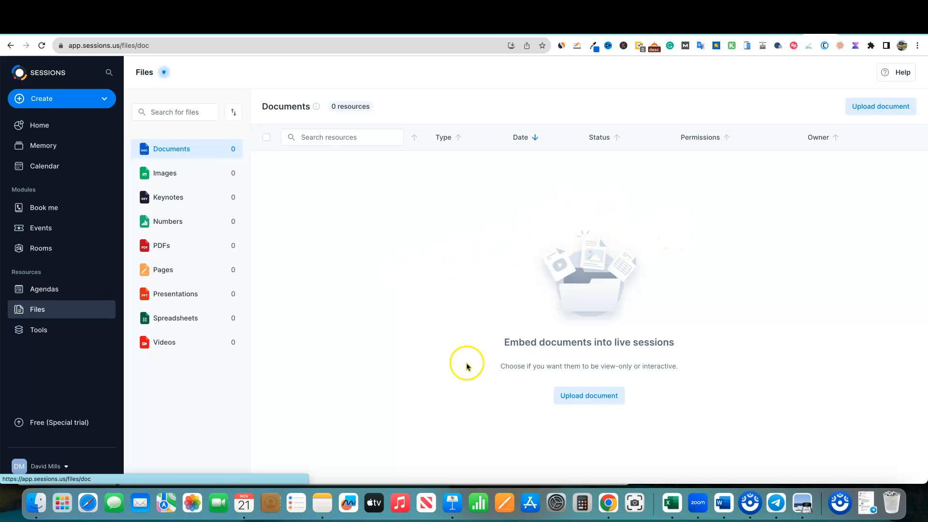
mouse_move(482, 232)
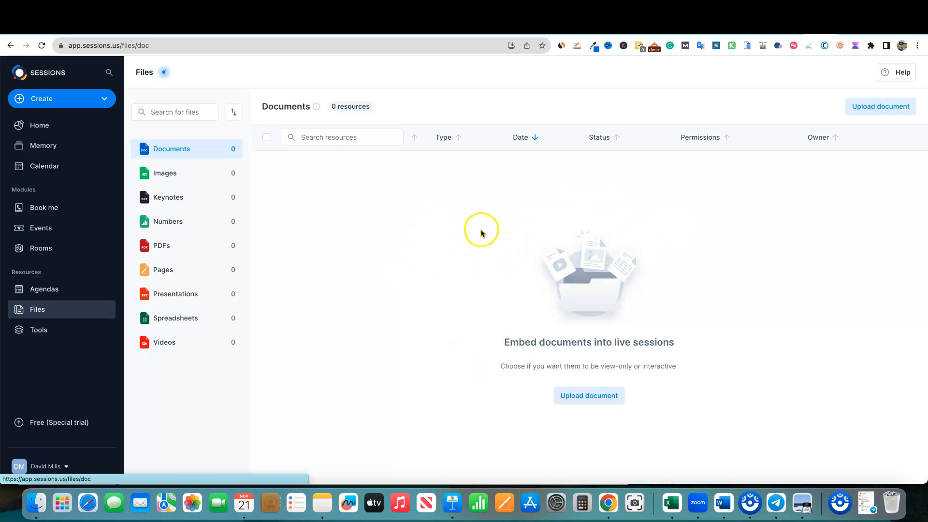
mouse_move(329, 334)
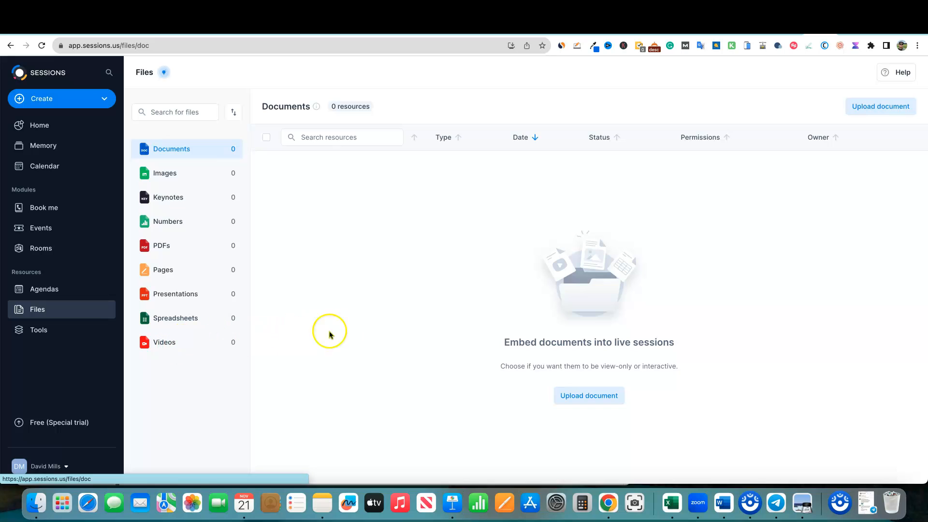
mouse_move(240, 258)
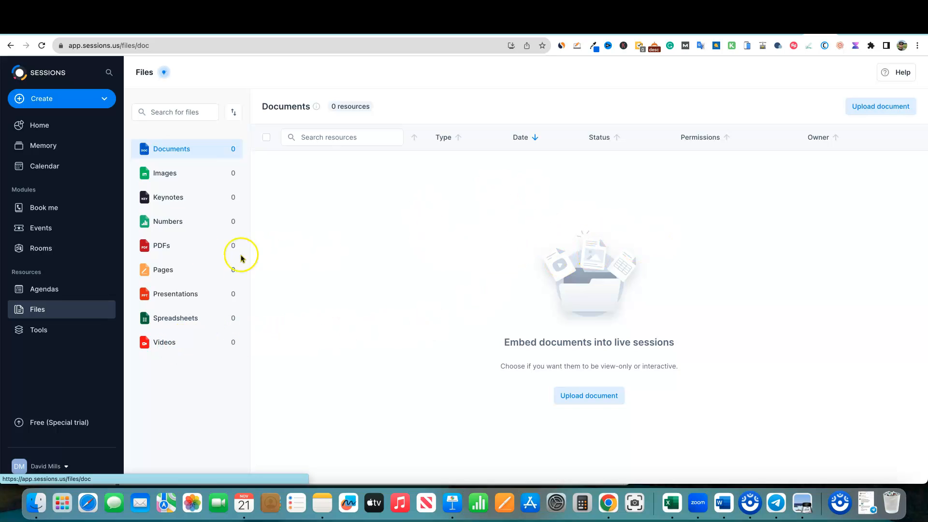
mouse_move(166, 364)
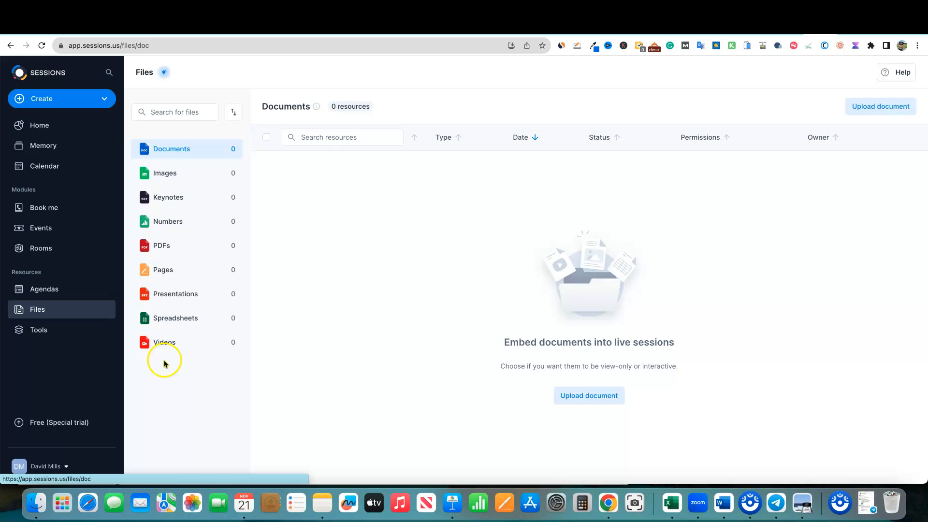
mouse_move(178, 325)
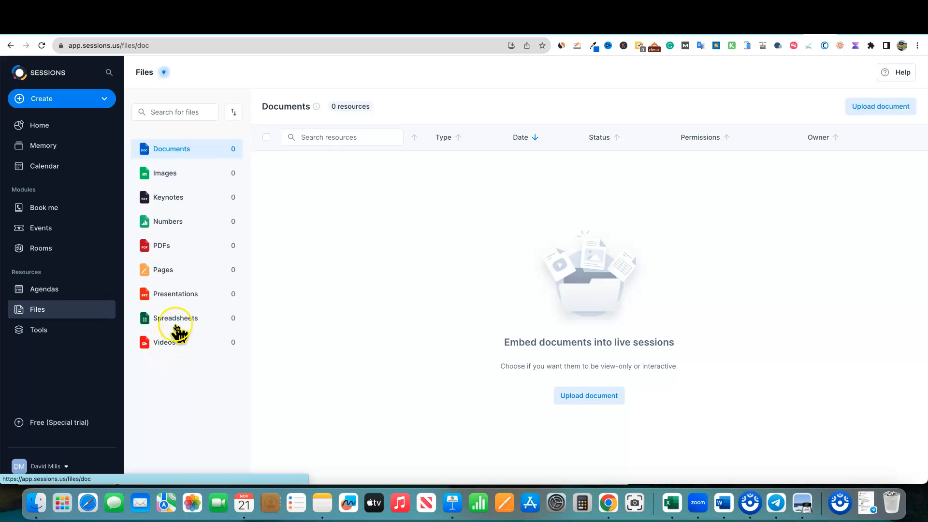
mouse_move(155, 294)
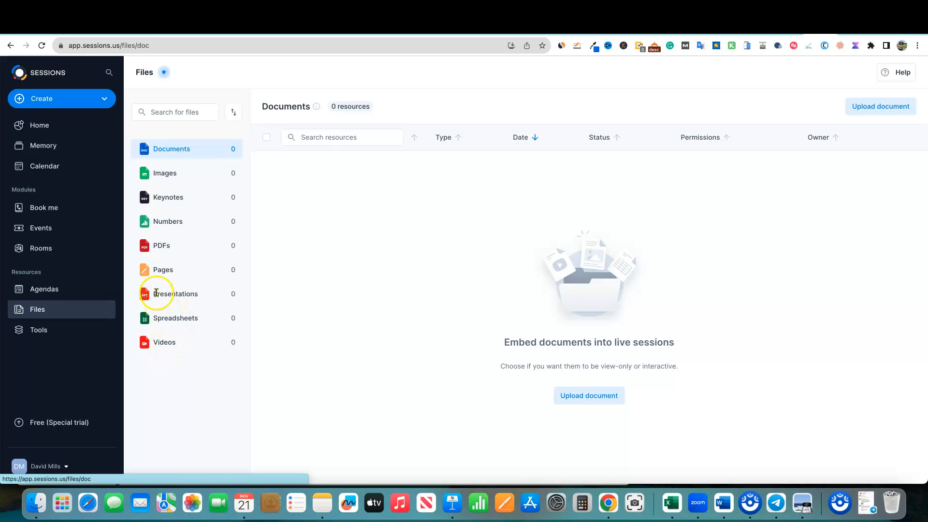
mouse_move(163, 270)
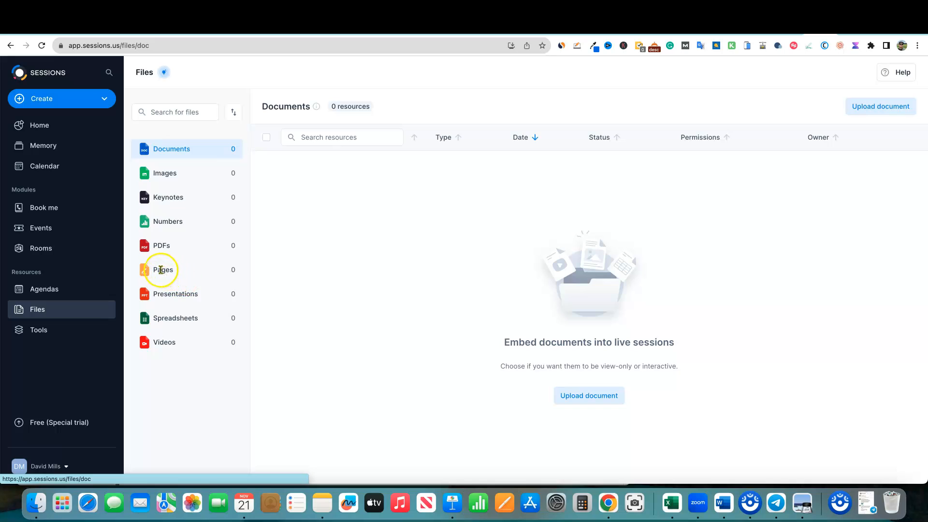
mouse_move(189, 217)
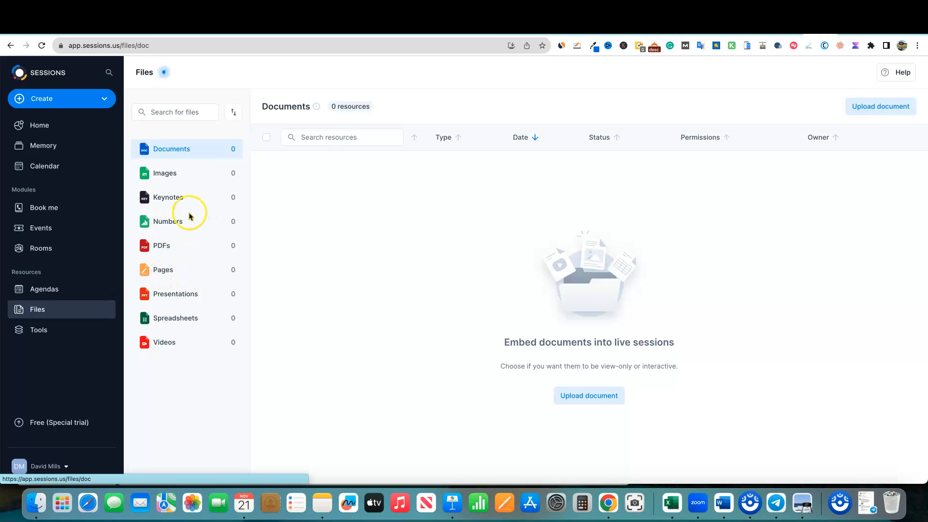
mouse_move(177, 204)
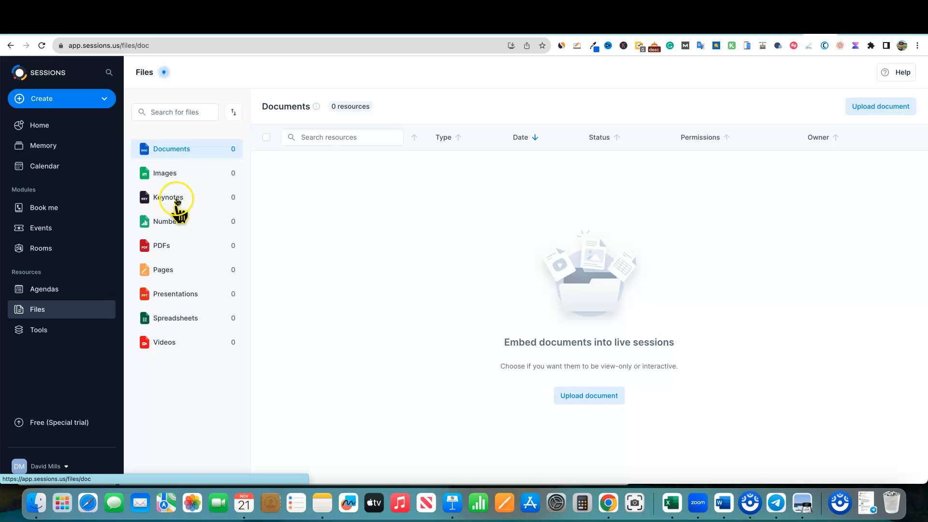
mouse_move(177, 340)
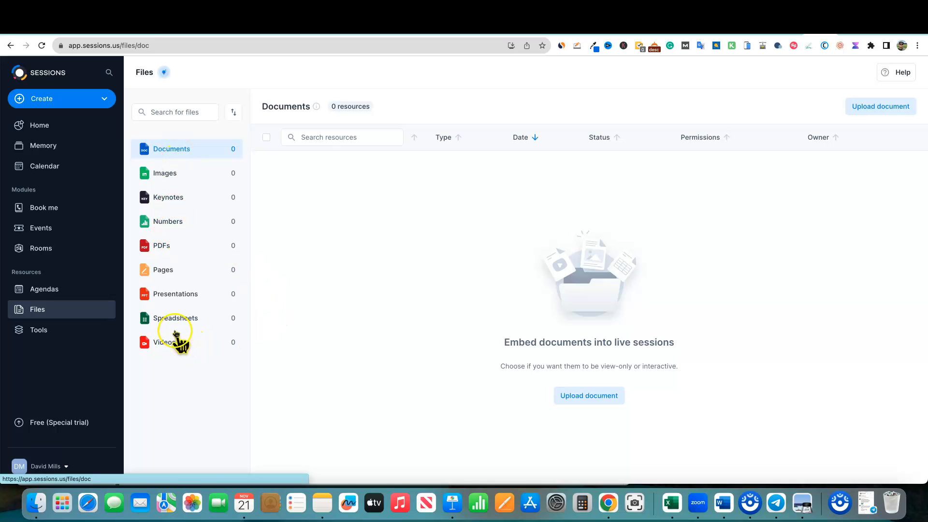
mouse_move(207, 325)
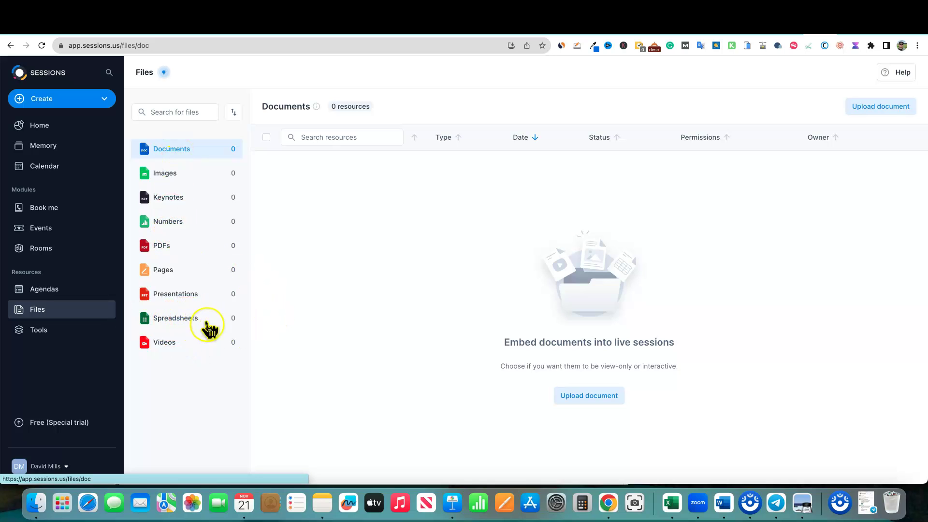
mouse_move(280, 366)
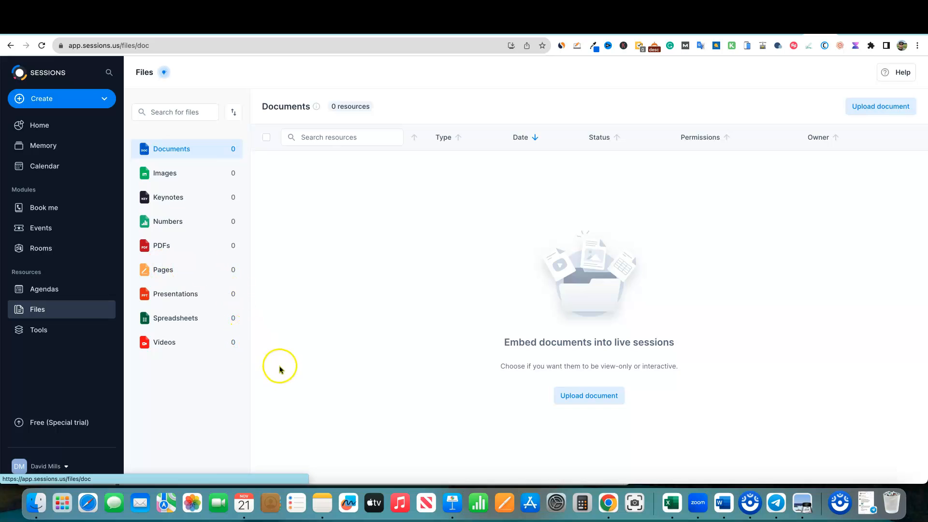
mouse_move(93, 344)
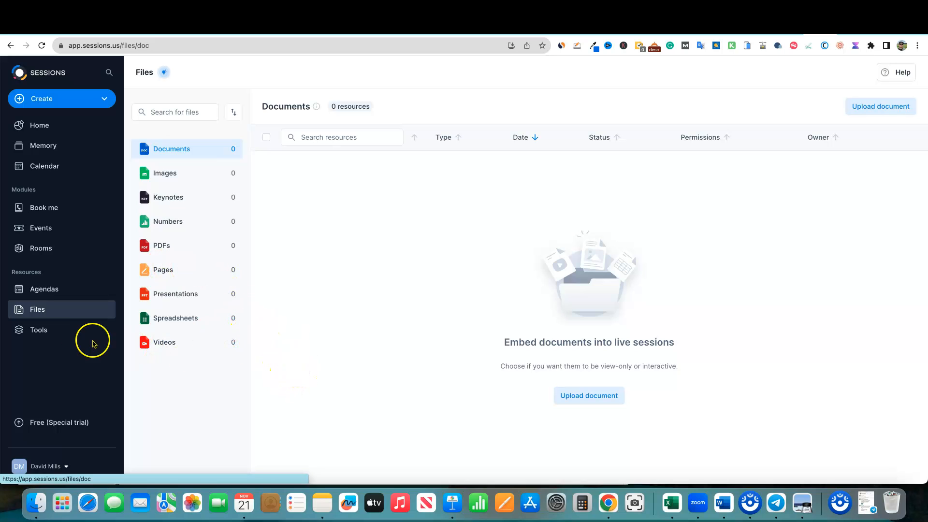
Open Tools: empty Whiteboard list plus YouTube, Forms, Google apps, Pitch, Vimeo
left_click(39, 330)
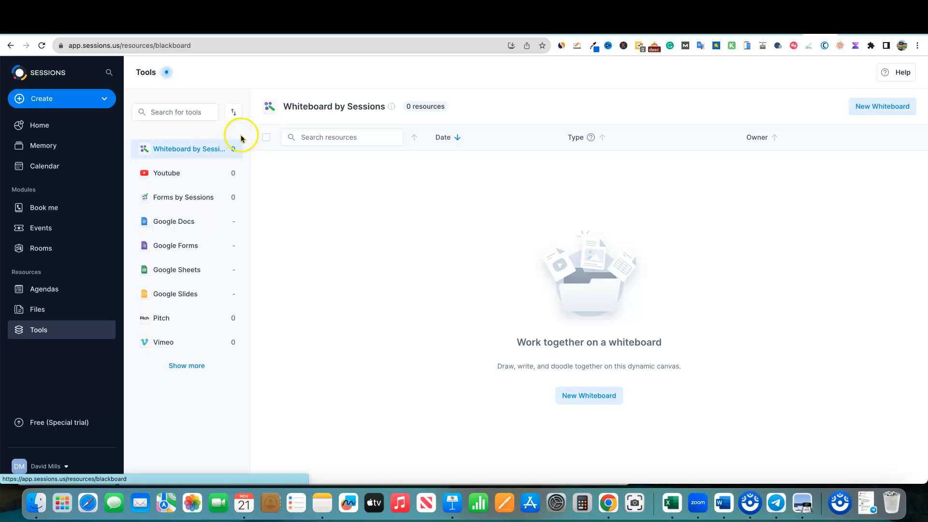
mouse_move(216, 197)
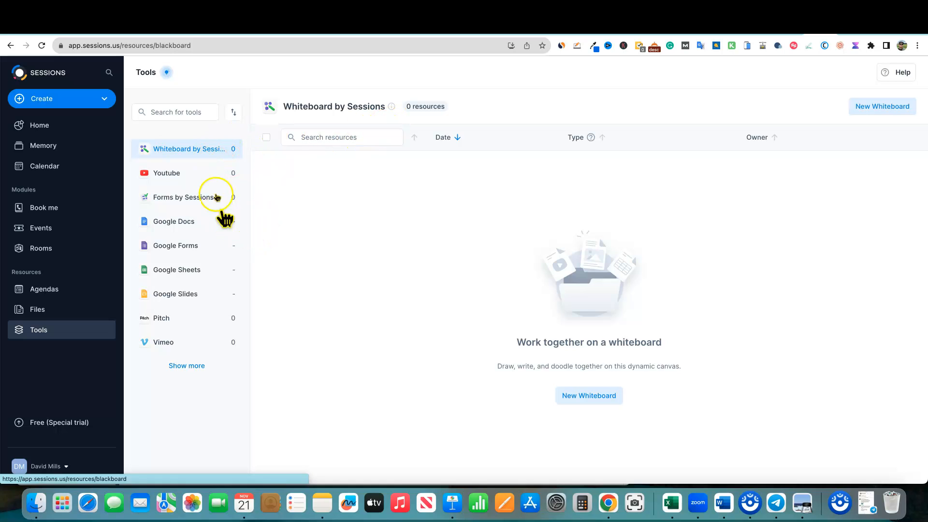
mouse_move(216, 187)
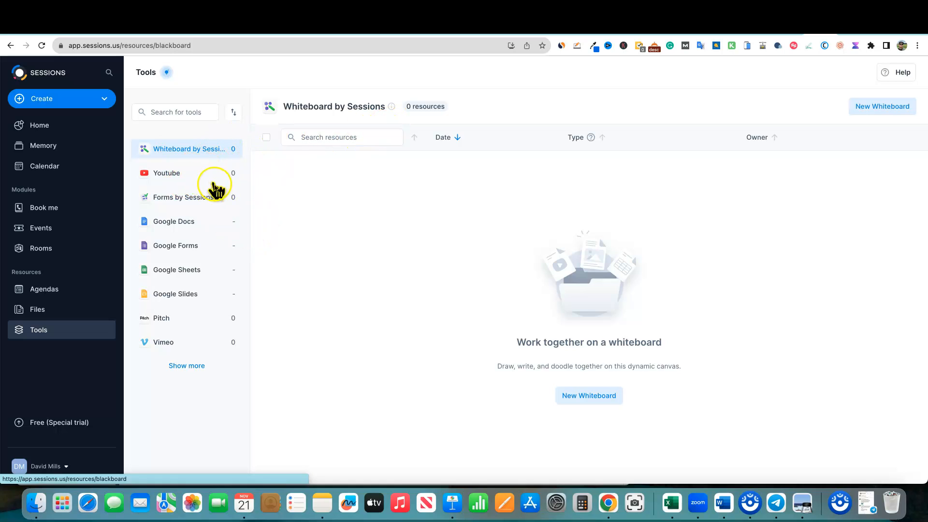
mouse_move(209, 224)
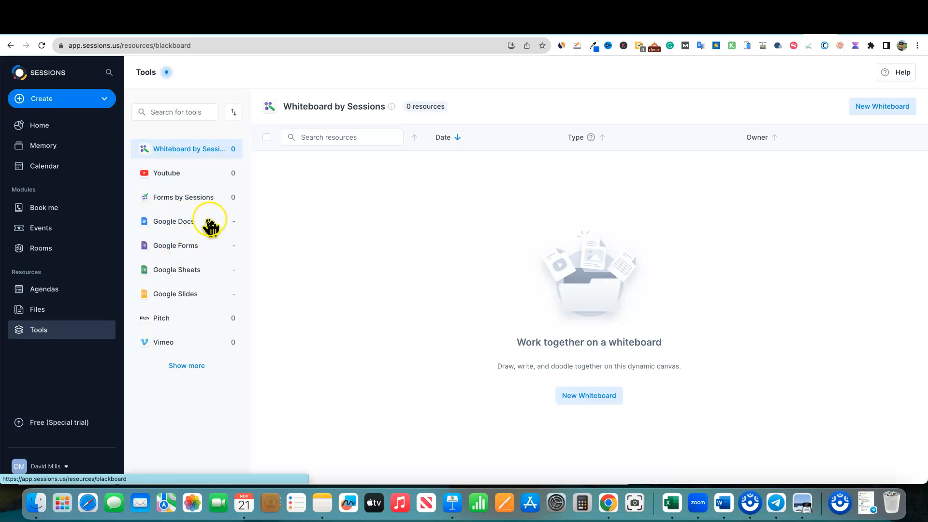
mouse_move(191, 320)
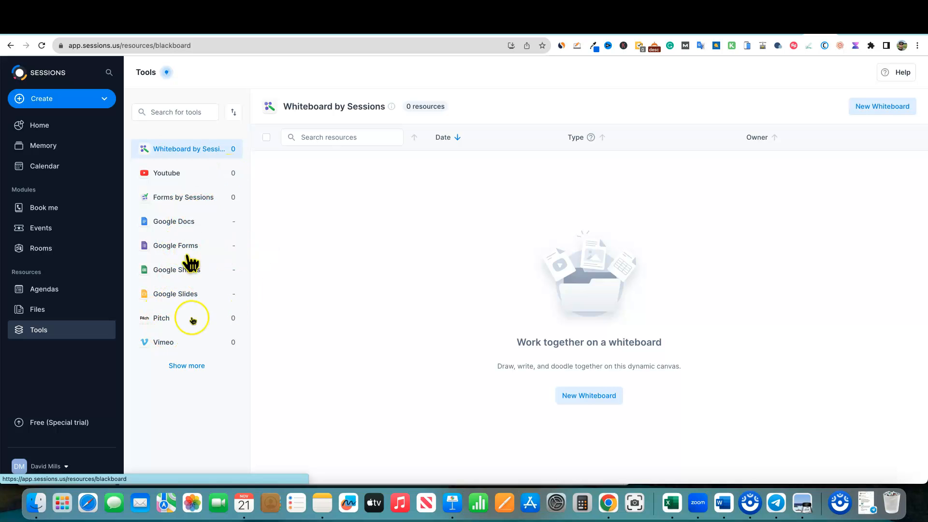
mouse_move(303, 346)
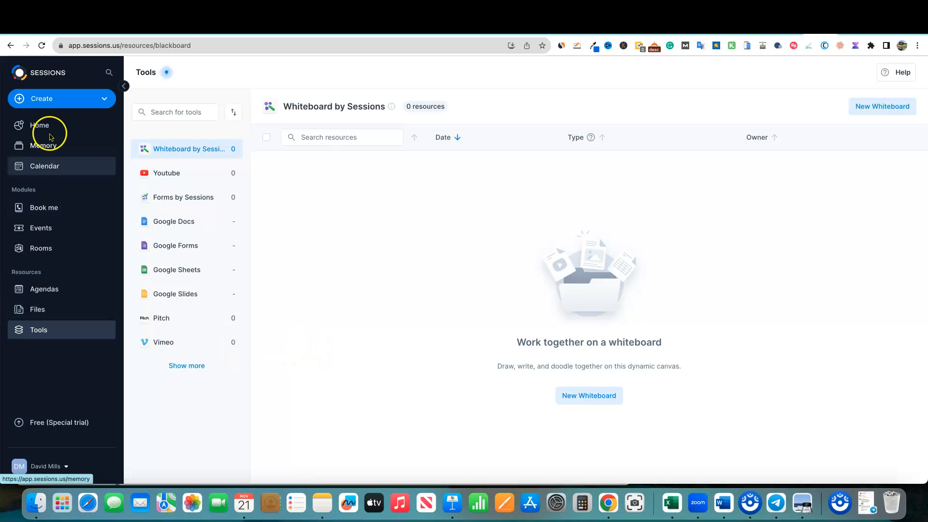
Go Home to the Overview page listing the Instant Session under Today's sessions
left_click(39, 125)
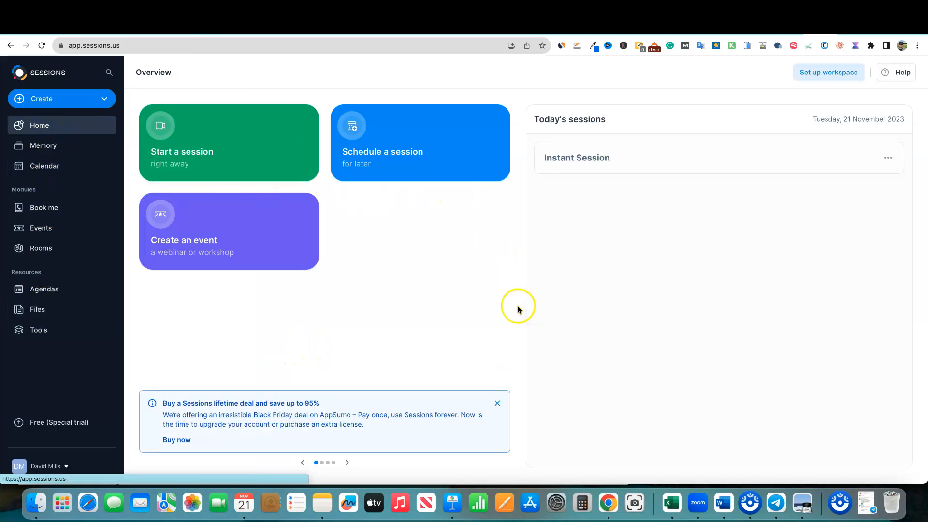
mouse_move(518, 310)
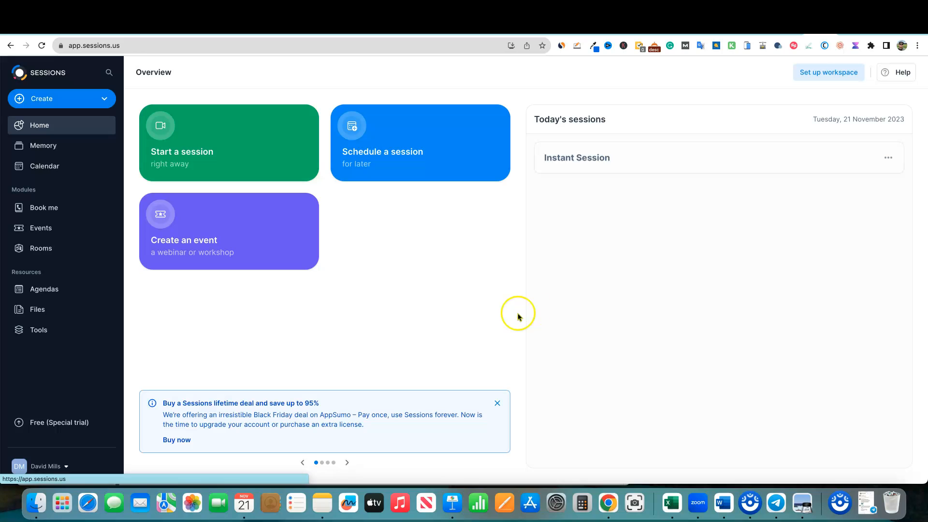
mouse_move(531, 317)
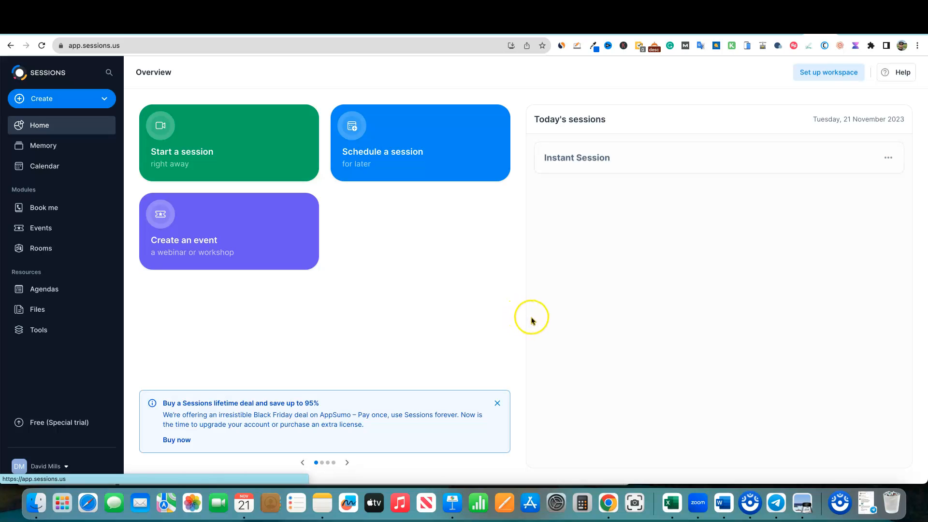
mouse_move(494, 246)
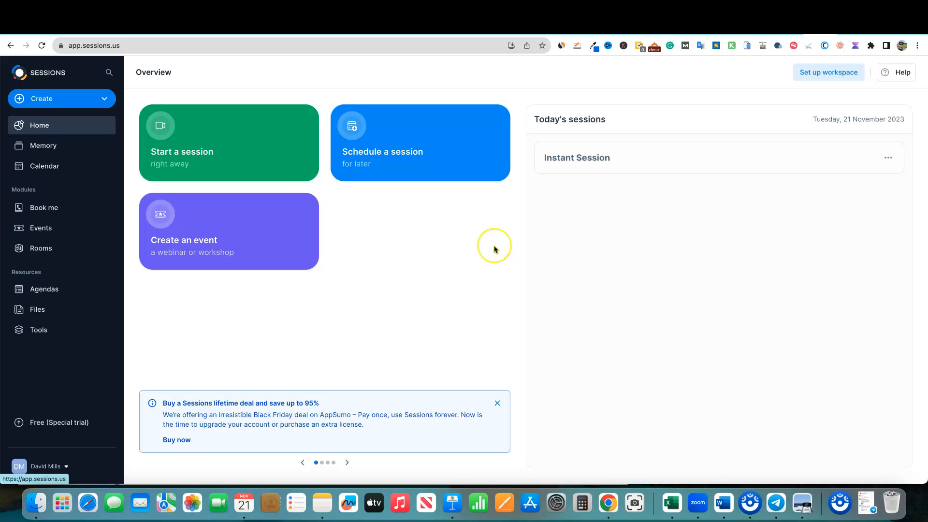
mouse_move(495, 250)
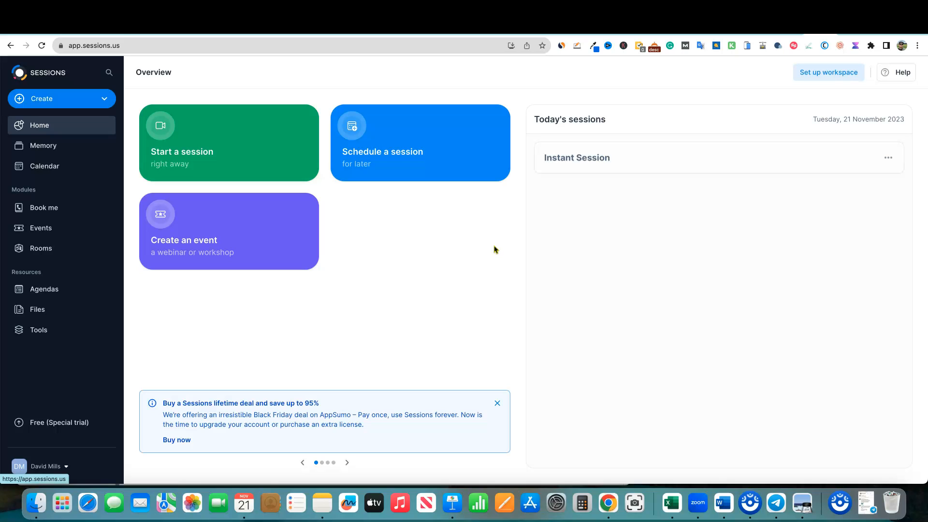
mouse_move(222, 256)
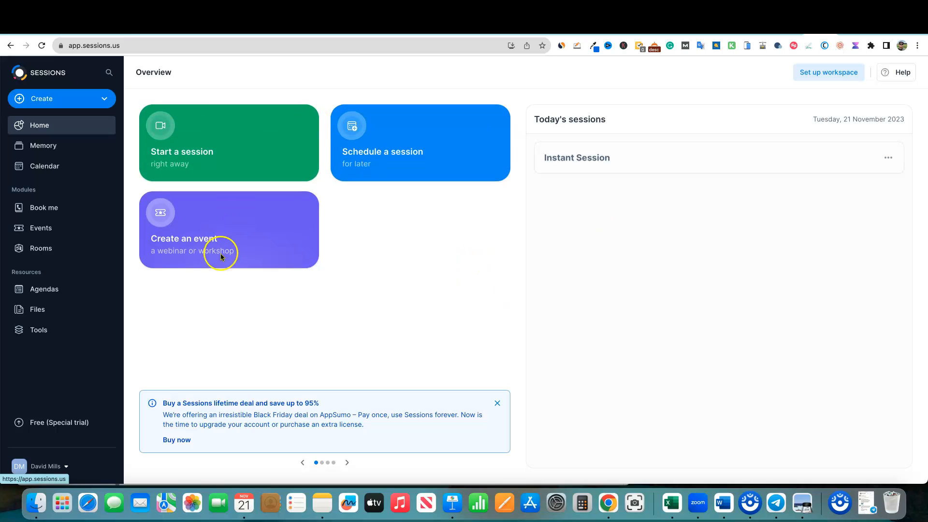
mouse_move(500, 282)
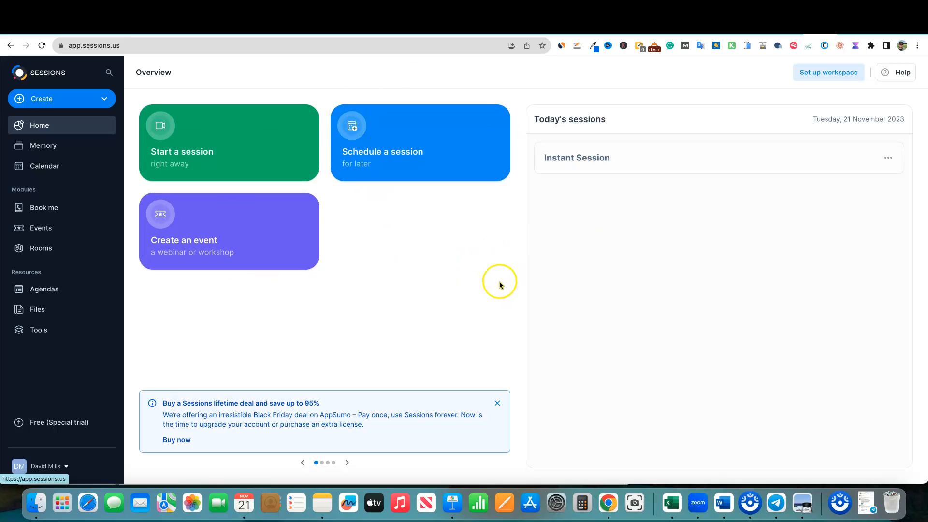
Open the lifetime deal and scroll to License Tier 1 ($69), Tier 2 ($129), Tier 5 ($849)
left_click(176, 440)
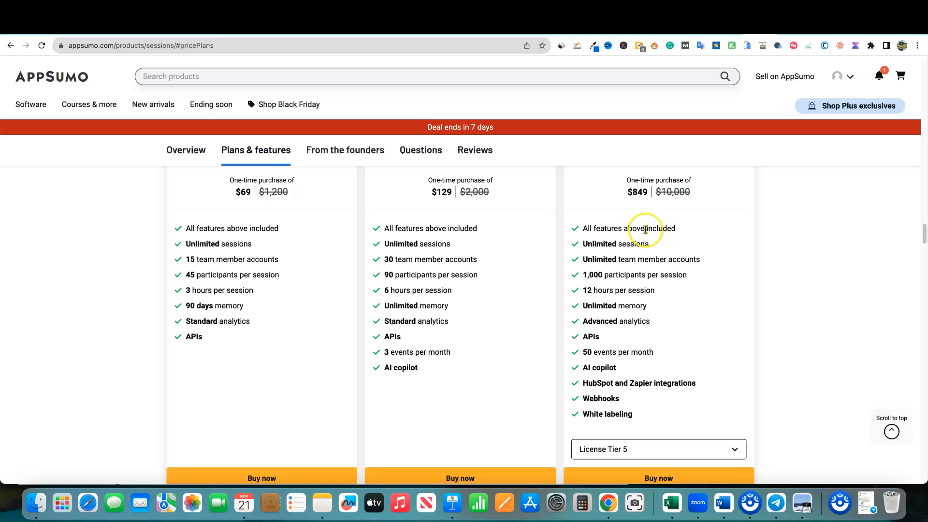
scroll("down", 3)
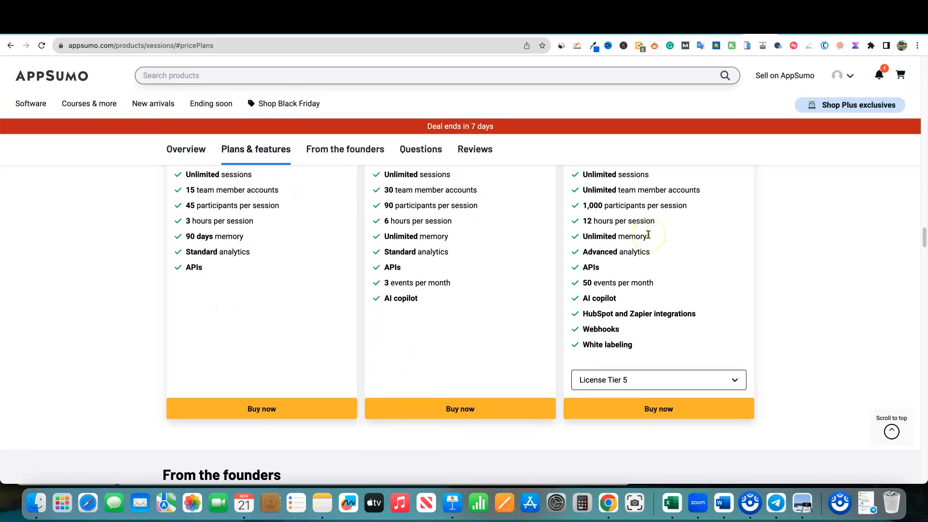
scroll("up", 3)
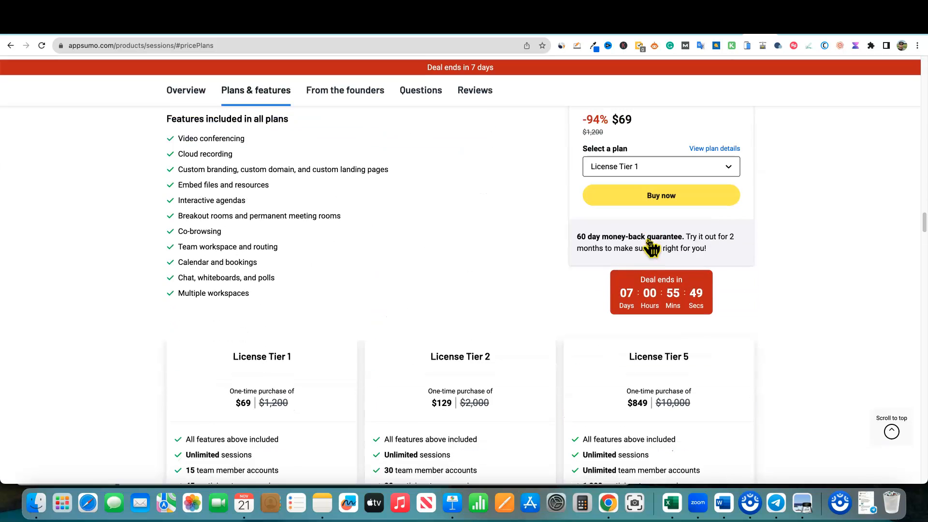
scroll("down", 3)
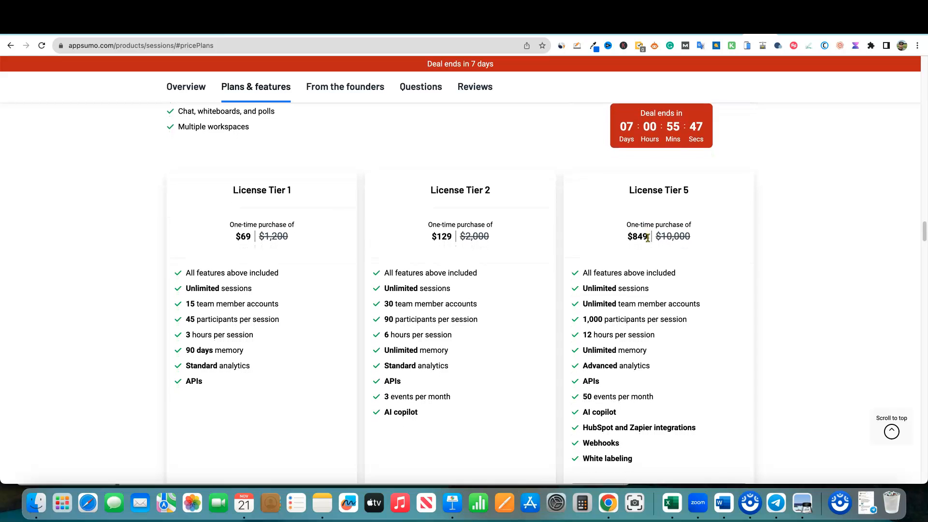
scroll("down", 3)
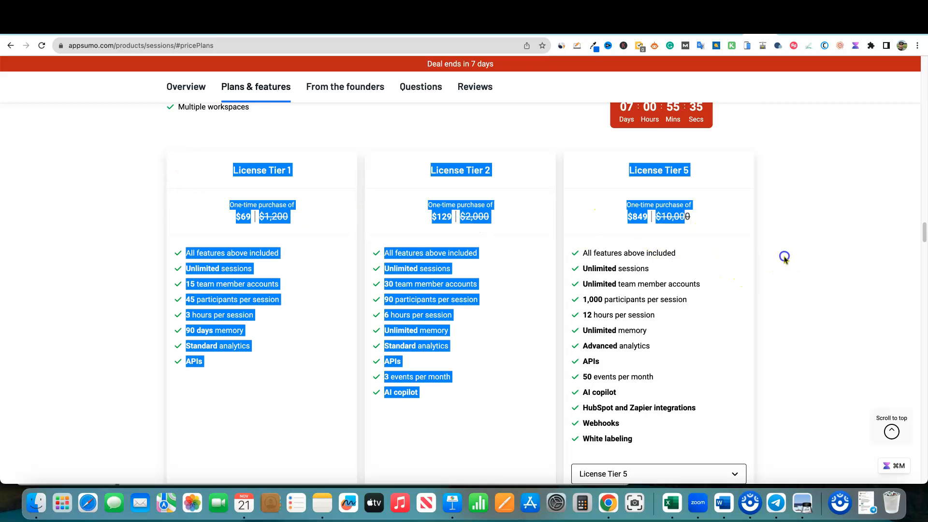
left_click(751, 284)
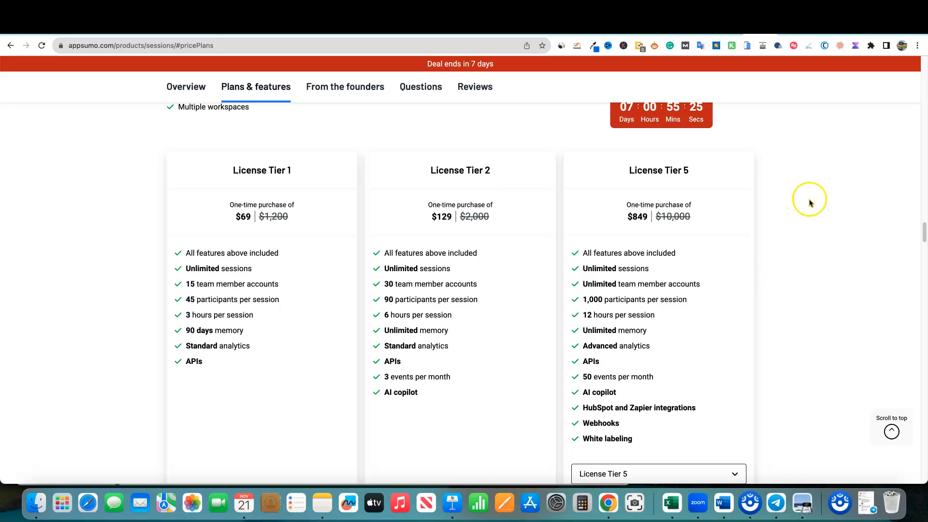
mouse_move(374, 309)
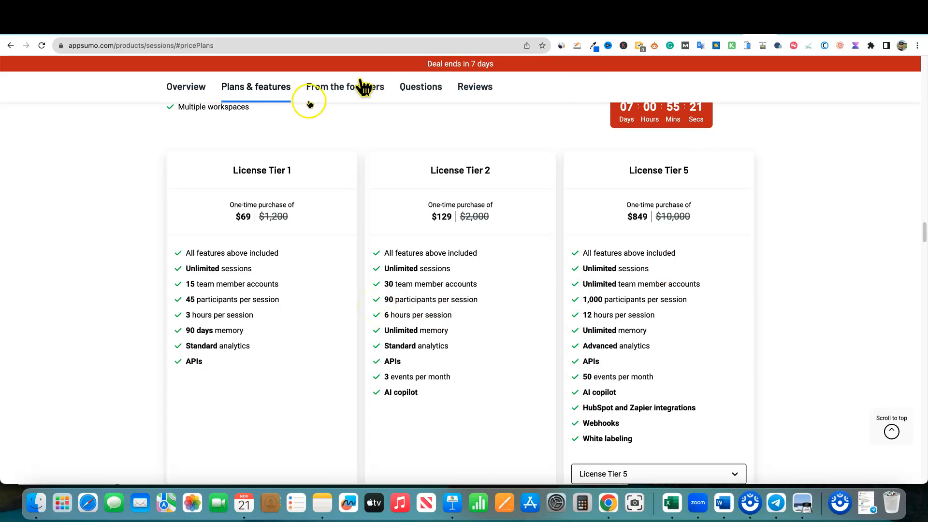
mouse_move(543, 180)
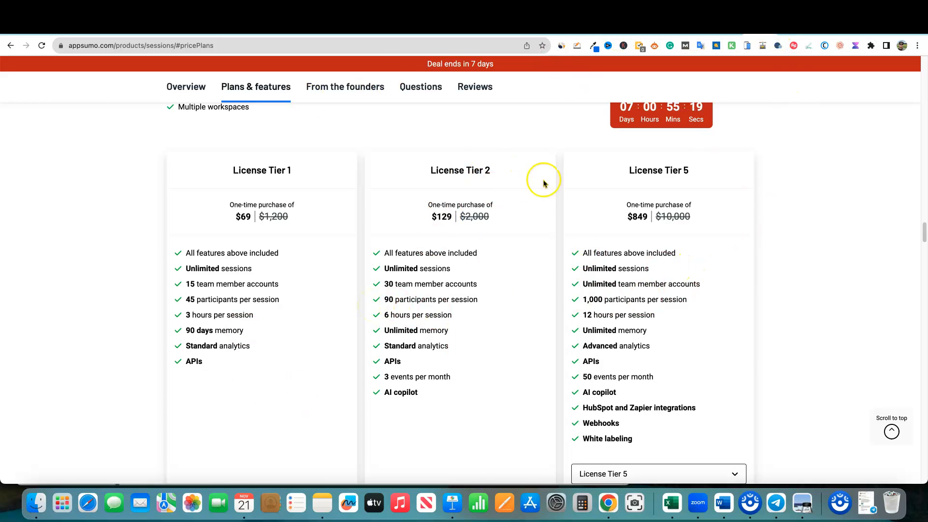
mouse_move(672, 161)
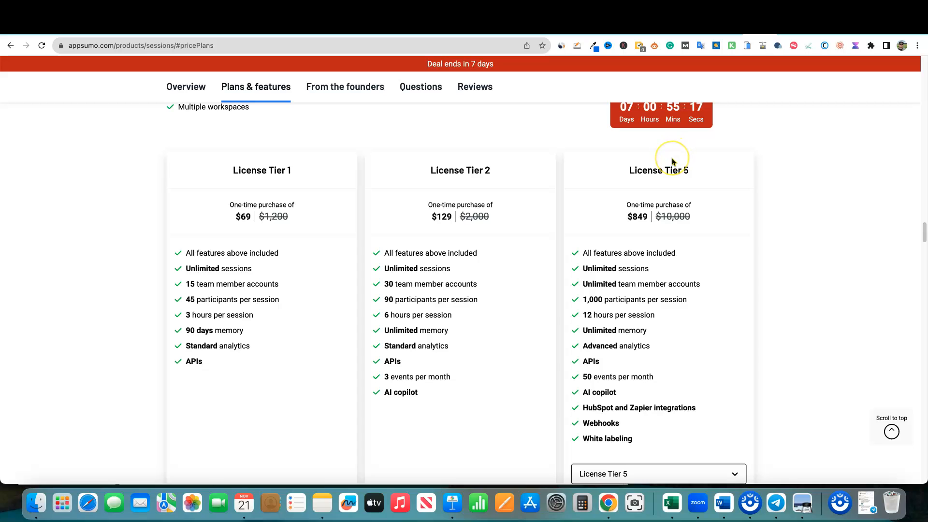
mouse_move(672, 163)
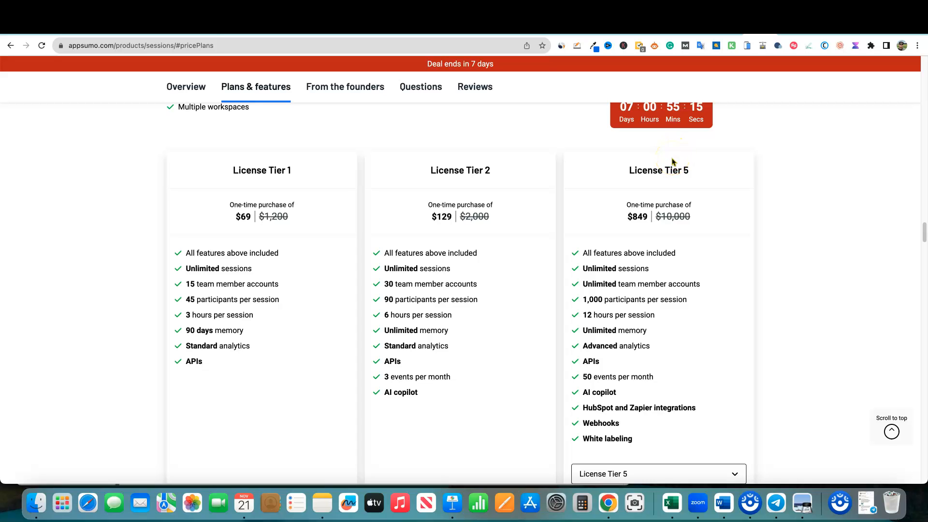
mouse_move(733, 128)
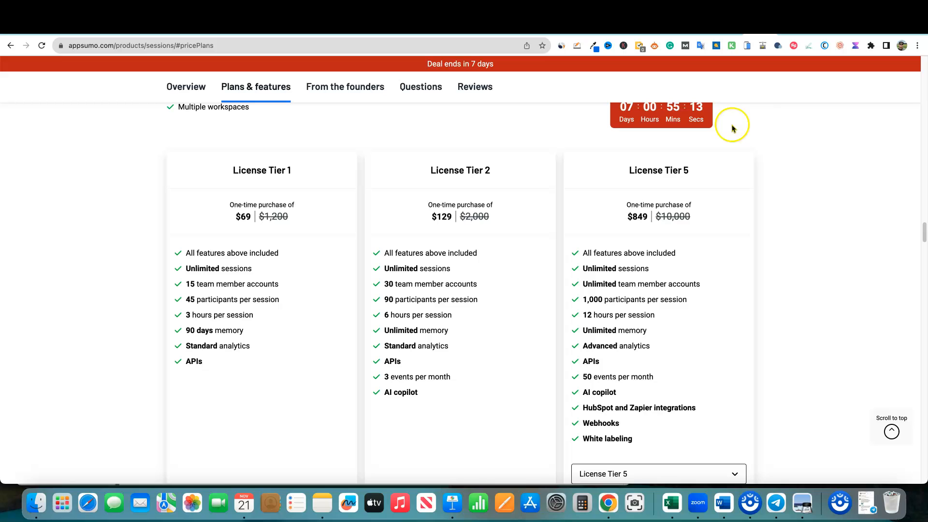
mouse_move(721, 29)
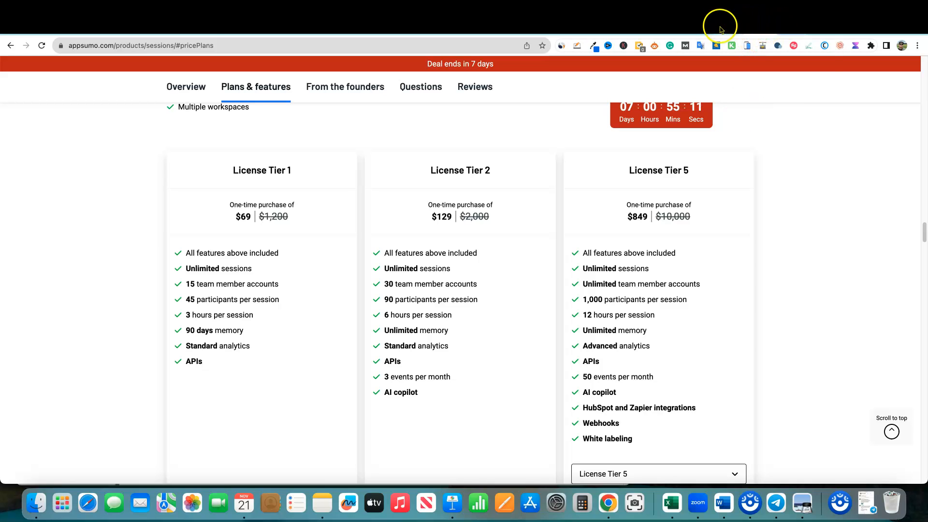
mouse_move(728, 124)
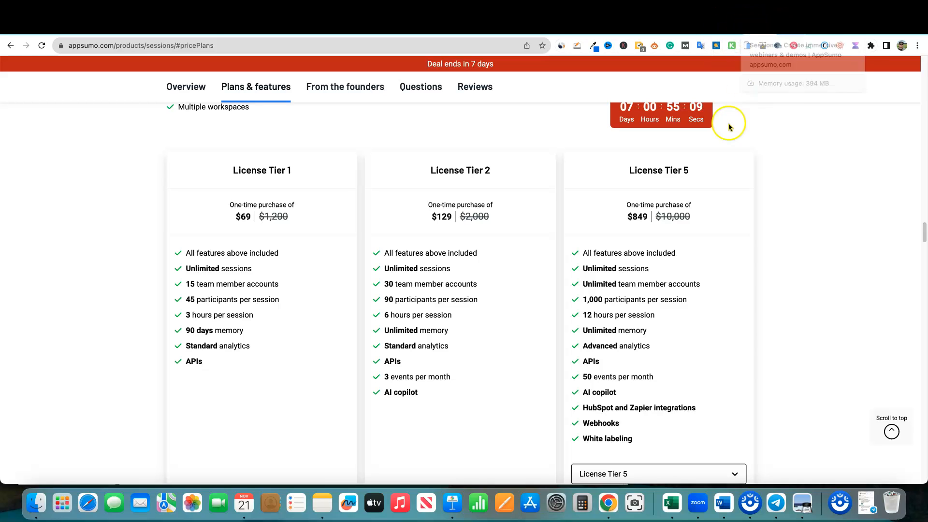
mouse_move(288, 170)
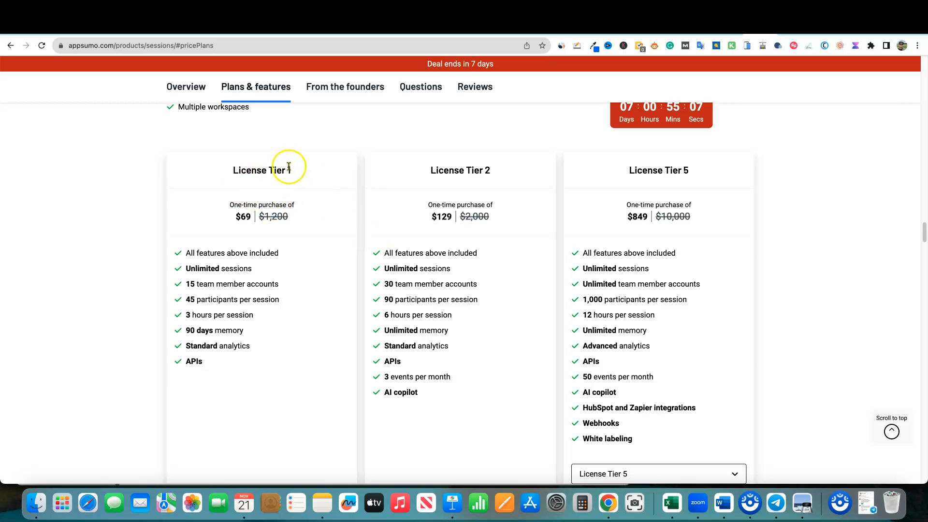
mouse_move(689, 205)
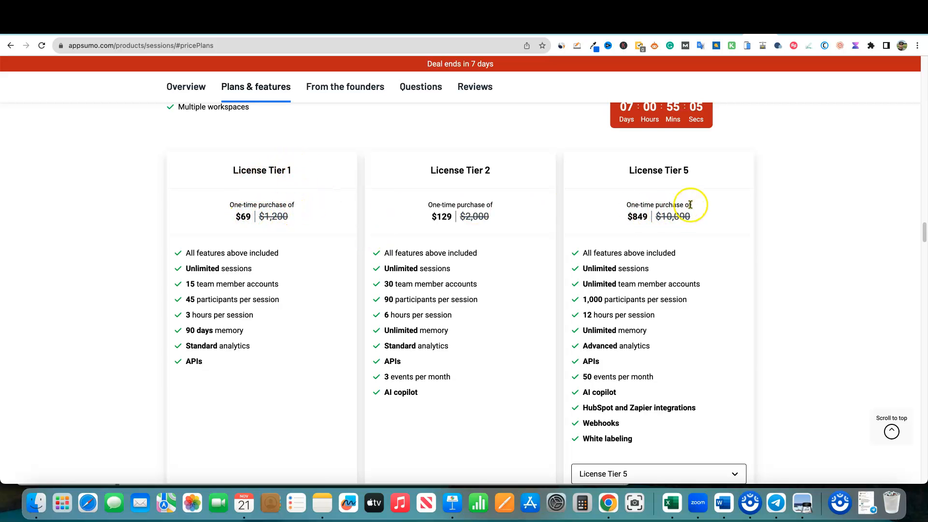
mouse_move(443, 225)
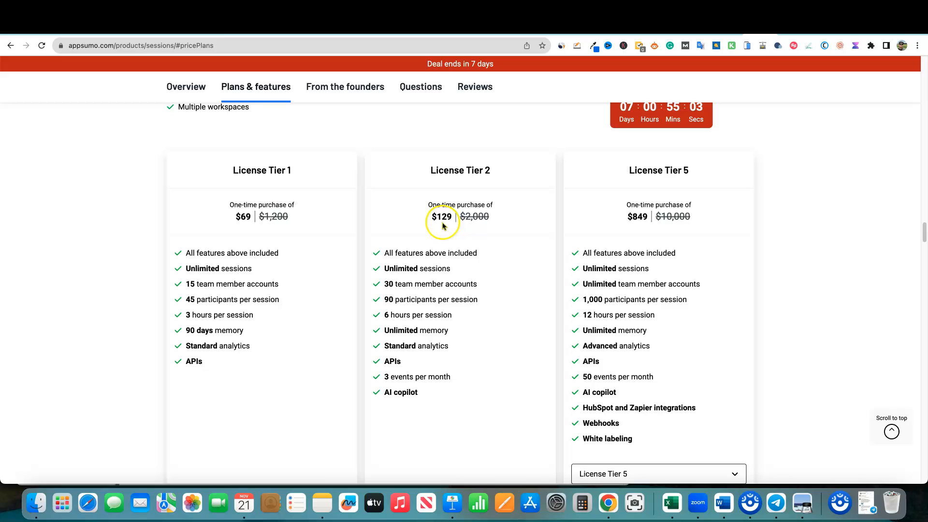
mouse_move(432, 155)
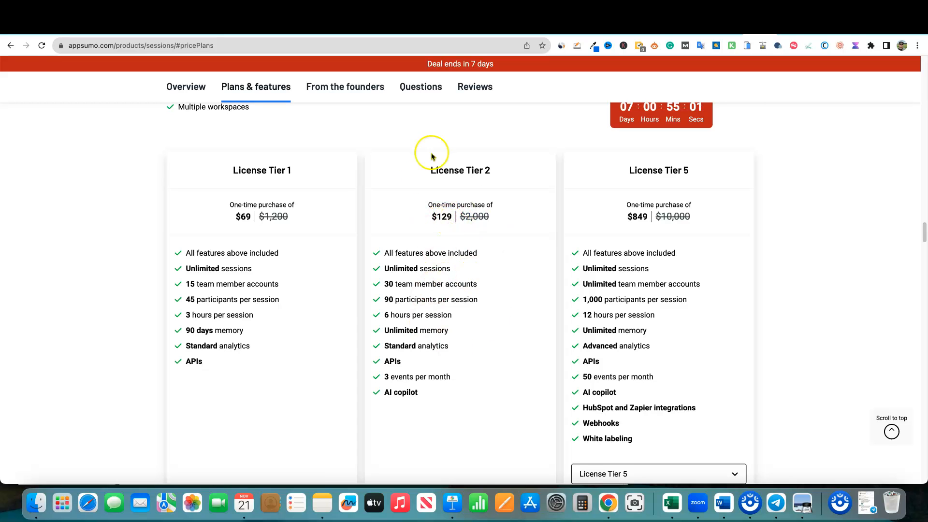
scroll("down", 3)
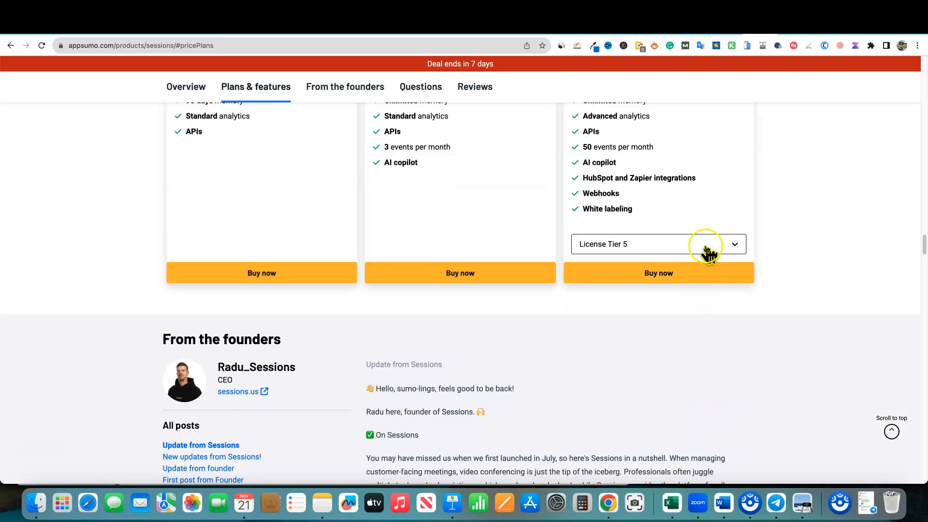
scroll("up", 3)
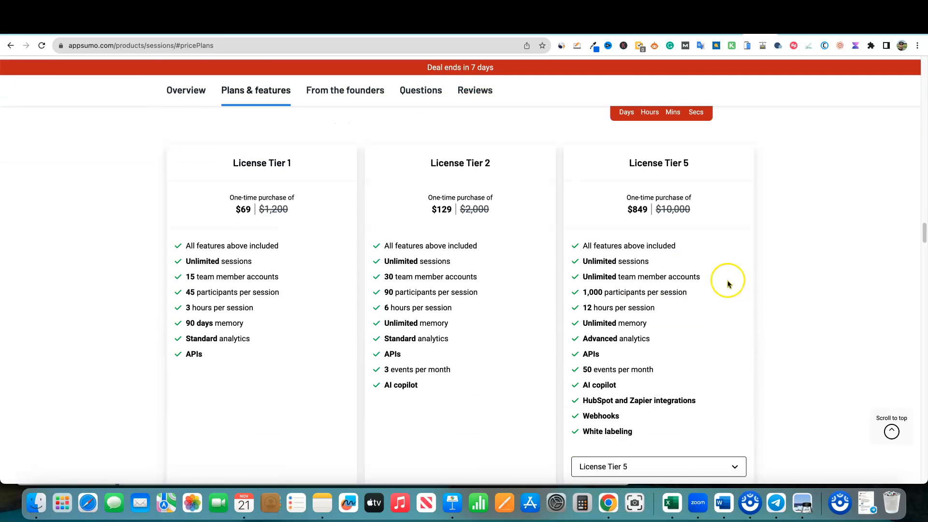
mouse_move(734, 393)
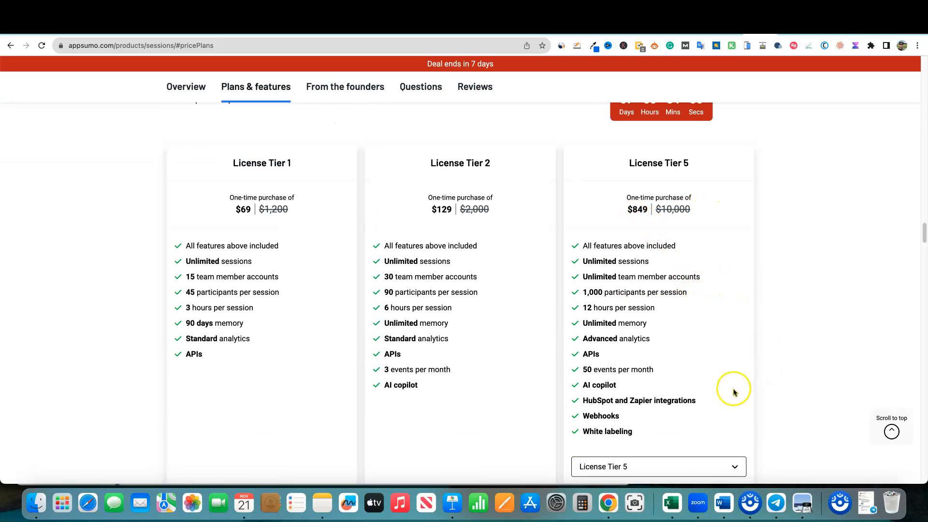
mouse_move(724, 410)
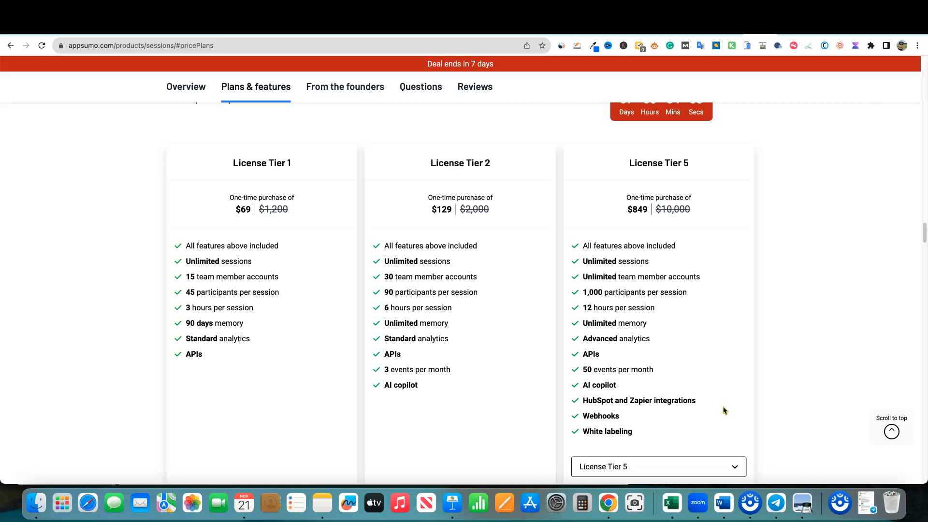
scroll("down", 3)
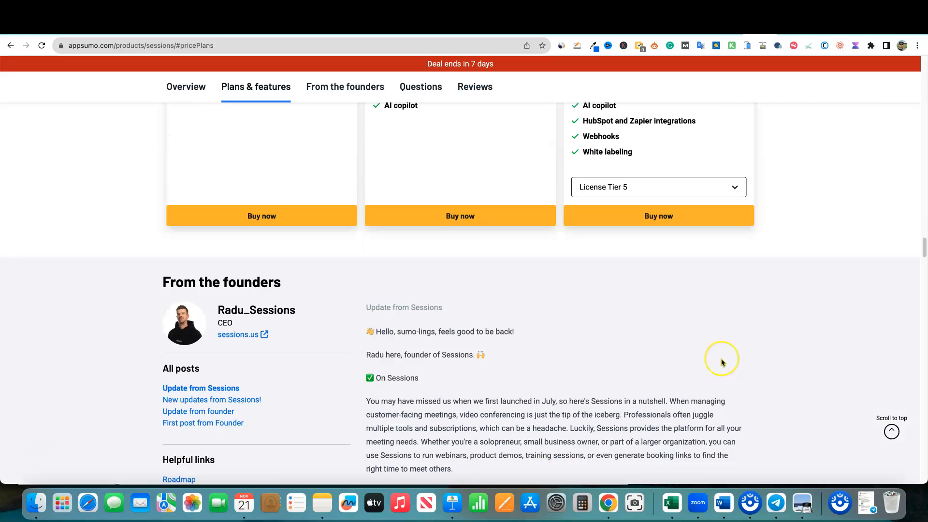
scroll("up", 3)
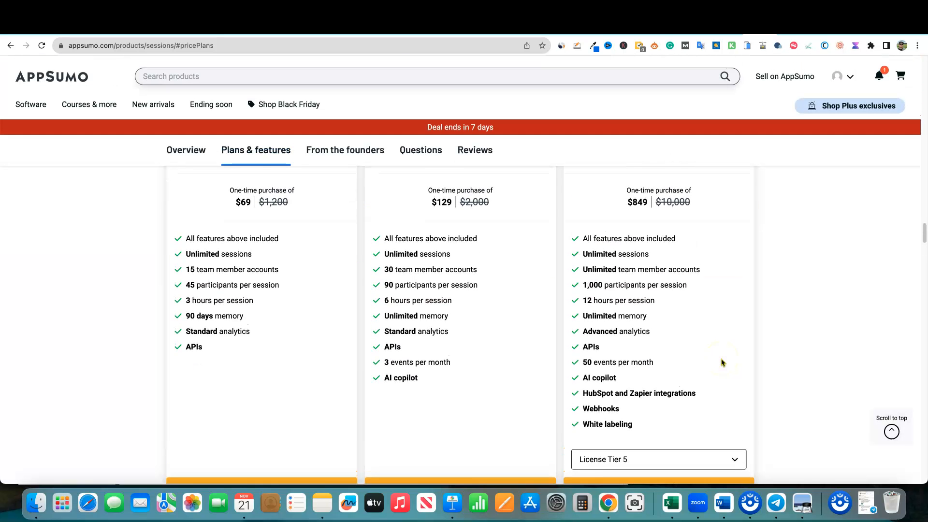
scroll("up", 3)
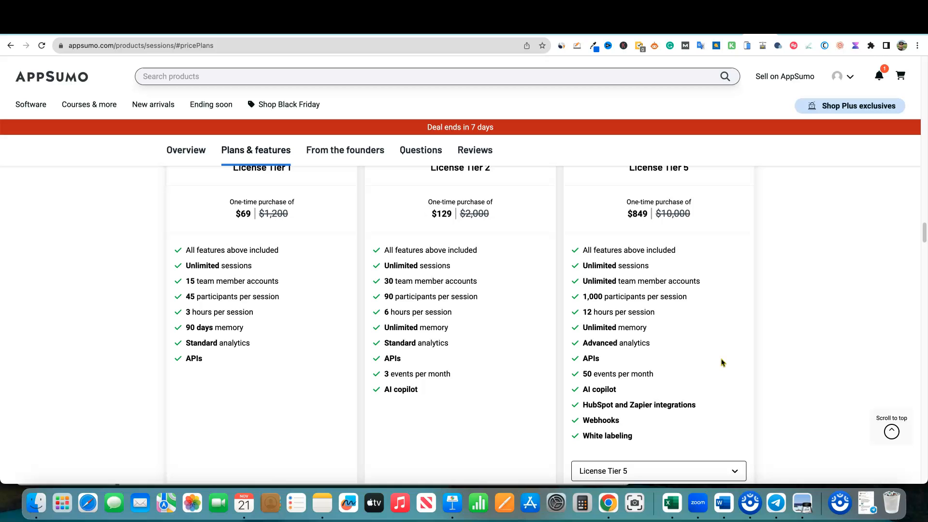
mouse_move(45, 402)
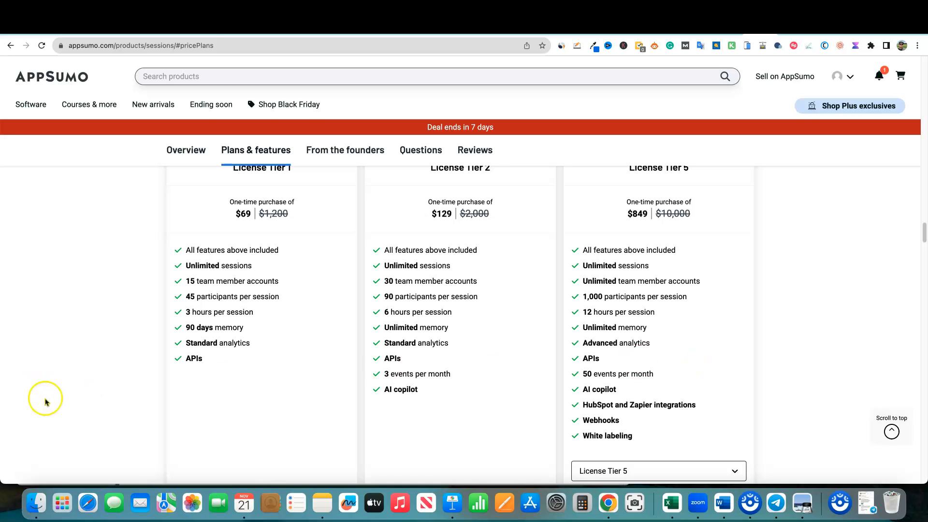